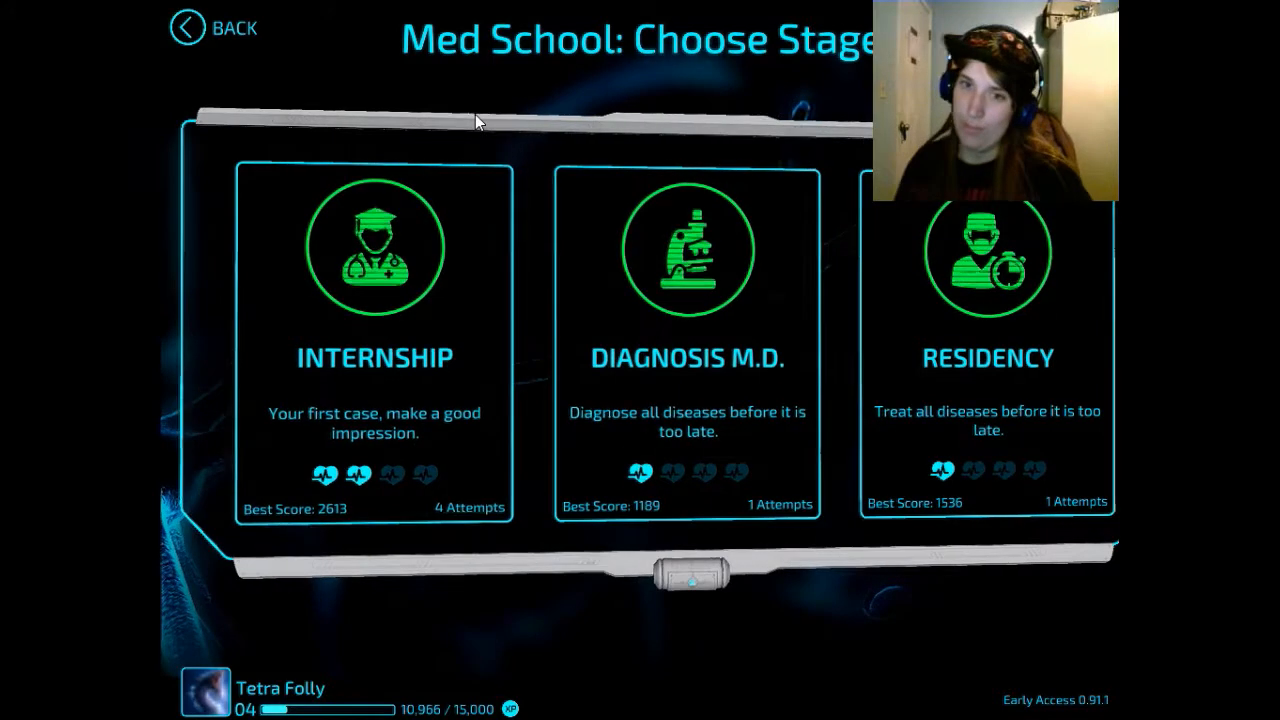
mouse_move(312, 398)
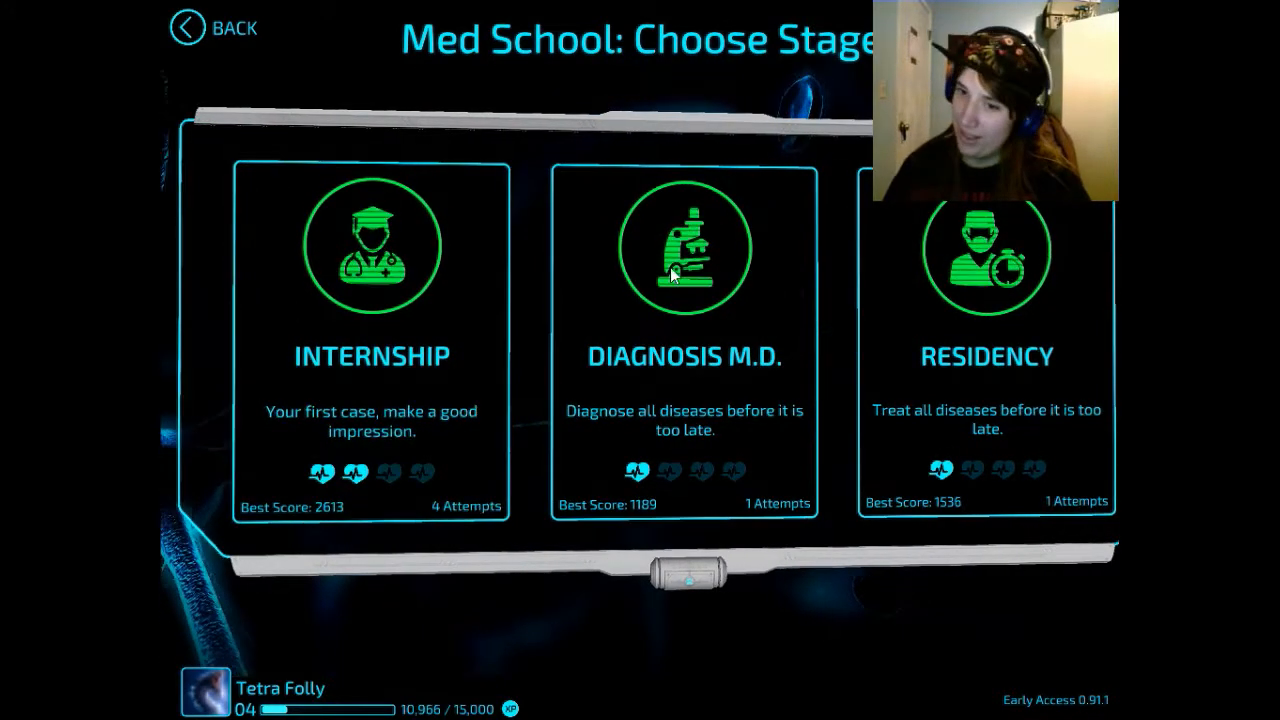
- Choose the Diagnosis M.D. stage and select the default patient name John Smith for replacement
click(678, 256)
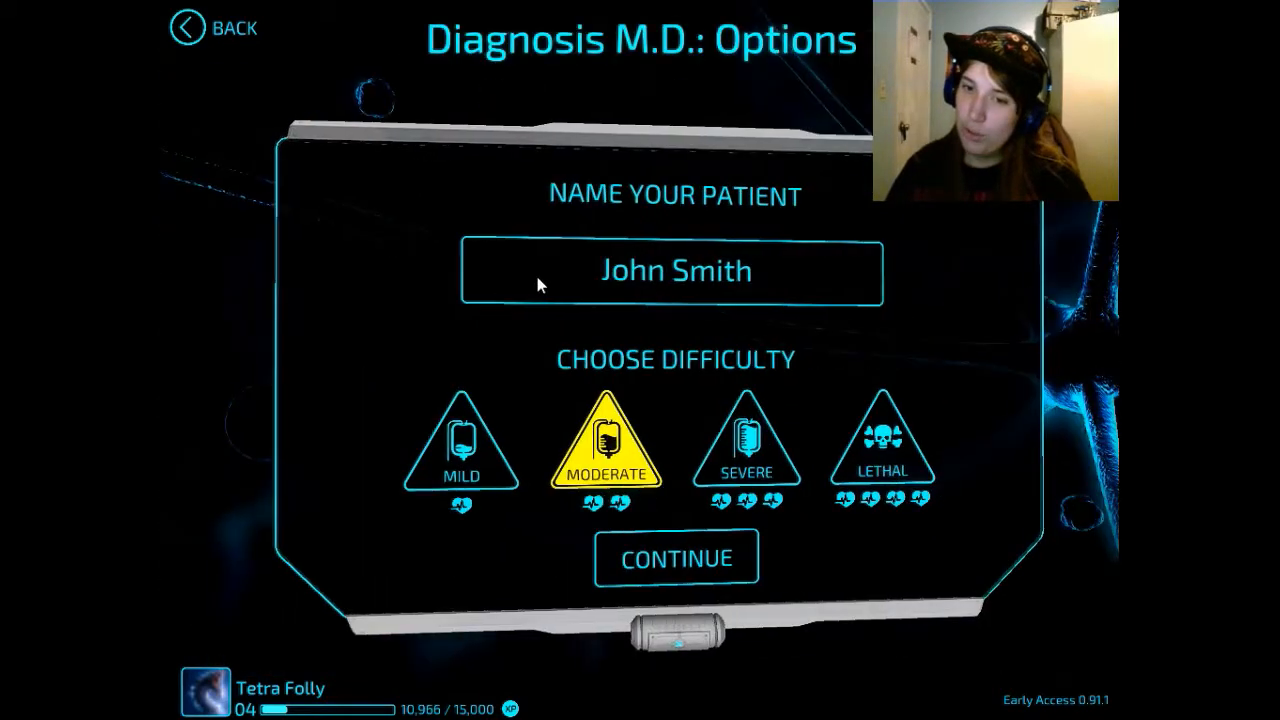
mouse_move(224, 48)
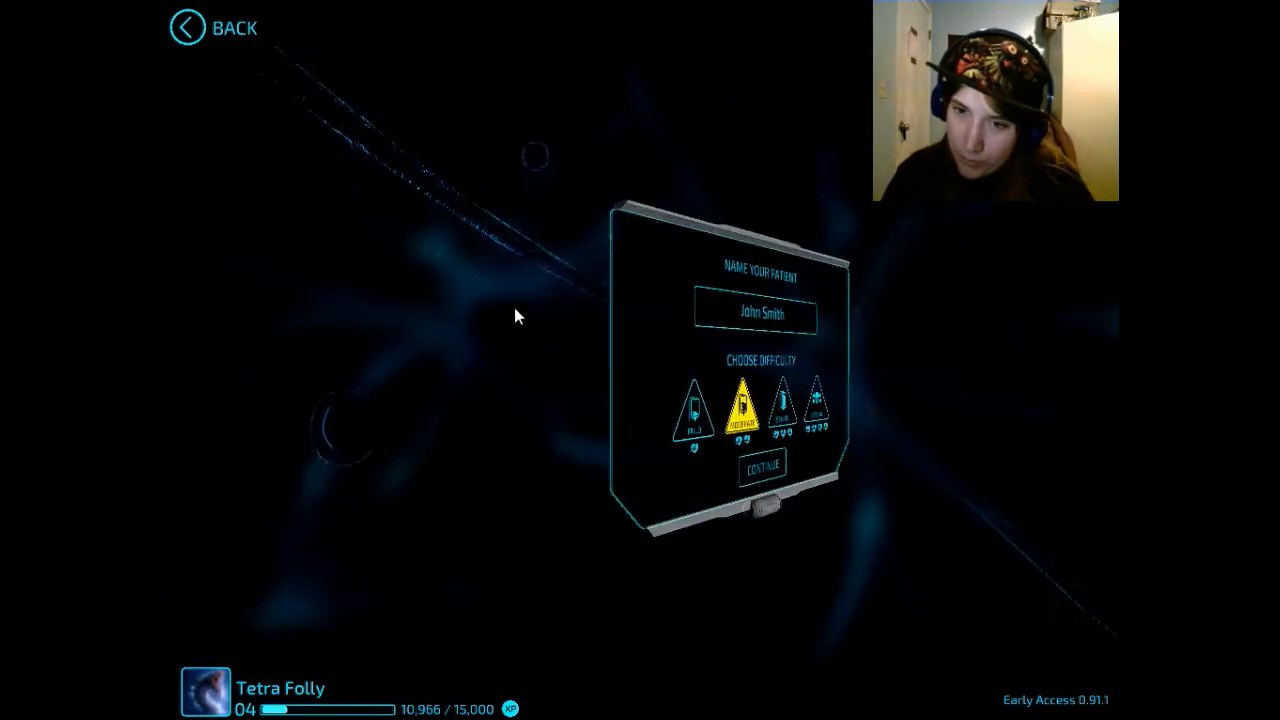
click(760, 464)
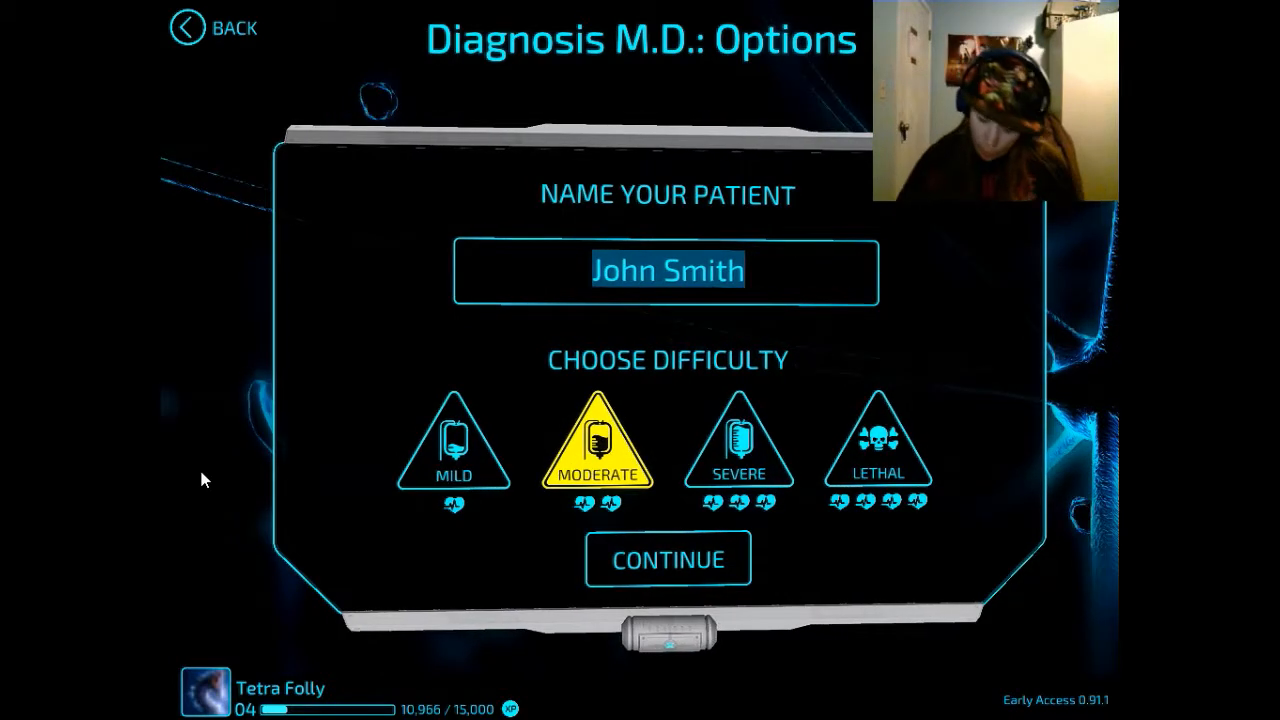
- Name the patient Doctor Strange and continue to booster selection with 4 XP available
text(Doctor Str)
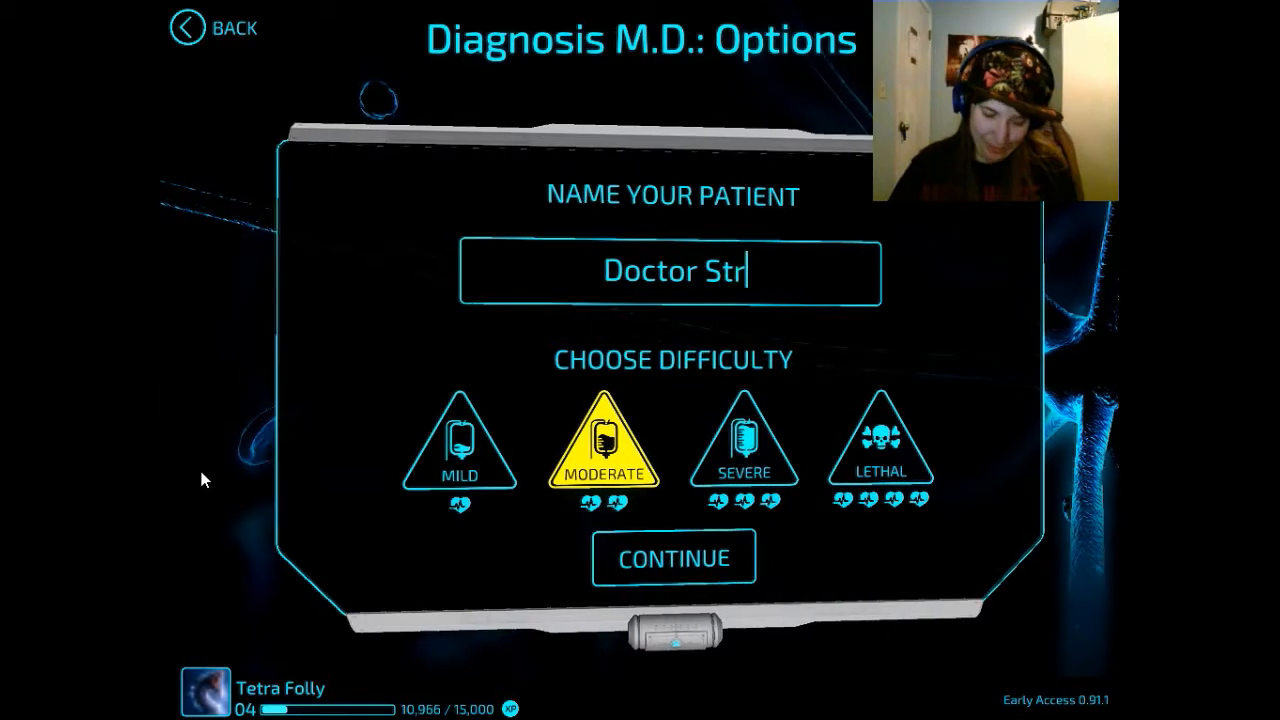
text(ange)
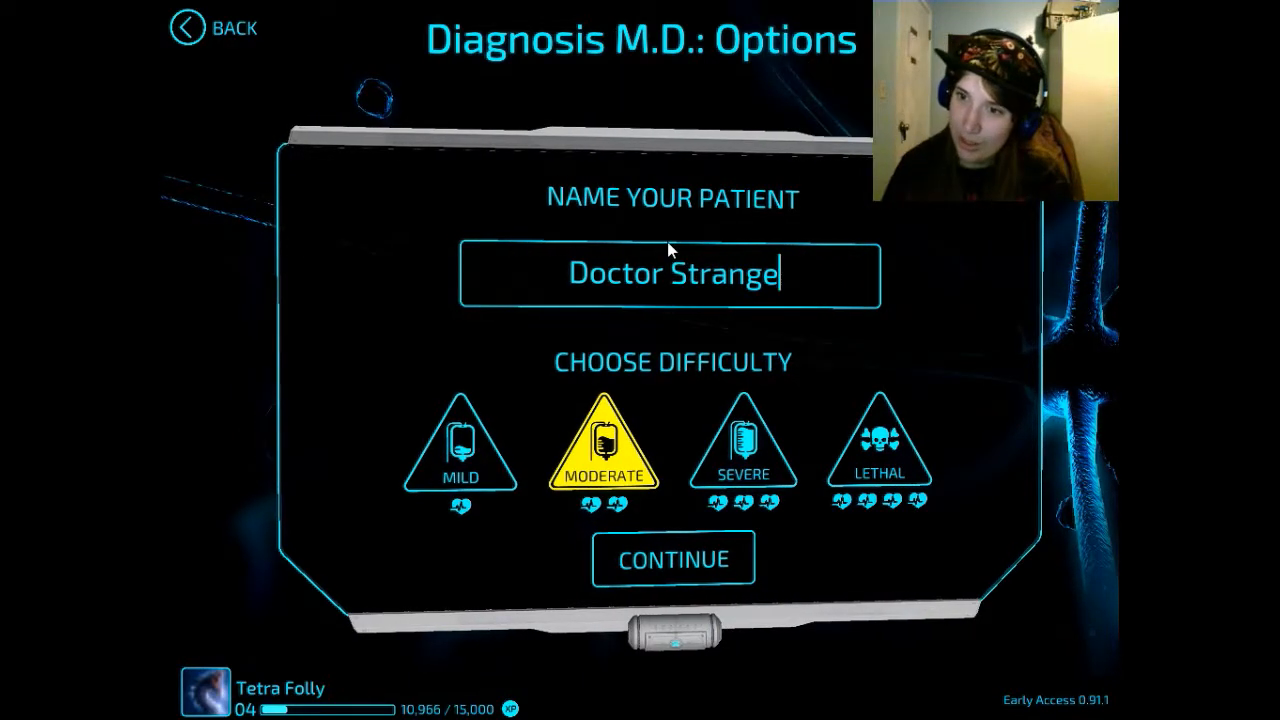
click(740, 444)
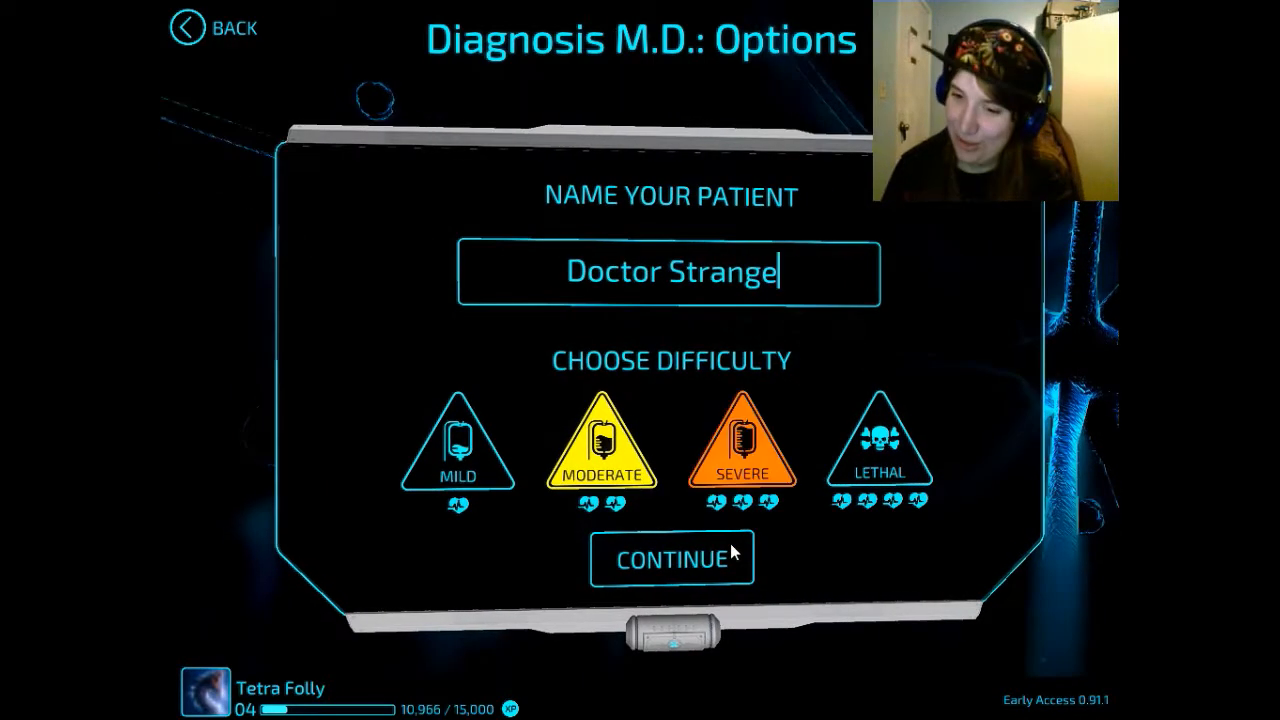
click(672, 558)
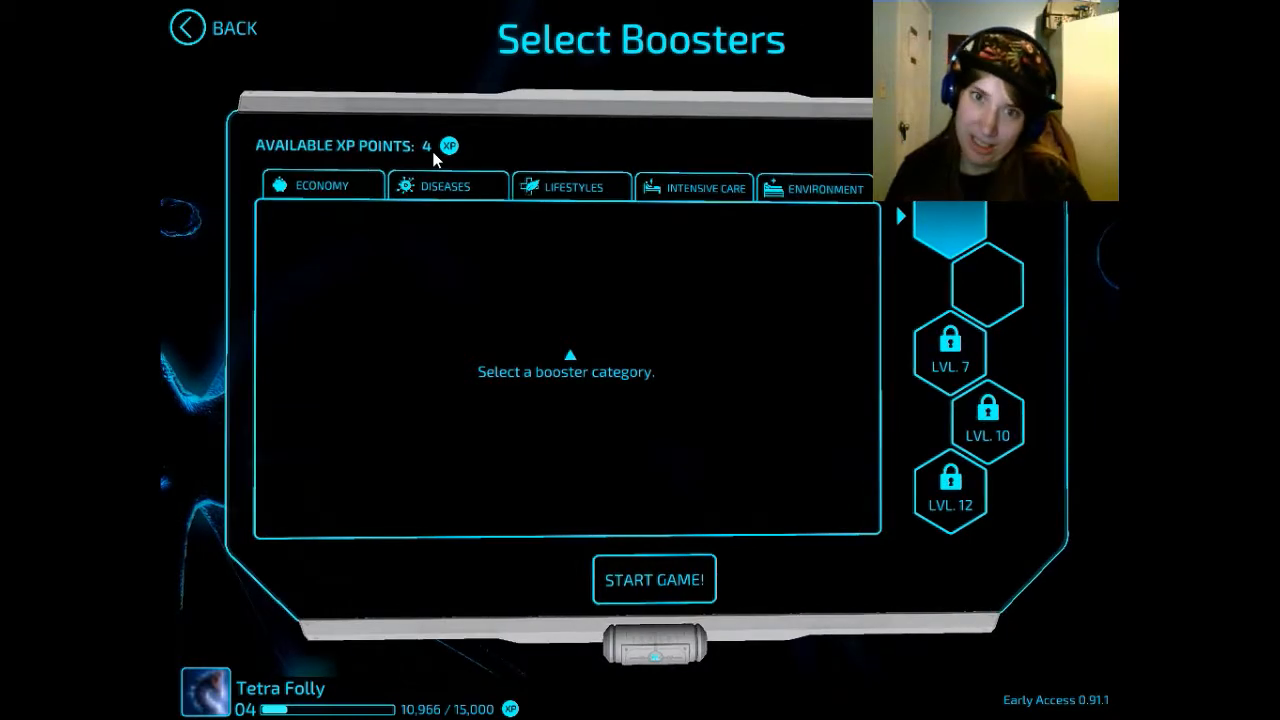
- Equip the Fewer Potential Diseases and Random Lifestyles boosters and start the game
click(322, 186)
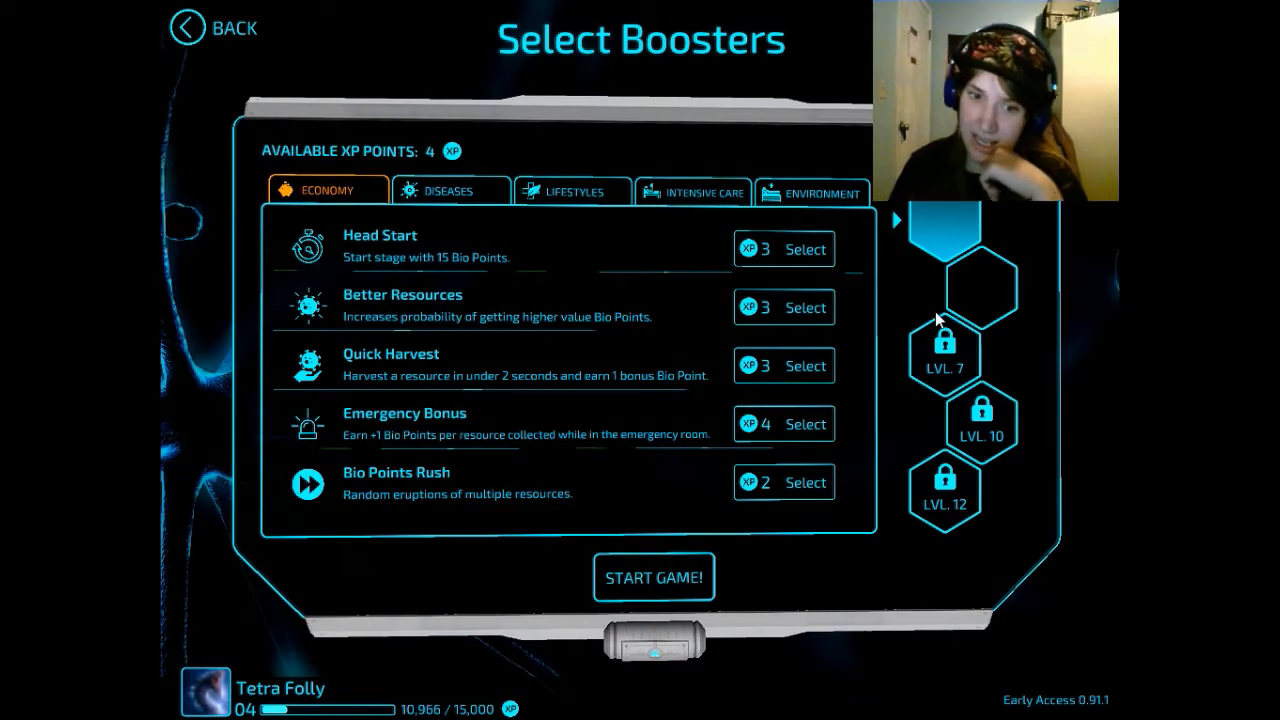
mouse_move(578, 468)
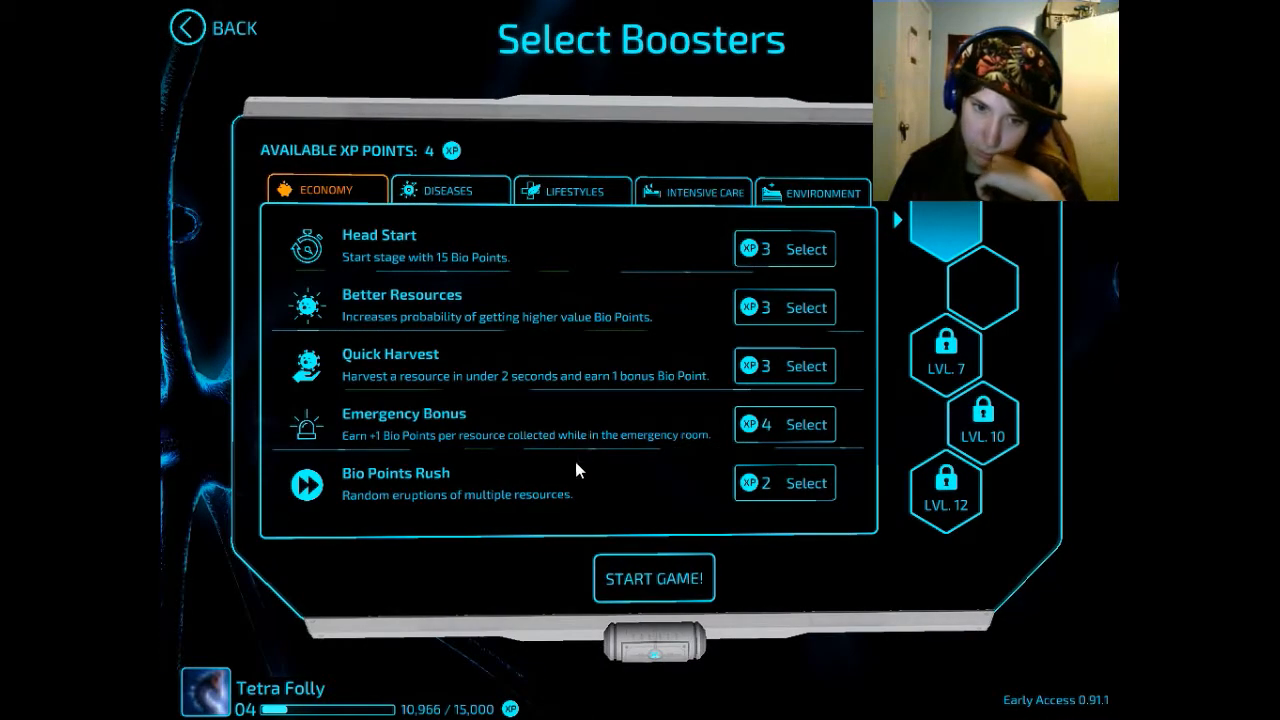
mouse_move(470, 340)
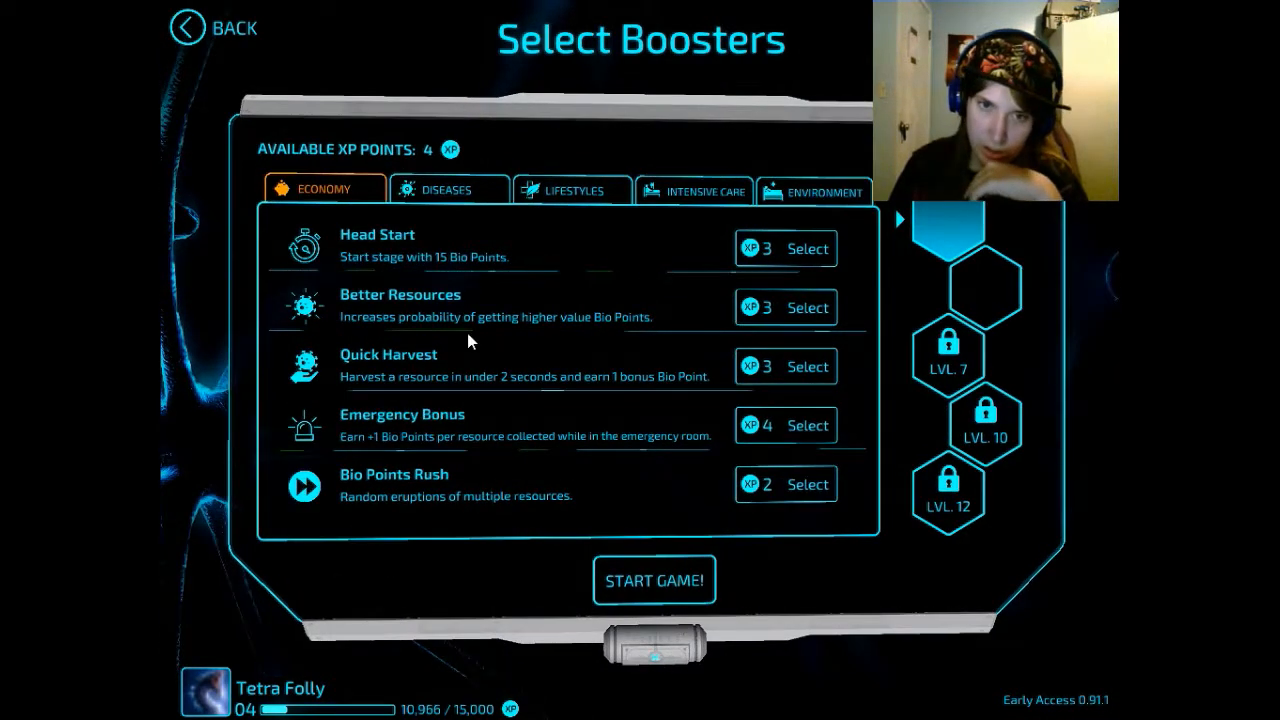
click(448, 188)
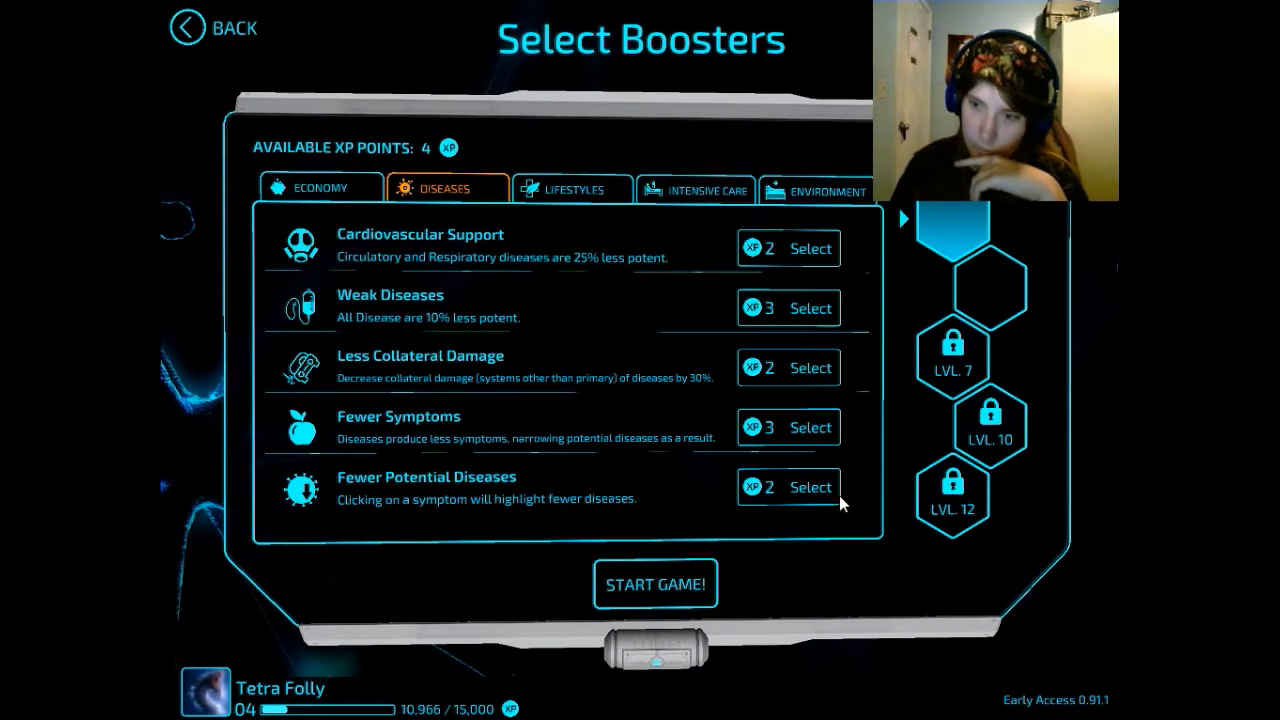
mouse_move(822, 502)
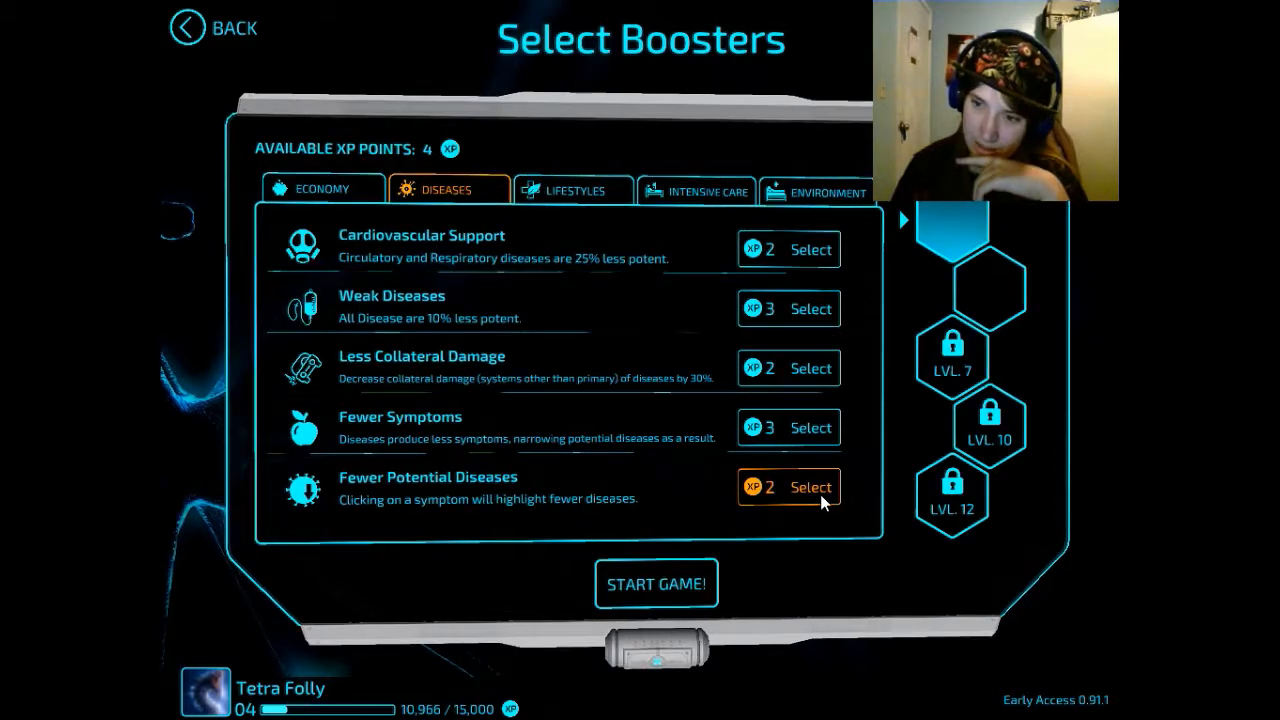
click(808, 488)
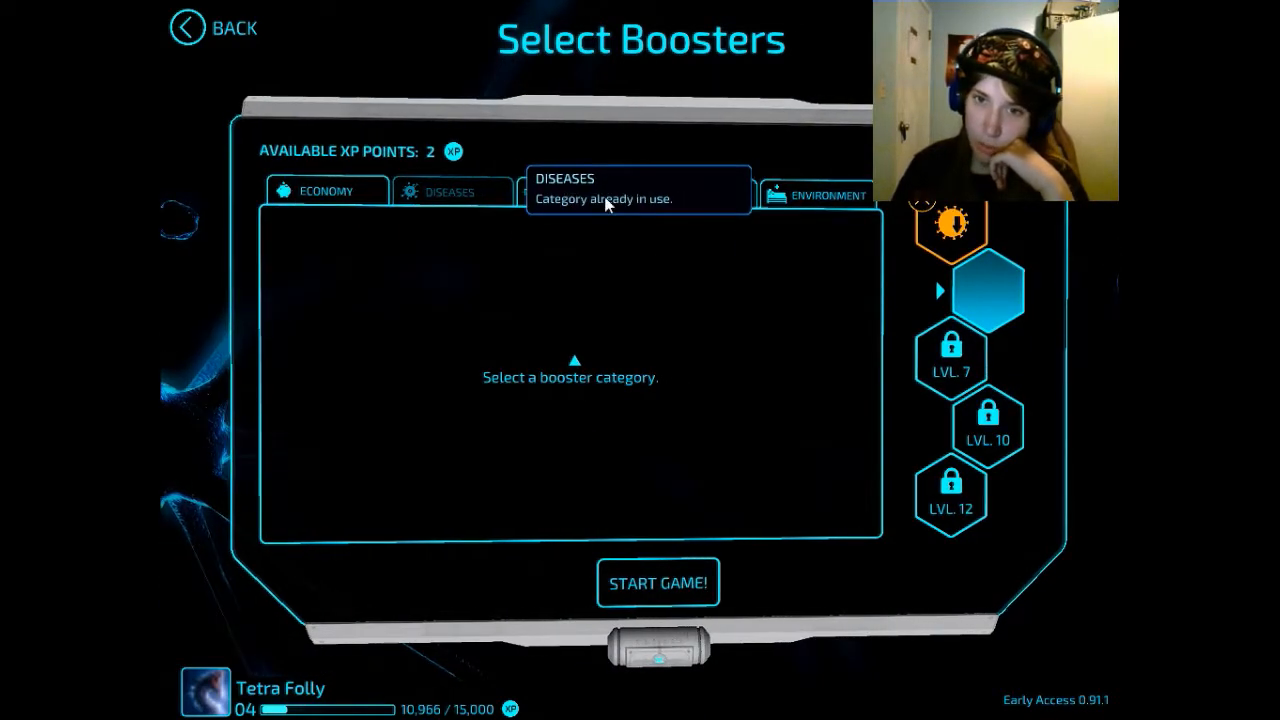
click(576, 192)
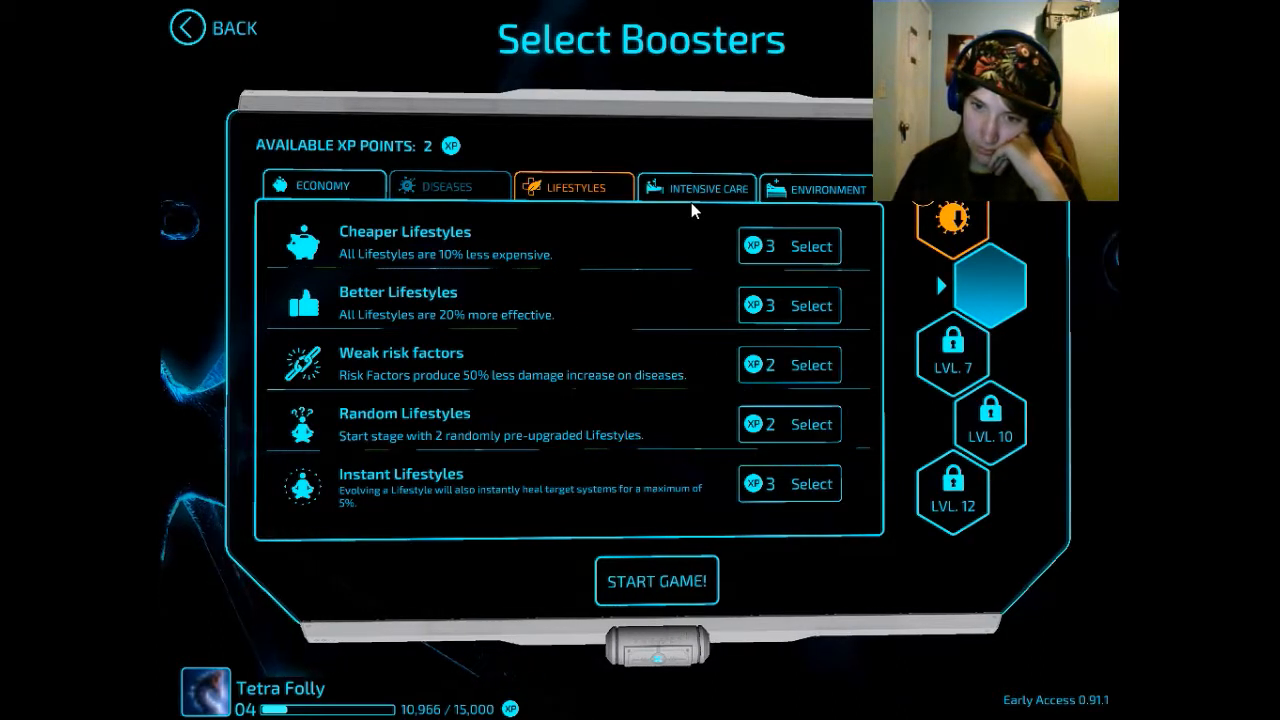
click(810, 424)
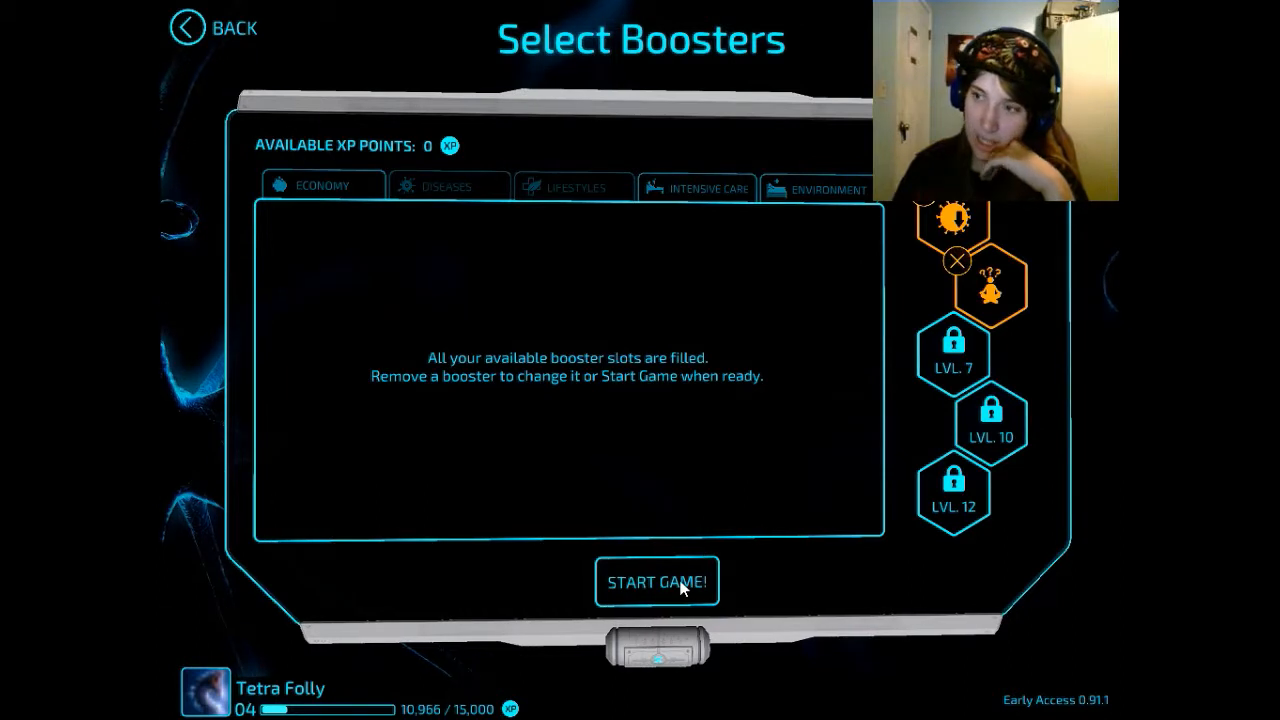
click(658, 580)
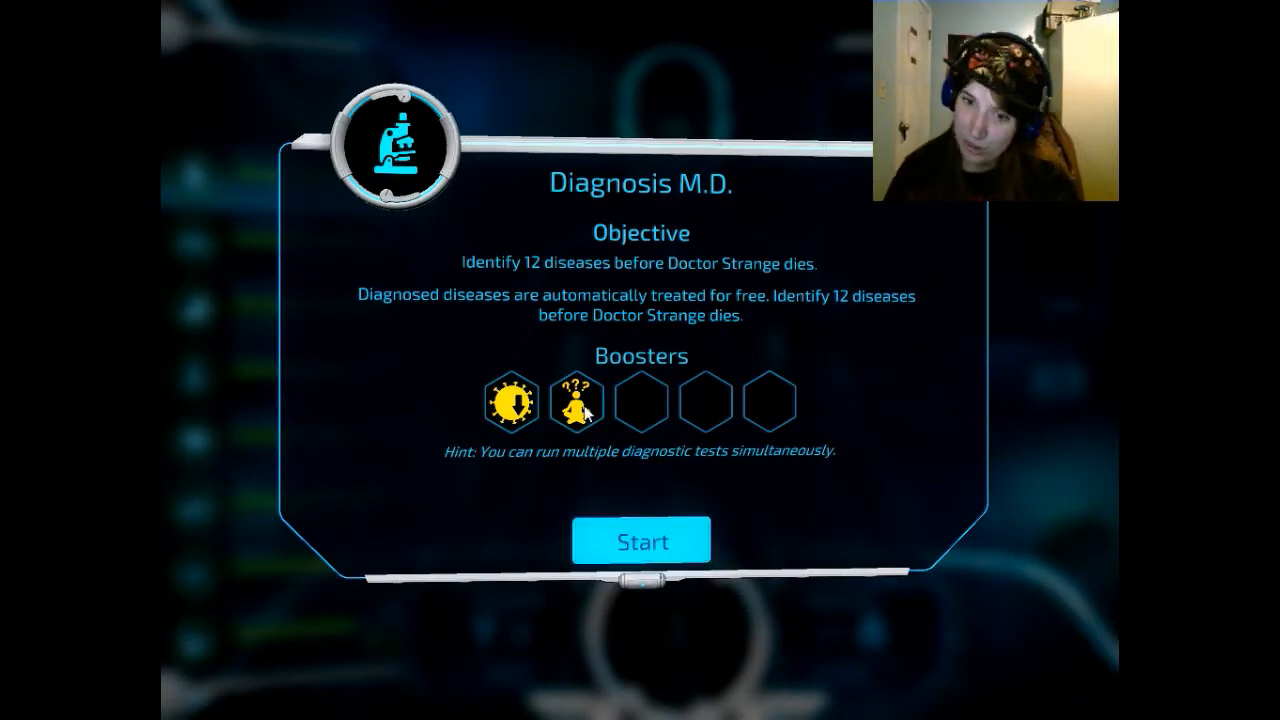
mouse_move(584, 408)
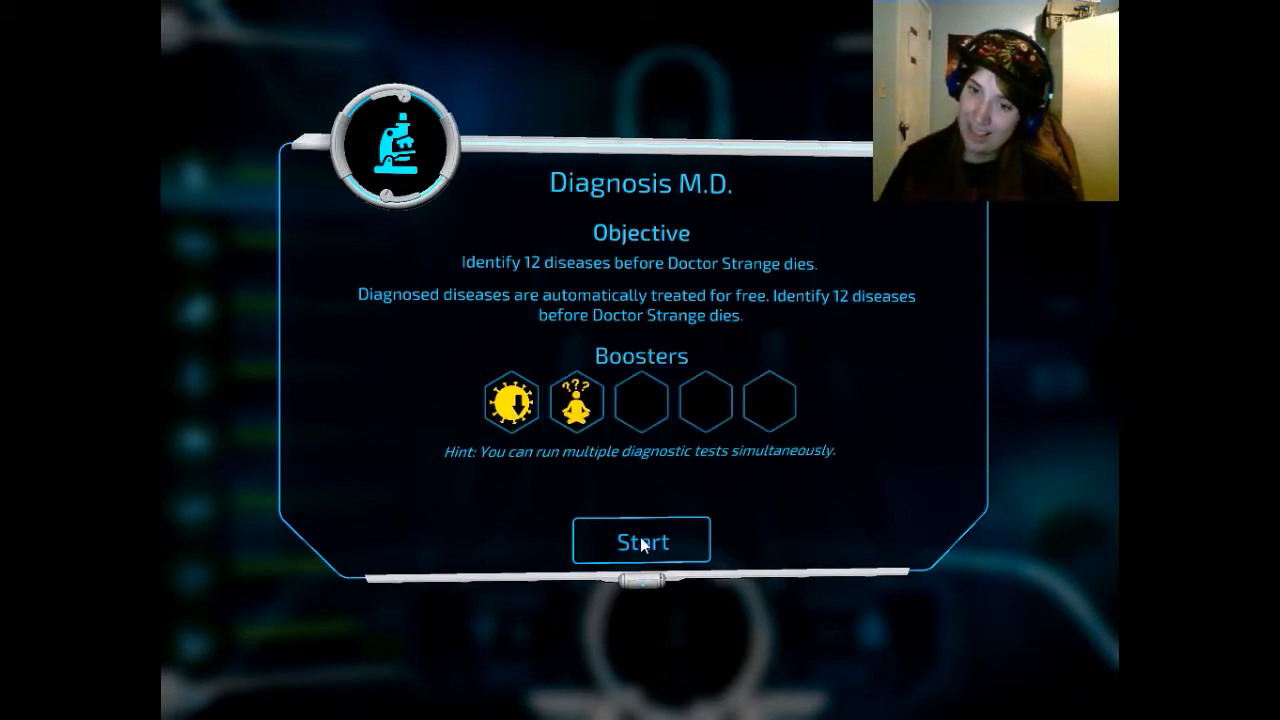
- Start the Diagnosis M.D. stage from the 12-disease objective briefing
click(640, 540)
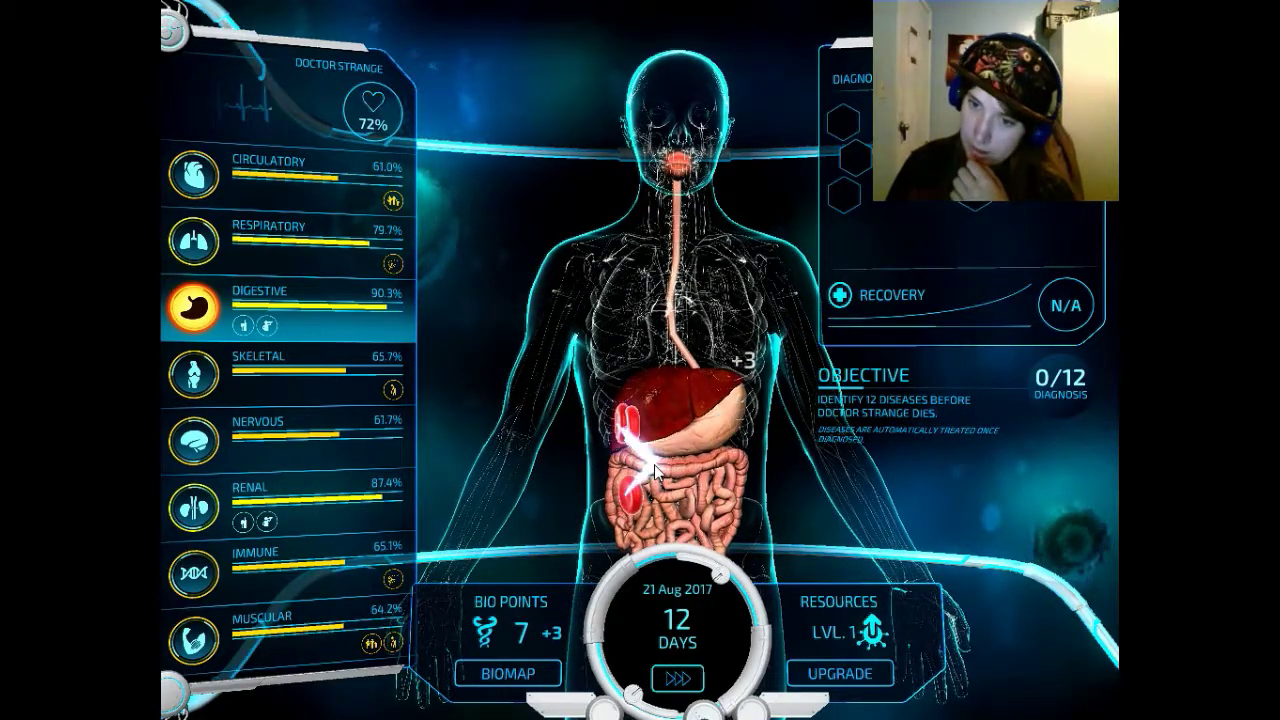
- Collect bio points, browse the nervous and 63-percent disease groups, and view potassium deficiency details
click(676, 676)
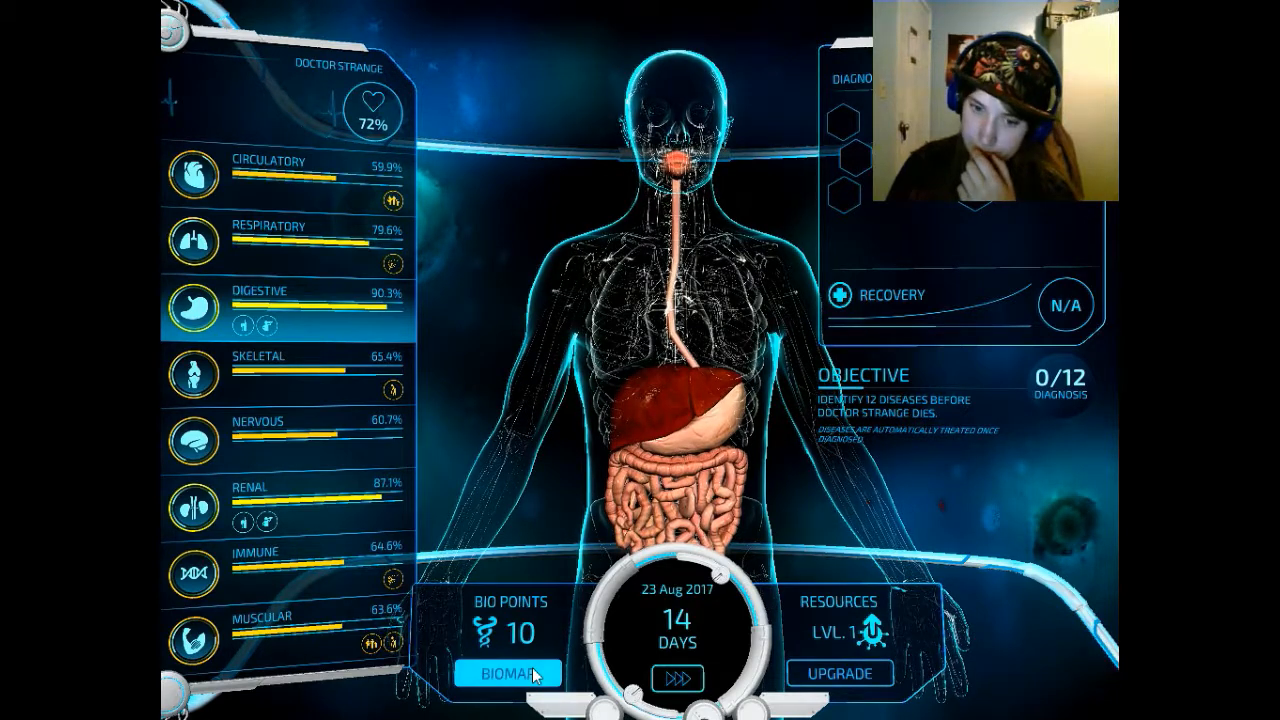
click(508, 692)
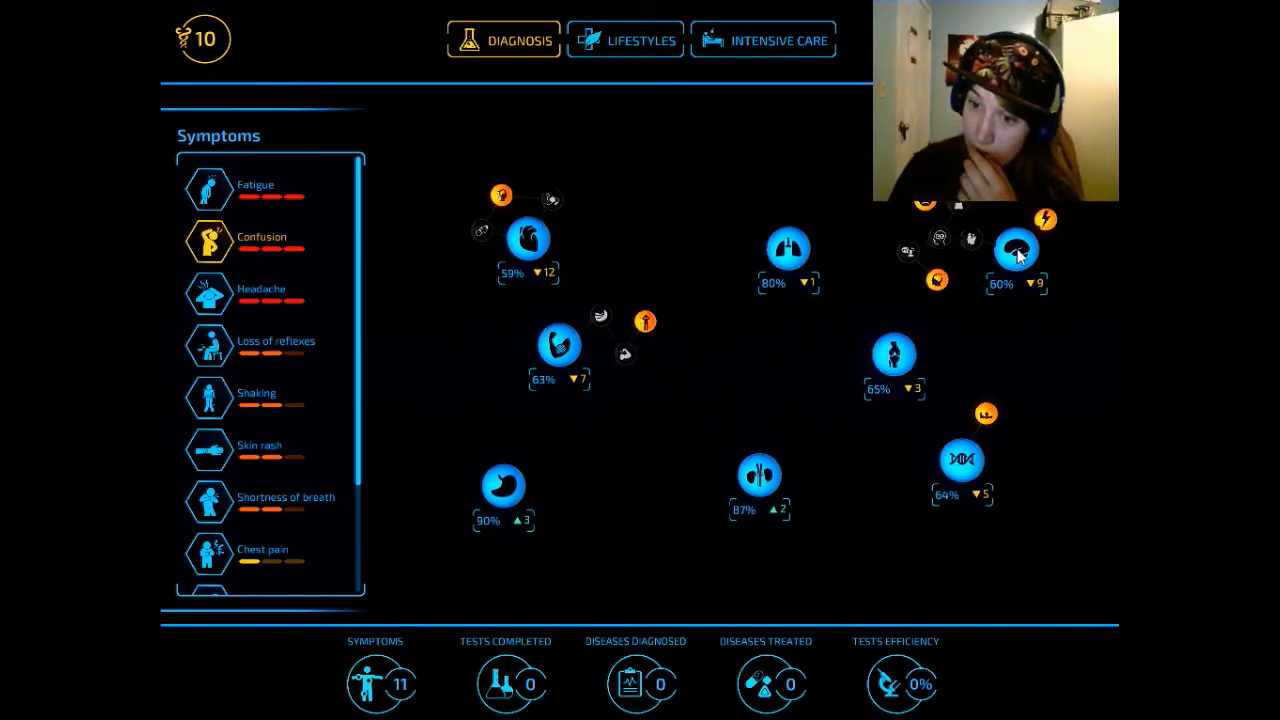
click(1016, 248)
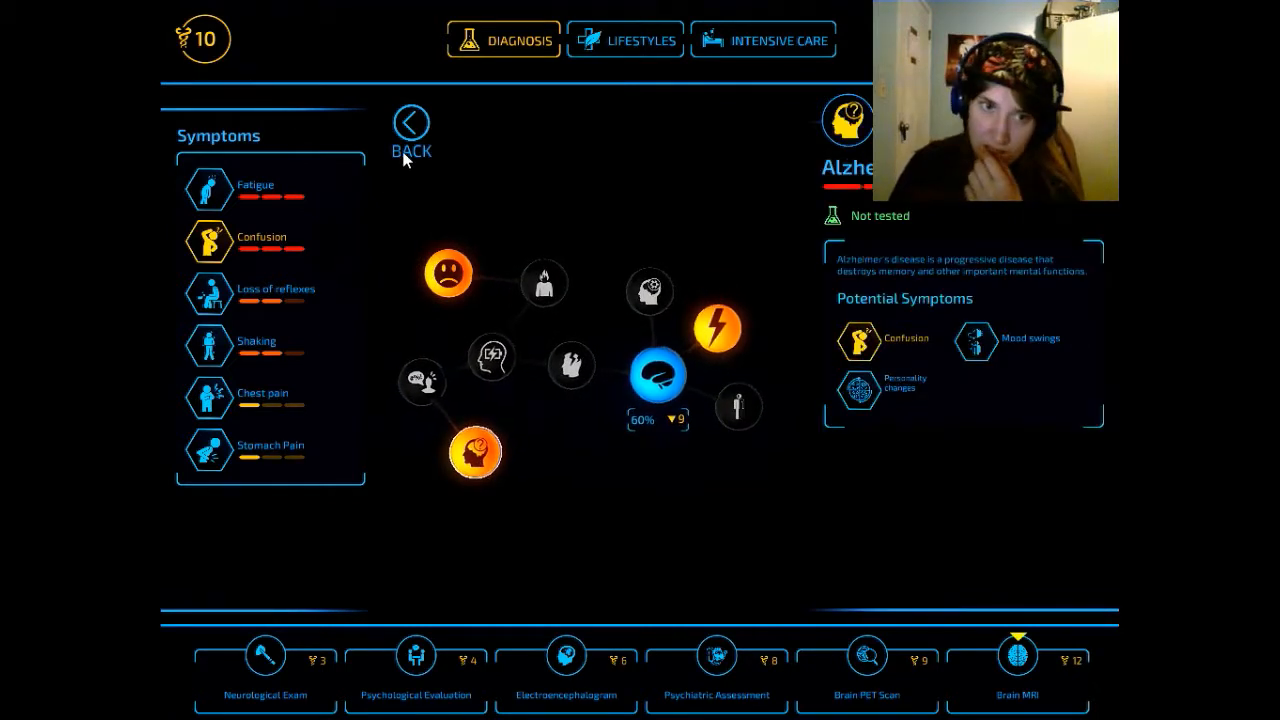
click(408, 122)
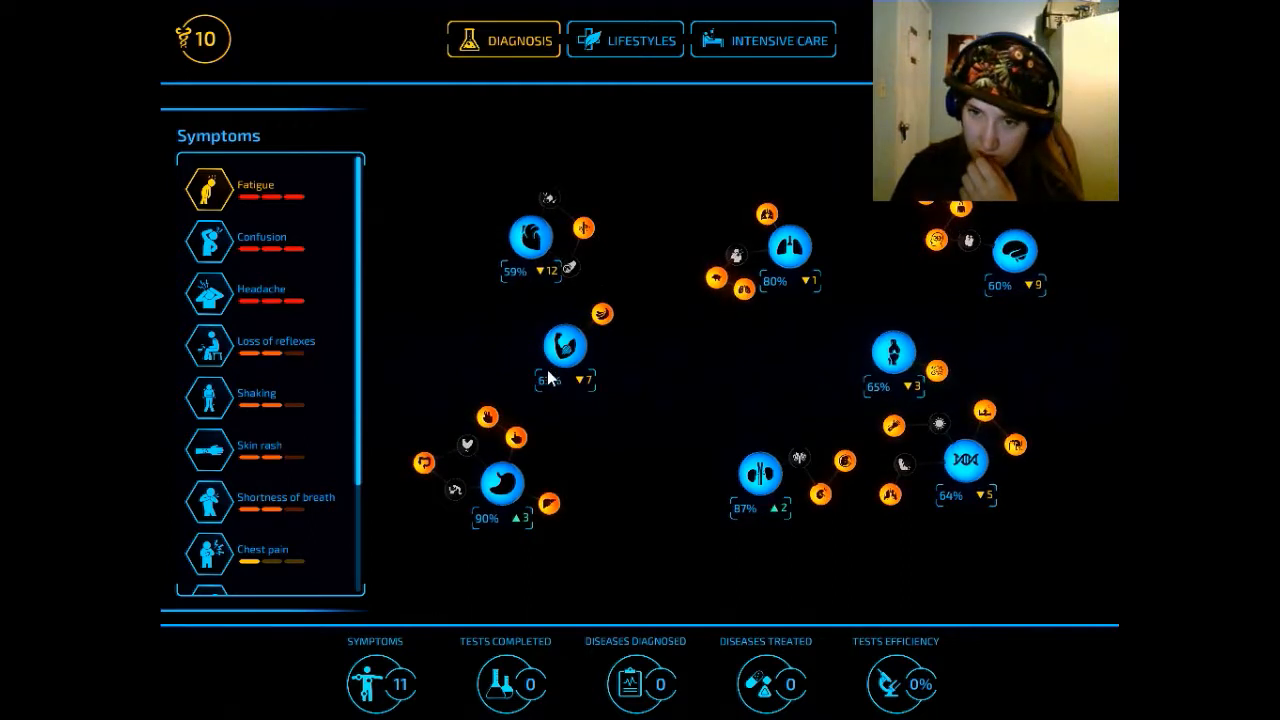
click(564, 346)
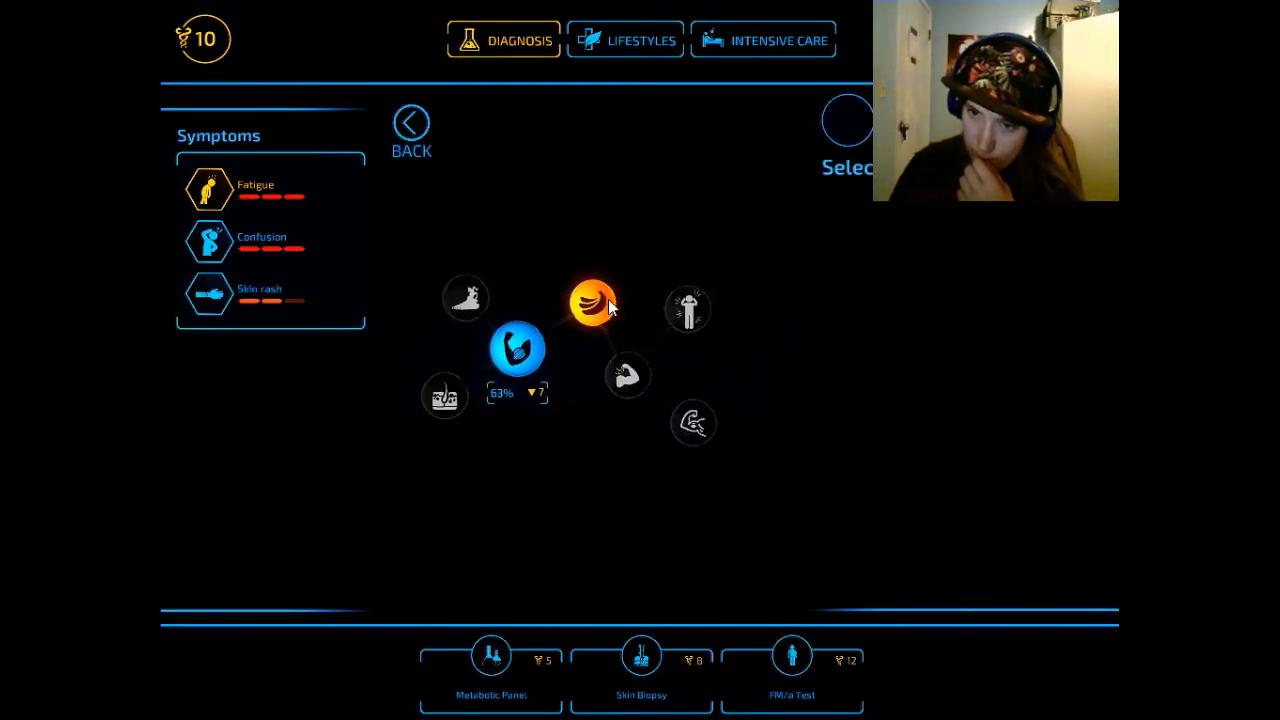
click(592, 304)
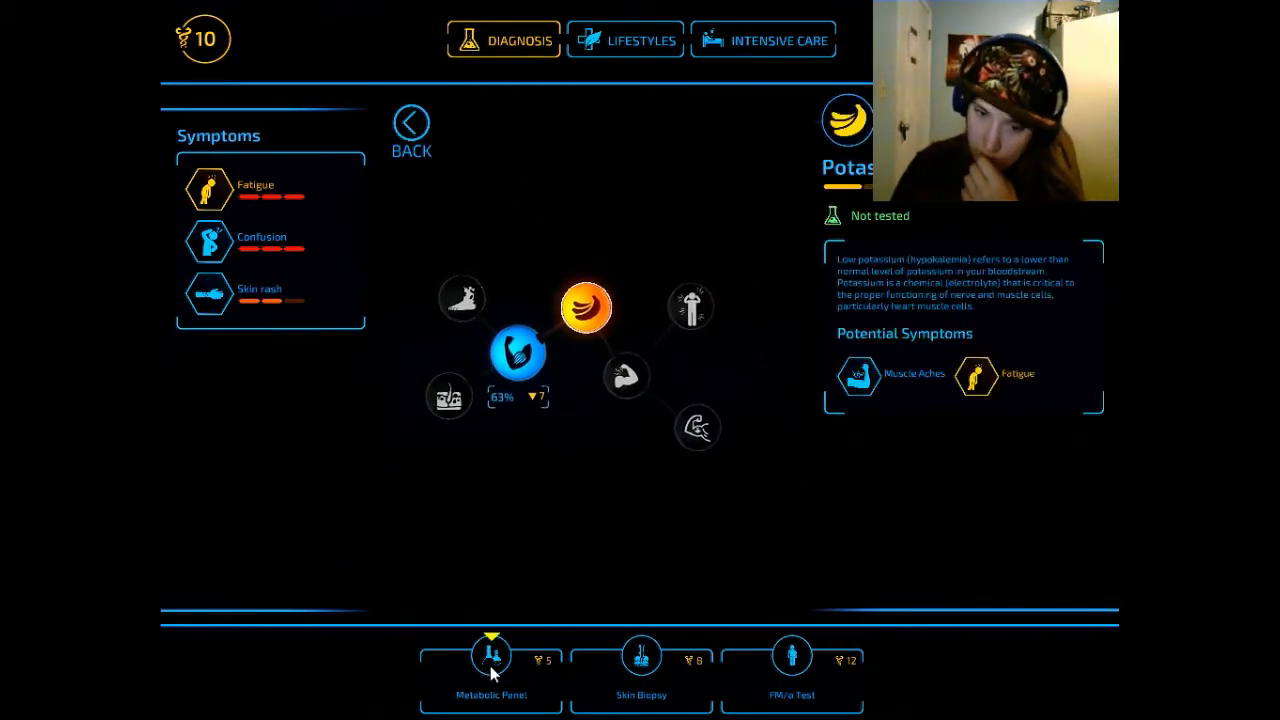
- Run the Metabolic Panel and Blood Pressure tests, collecting kidney bio points between runs
click(492, 670)
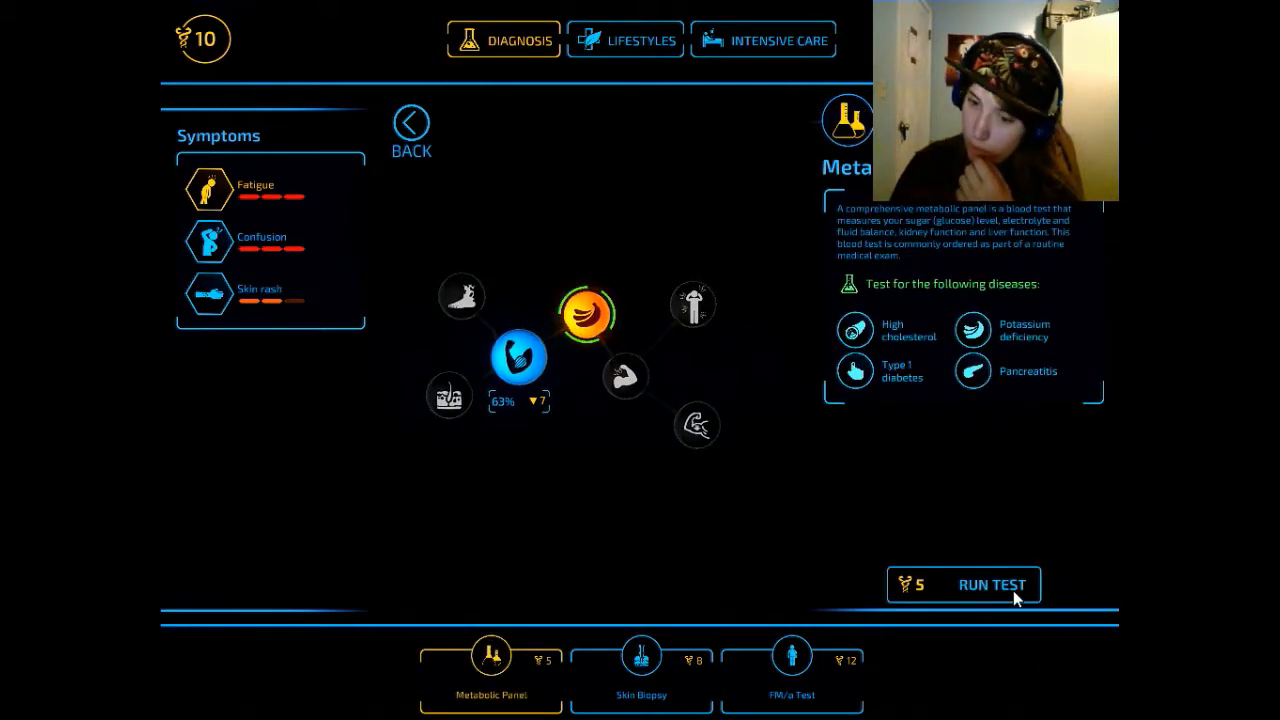
click(996, 584)
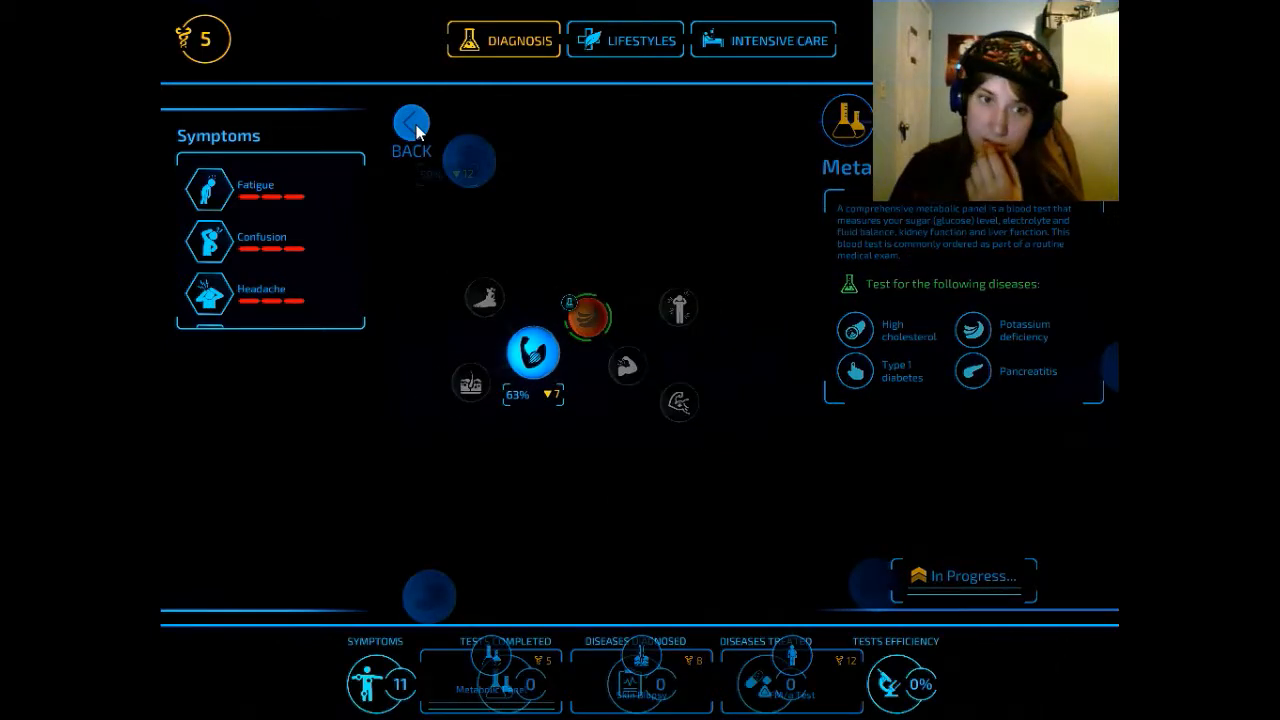
click(412, 124)
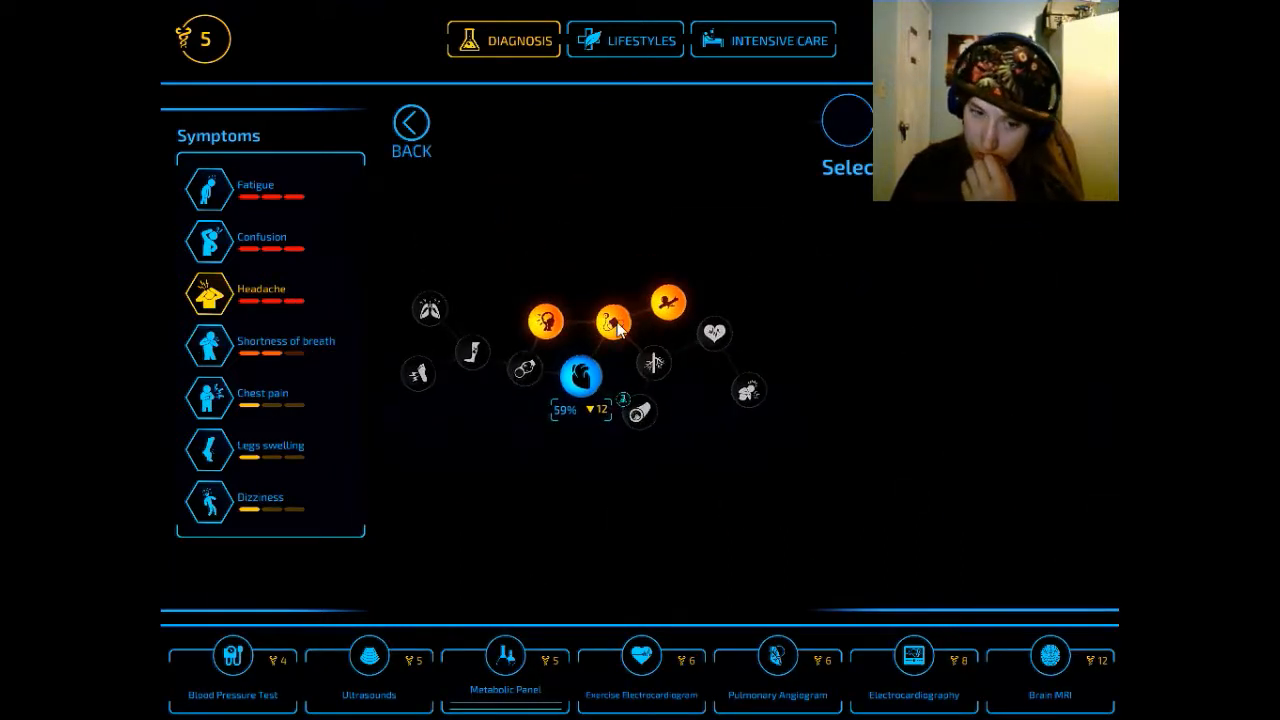
click(610, 322)
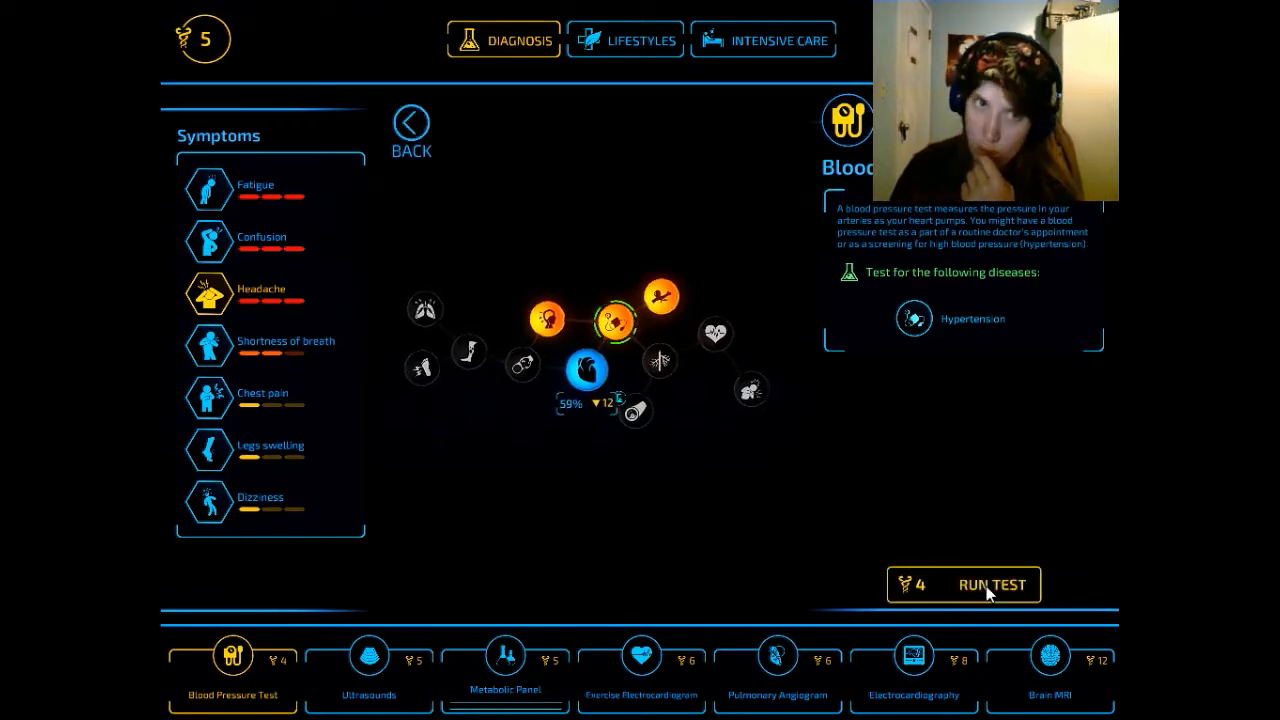
click(986, 584)
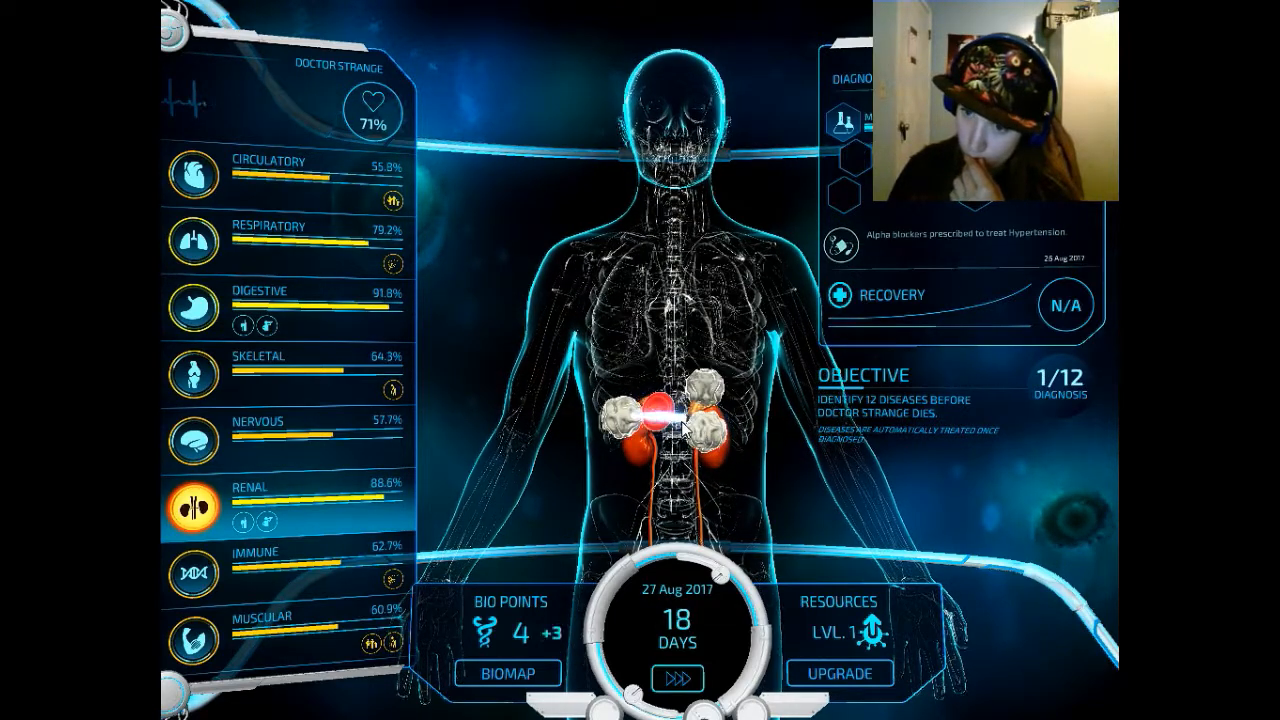
click(678, 676)
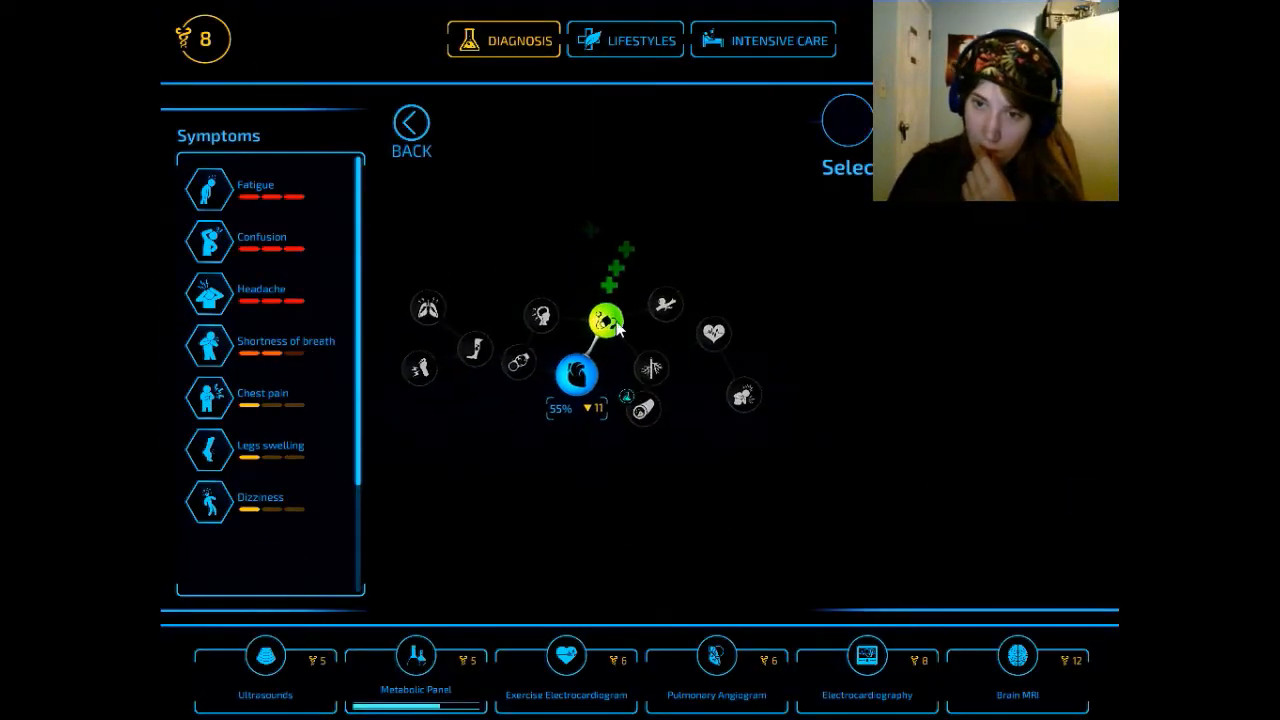
click(596, 320)
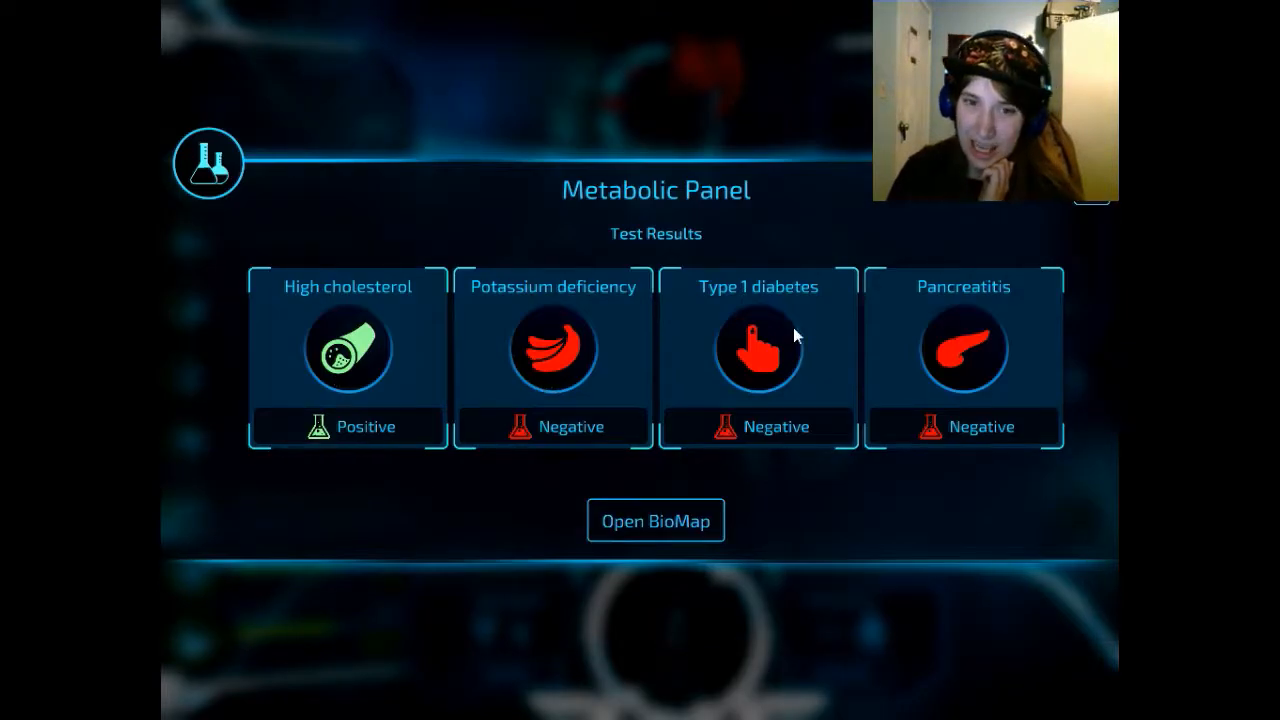
- Record high cholesterol as found and run an Exercise Electrocardiogram for angina in the circulatory map
click(656, 520)
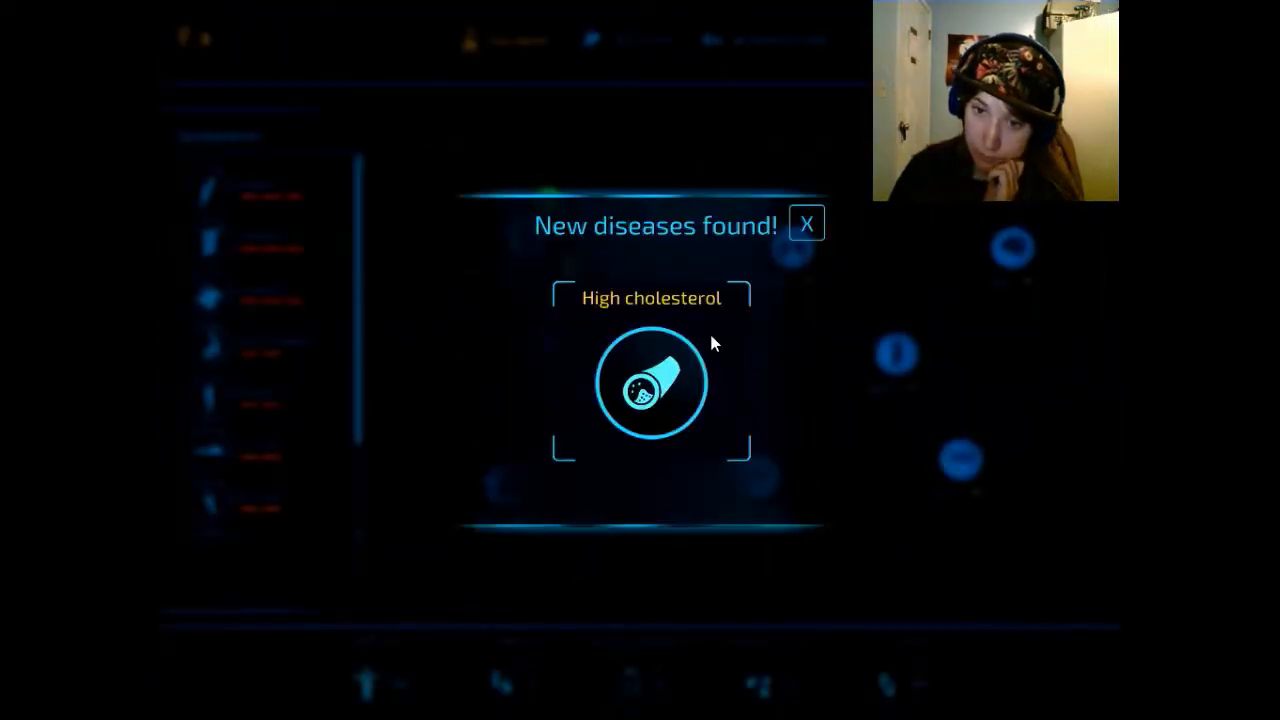
click(804, 224)
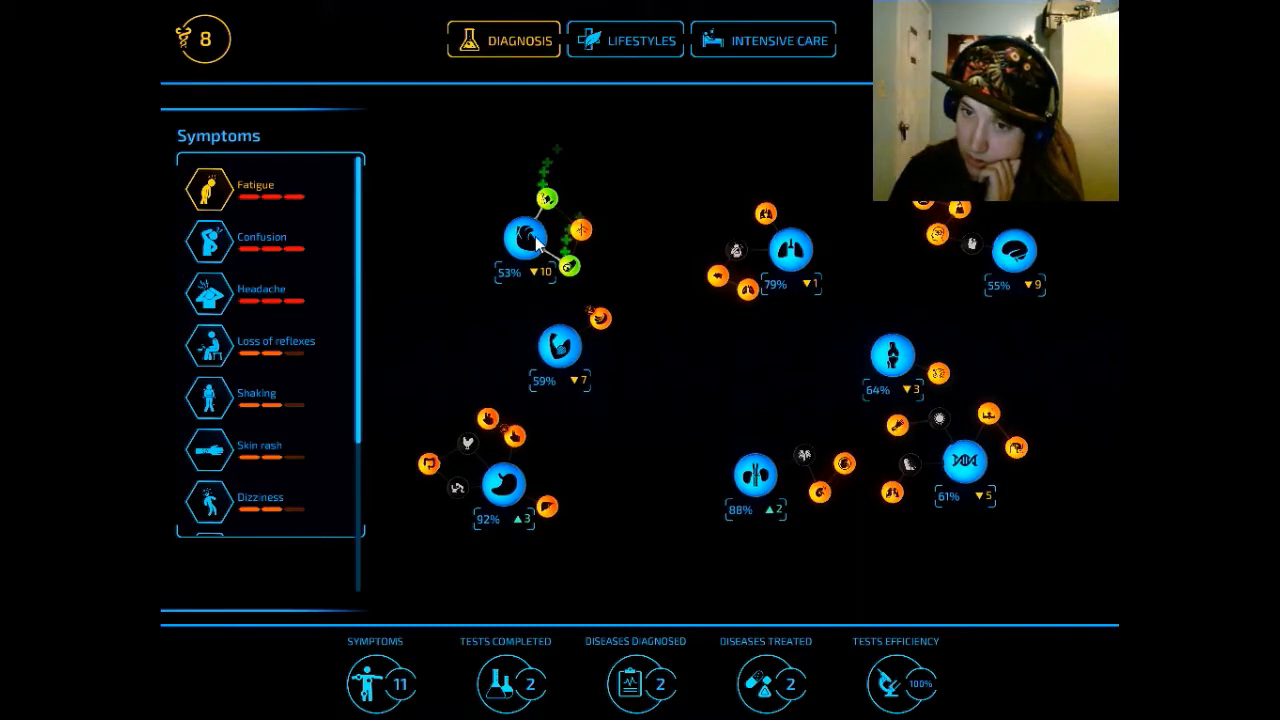
click(528, 244)
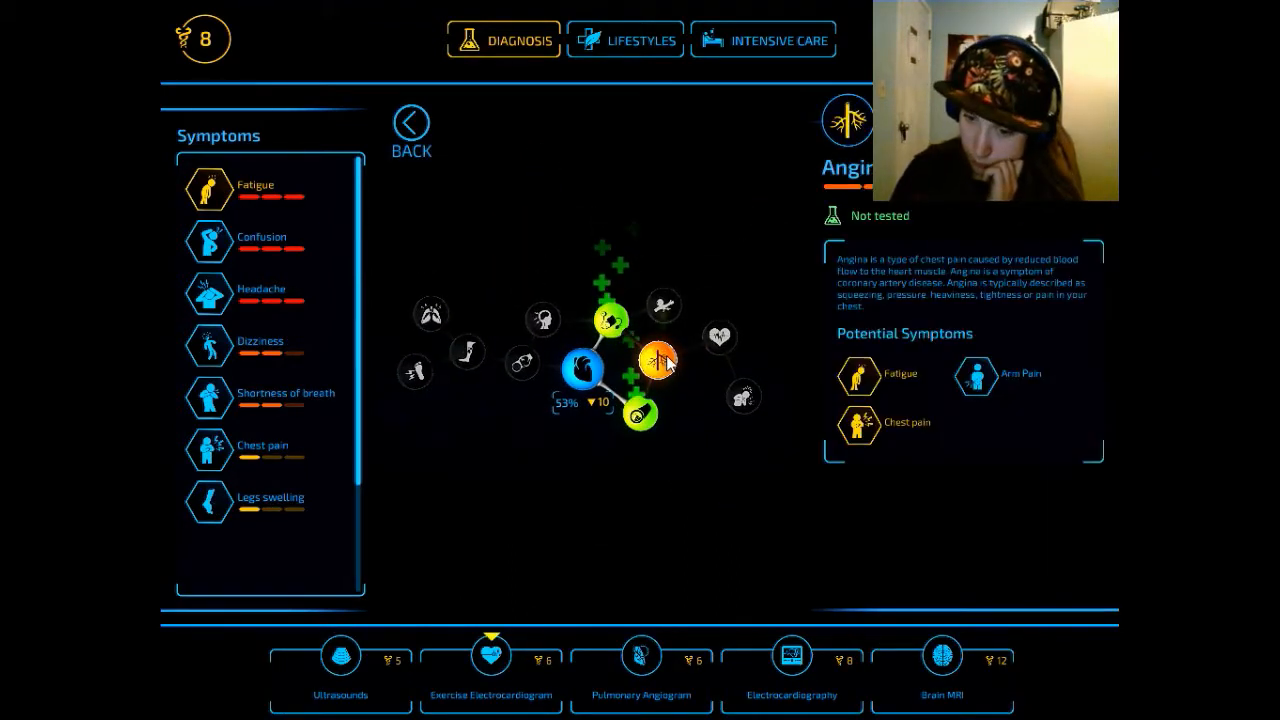
click(488, 656)
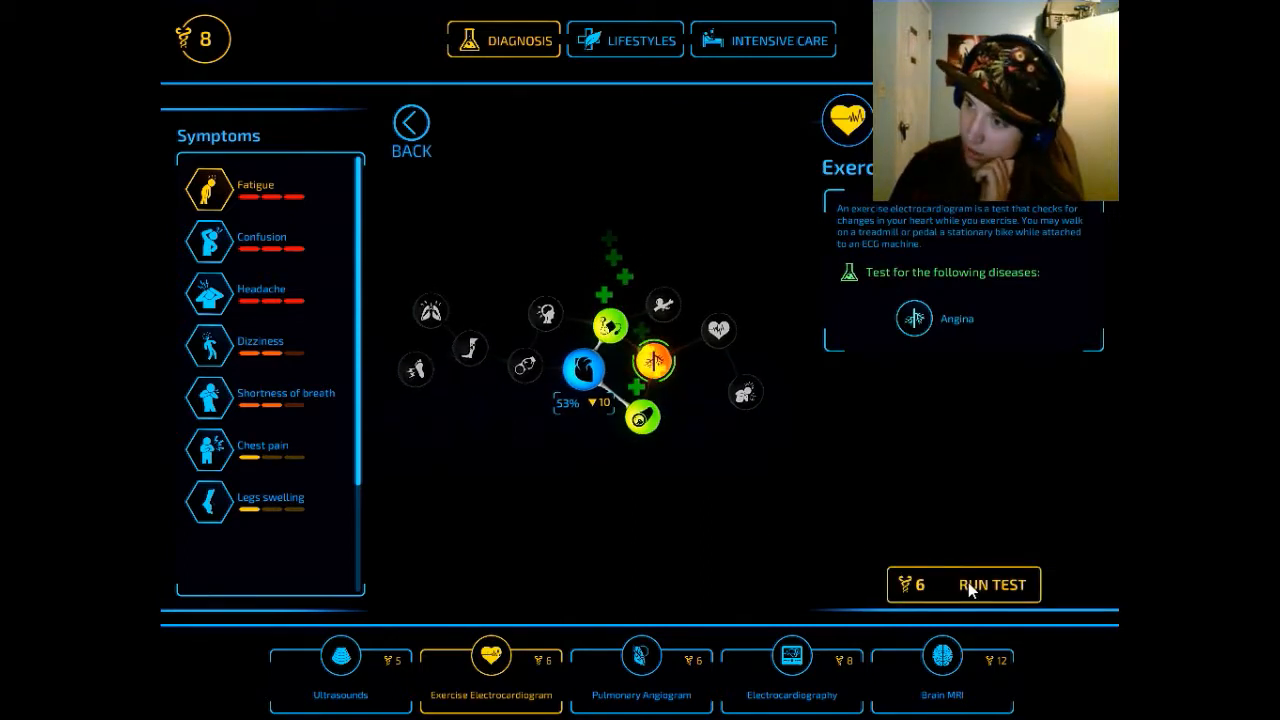
click(992, 584)
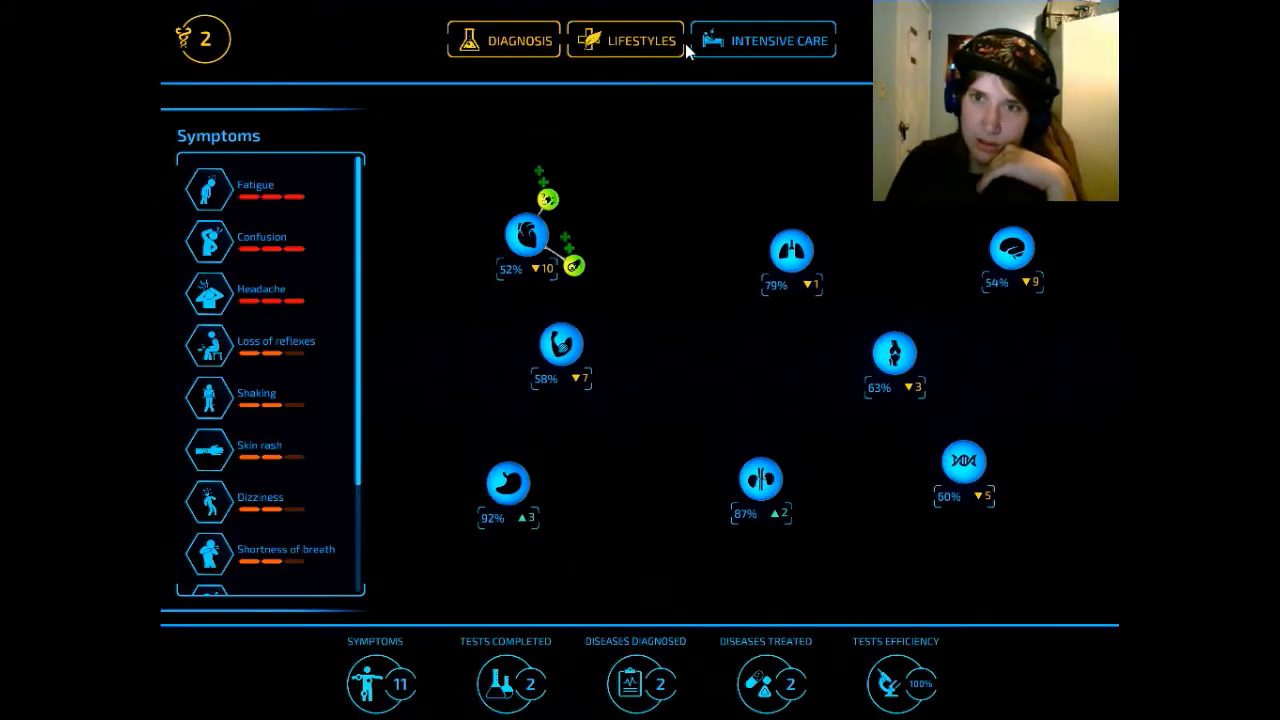
- Review the Moderate drinking lifestyle upgrade while the Exercise Electrocardiogram returns angina negative
click(624, 40)
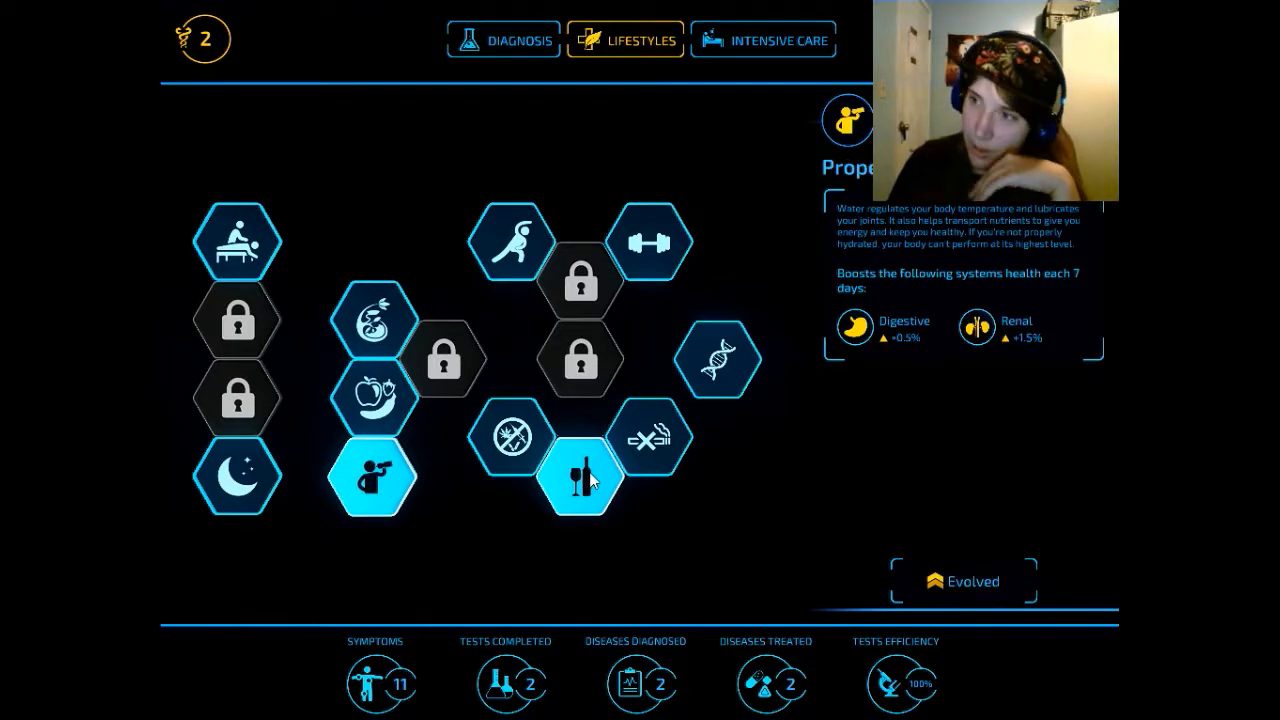
click(582, 470)
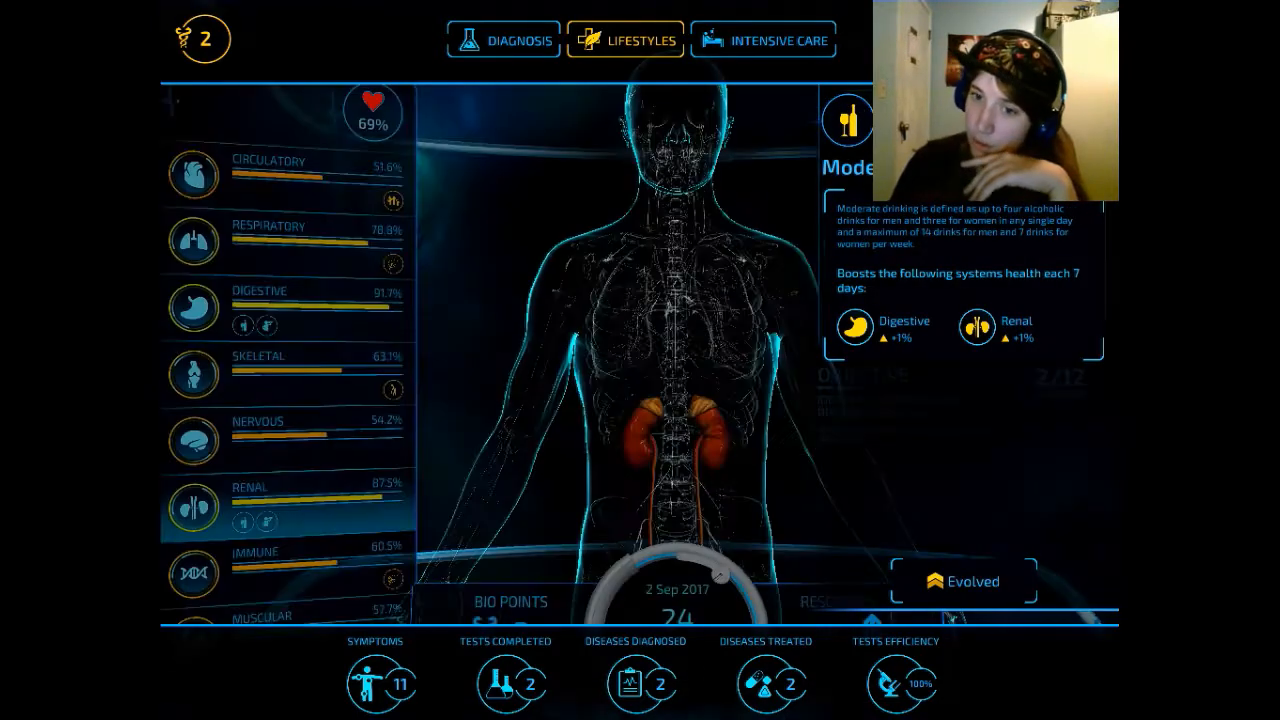
click(504, 40)
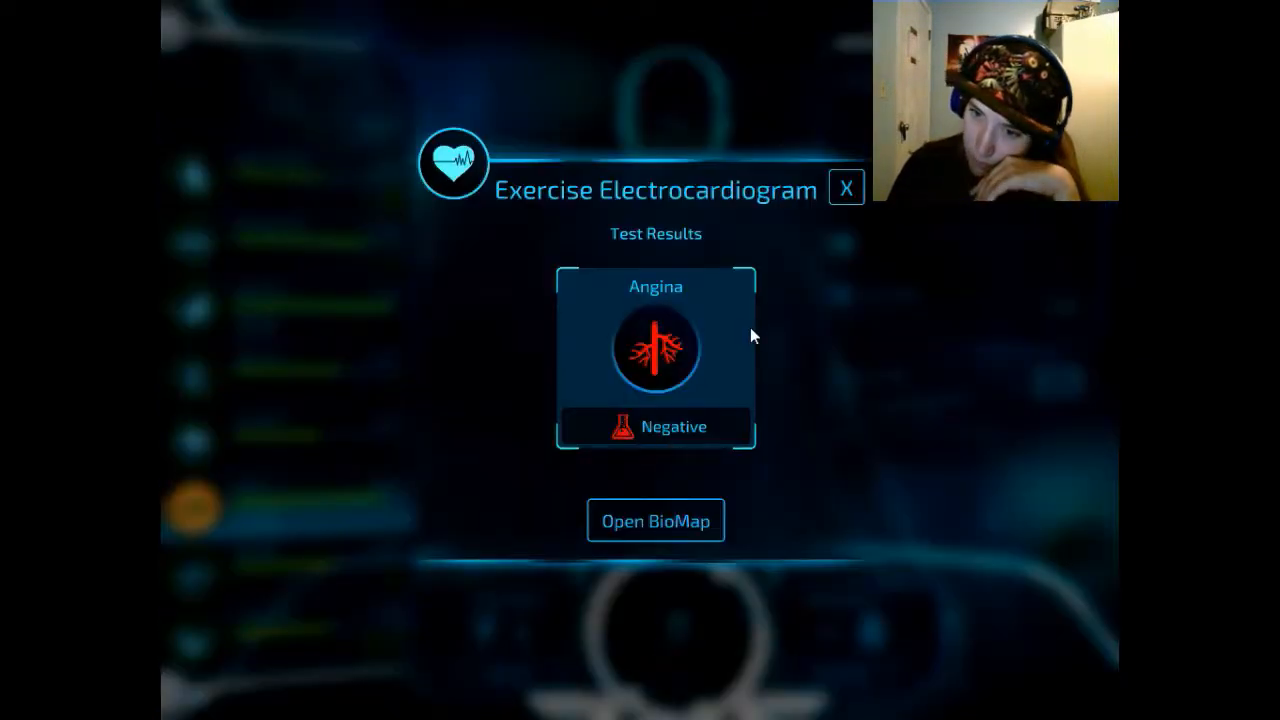
- Go to the nervous system diagnosis map and look up major depression's potential symptoms
click(836, 188)
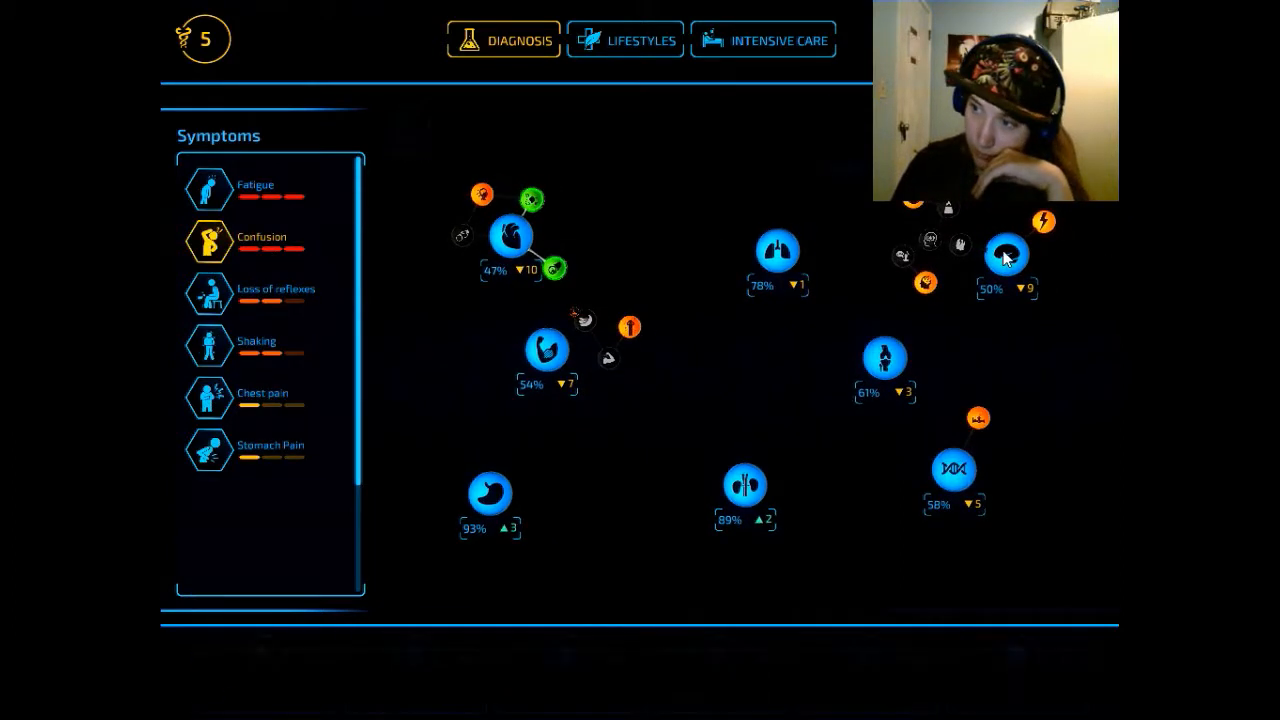
click(1006, 256)
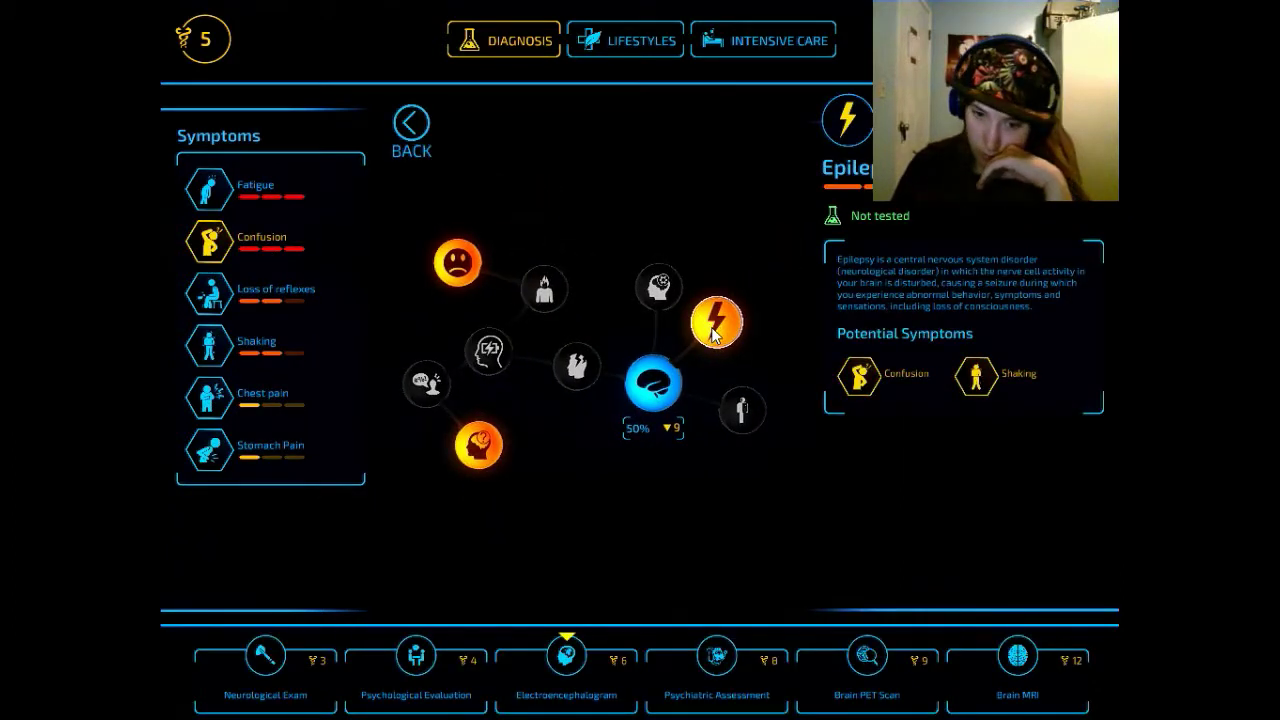
click(456, 262)
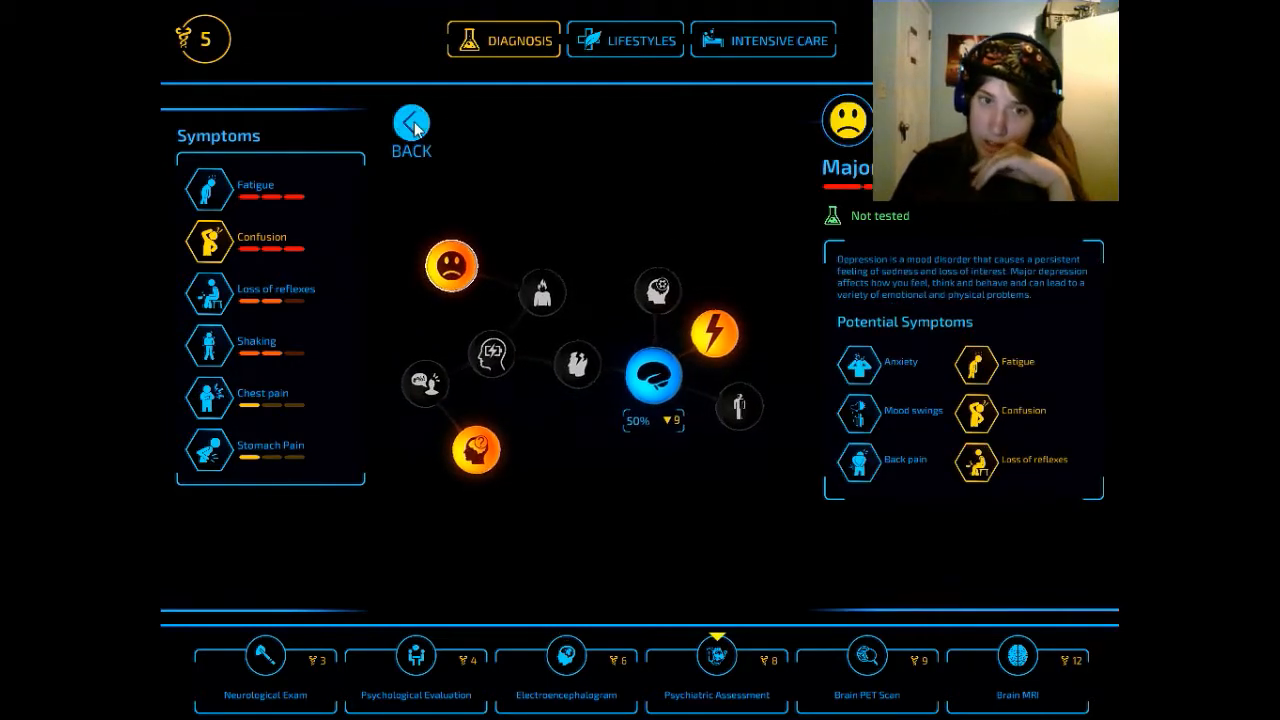
- Check stroke in the circulatory diagnosis map and return to the body overview with 8 bio points
click(410, 124)
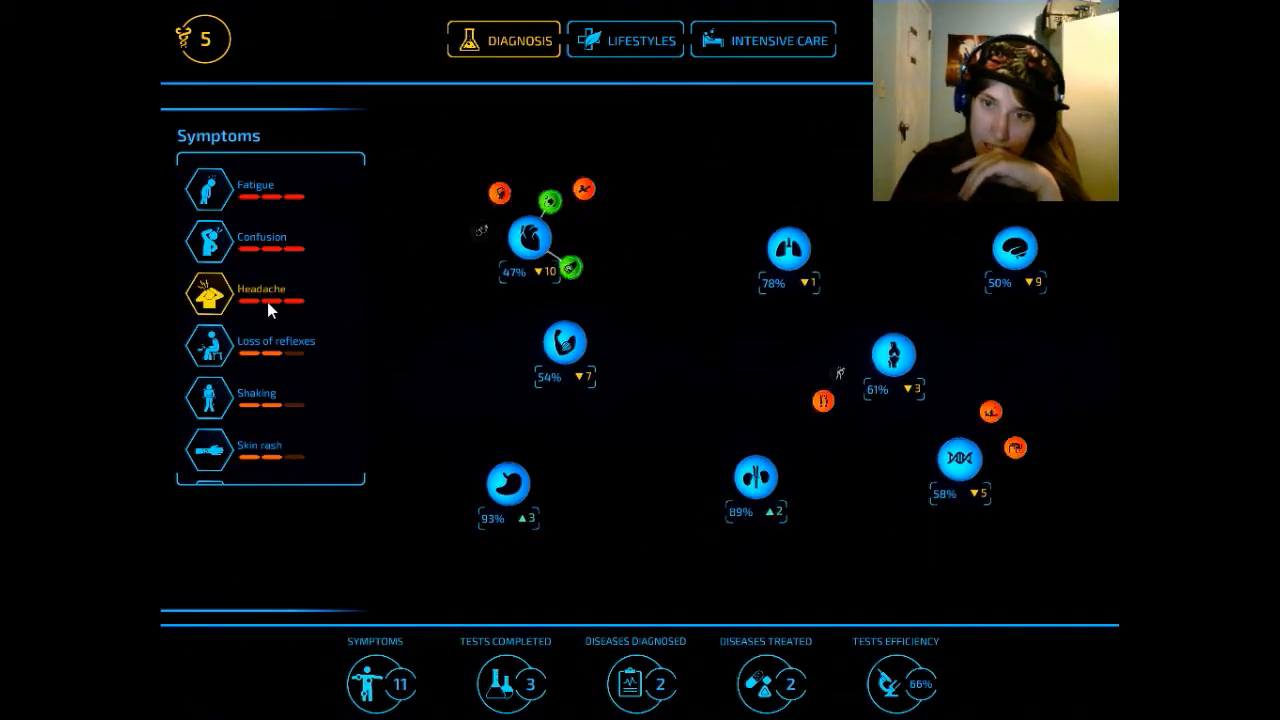
click(530, 236)
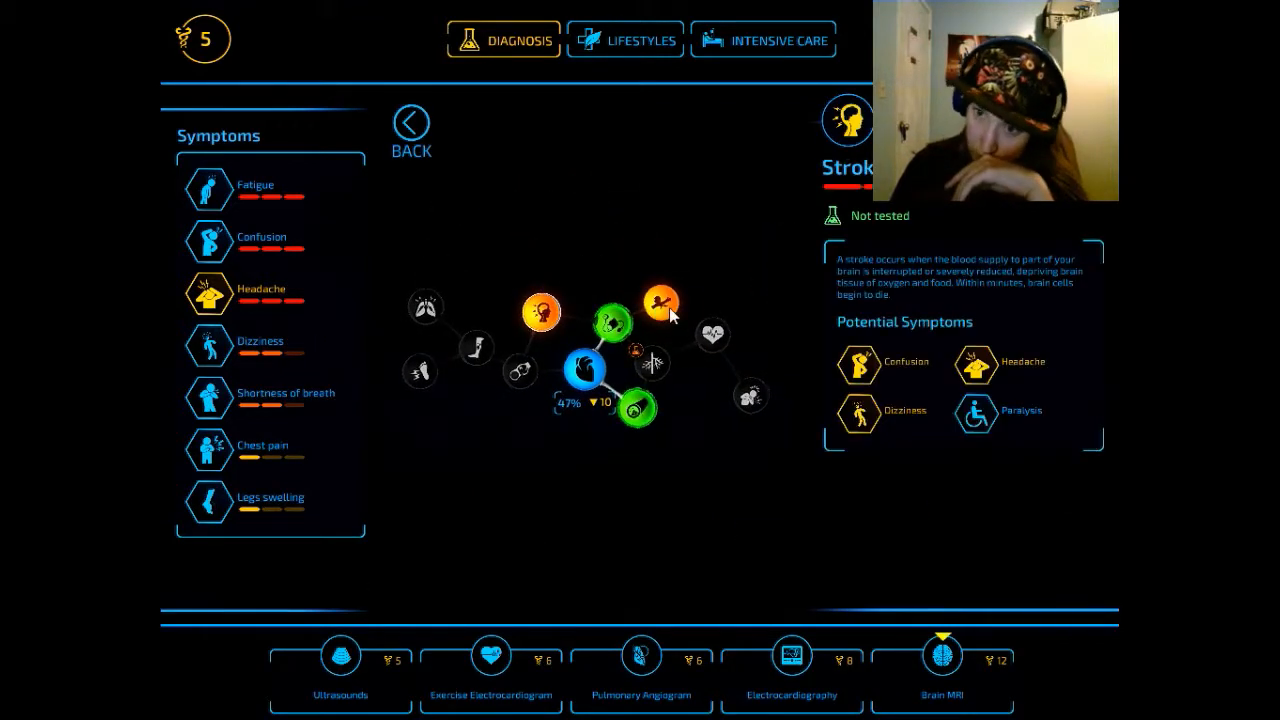
click(660, 300)
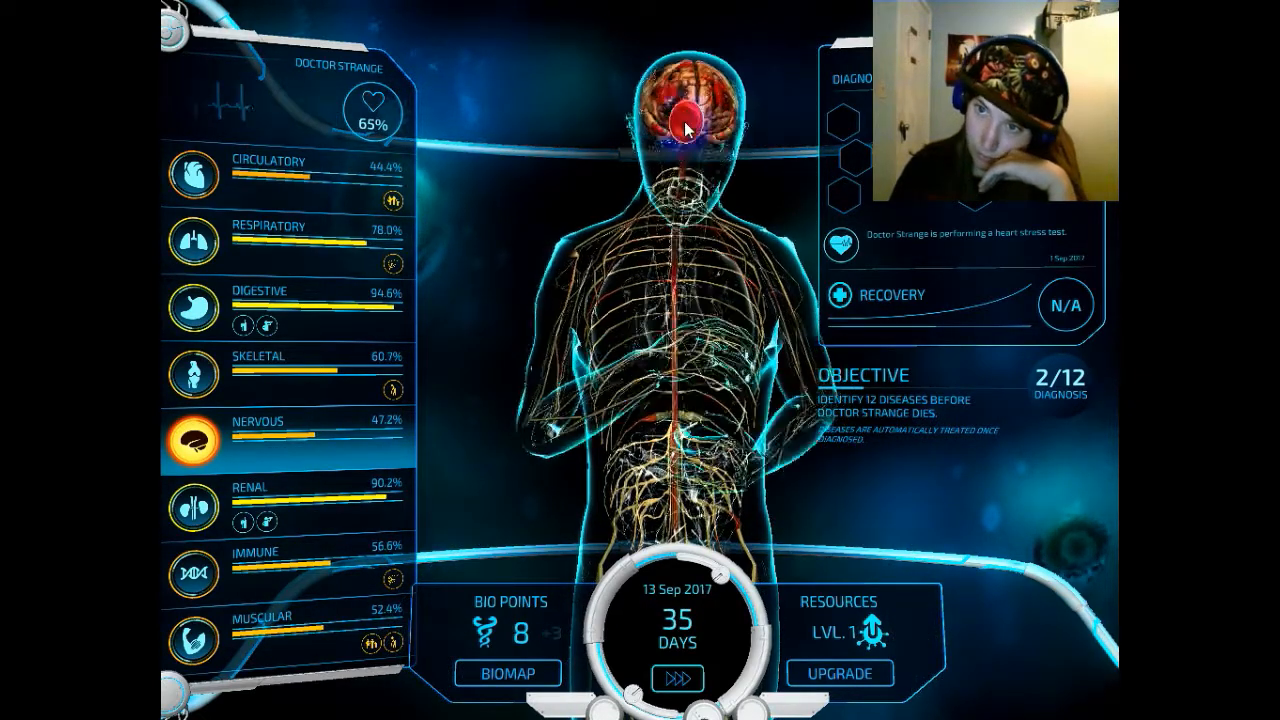
- Collect body bio point bubbles up to 13 and switch back to the diagnosis map
click(680, 120)
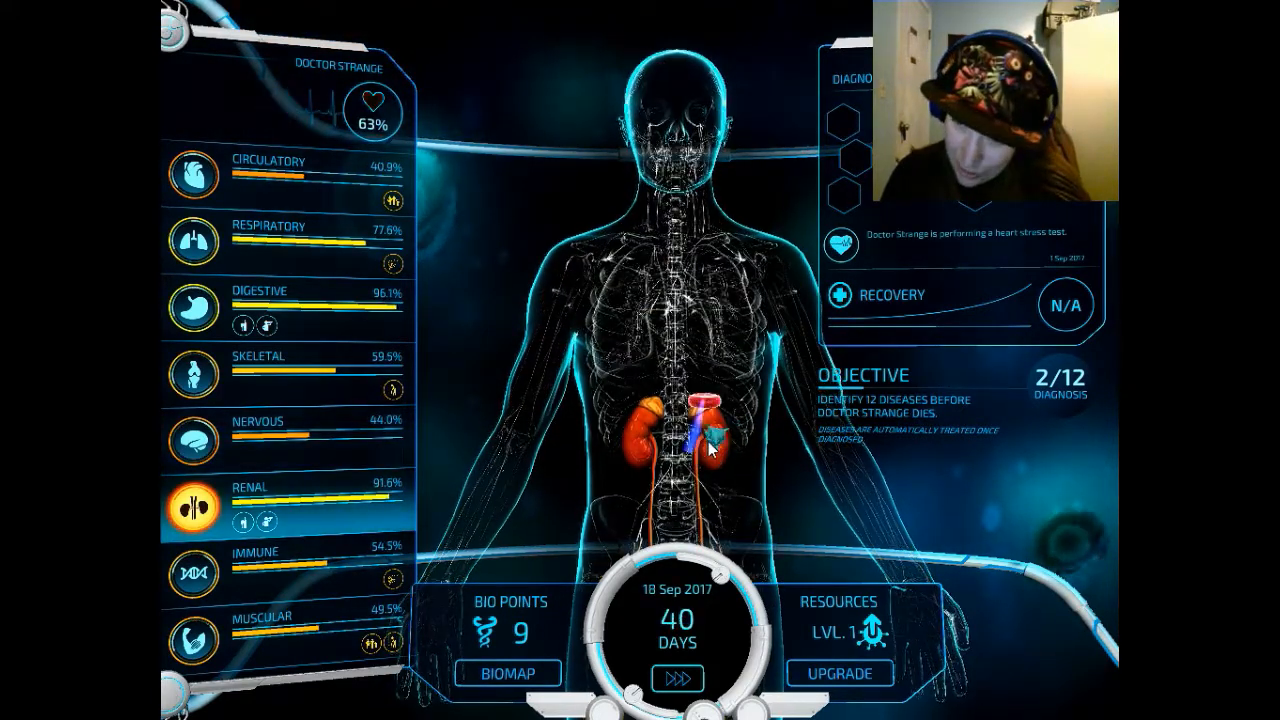
click(704, 430)
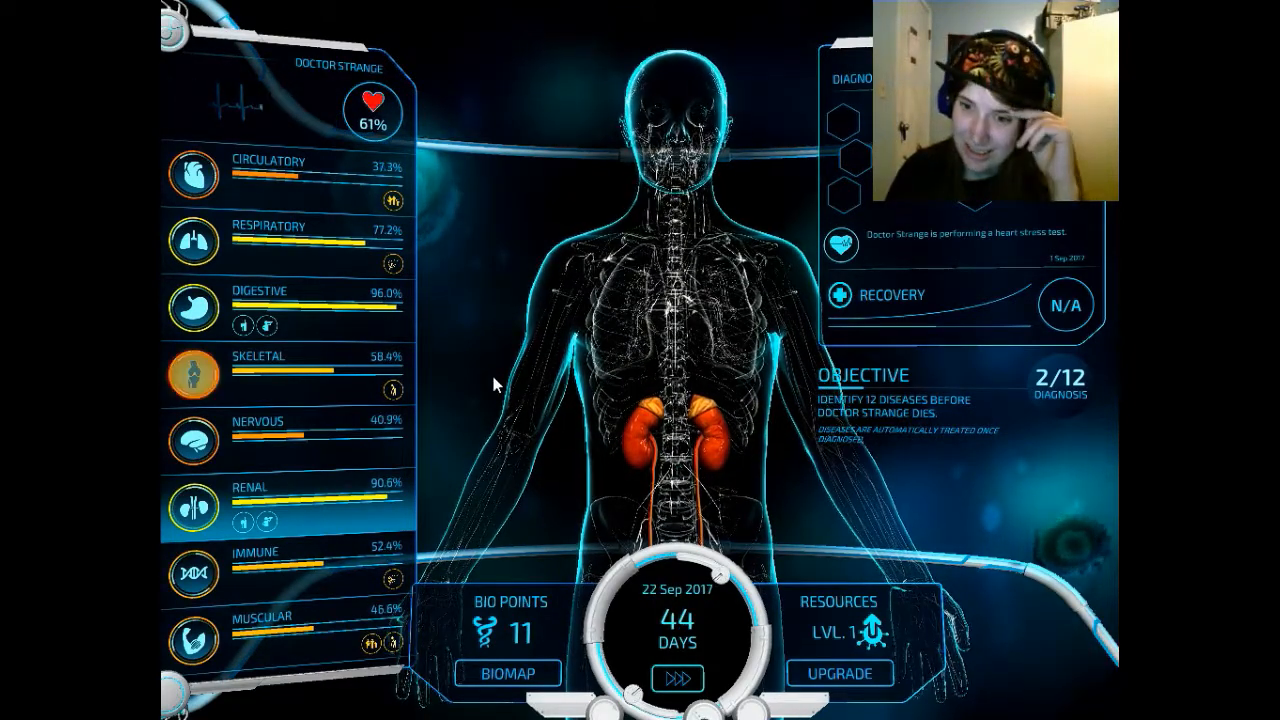
click(192, 378)
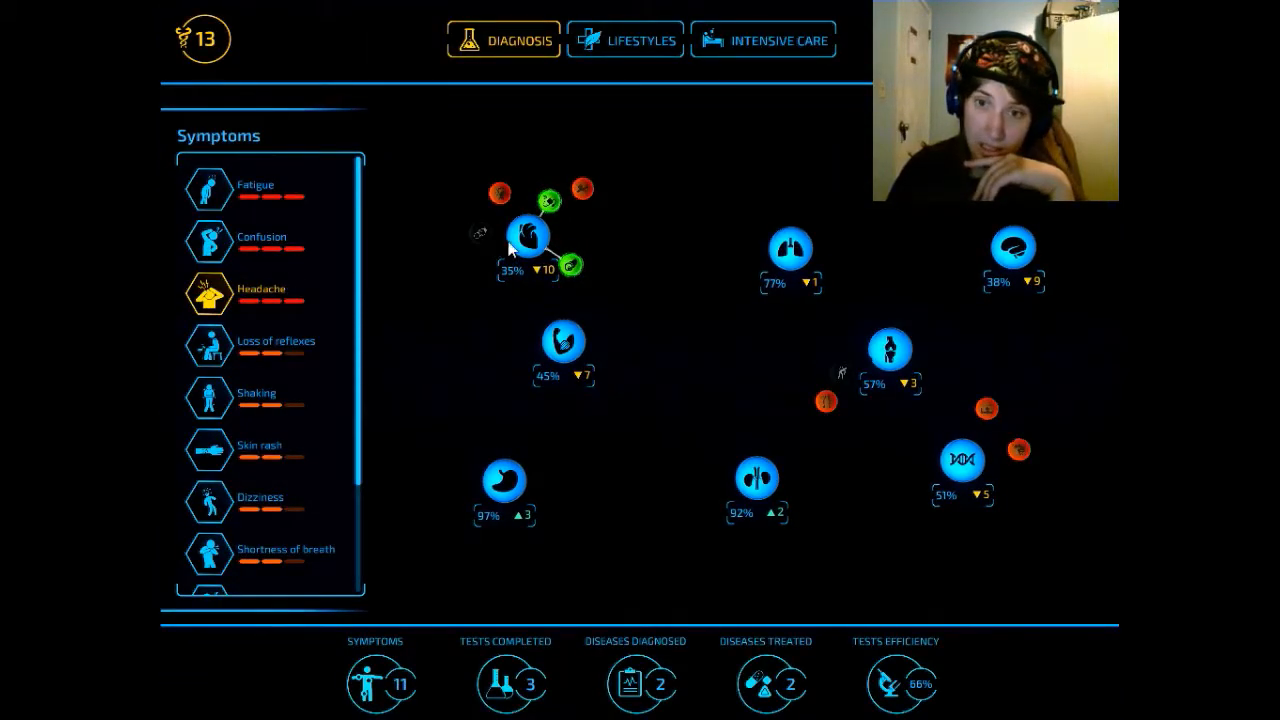
- Run a Brain MRI from the circulatory node, confirming blood clots, stroke and Parkinson's, then return to the map
click(532, 236)
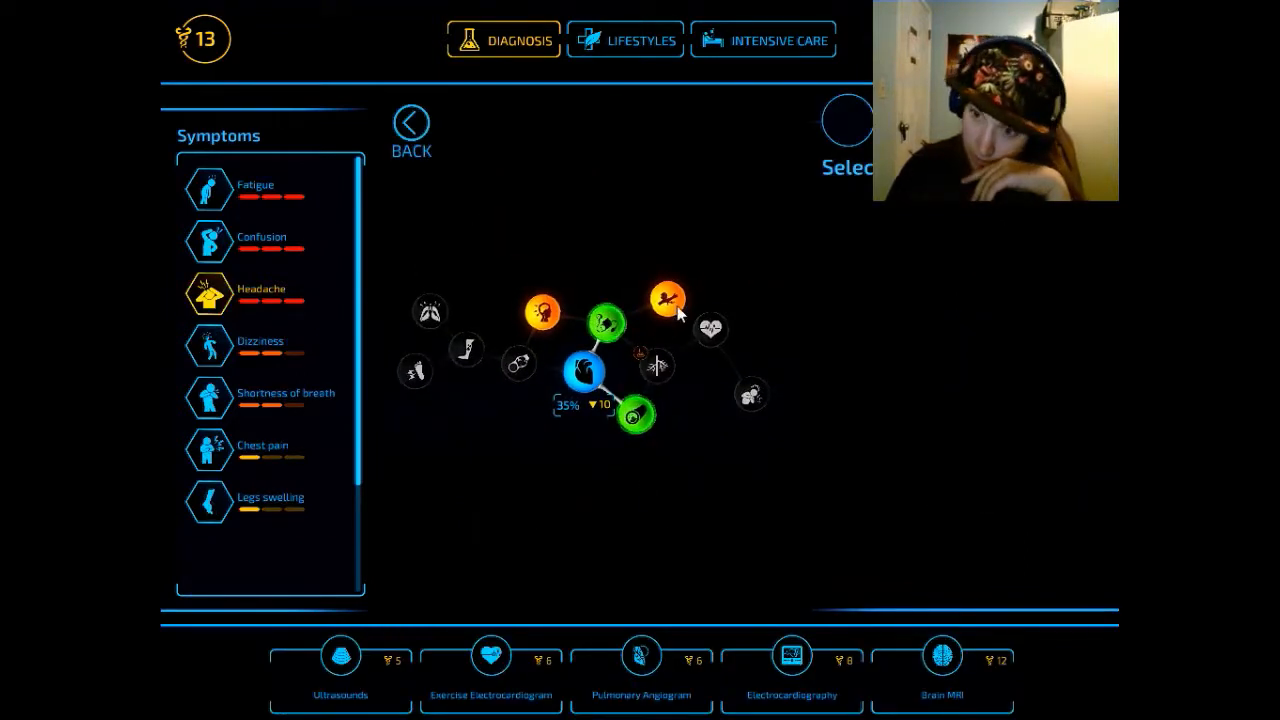
click(940, 656)
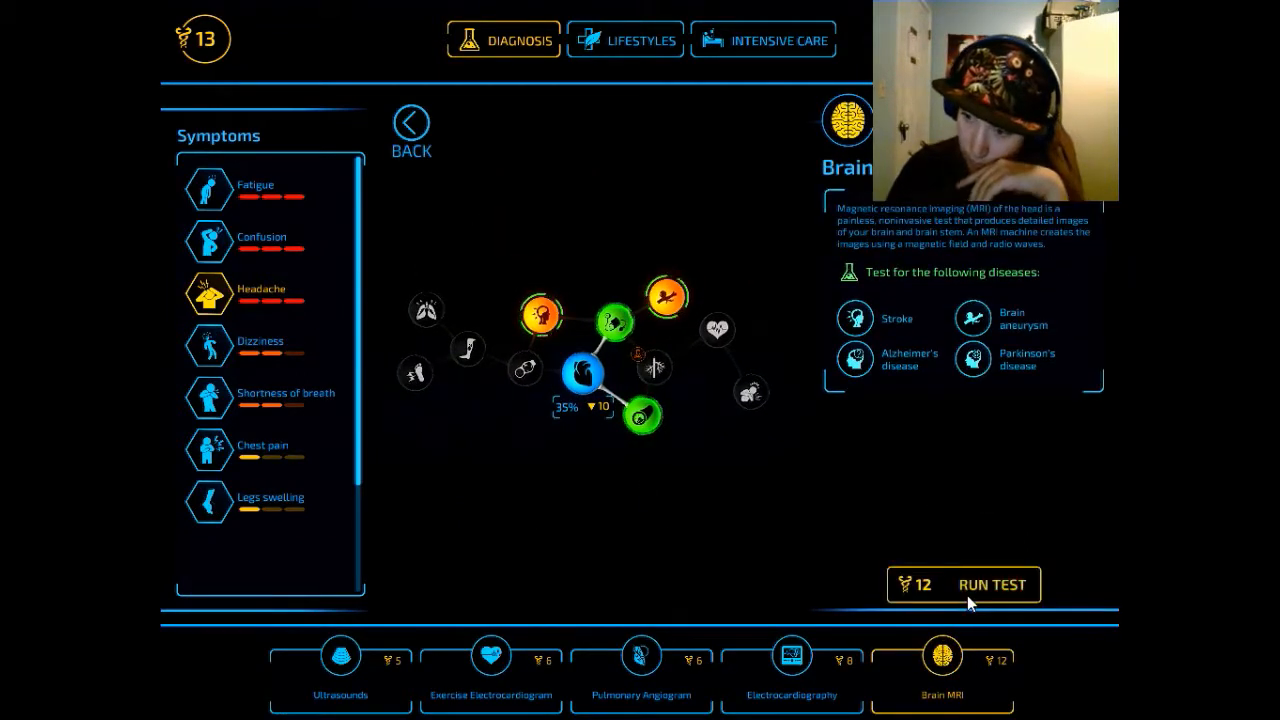
click(990, 584)
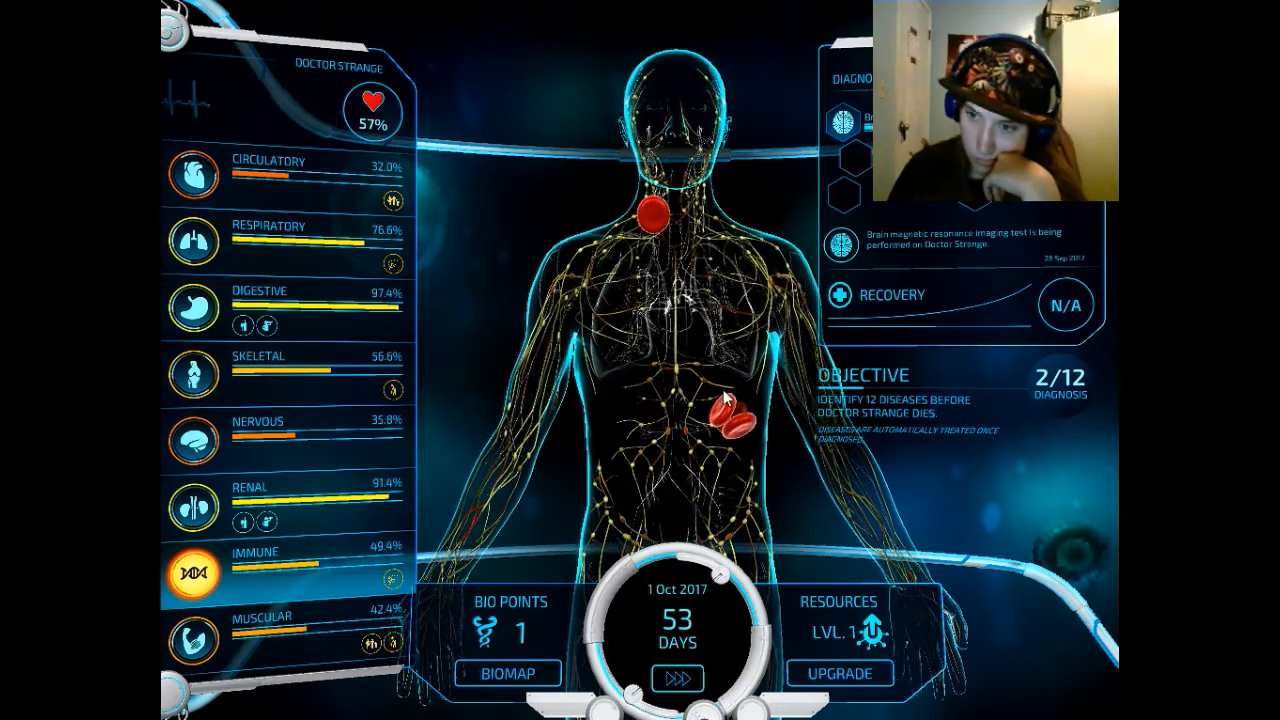
click(730, 414)
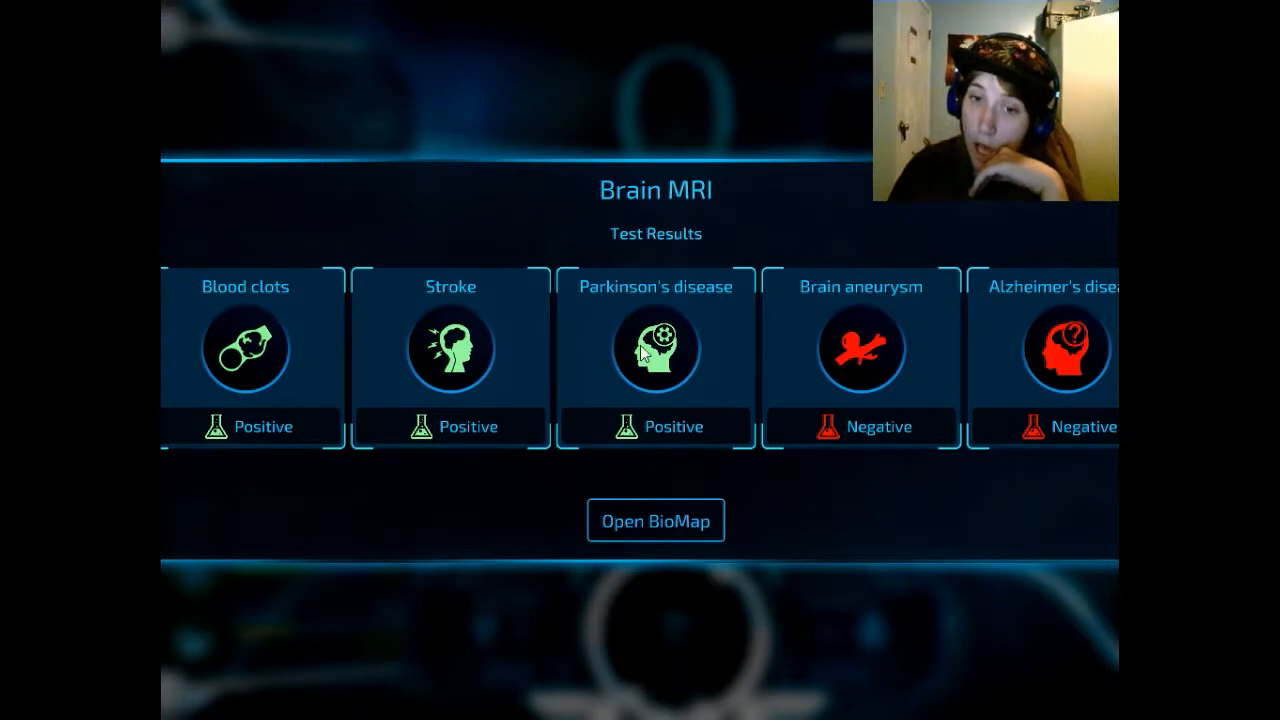
mouse_move(280, 352)
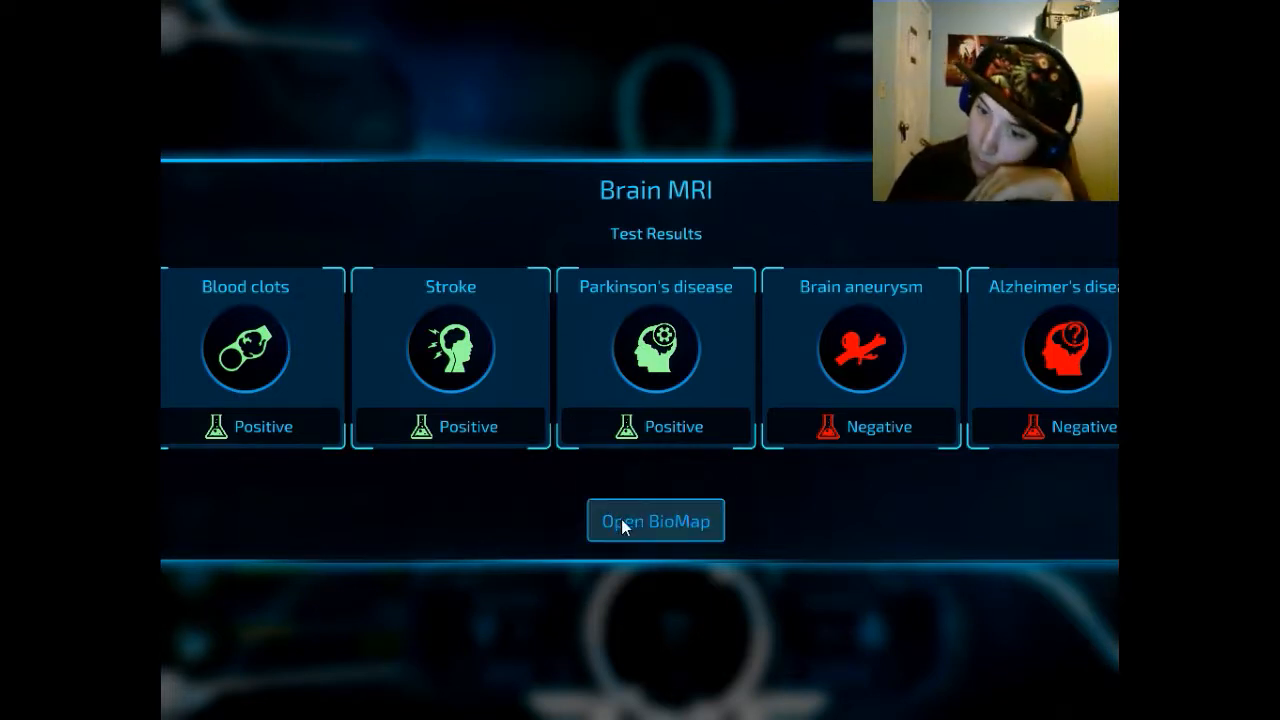
click(656, 520)
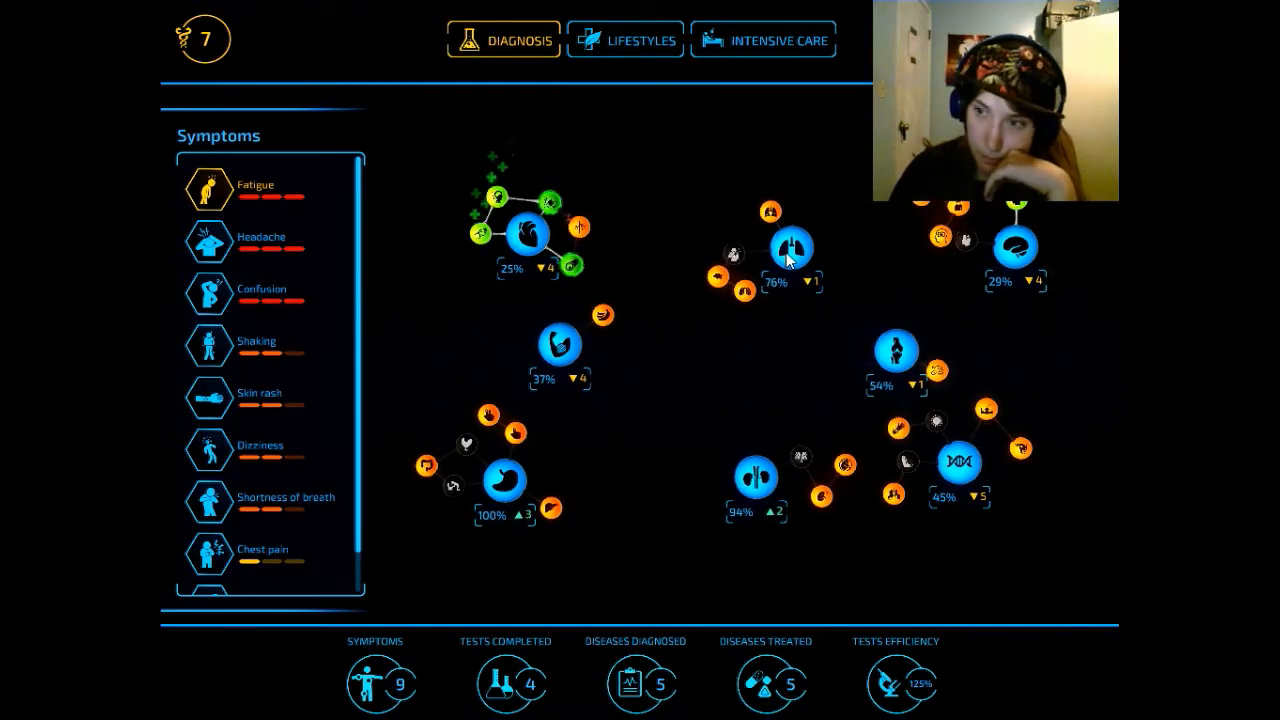
- Run a Flu Test from the respiratory node checking flu and H1N1, then return to the map
click(788, 248)
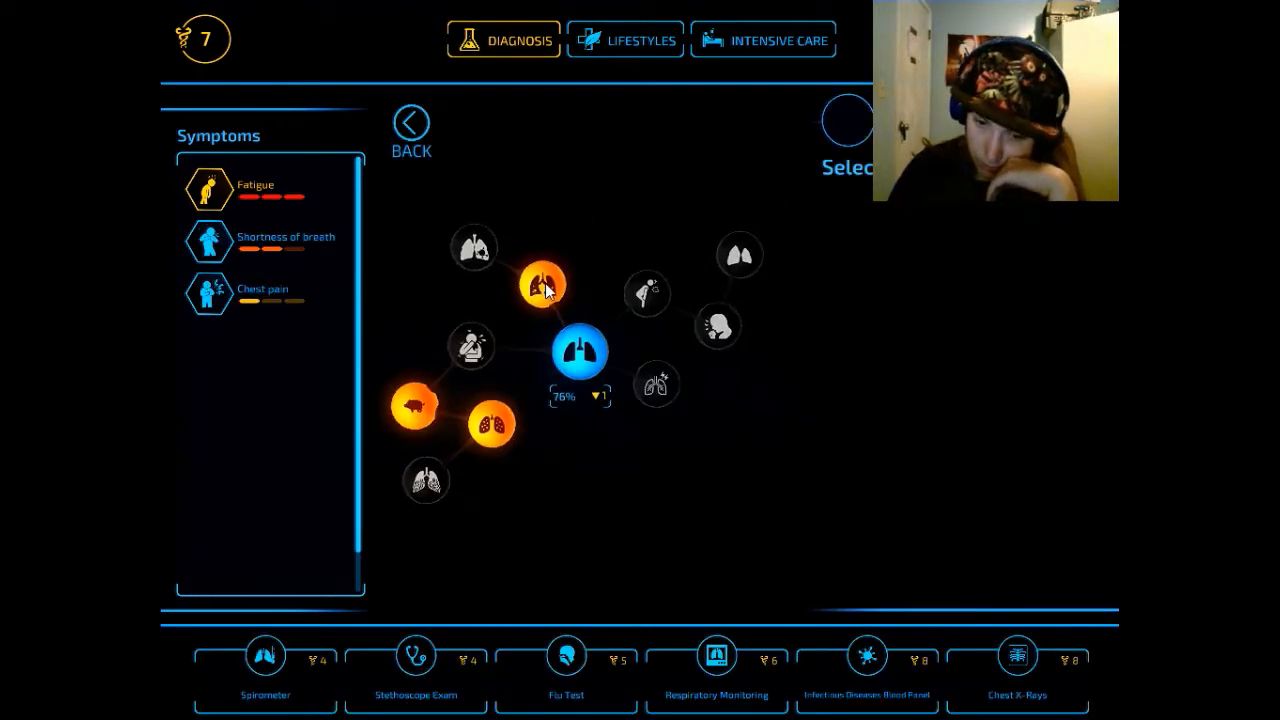
click(264, 656)
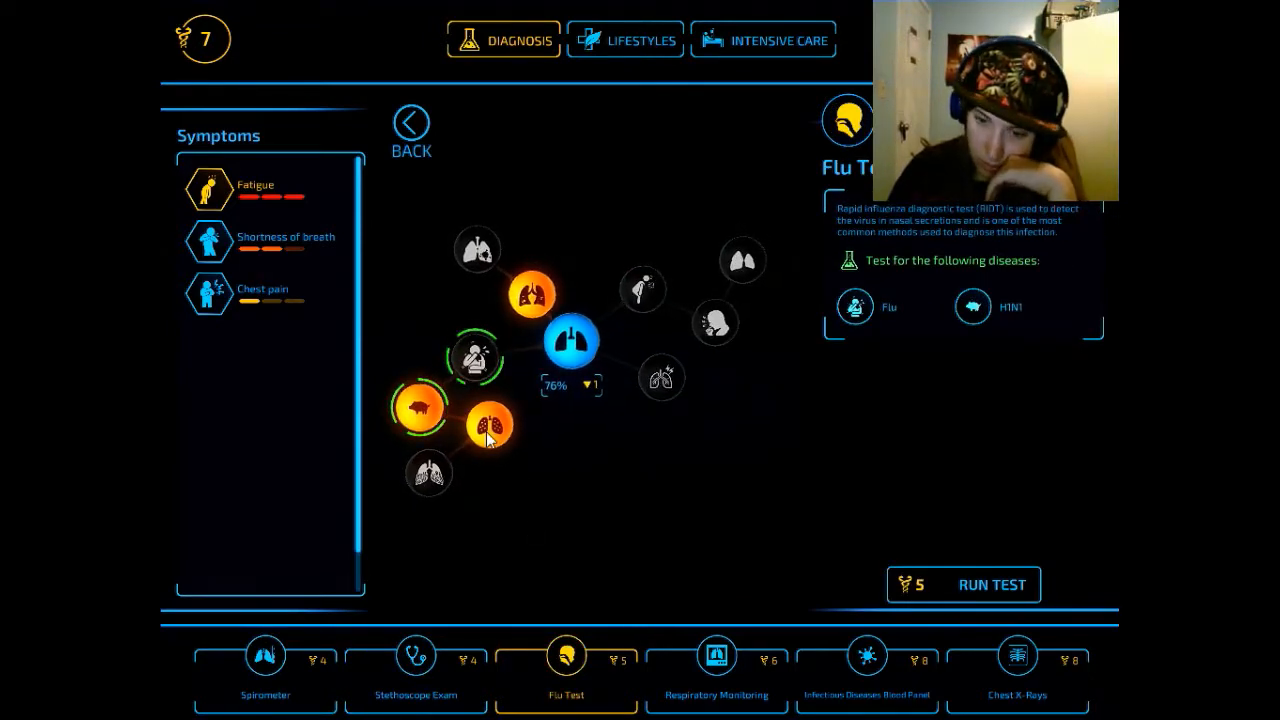
click(420, 412)
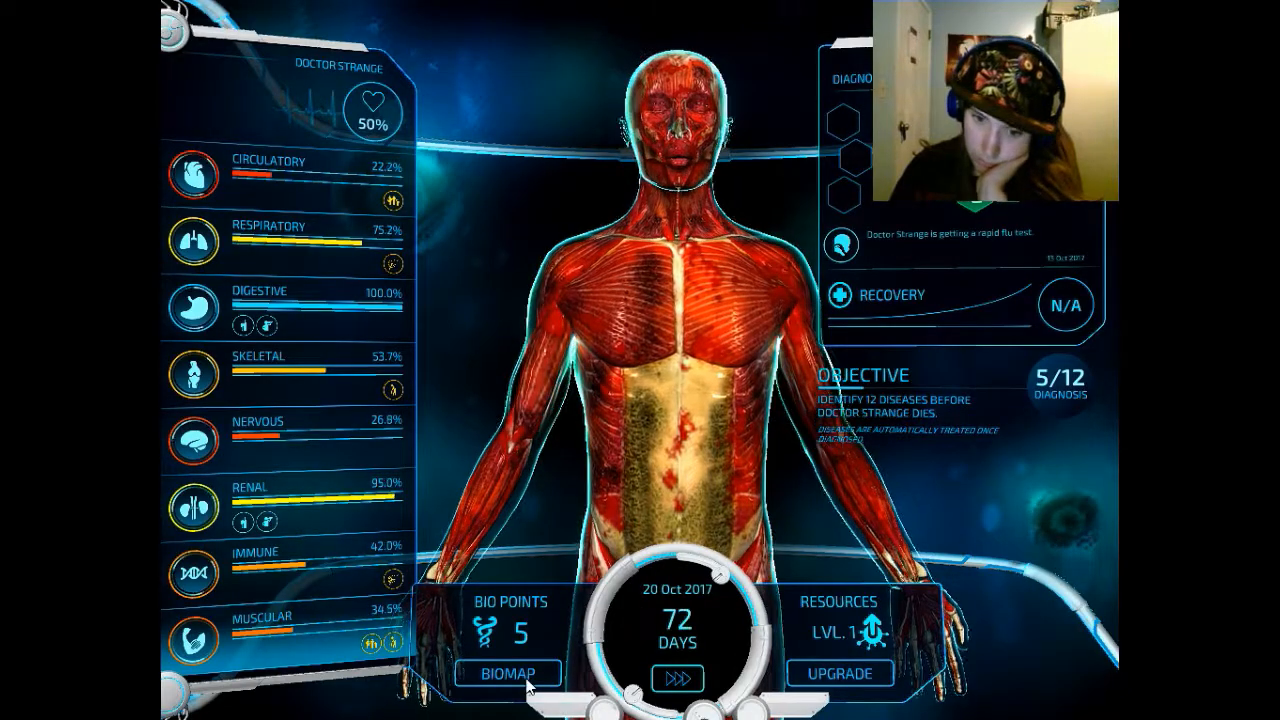
click(512, 672)
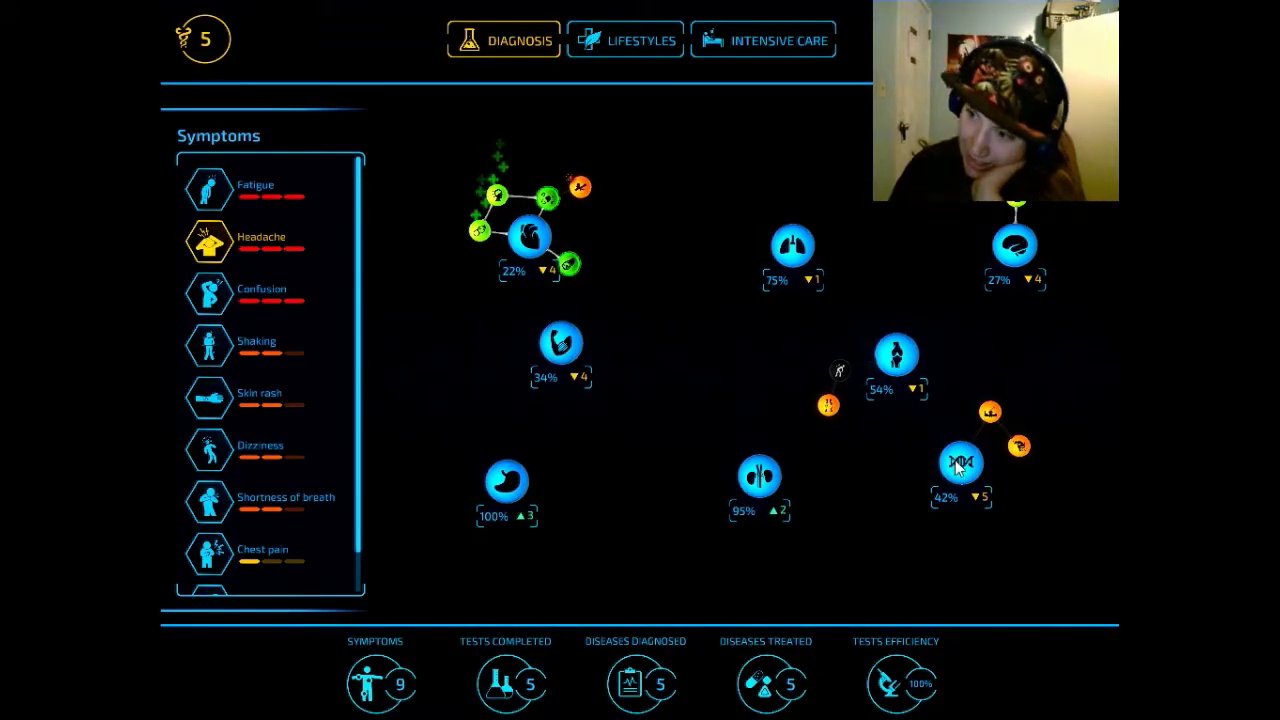
- Run a Neurological Exam from the immune node, revealing insomnia, and dismiss the new-disease notice
click(960, 464)
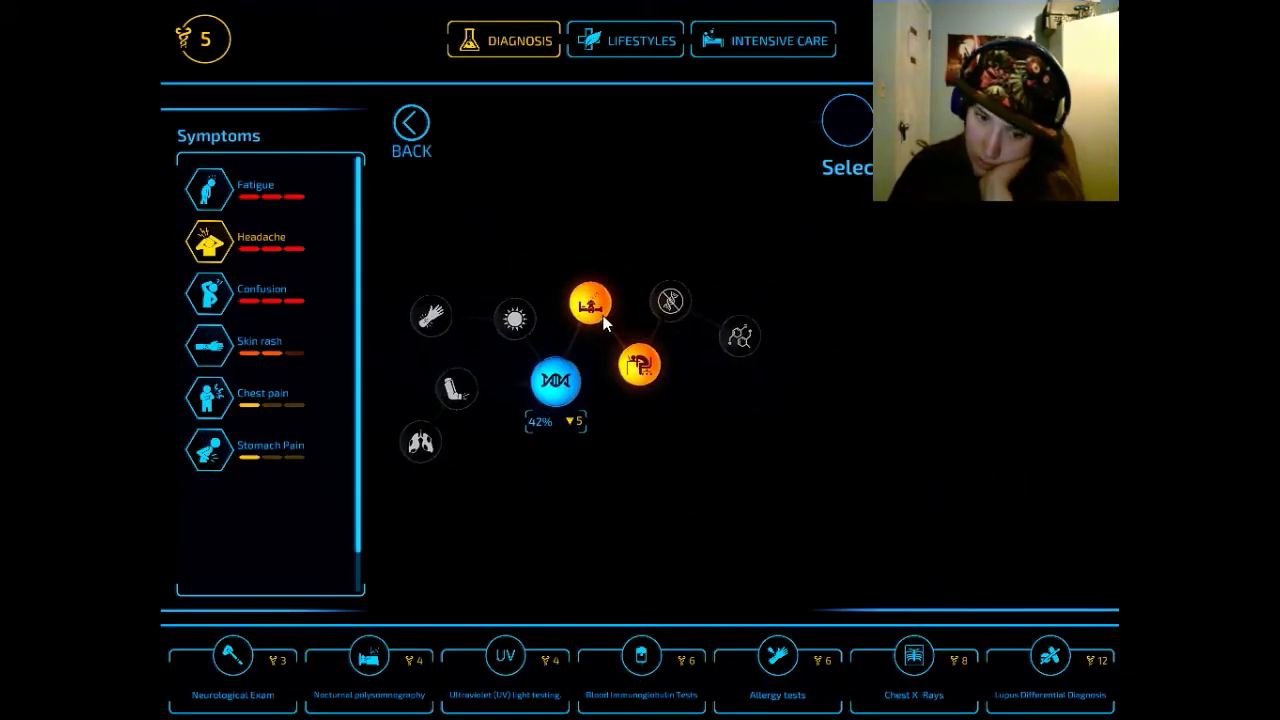
click(232, 664)
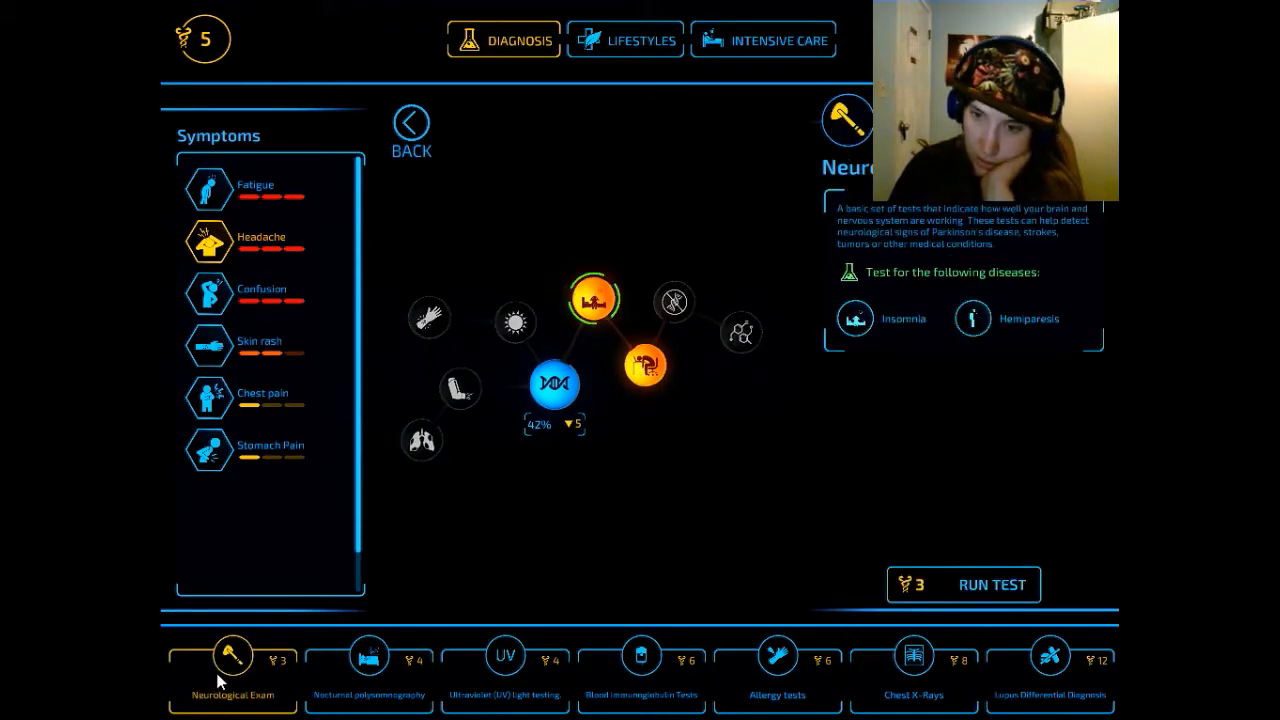
click(992, 584)
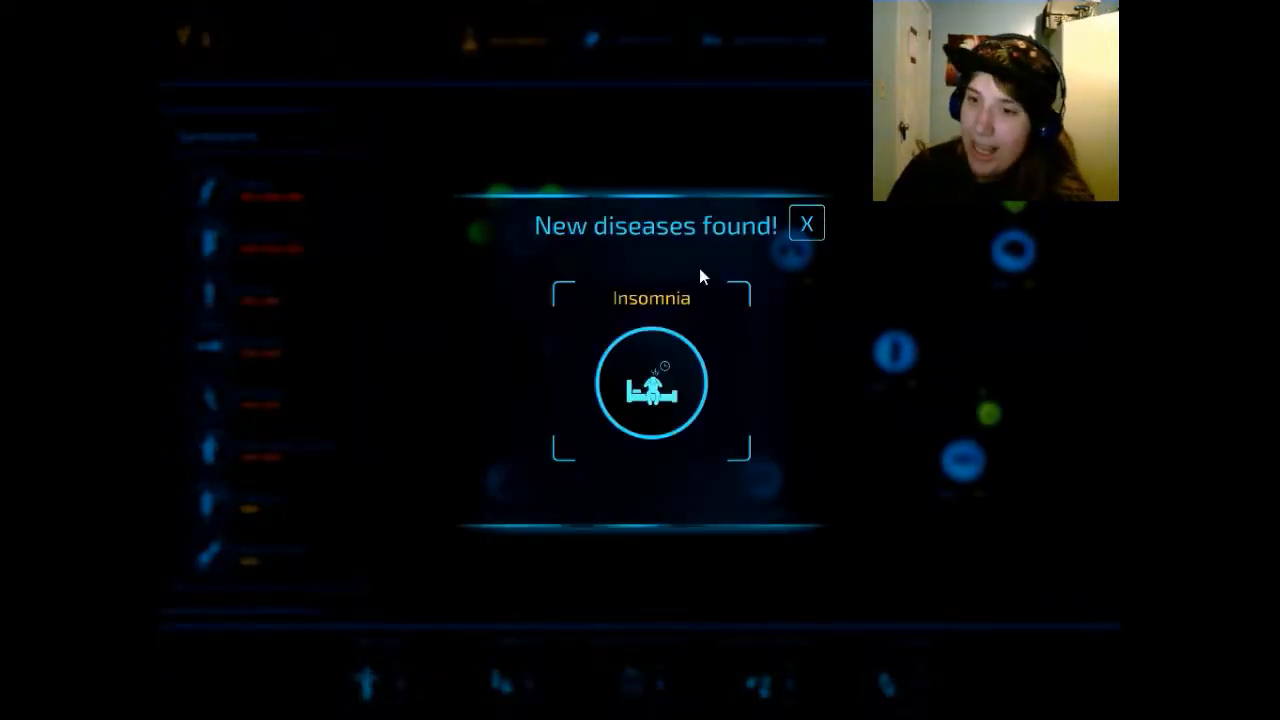
click(806, 224)
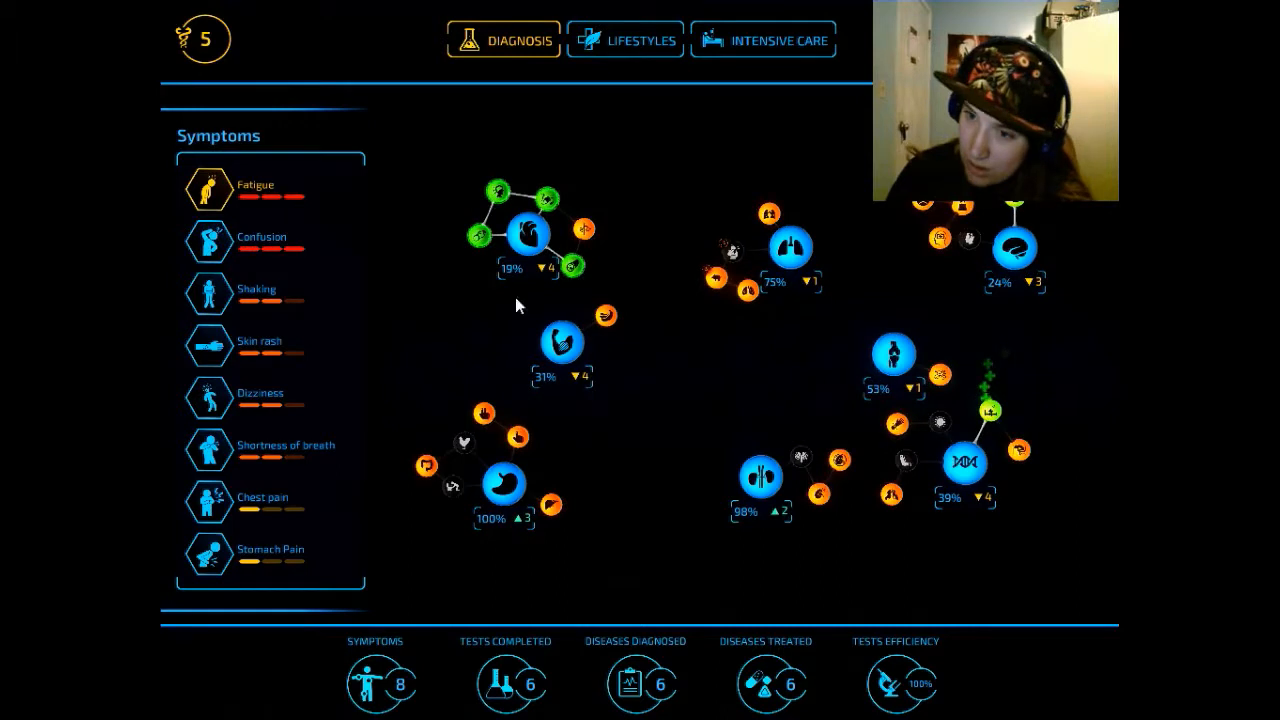
- Run a Psychological Evaluation via Nervous breakdown, ruling out nervous breakdown and burnout, then return to the map
click(560, 348)
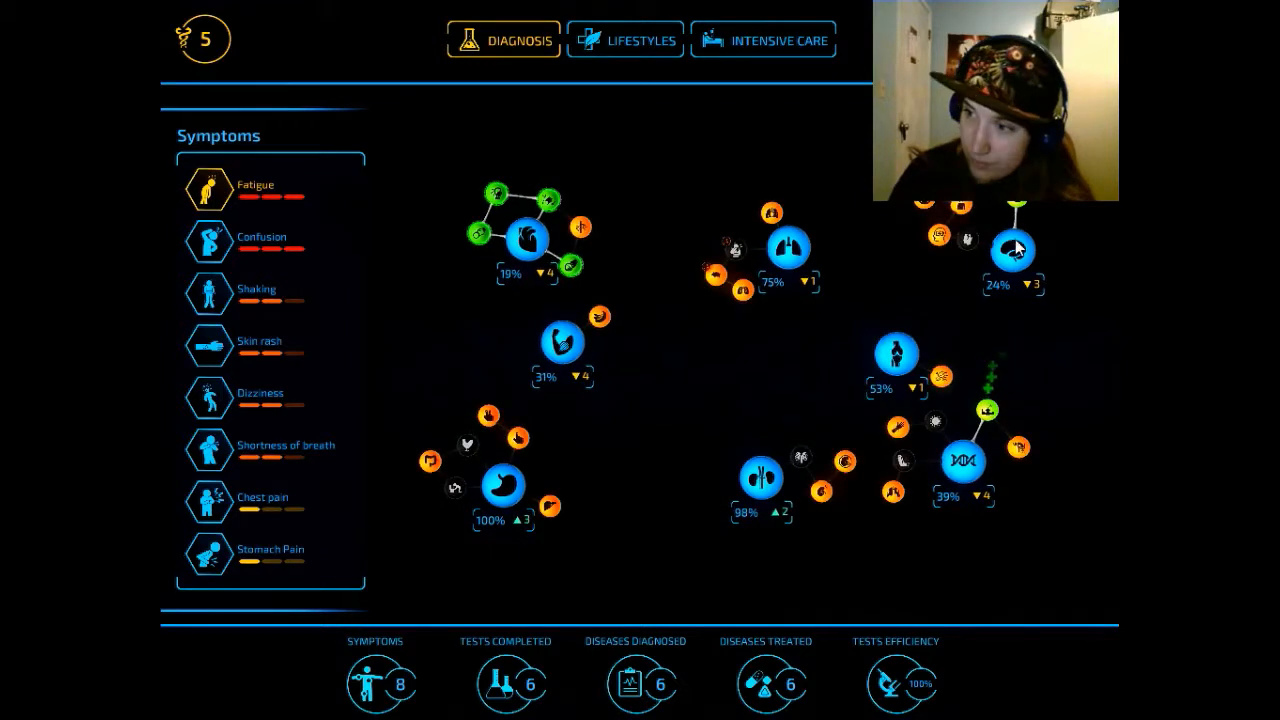
click(1012, 250)
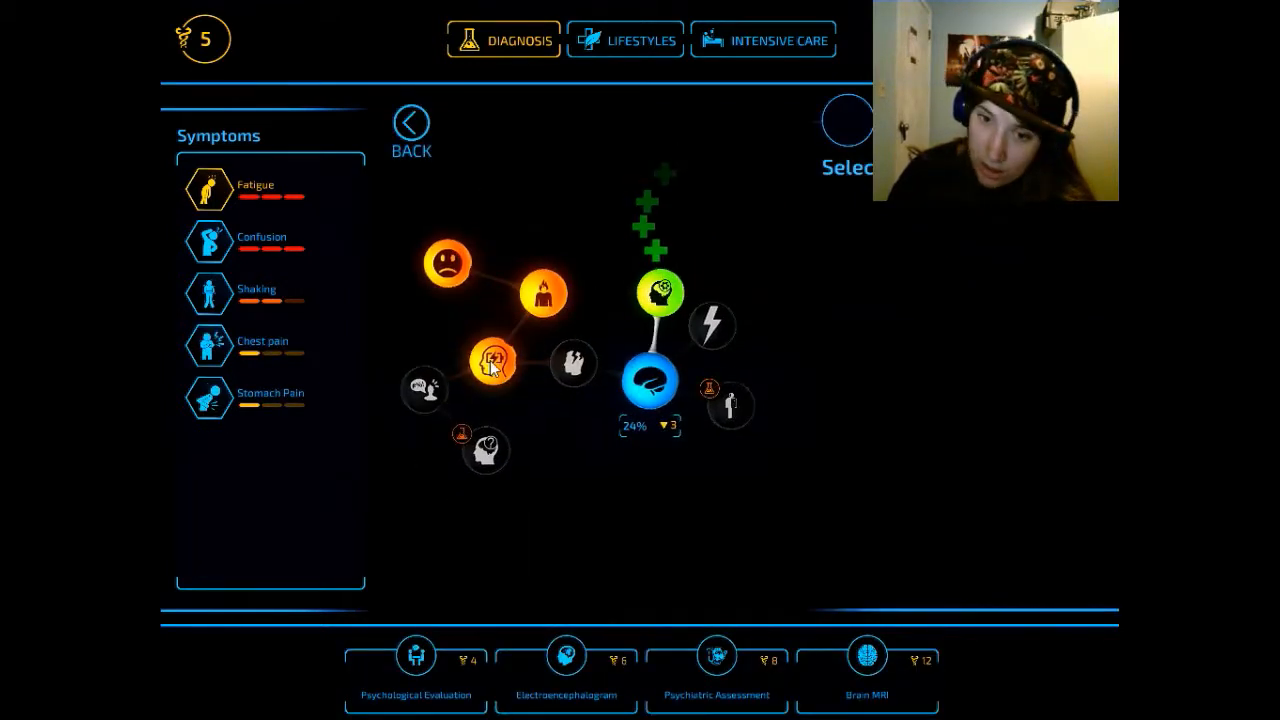
click(490, 364)
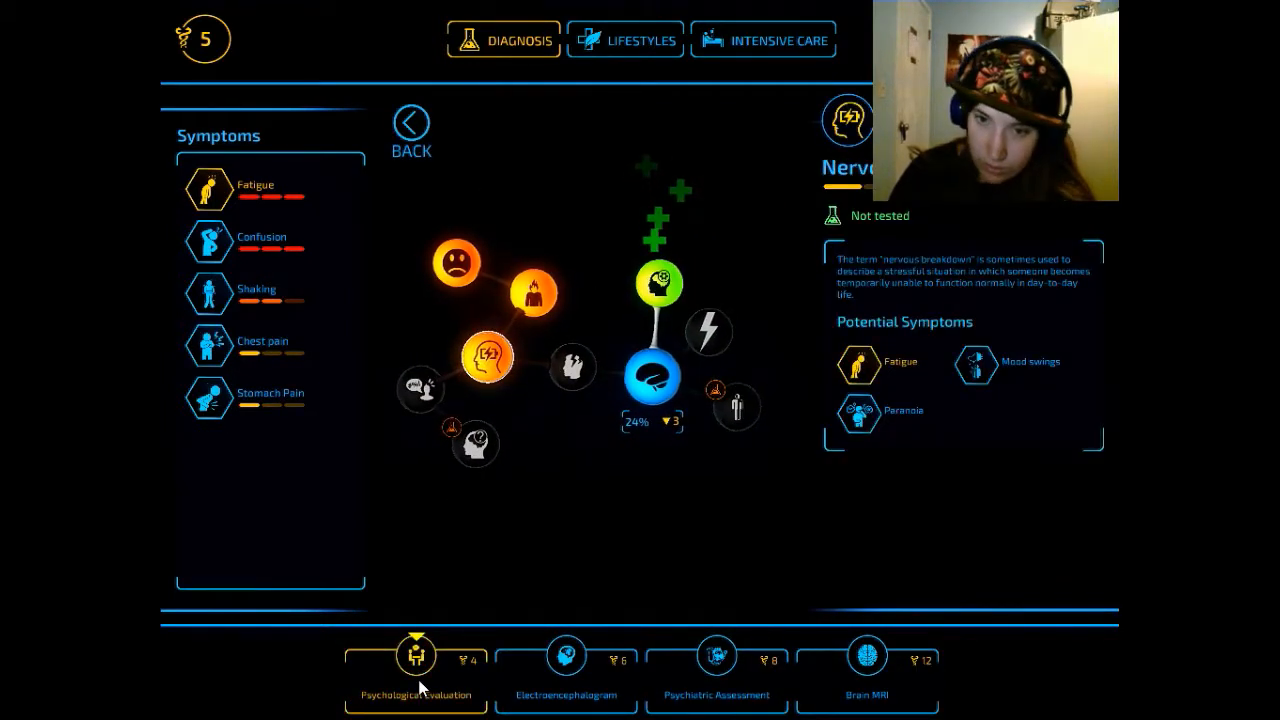
click(416, 656)
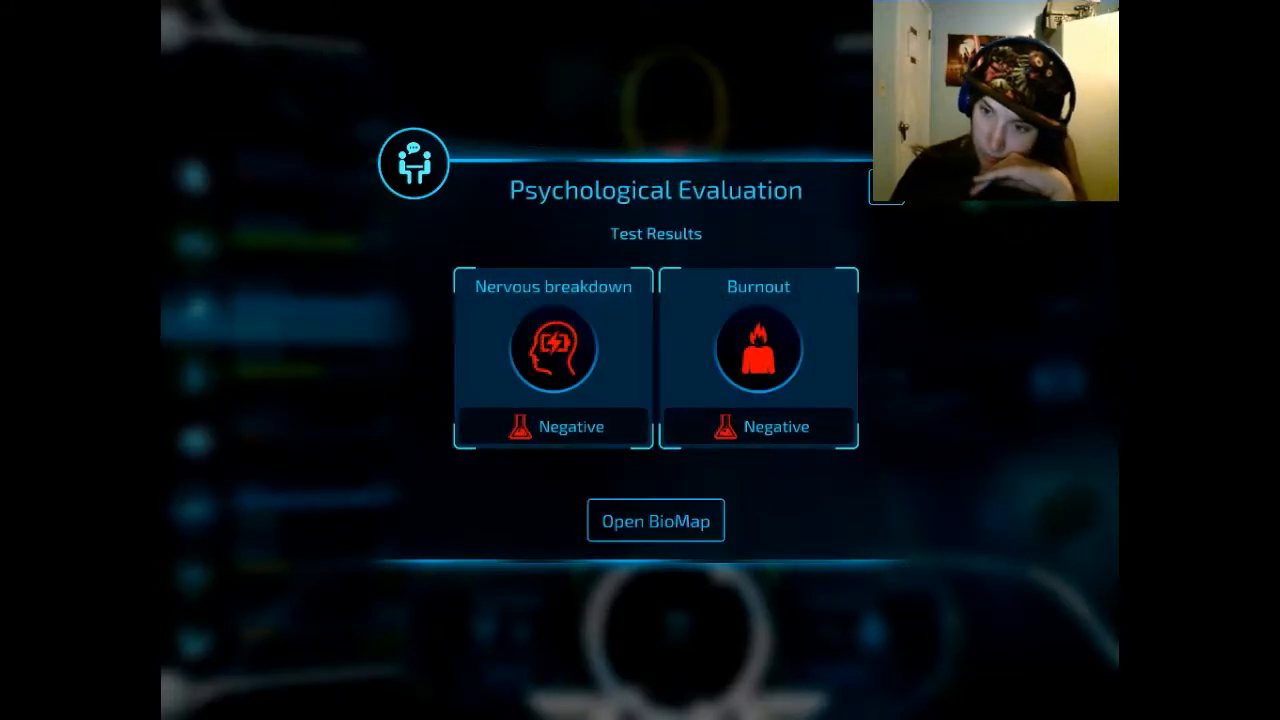
click(656, 520)
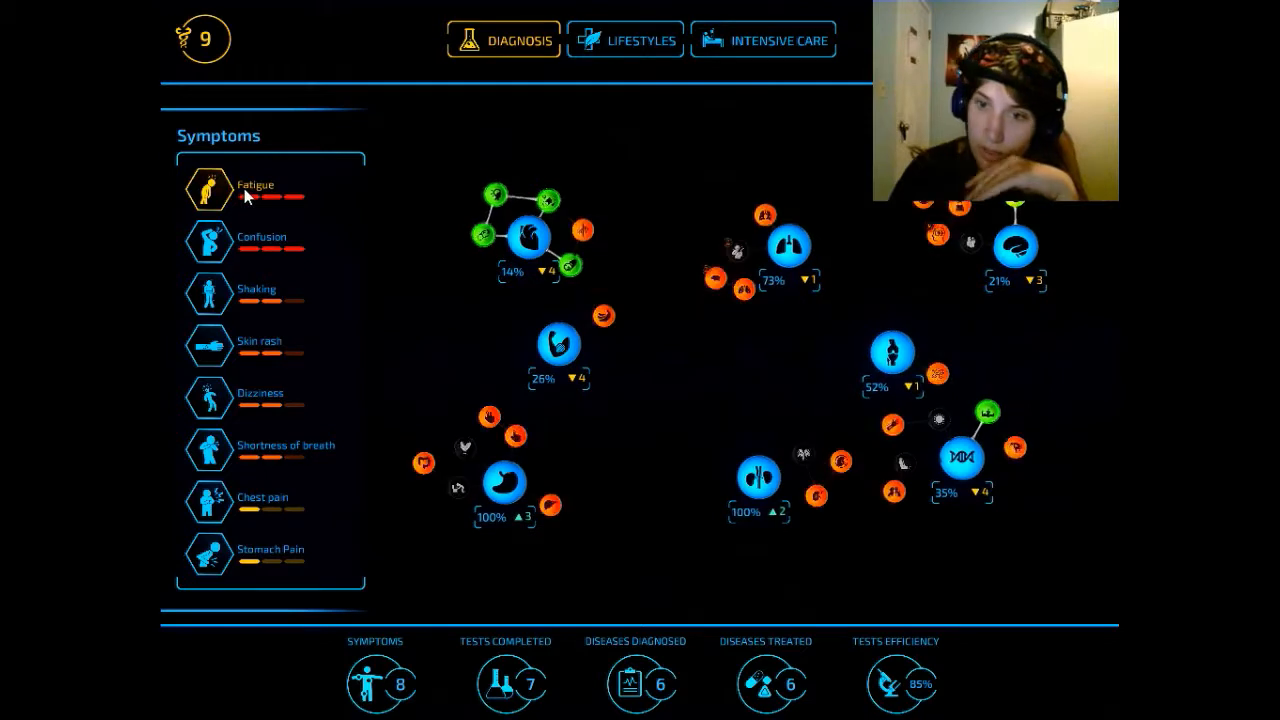
- Browse the skeletal system's possible diseases, leave it, and reopen the nervous system node
click(496, 480)
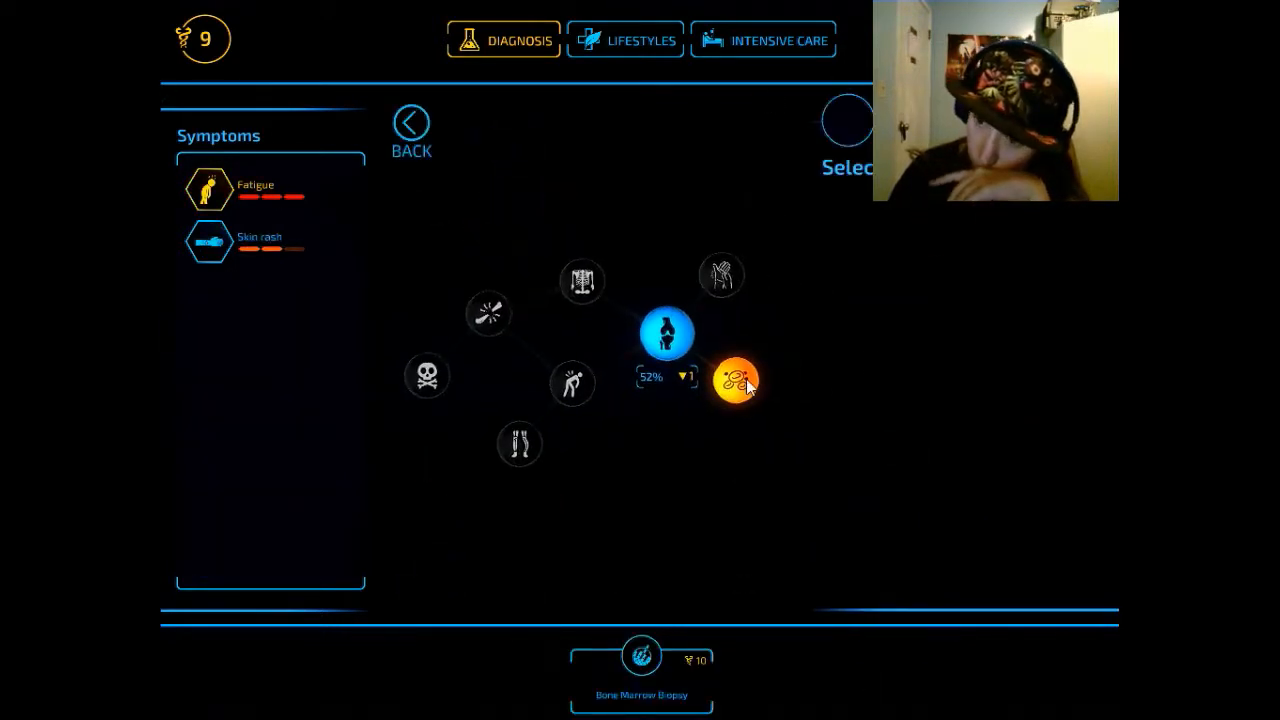
click(736, 380)
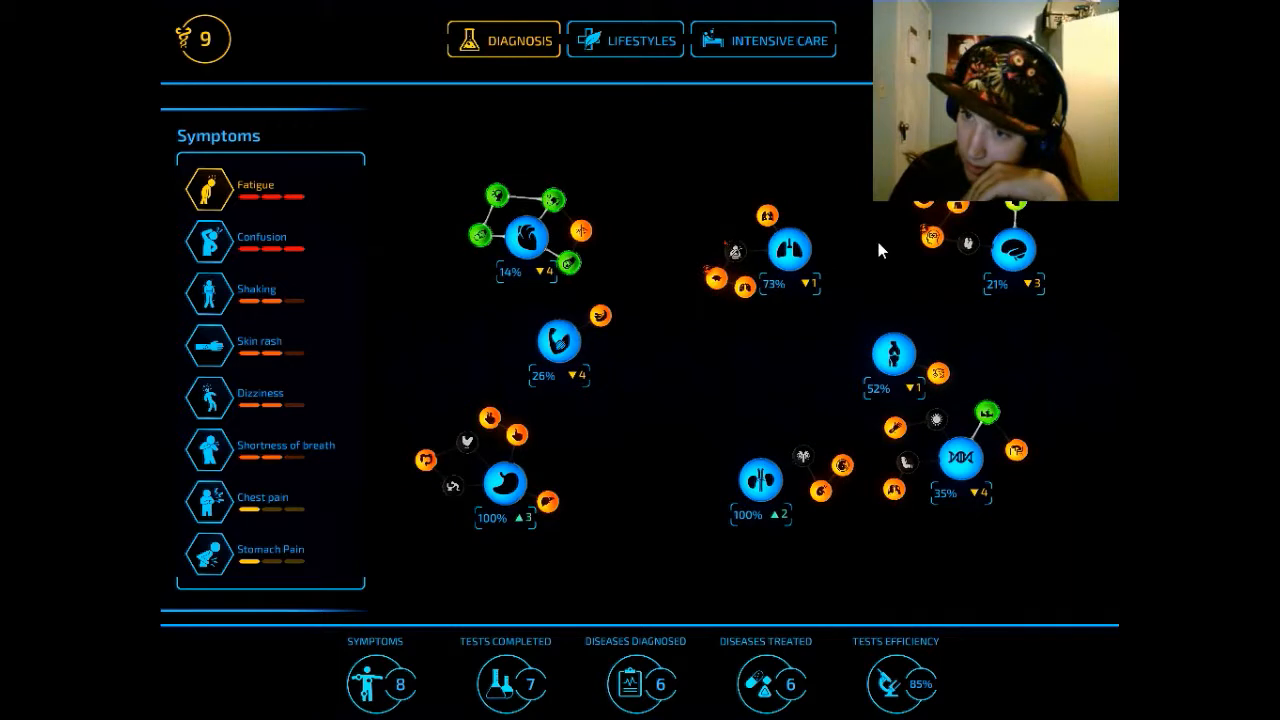
click(1012, 248)
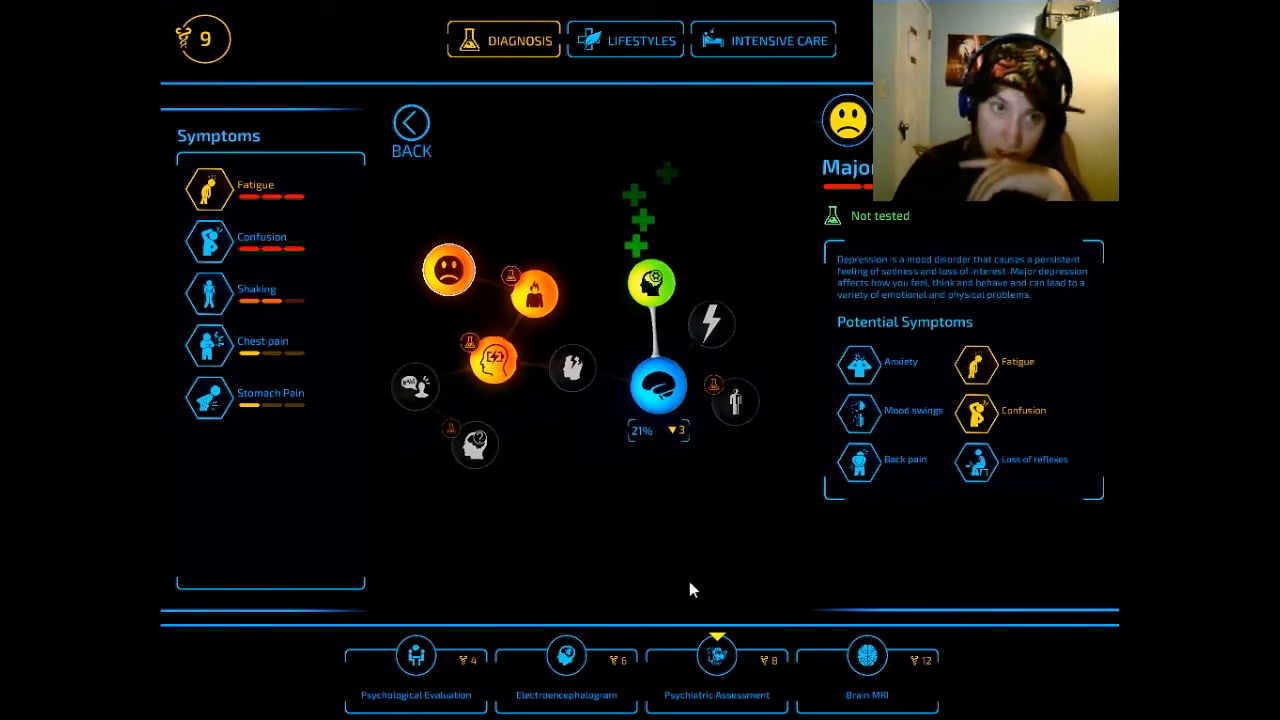
- Start a Psychiatric Assessment for dementia and major depression, then return to the body overview
click(718, 658)
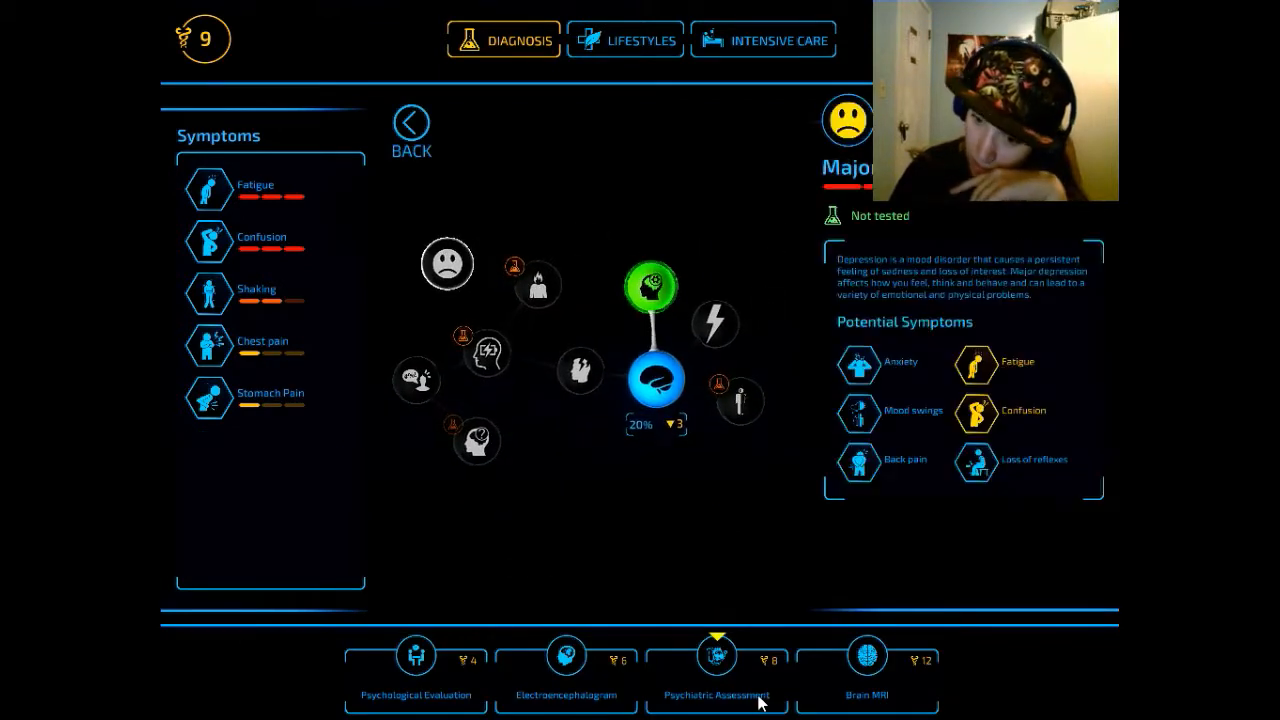
click(718, 656)
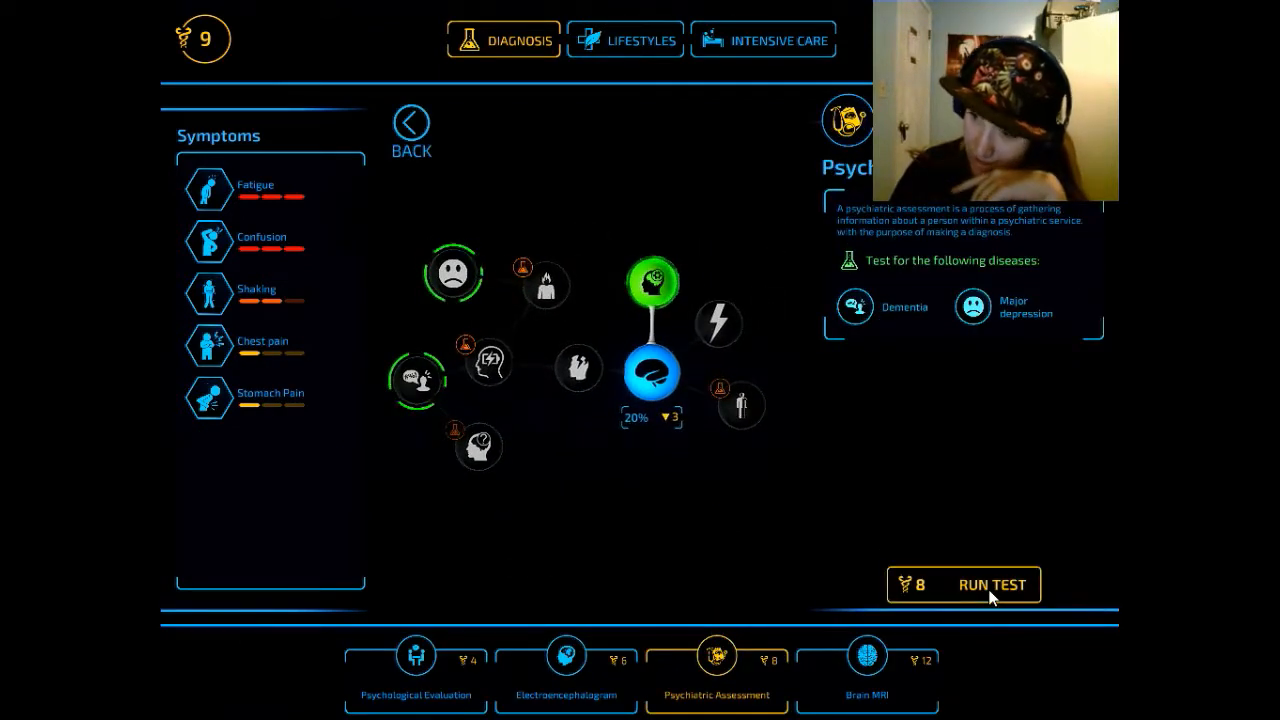
click(990, 584)
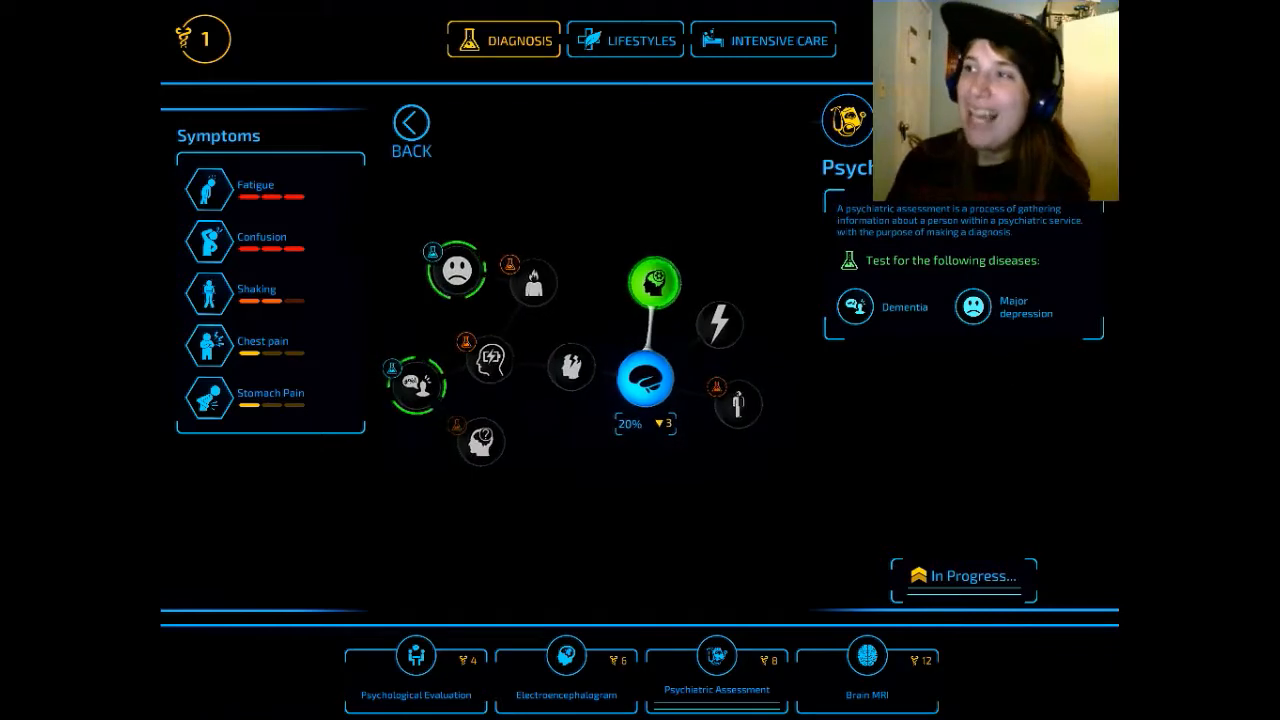
click(410, 122)
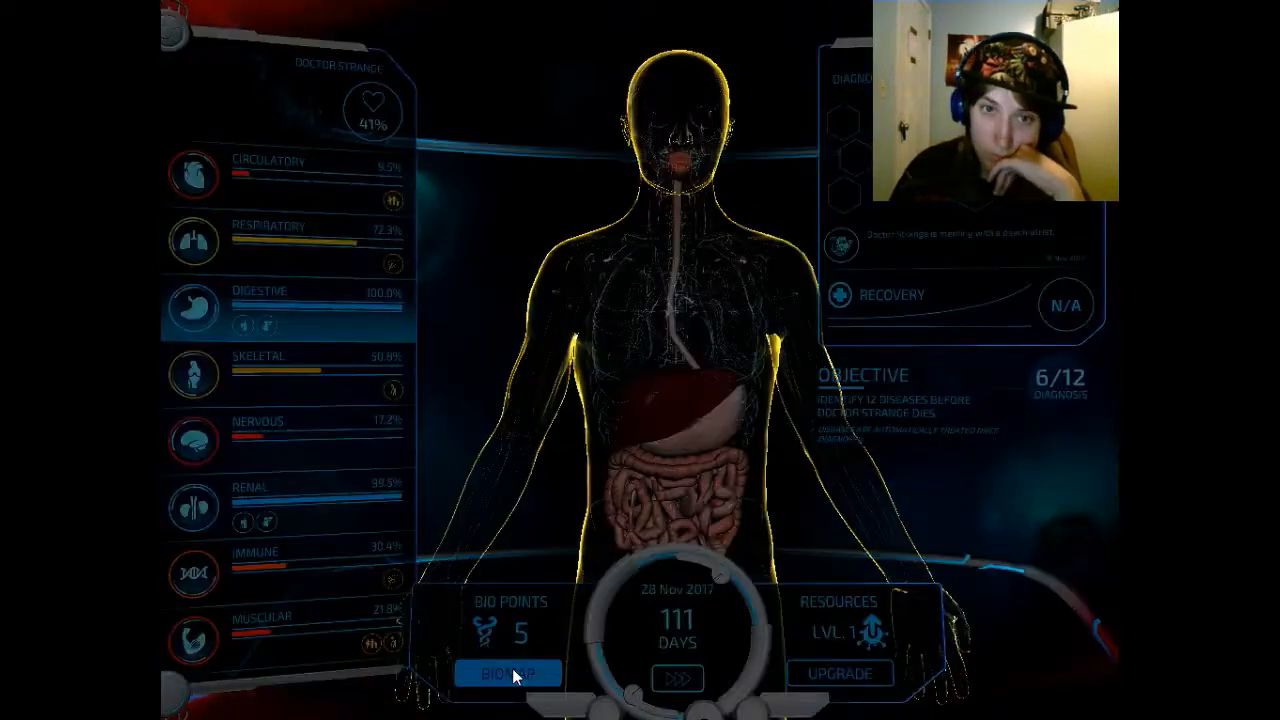
- Run a Spirometer test via Emphysema in the respiratory node, ruling out emphysema, and return to the map
click(508, 672)
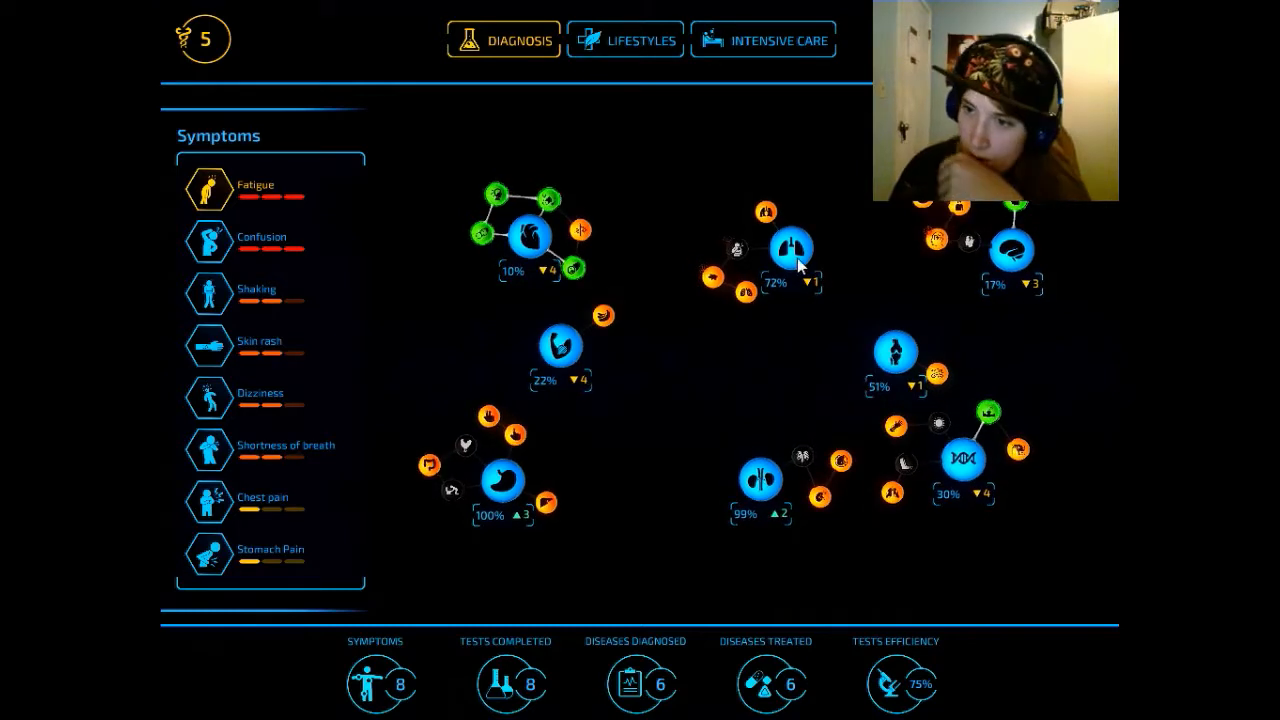
click(792, 244)
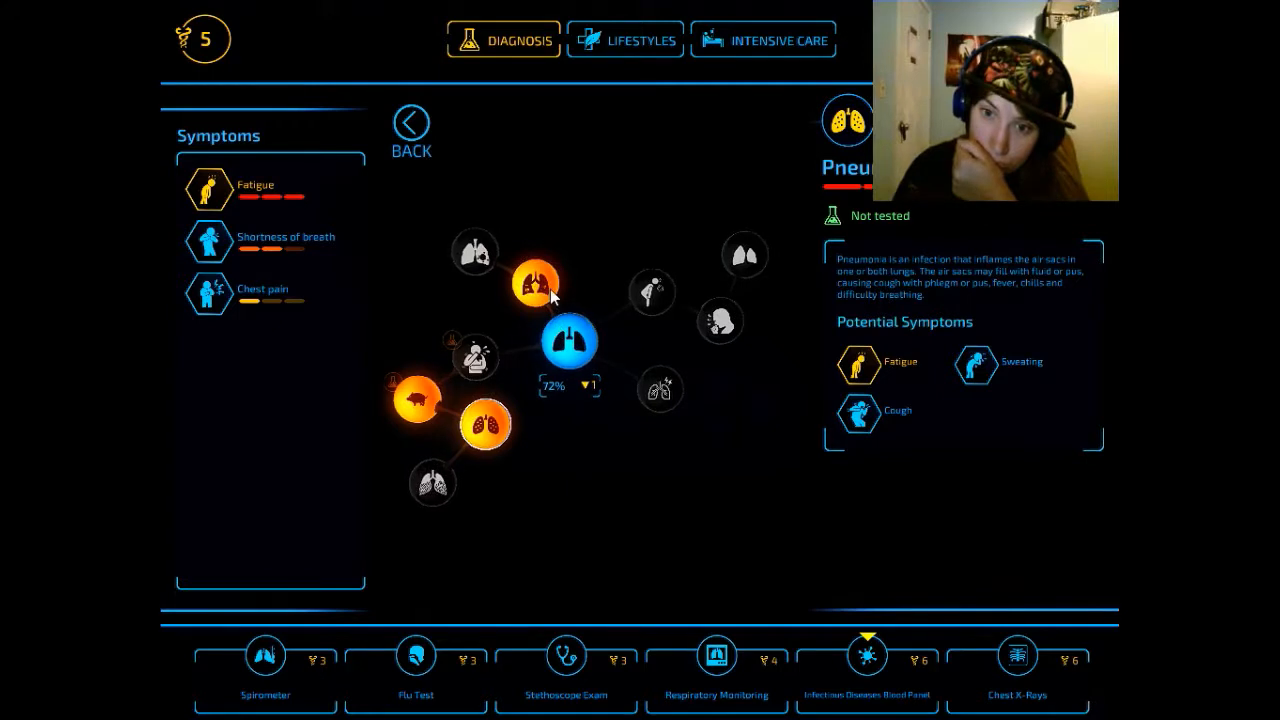
click(540, 290)
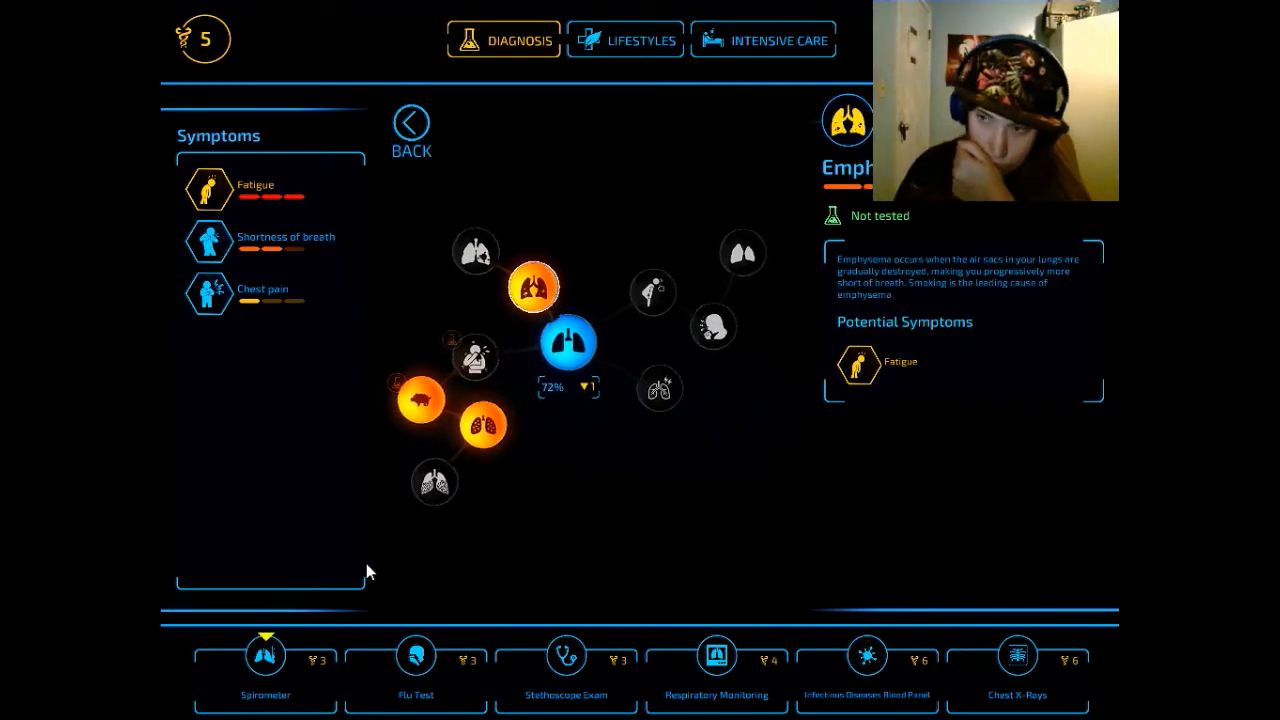
click(264, 656)
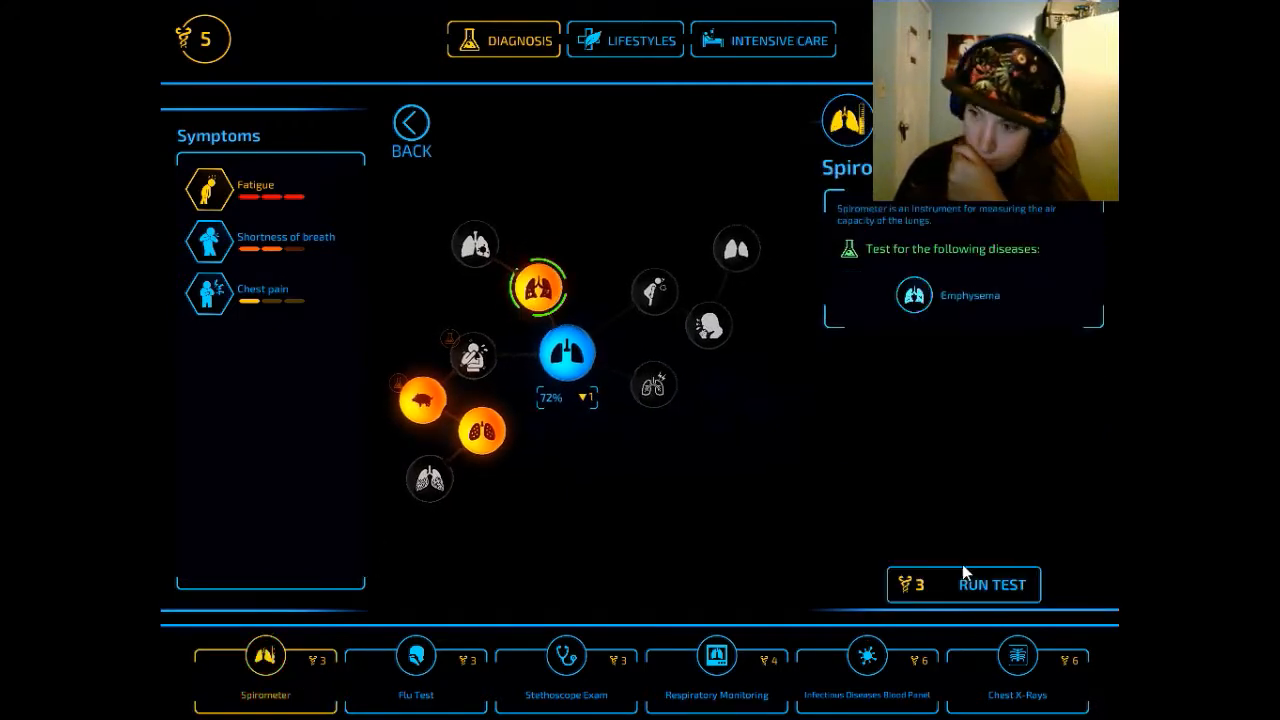
click(992, 584)
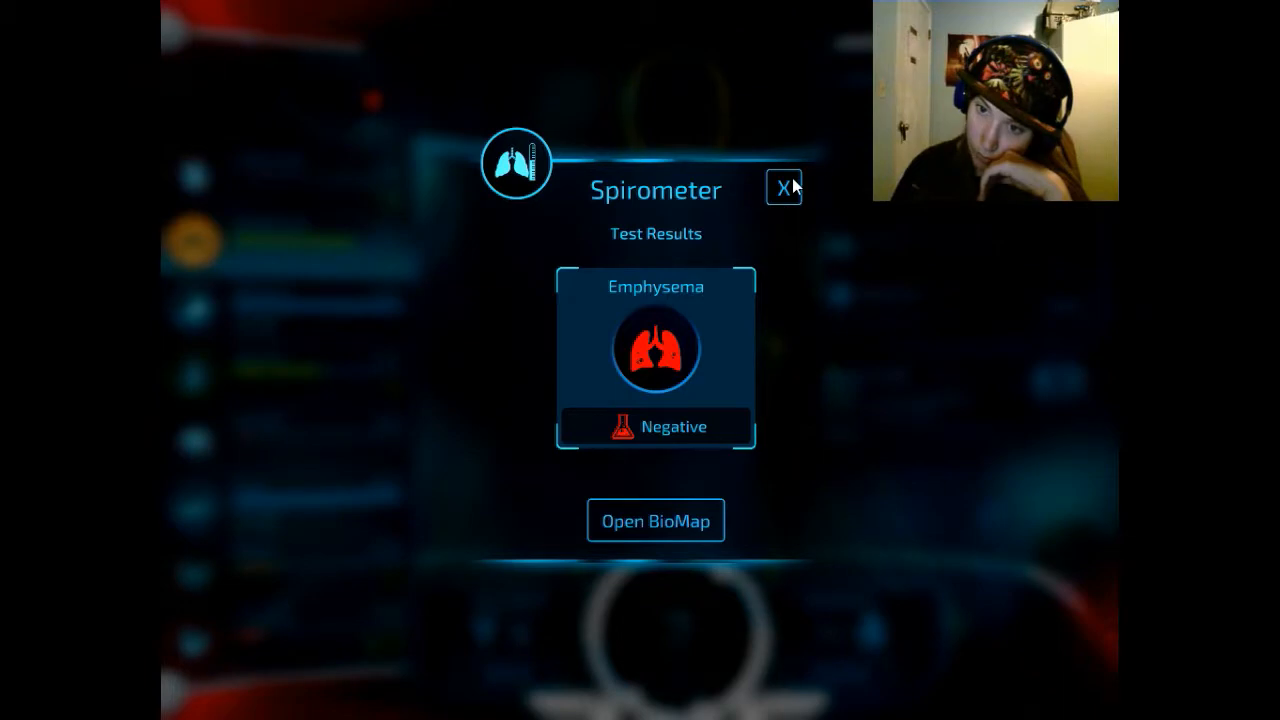
click(784, 188)
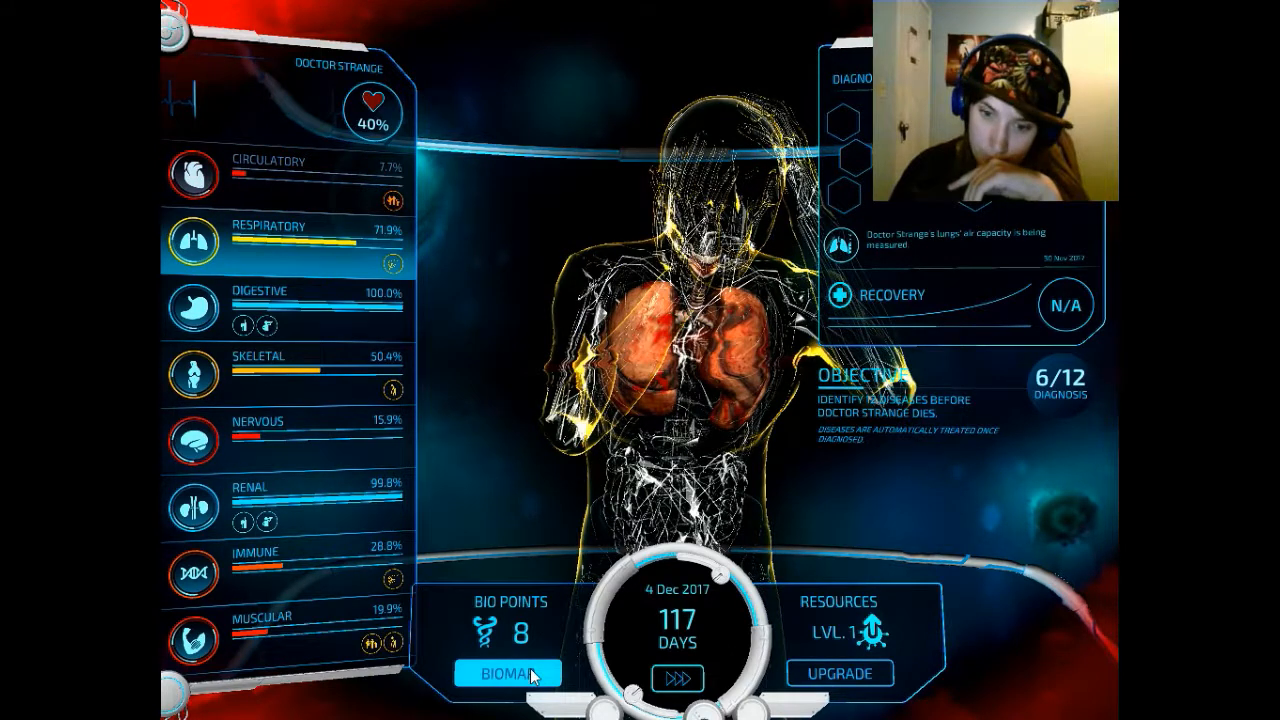
click(510, 672)
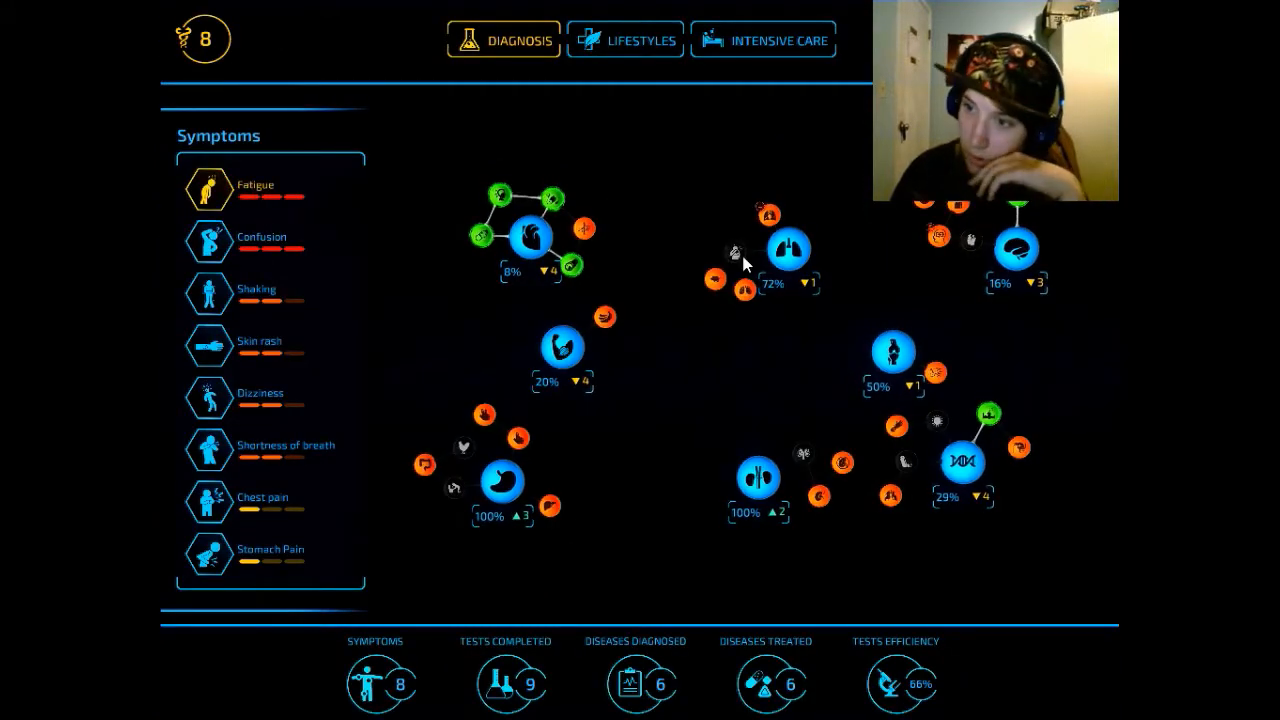
- Run the Infectious Diseases Blood Panel via Pneumonia, ruling out salmonella, kidney infection, sepsis, pneumonia and tuberculosis
click(788, 248)
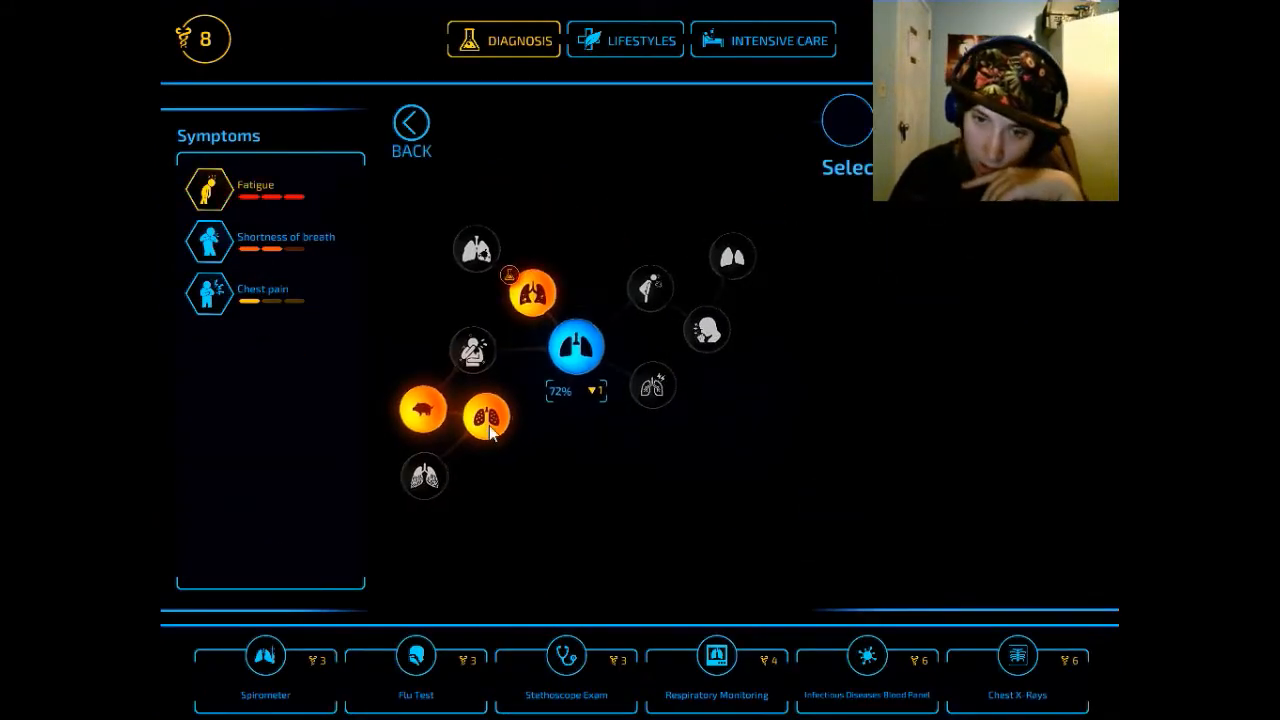
click(492, 428)
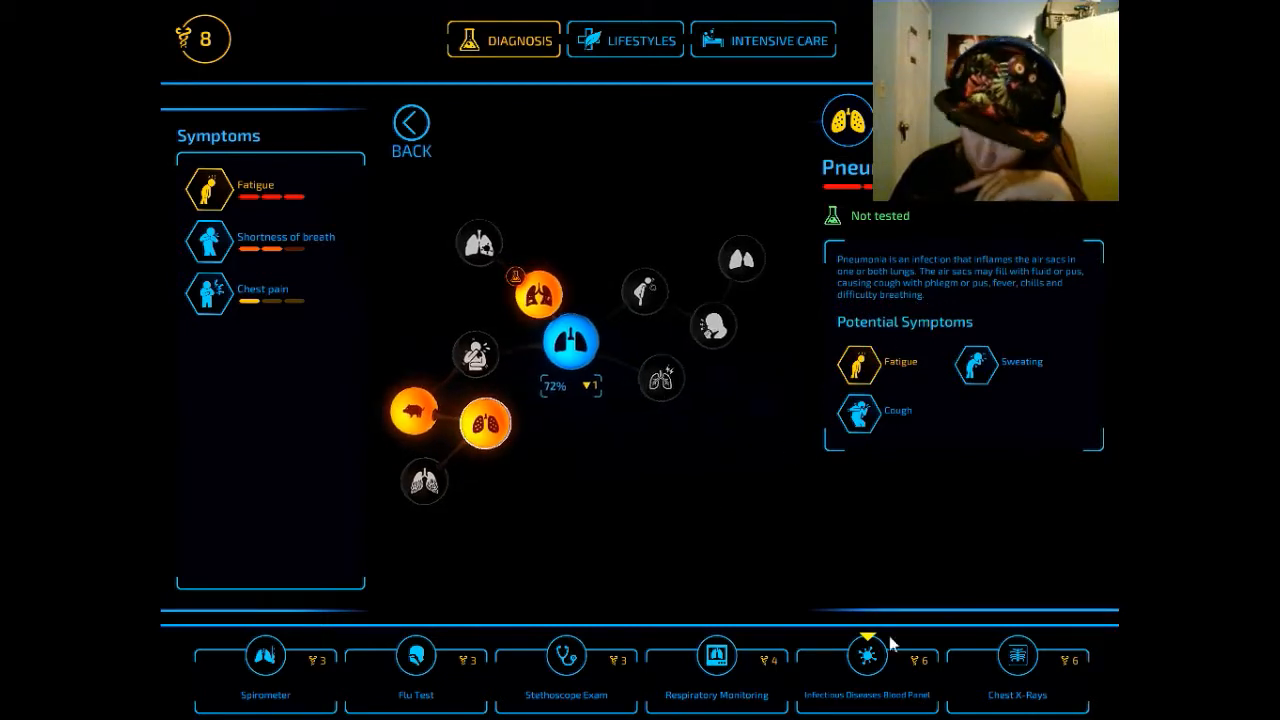
click(866, 656)
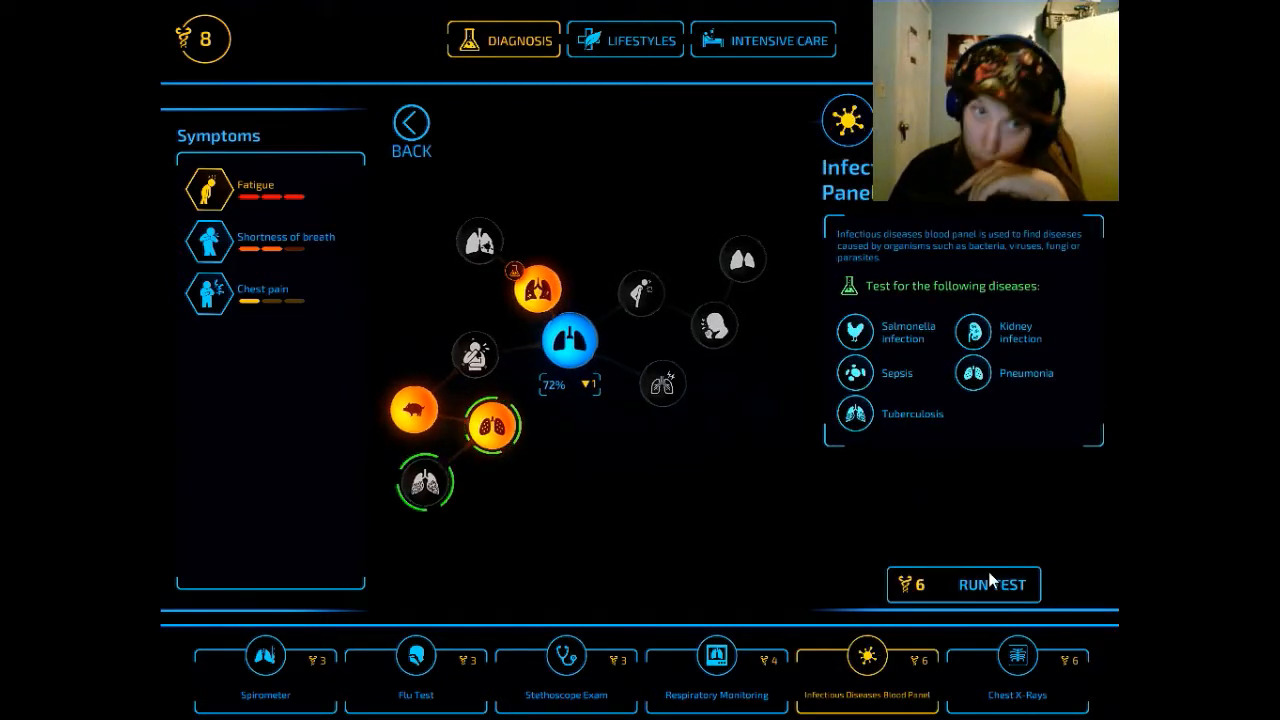
click(992, 584)
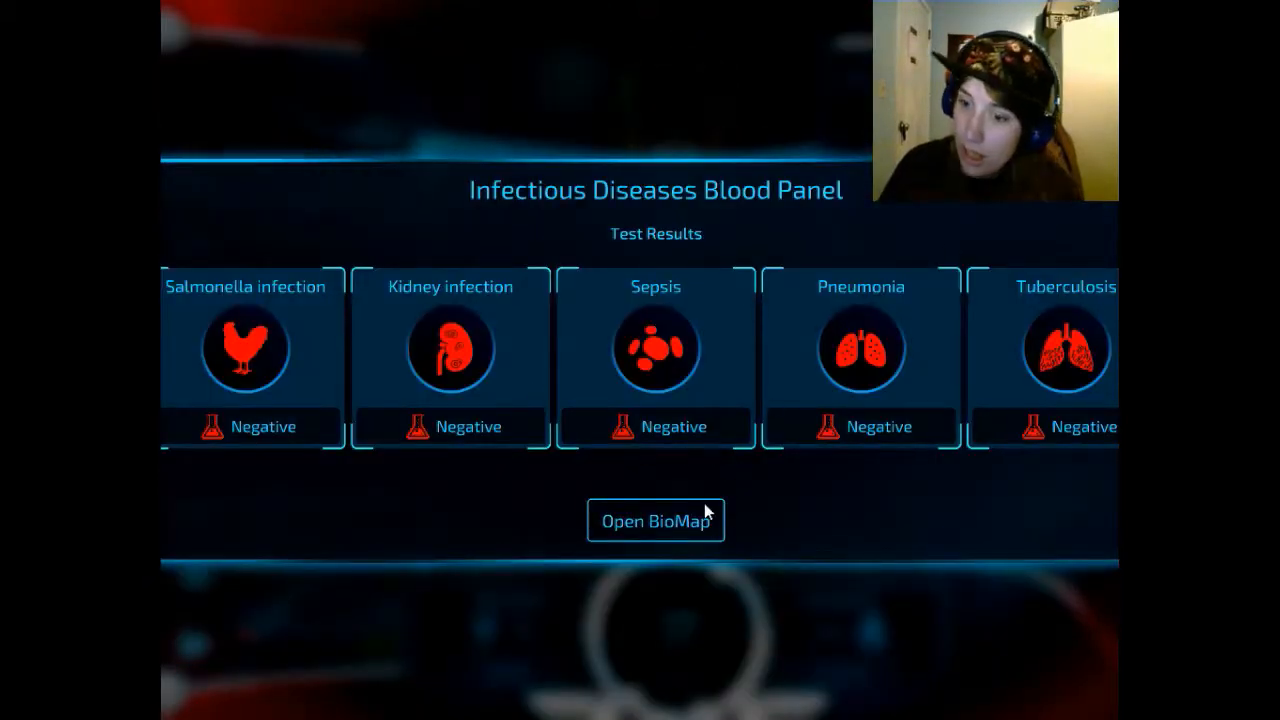
- Start Chest X-Rays via Lupus in the immune node, checking pneumothorax, chronic bronchitis and sarcoidosis
click(656, 520)
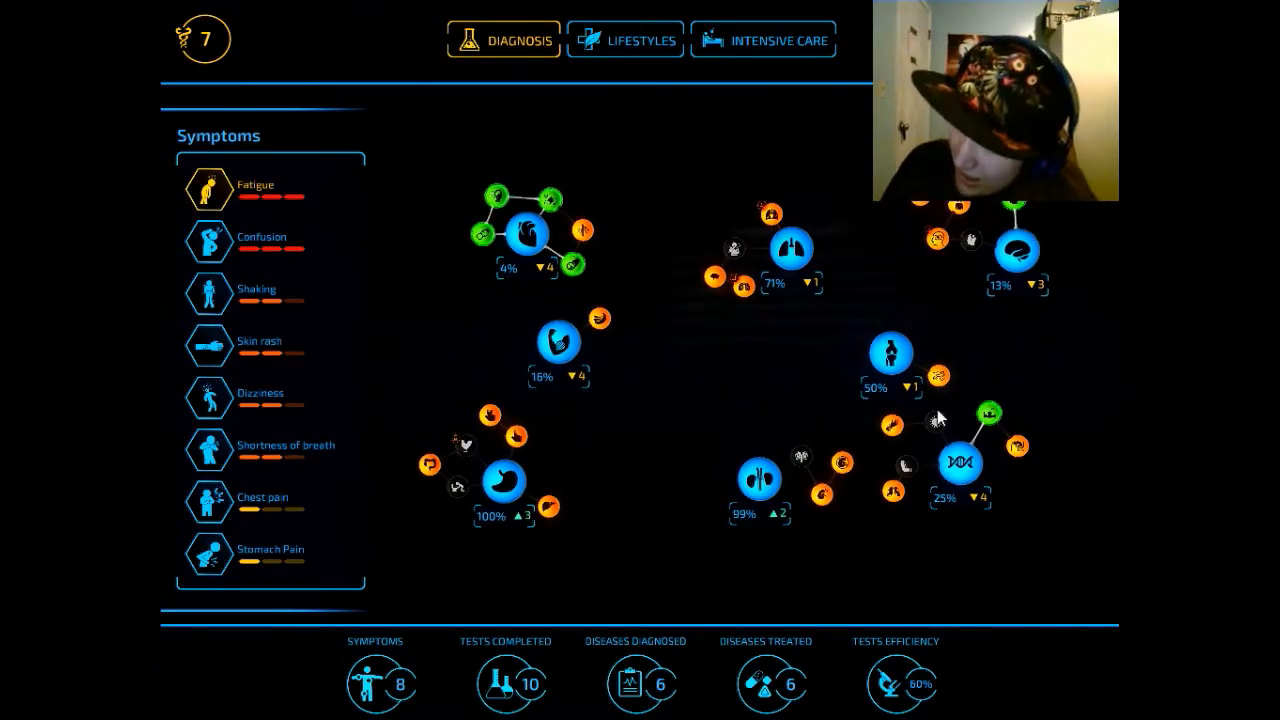
click(960, 464)
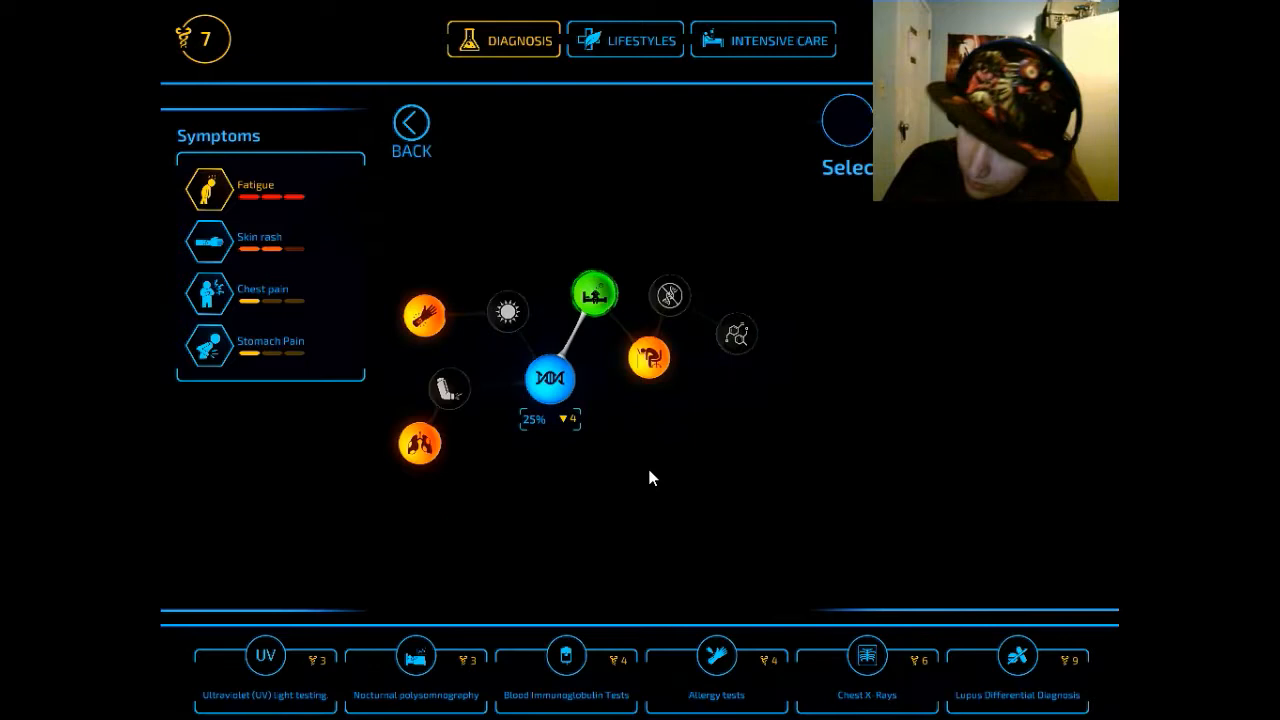
click(420, 316)
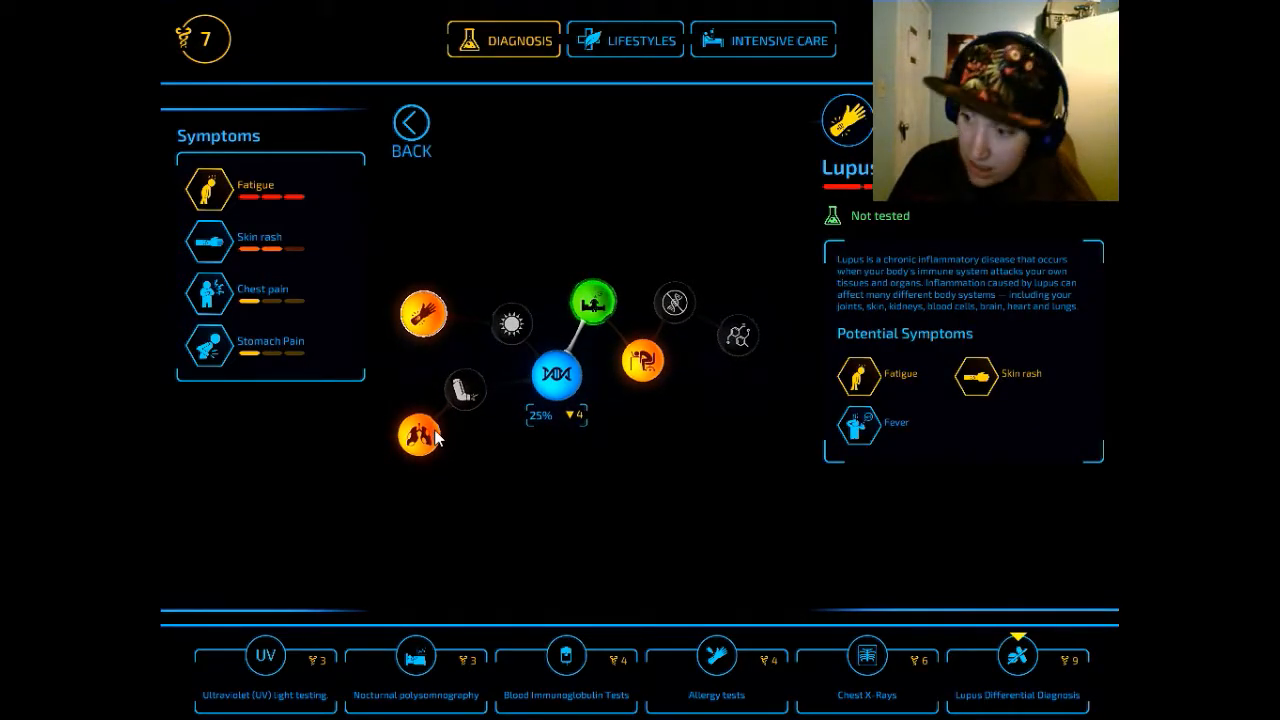
click(868, 654)
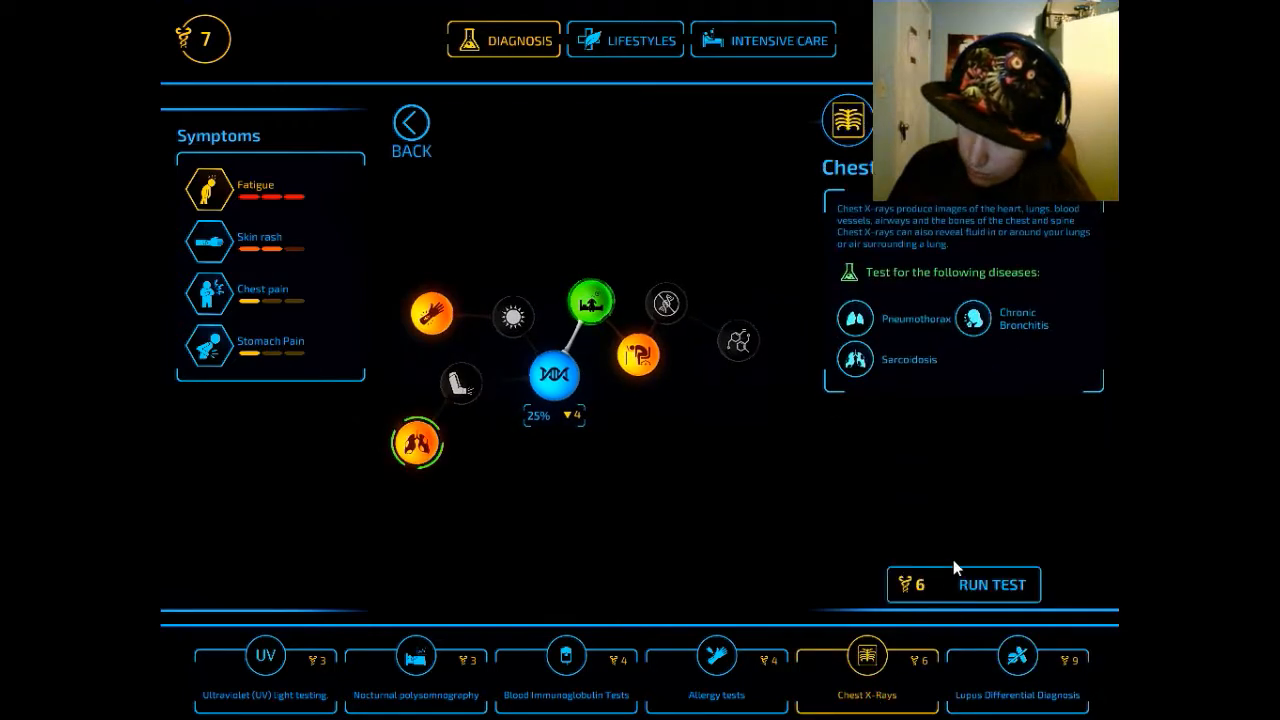
click(994, 584)
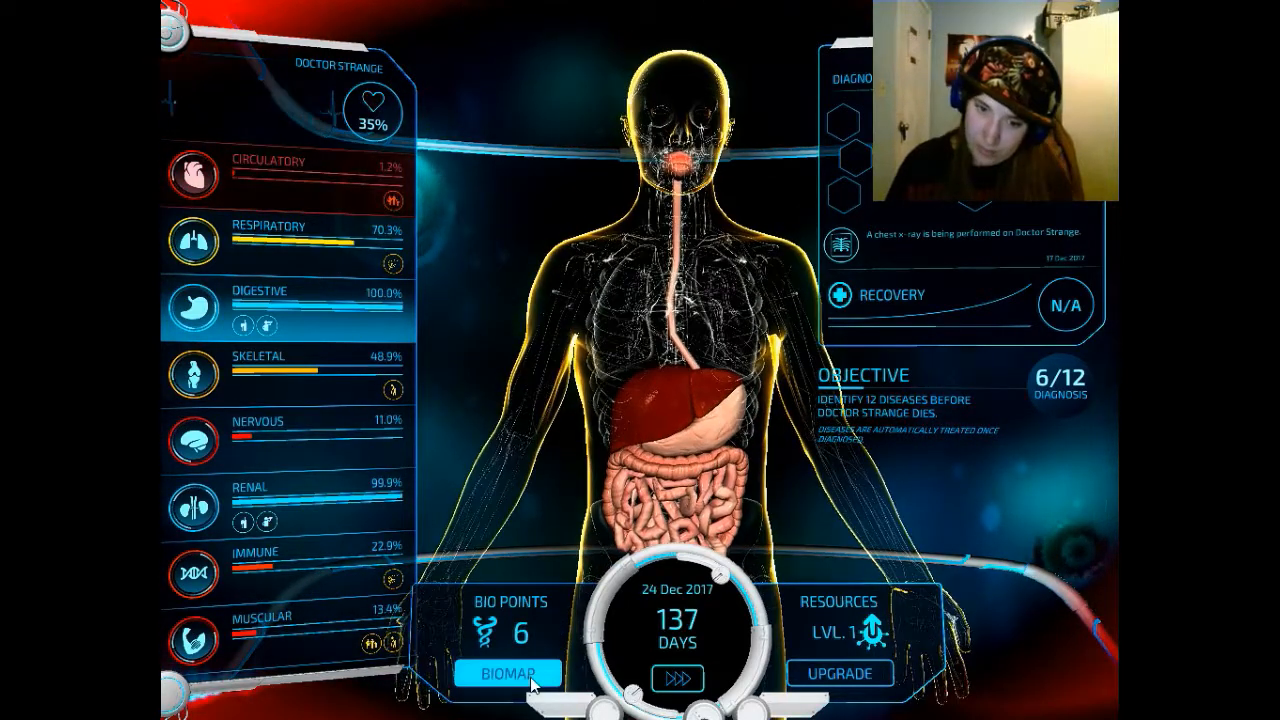
- Review Alzheimer's disease and fibromyalgia details in the brain-related disease map
click(512, 668)
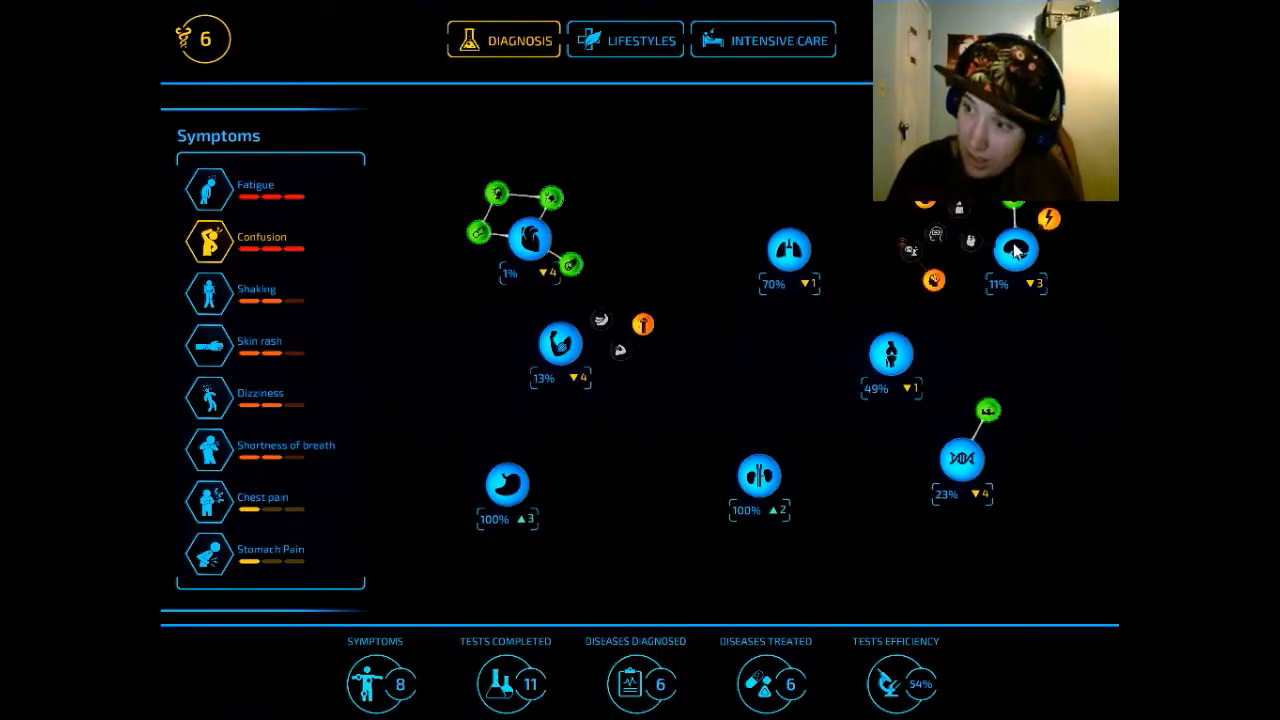
click(1016, 250)
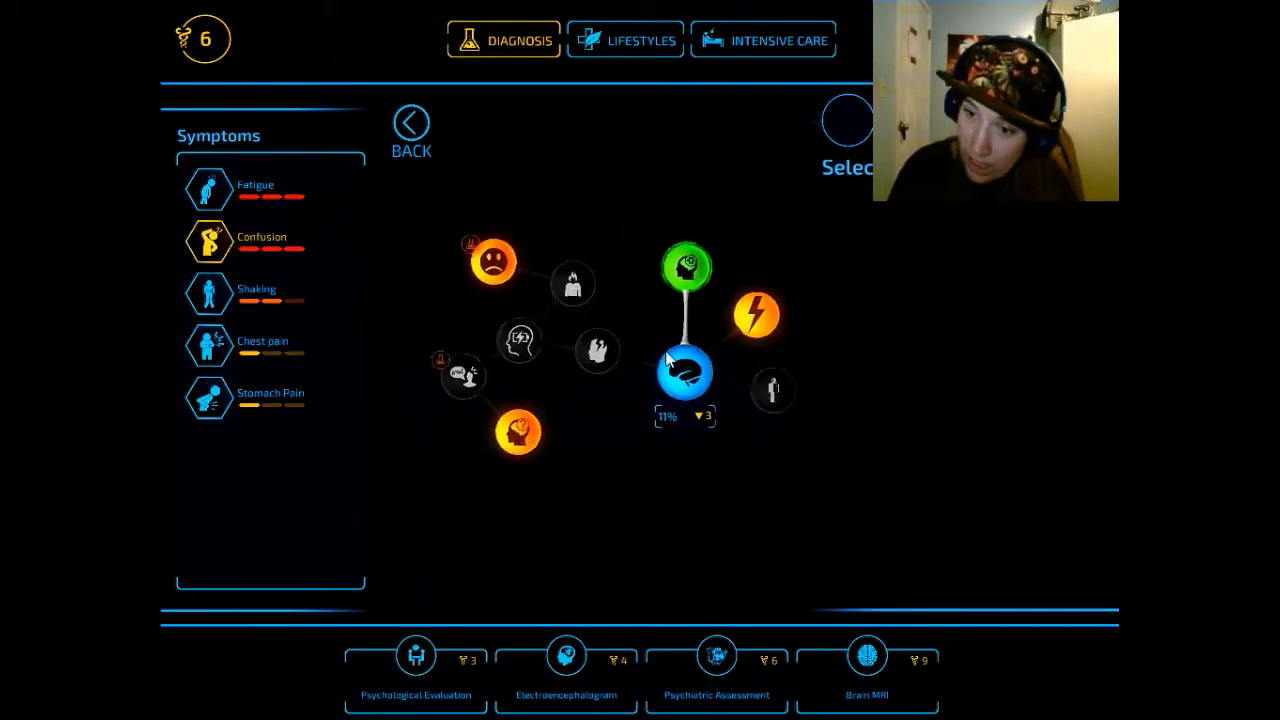
click(682, 374)
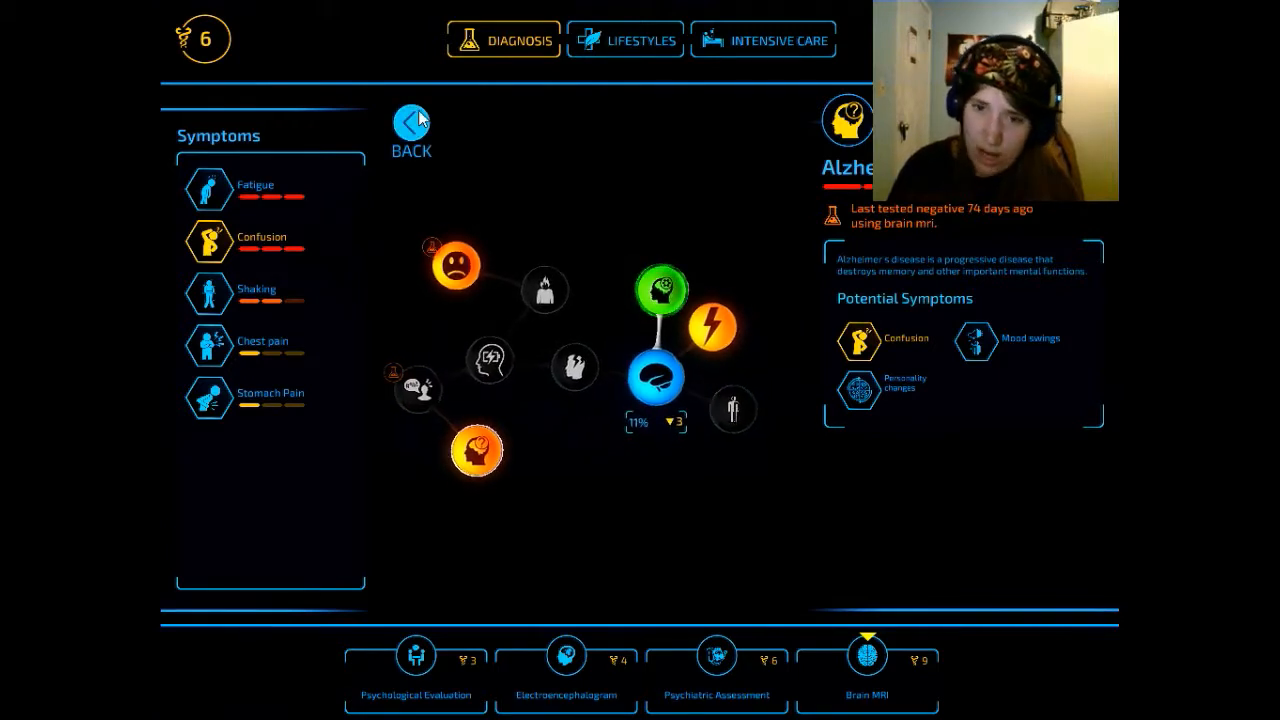
click(408, 120)
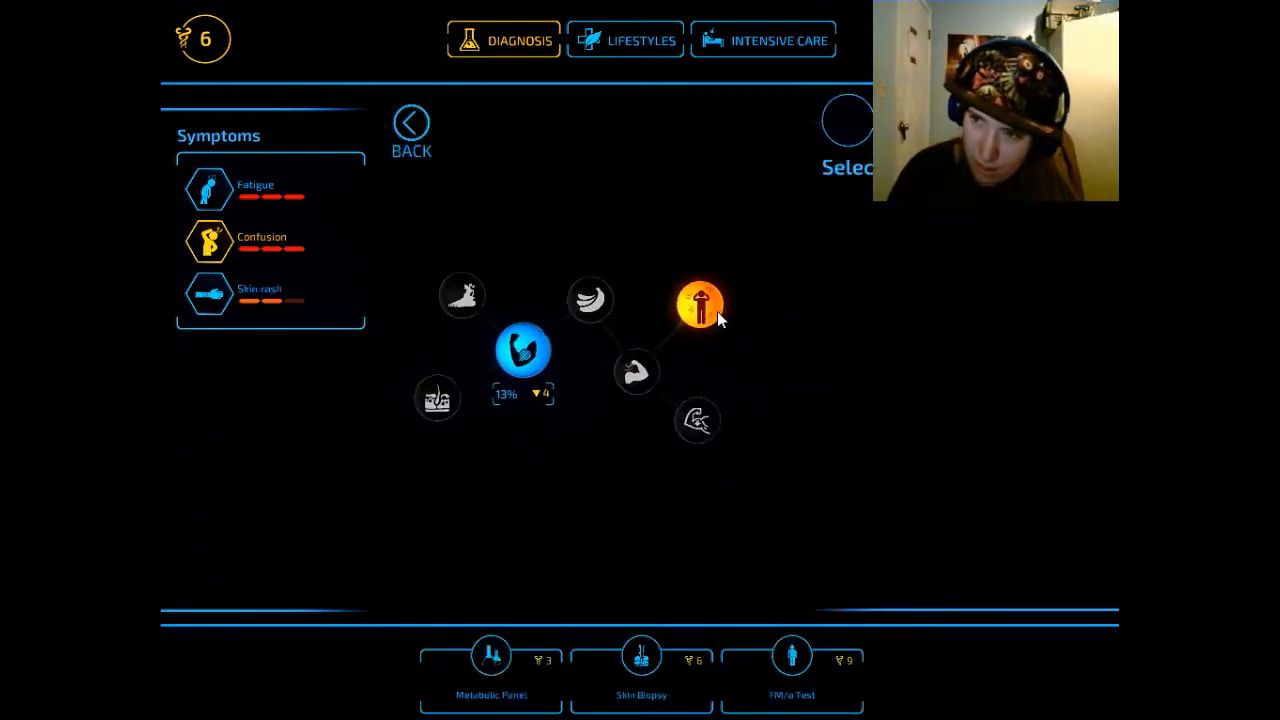
click(696, 302)
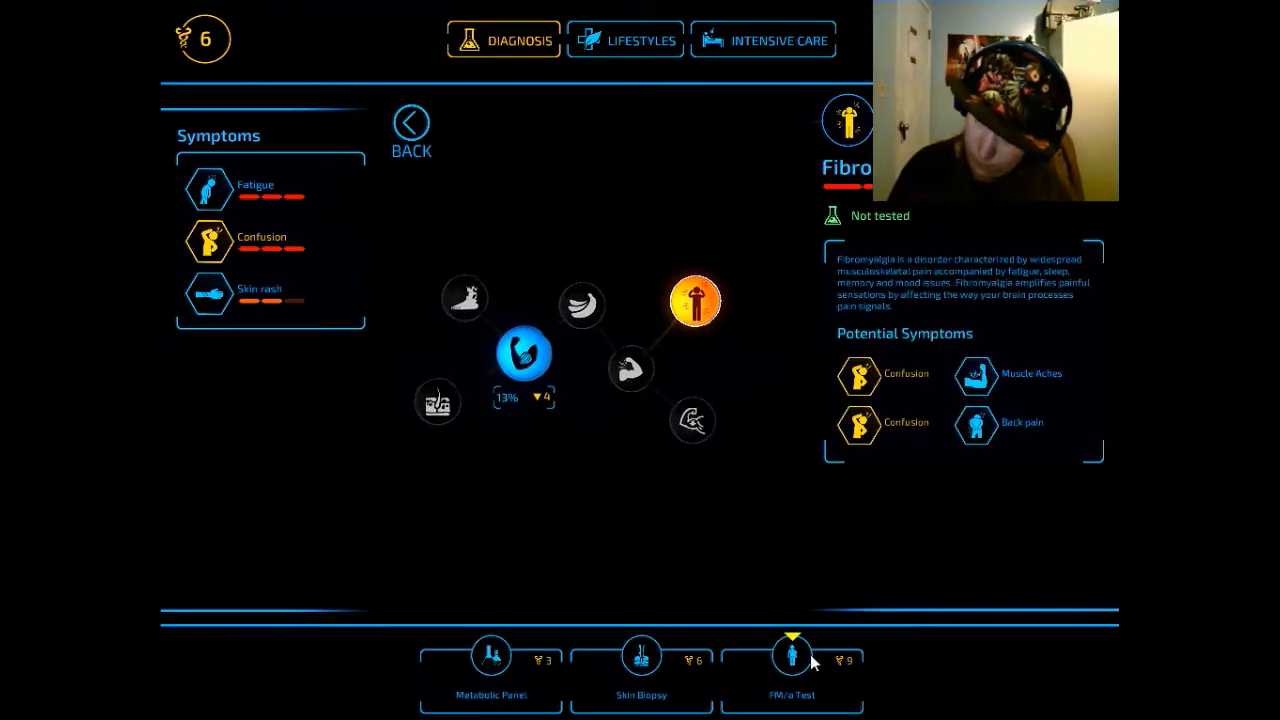
click(792, 652)
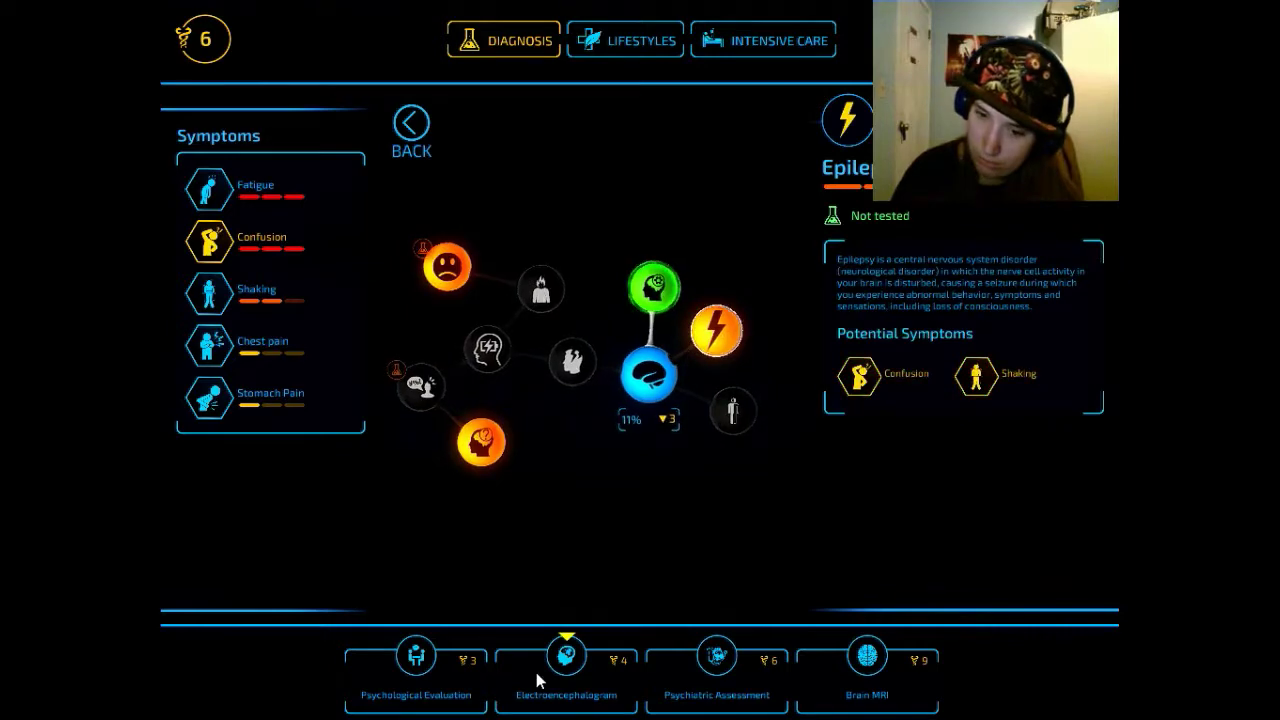
- Run an Electroencephalogram, confirming epileptic seizures and chronic stress
click(564, 656)
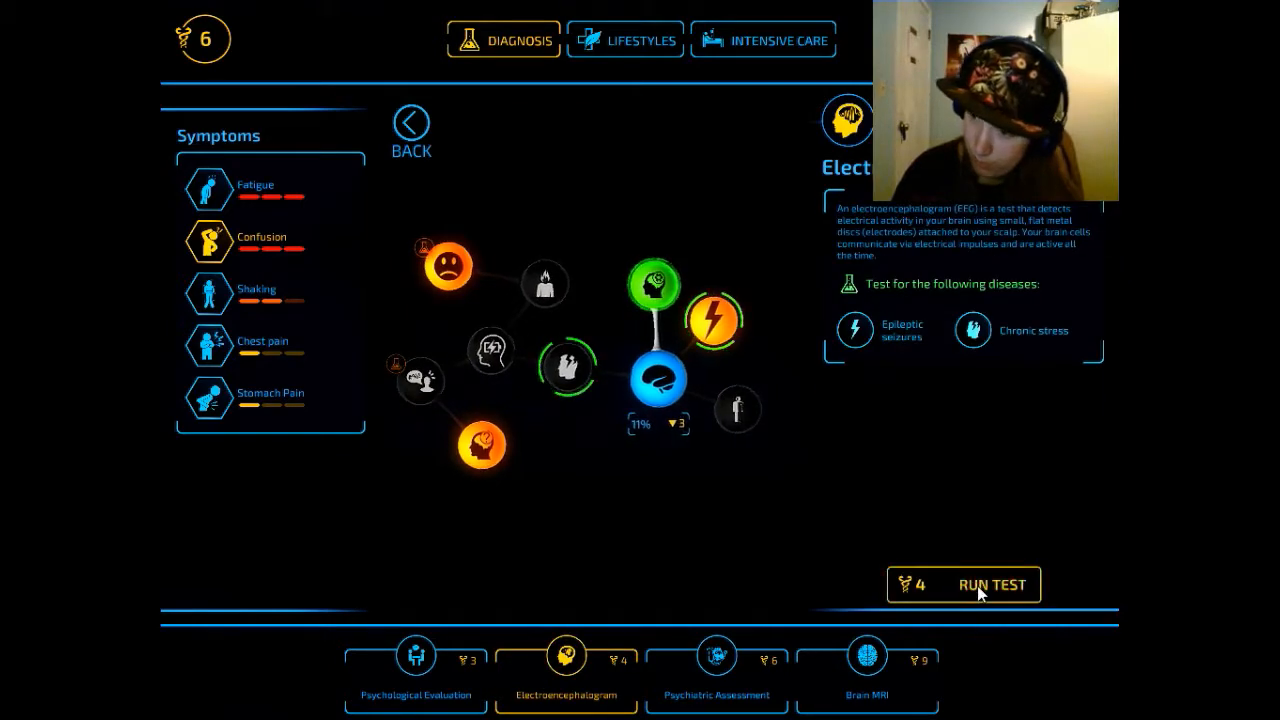
click(992, 584)
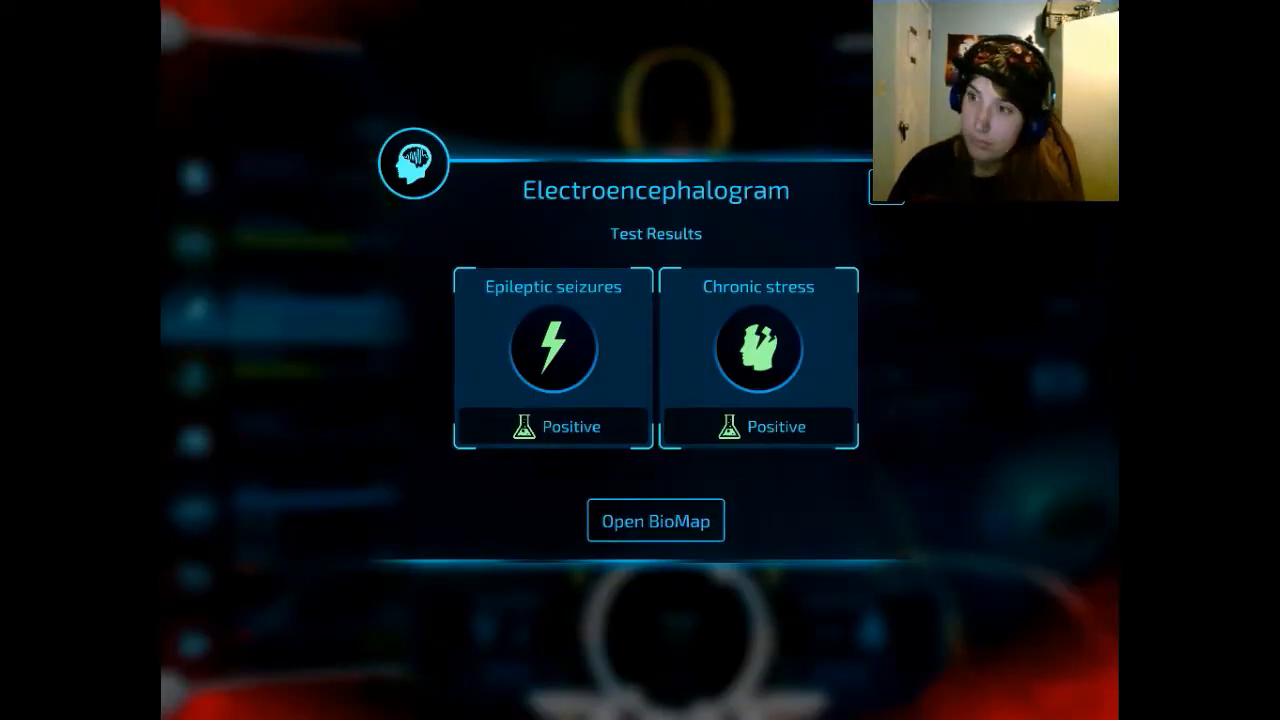
- Close the EEG results and dismiss the notice recording epileptic seizures and chronic stress, reaching 8 of 12 diagnosed
click(656, 520)
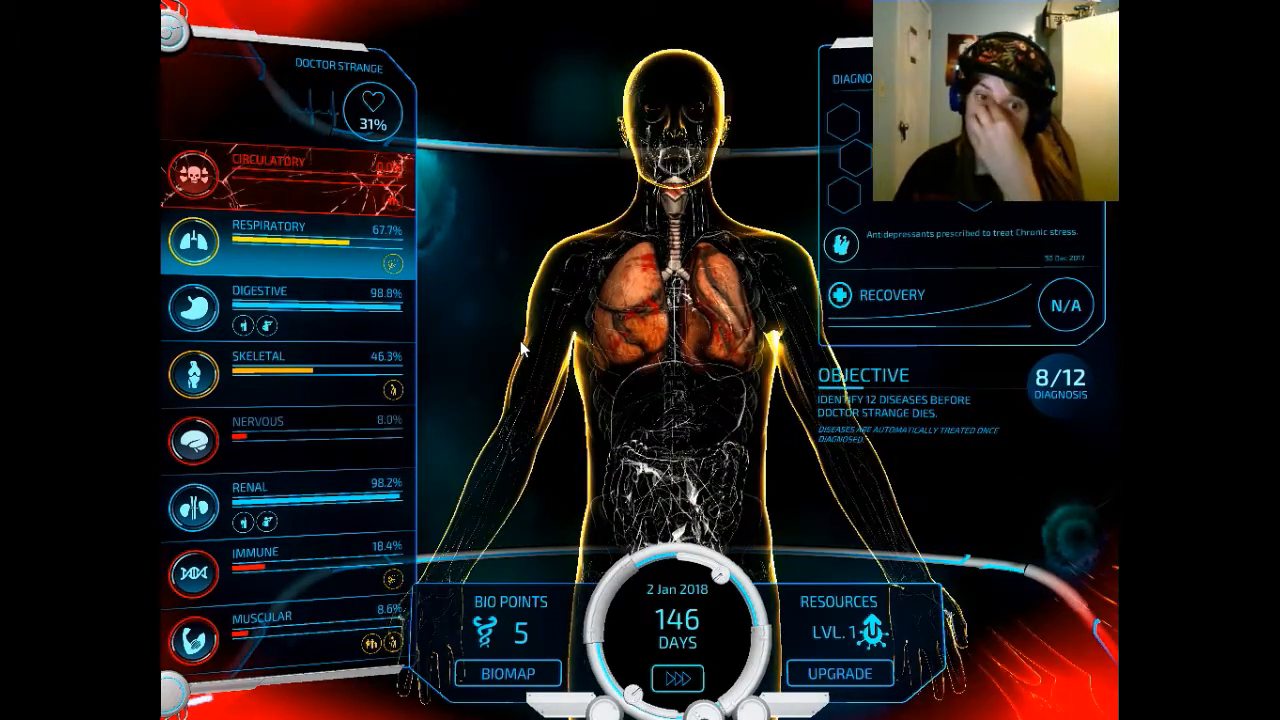
click(676, 672)
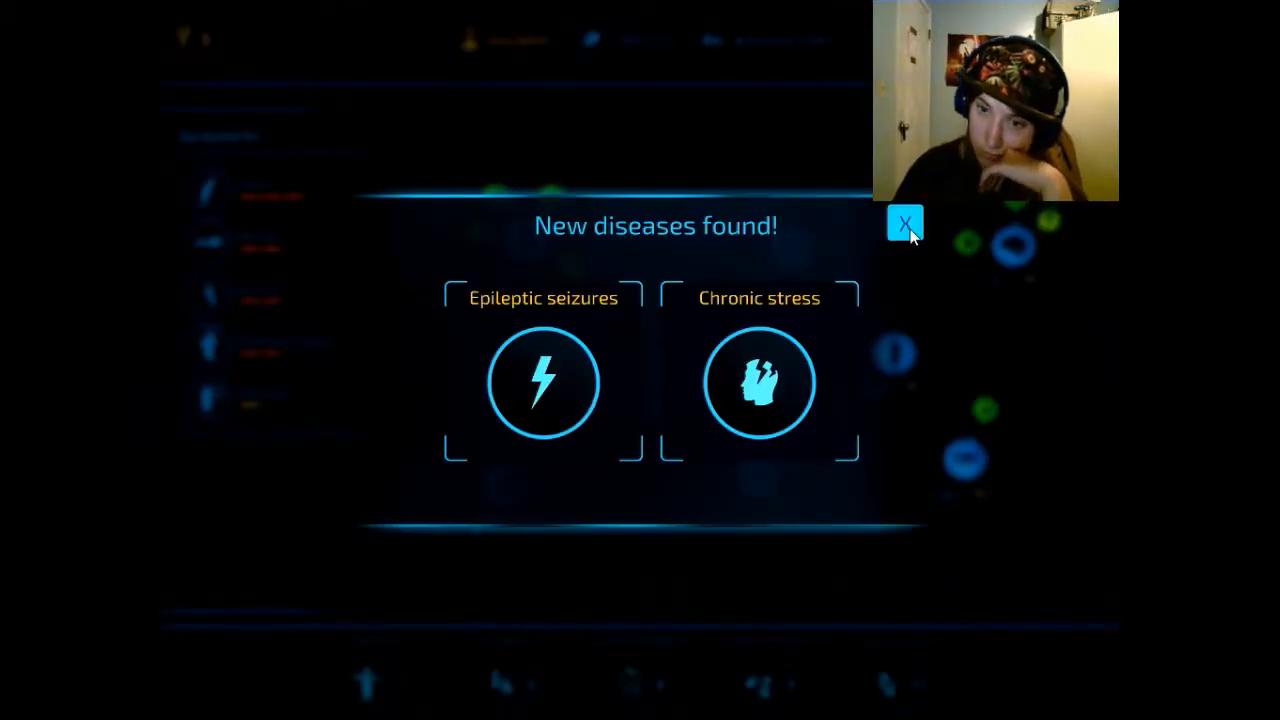
click(904, 222)
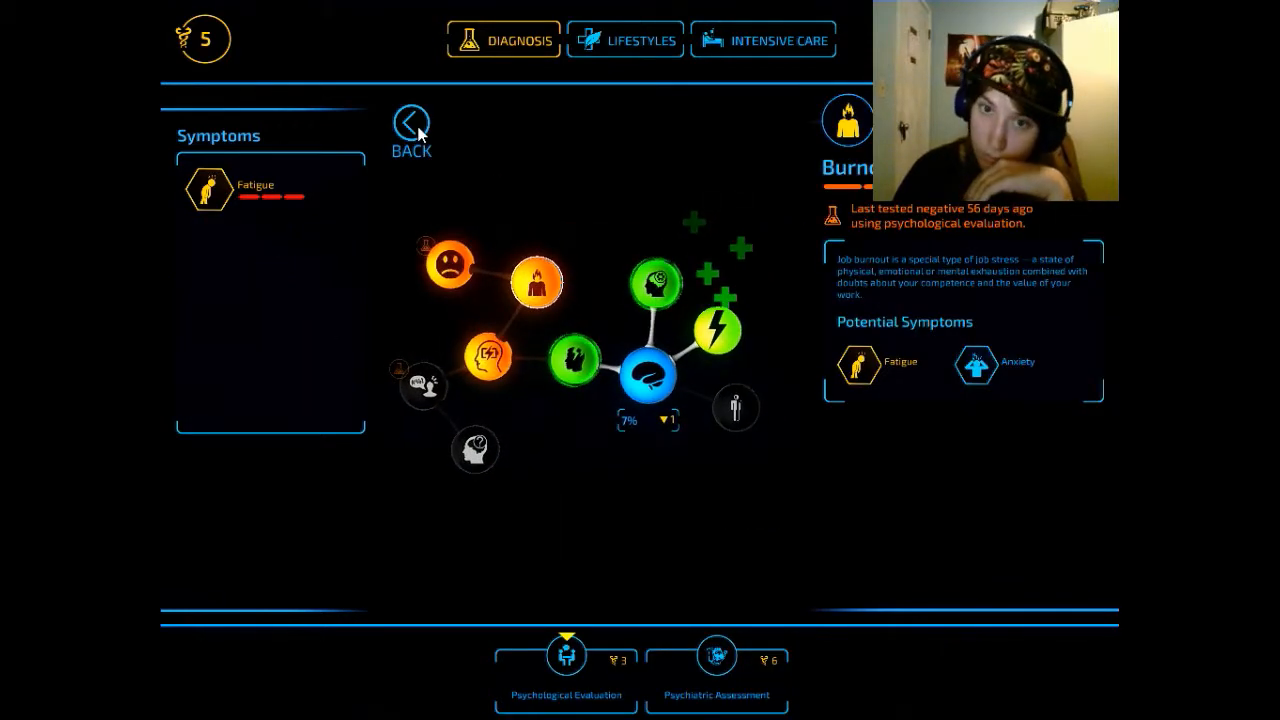
- From the digestive disease map, run the Glycated Hemoglobin Test against type 1 and type 2 diabetes
click(406, 120)
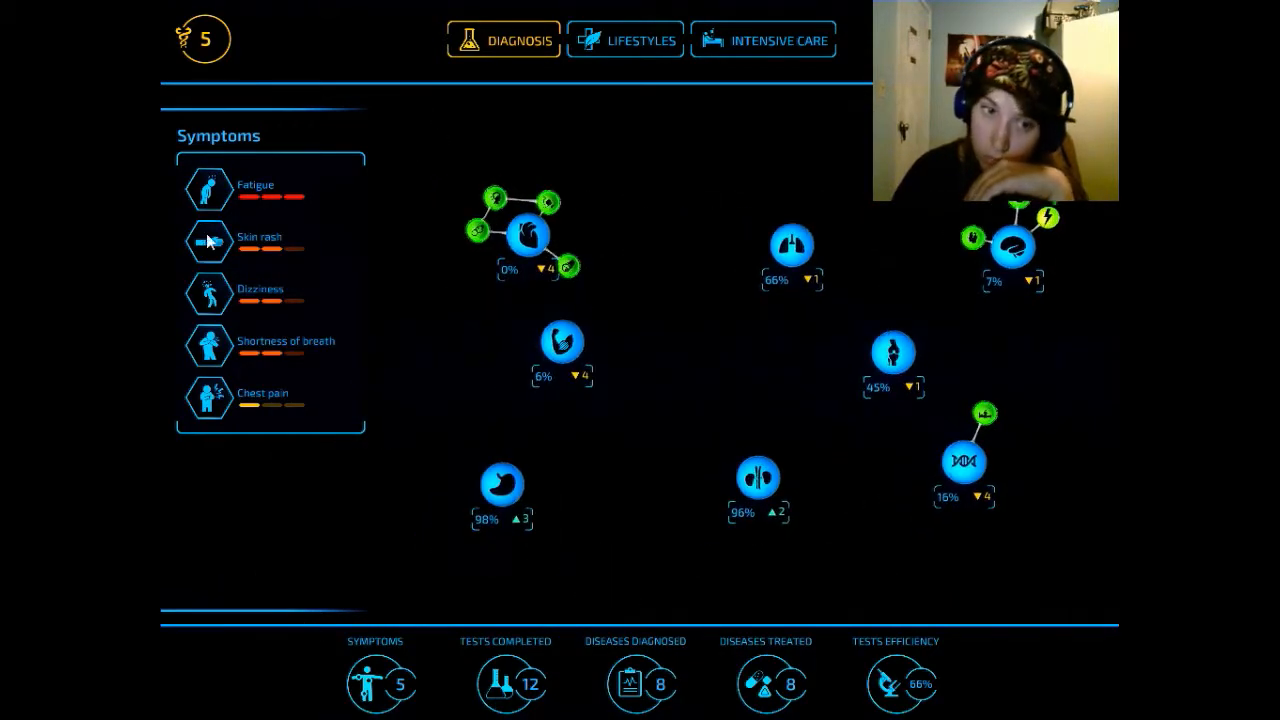
click(792, 240)
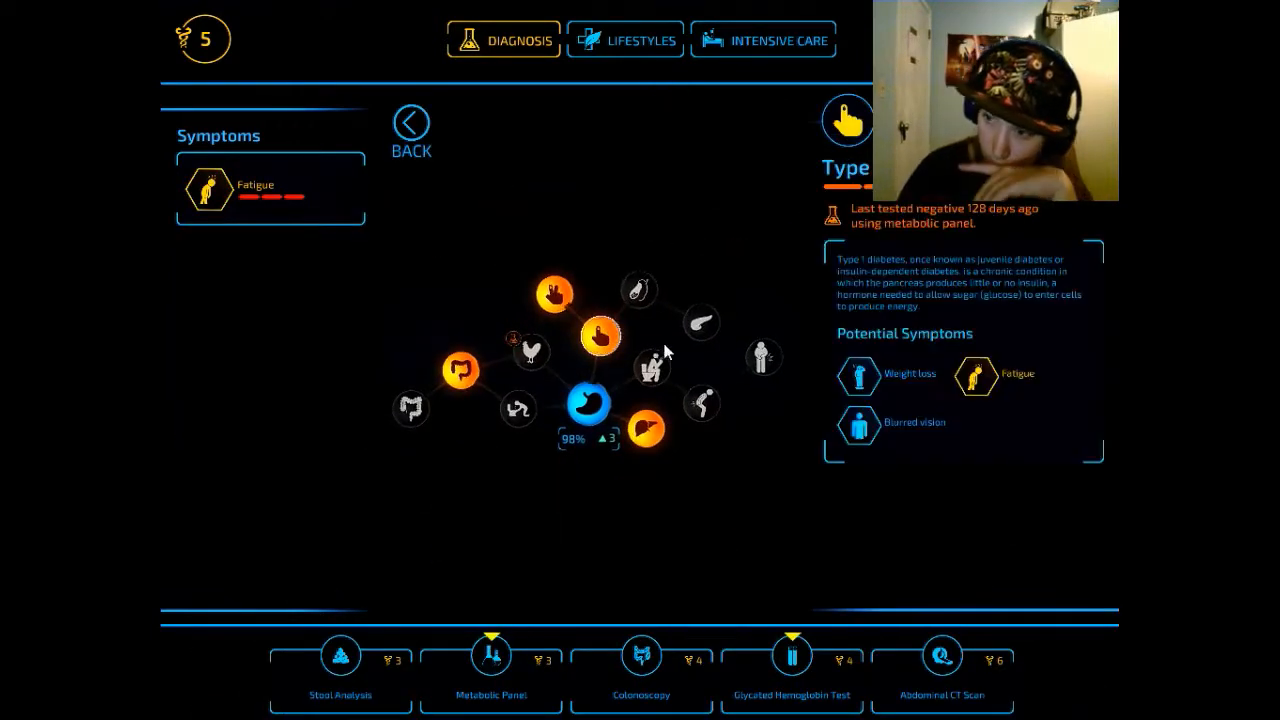
click(792, 656)
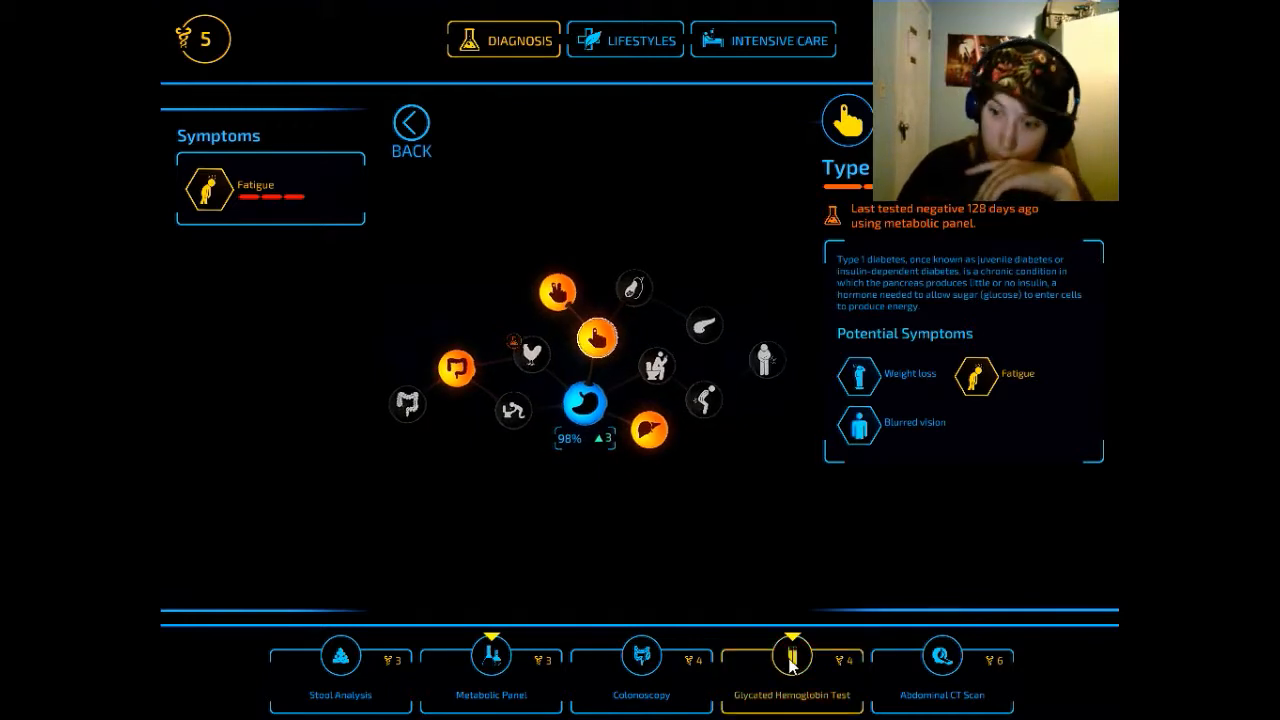
click(792, 656)
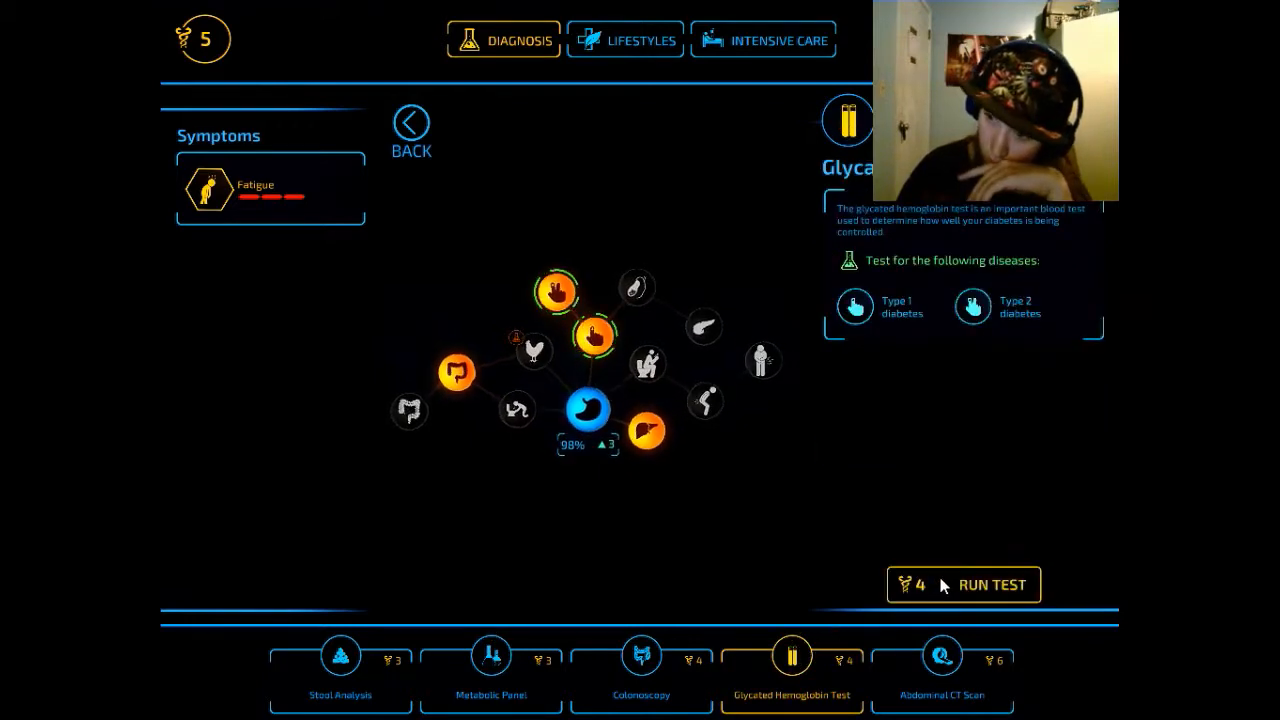
click(964, 584)
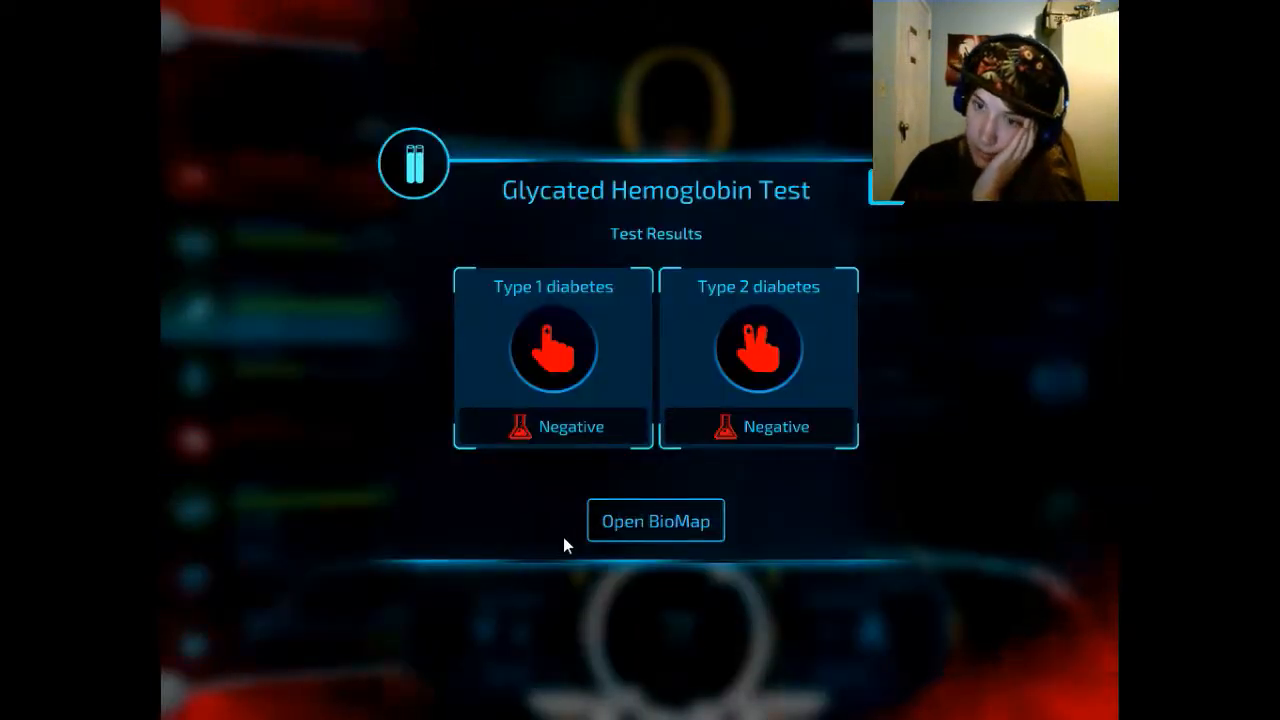
- Close the hemoglobin results, browse the immune tests and run Nocturnal polysomnography for chronic fatigue
click(656, 520)
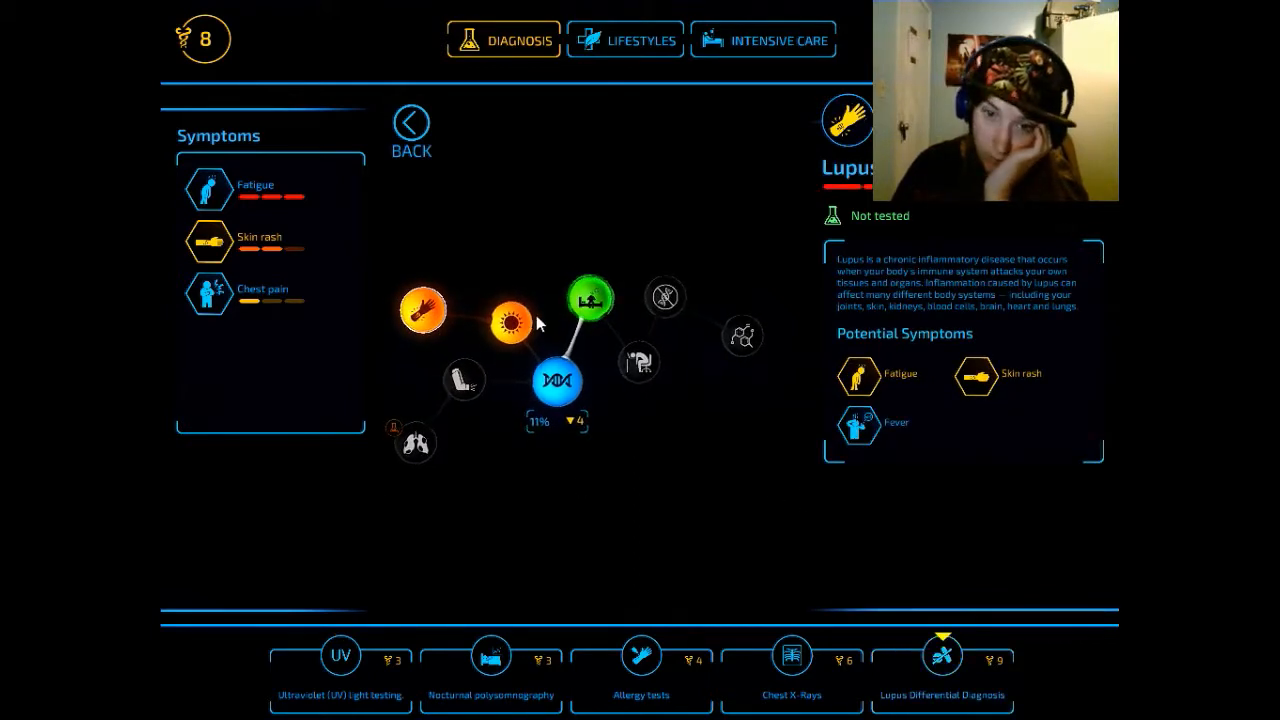
click(340, 656)
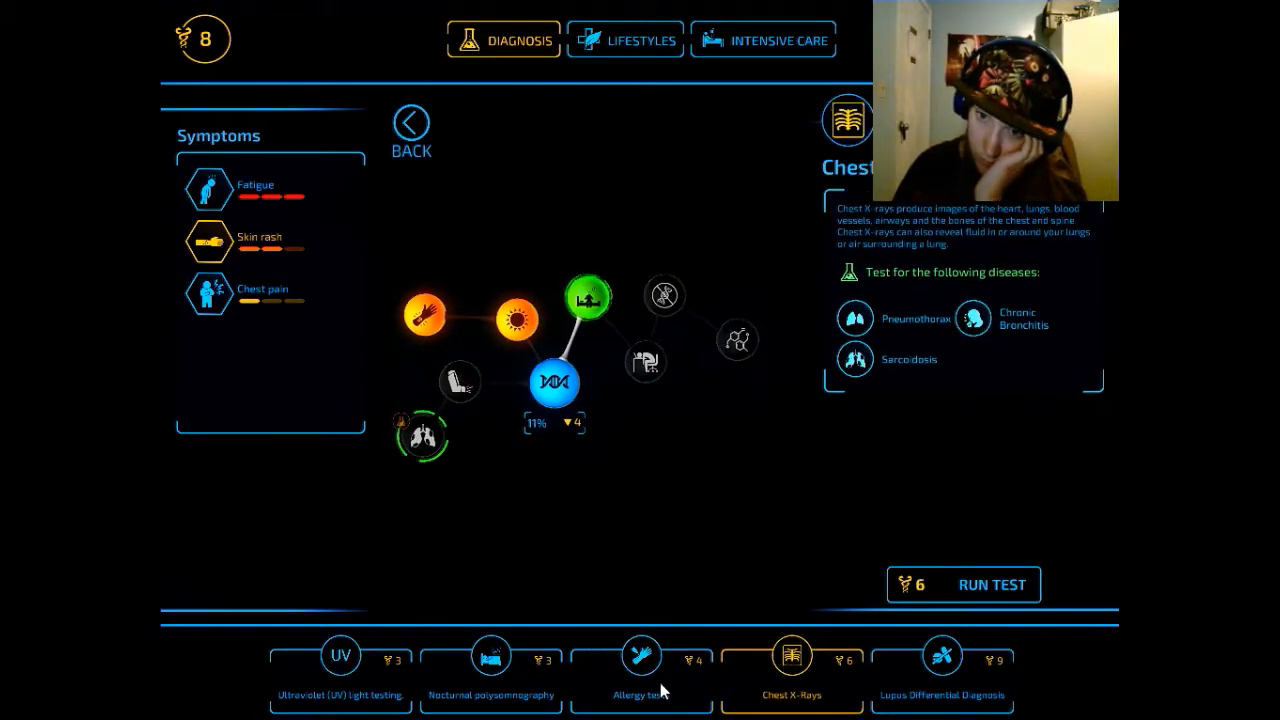
click(642, 656)
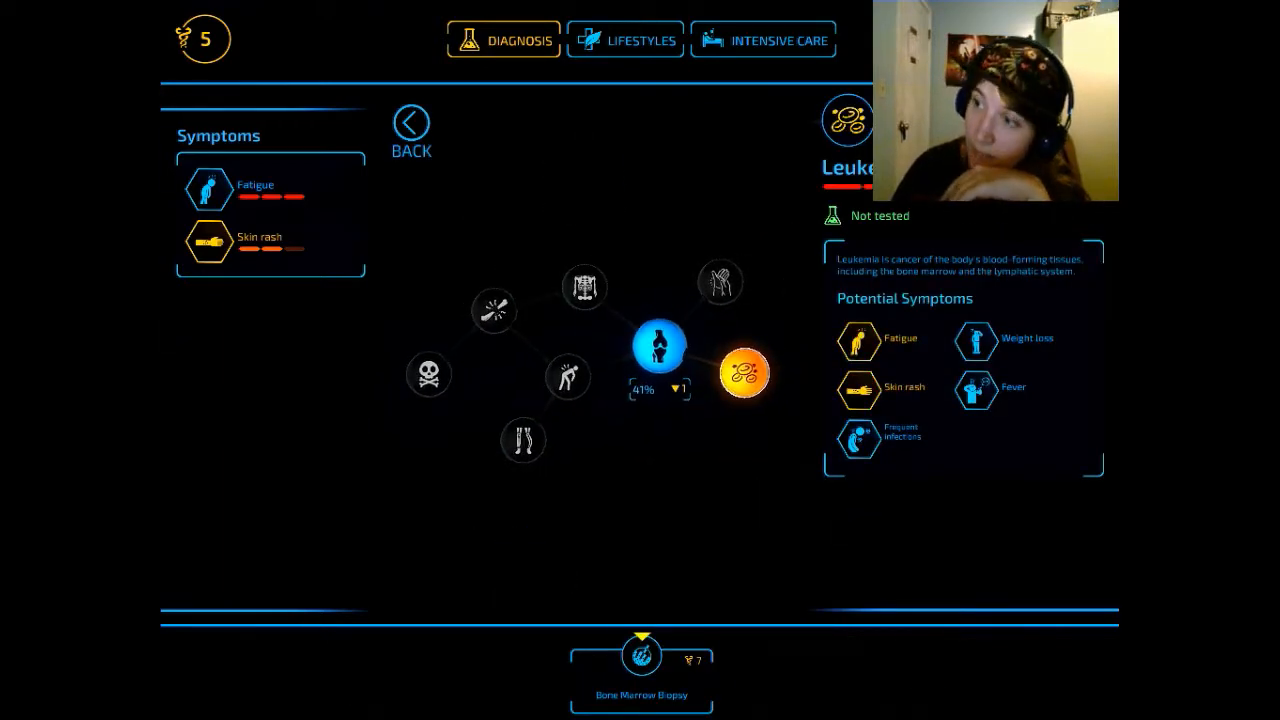
click(408, 120)
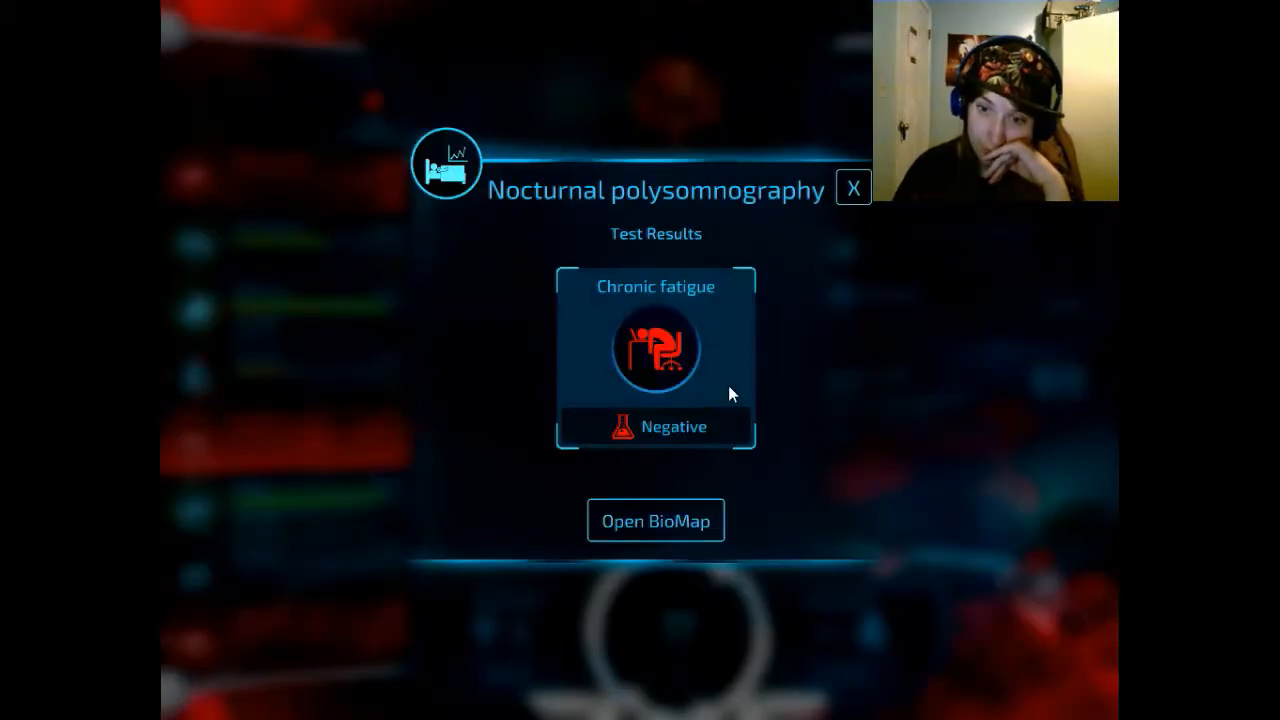
- Close the polysomnography results and run an Electrocardiography for arrhythmia and heart attack
click(852, 188)
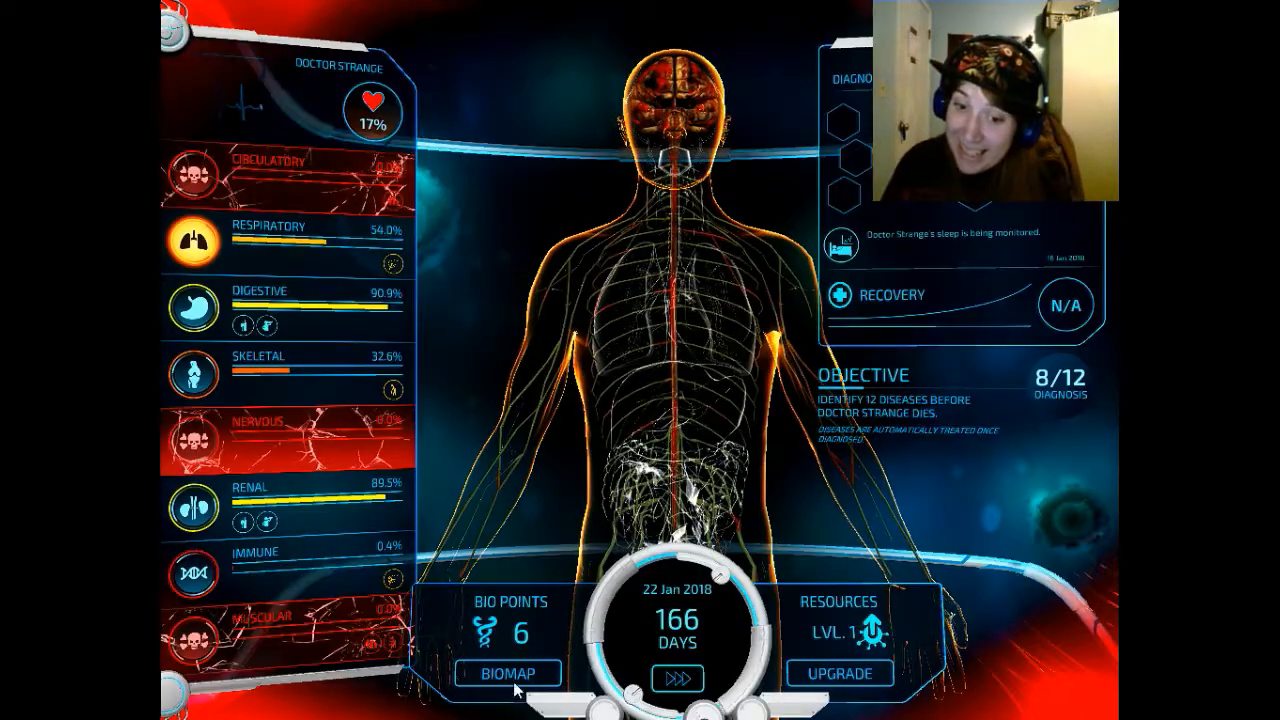
click(508, 674)
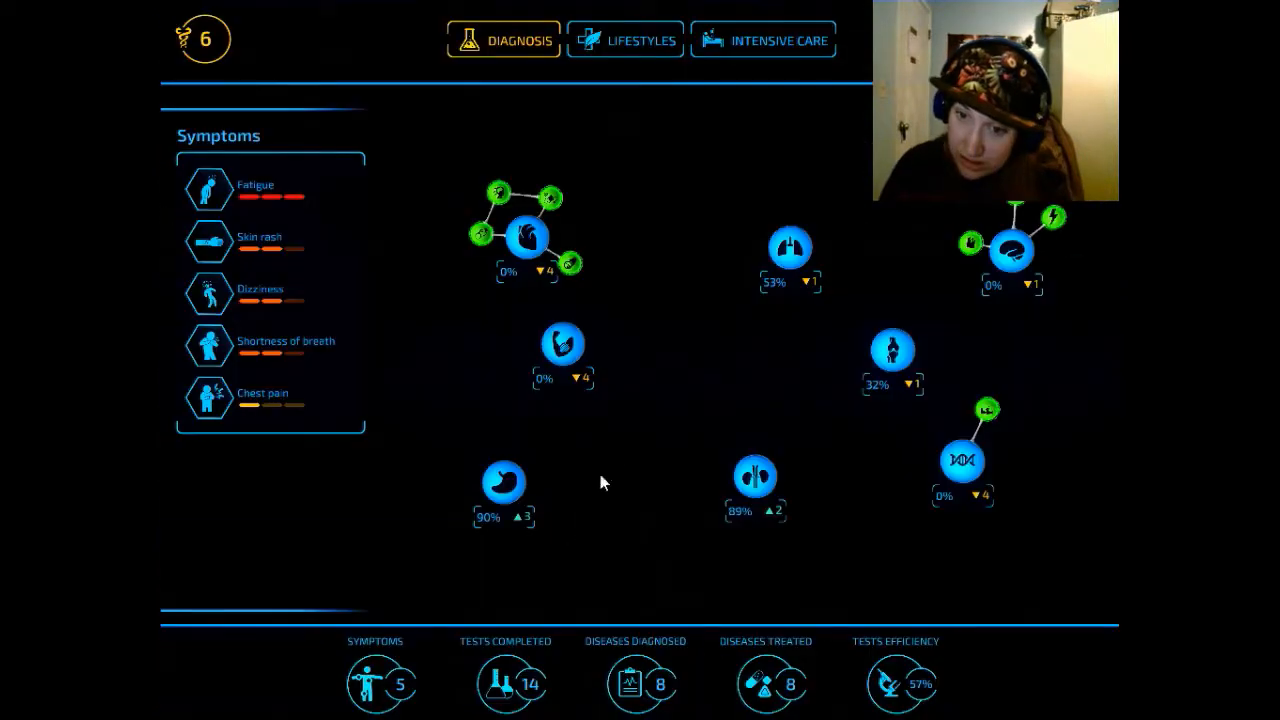
mouse_move(260, 296)
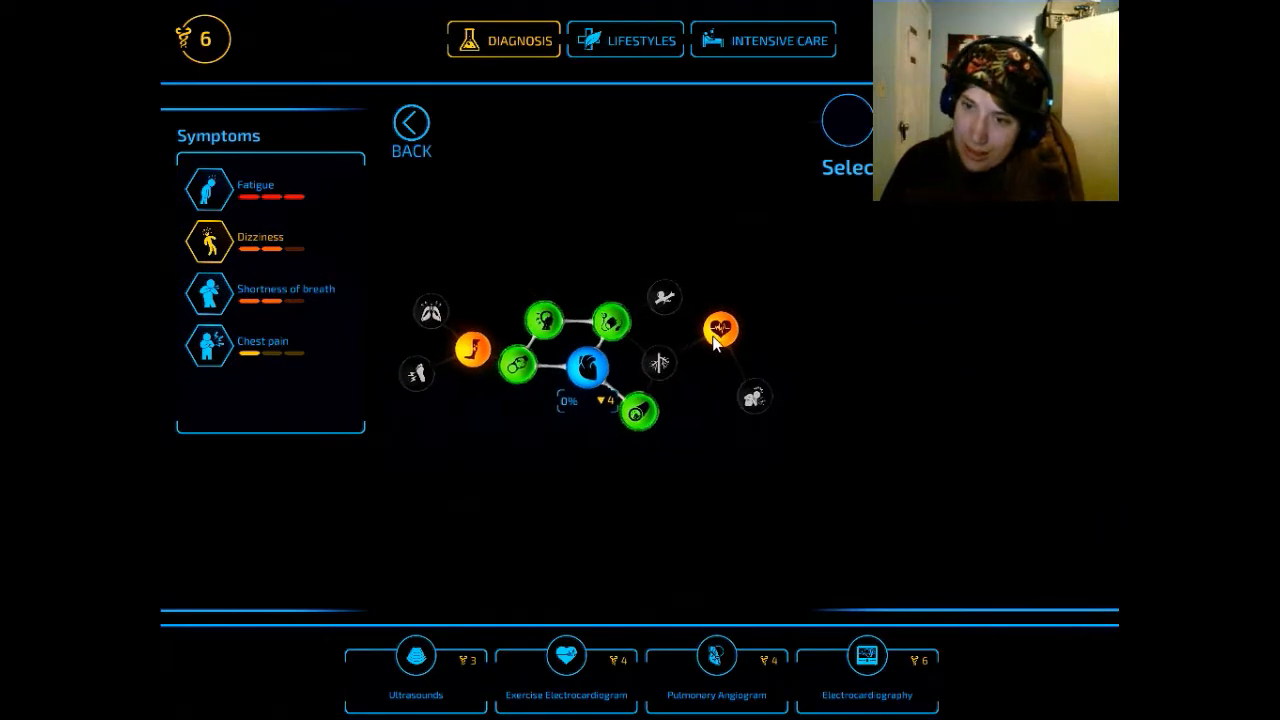
click(720, 328)
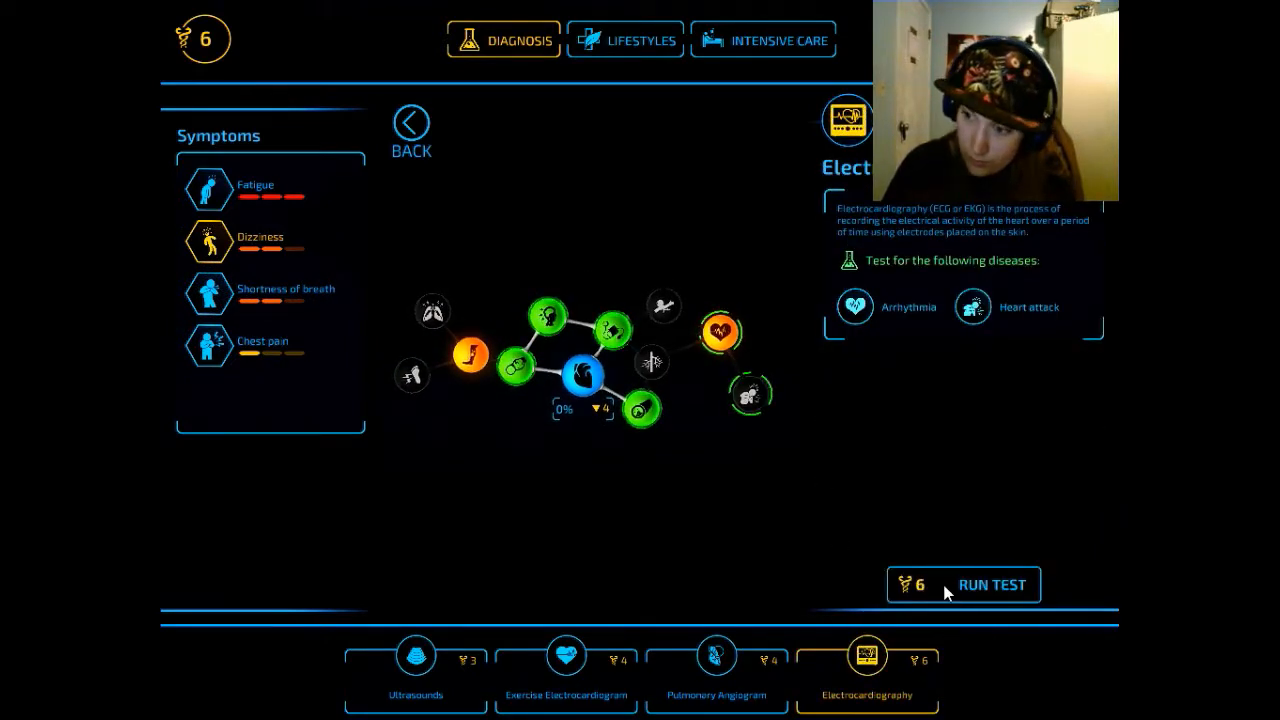
click(992, 584)
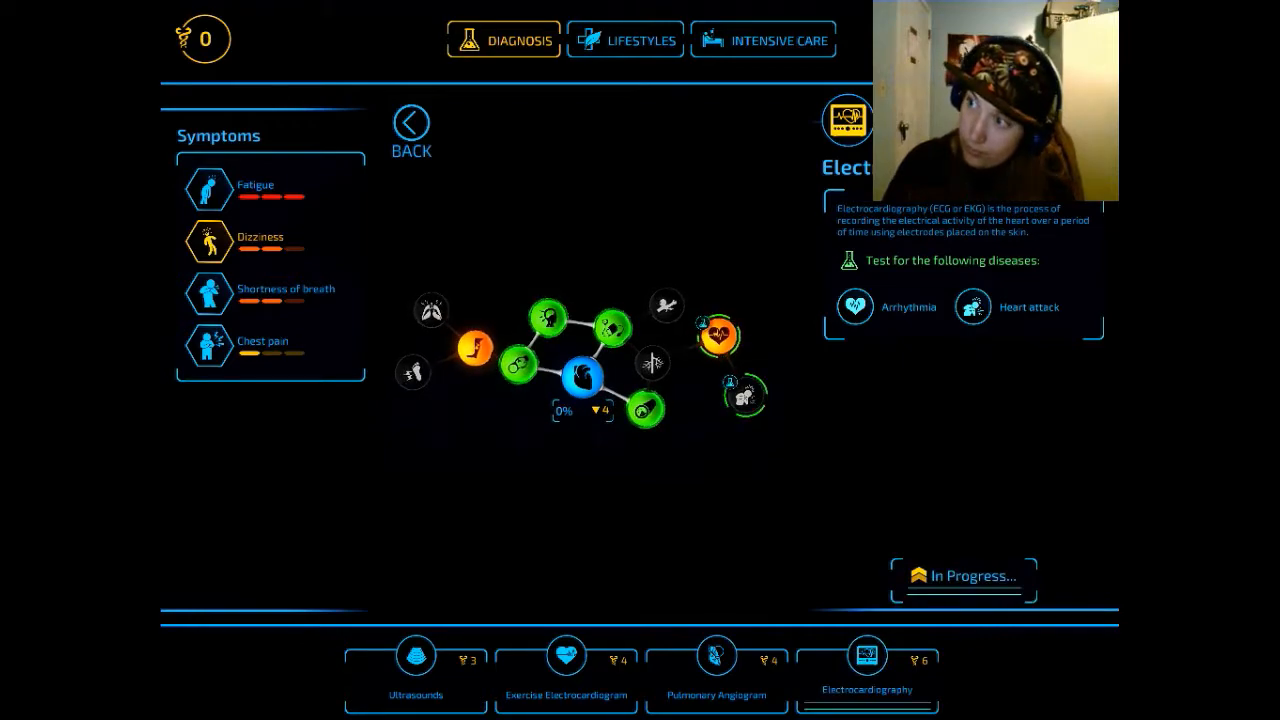
- Review the Heart transplant under Intensive Care, then return to the diagnosis overview
click(408, 122)
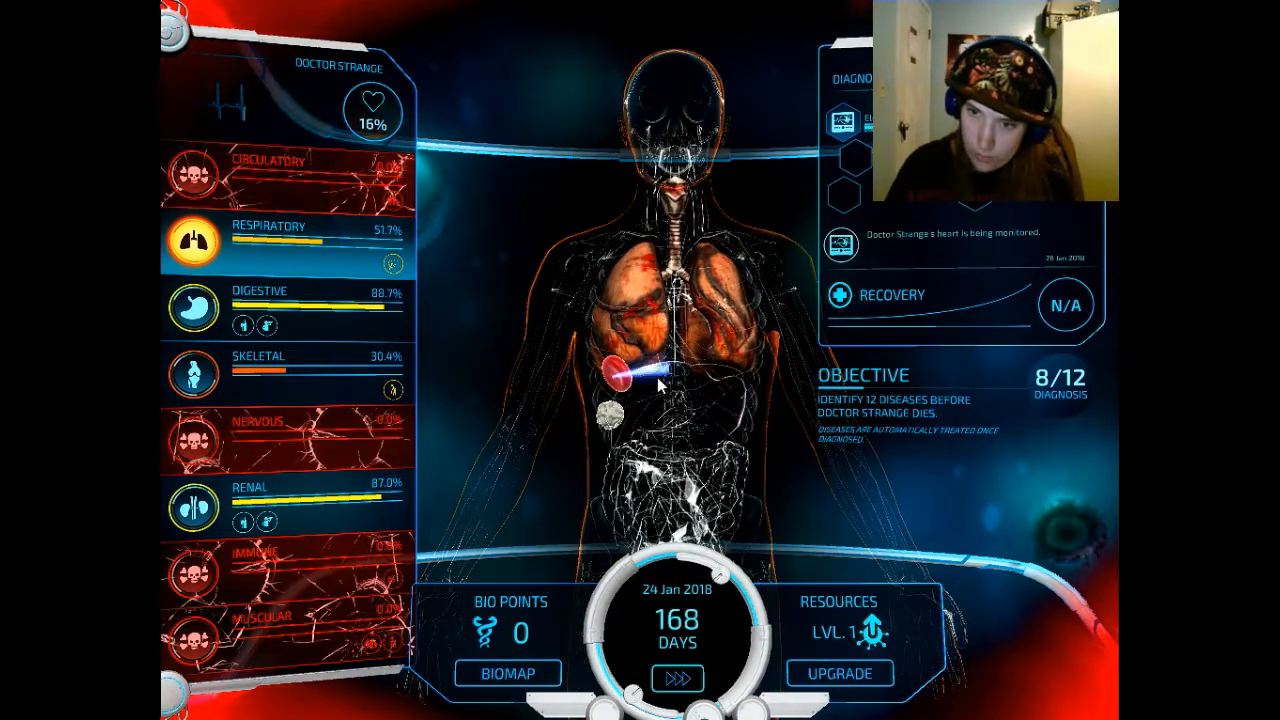
click(670, 384)
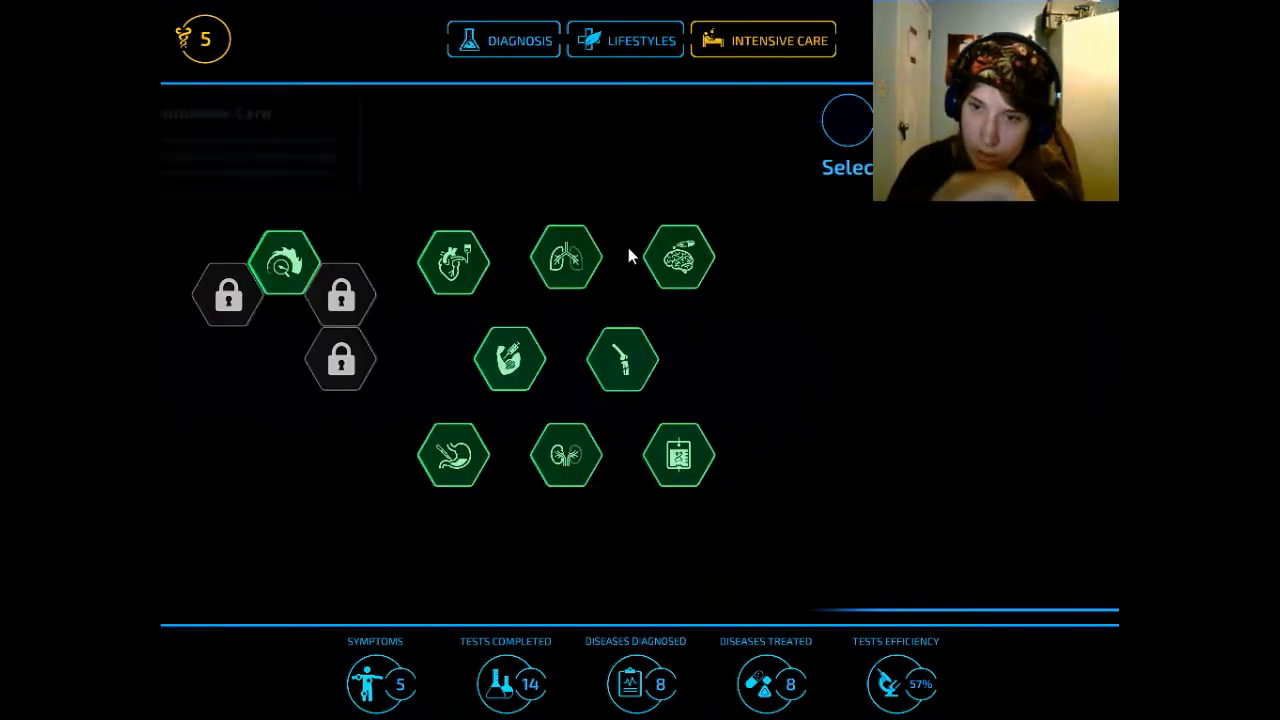
click(452, 260)
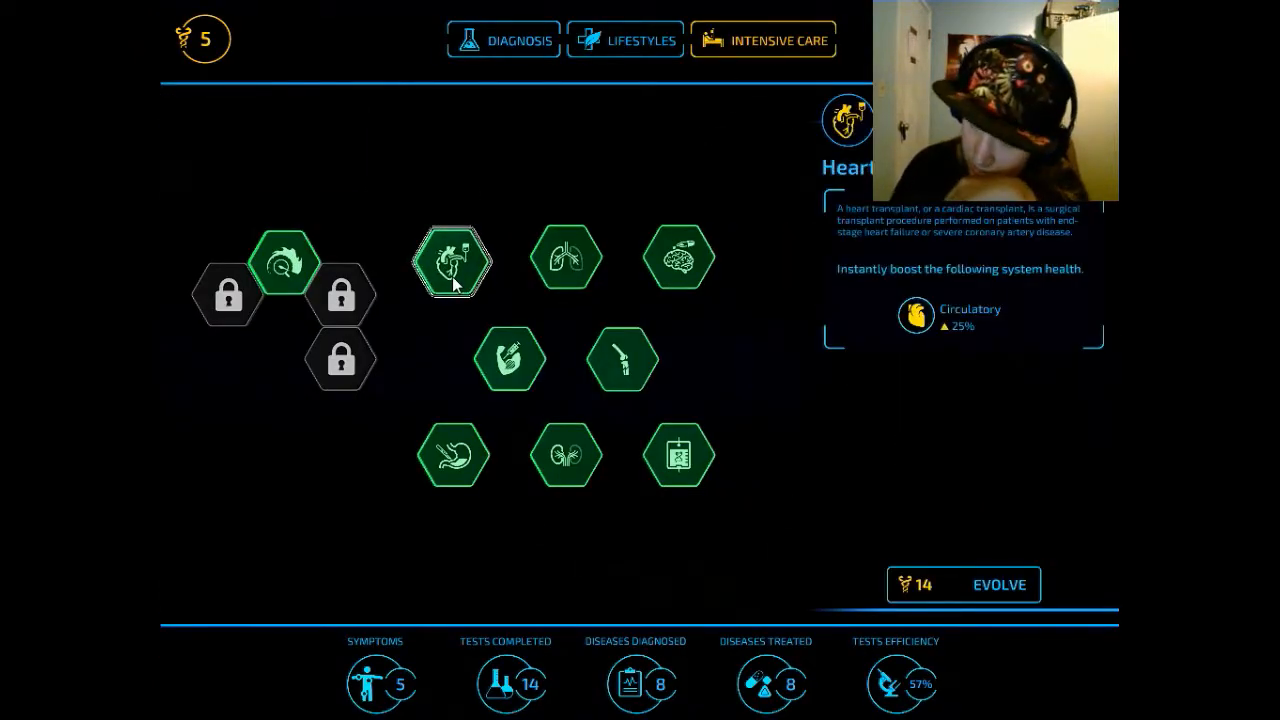
click(504, 40)
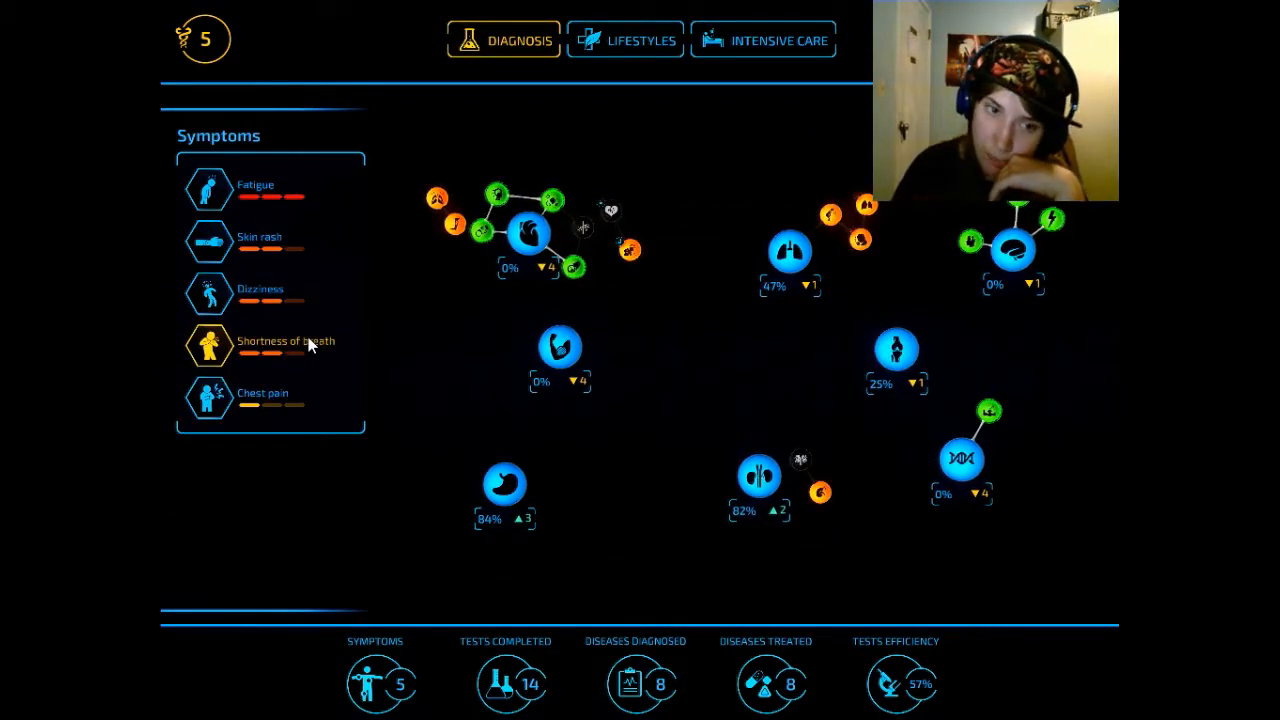
- Browse the lungs' stethoscope exam and the immune disease map, then return to the body overview without testing Lupus
click(782, 248)
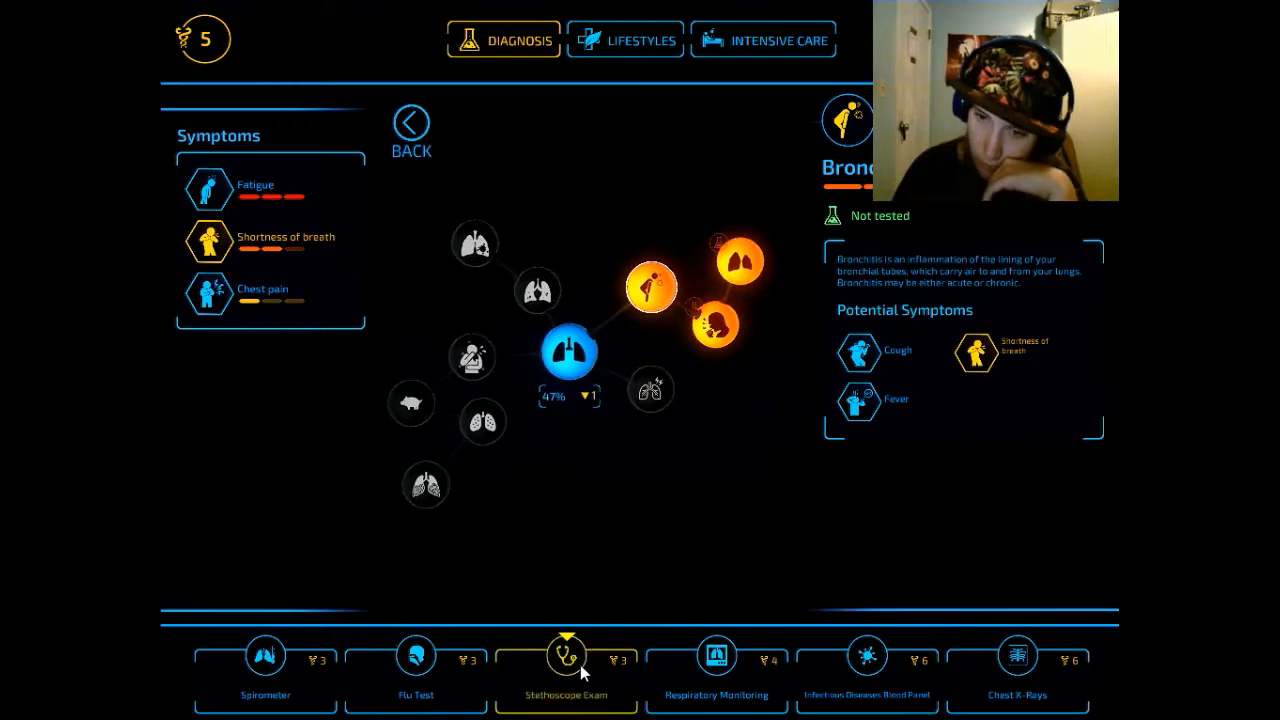
click(564, 658)
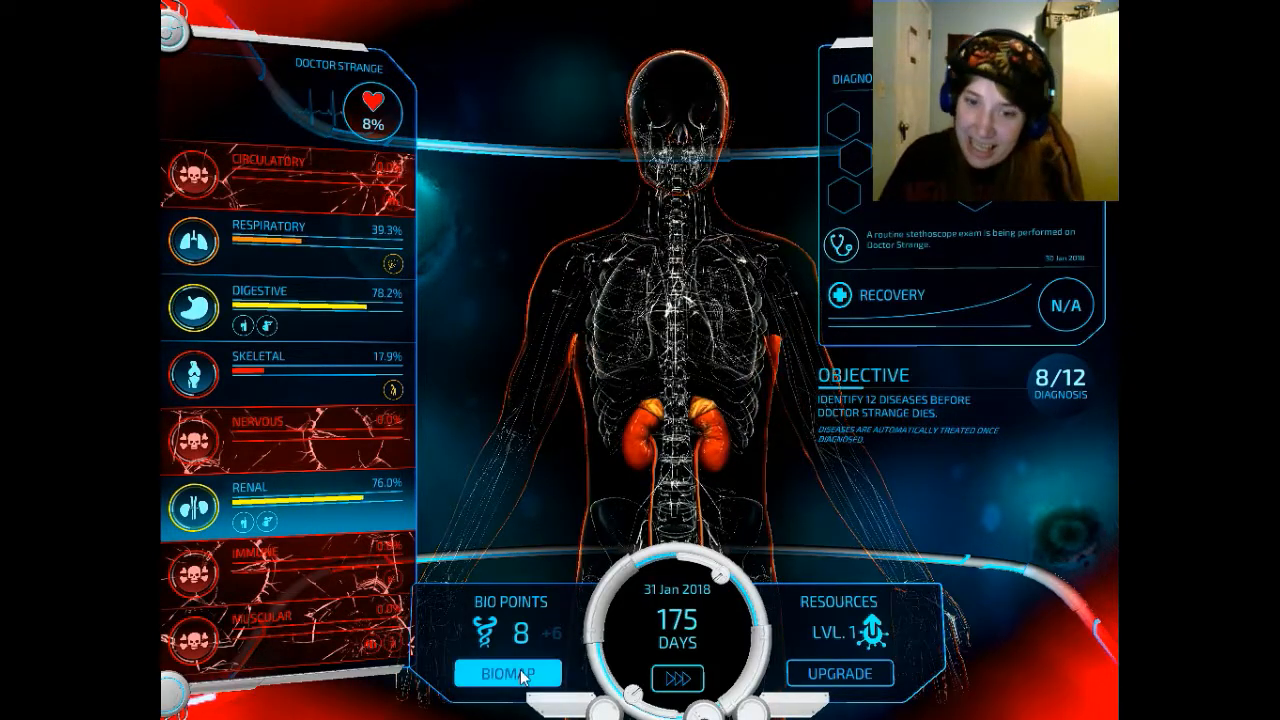
click(504, 668)
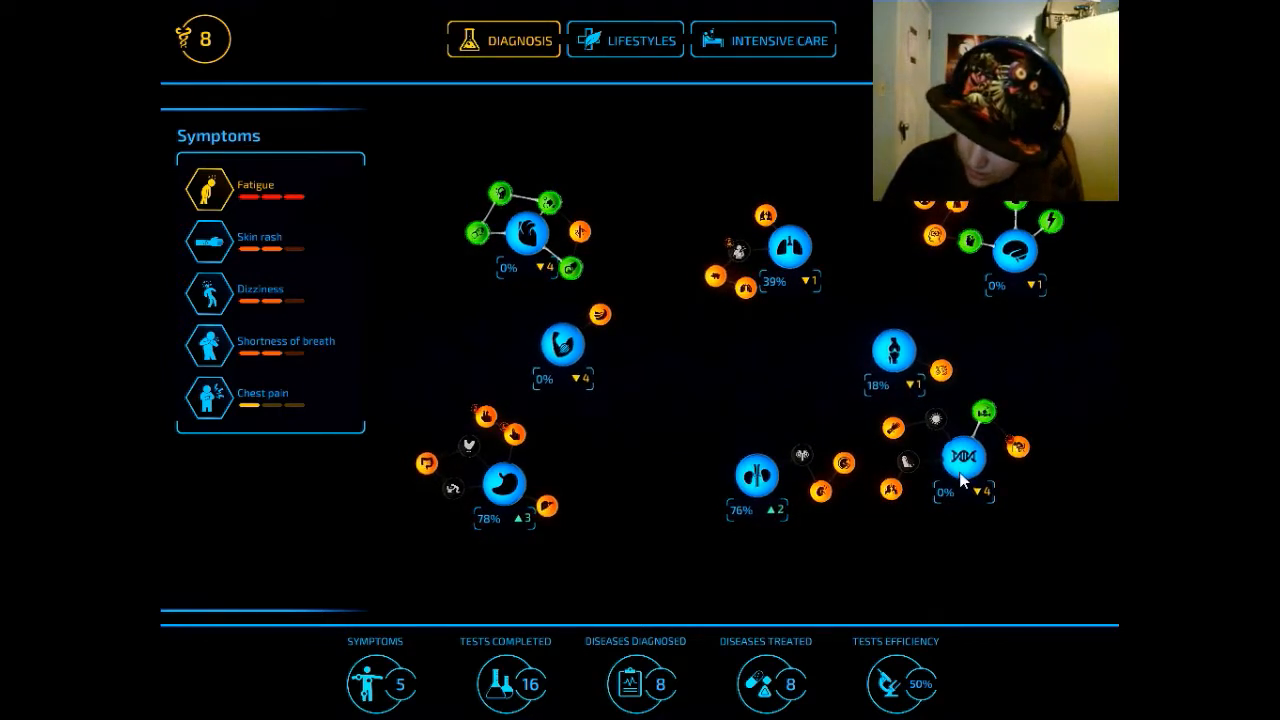
click(962, 456)
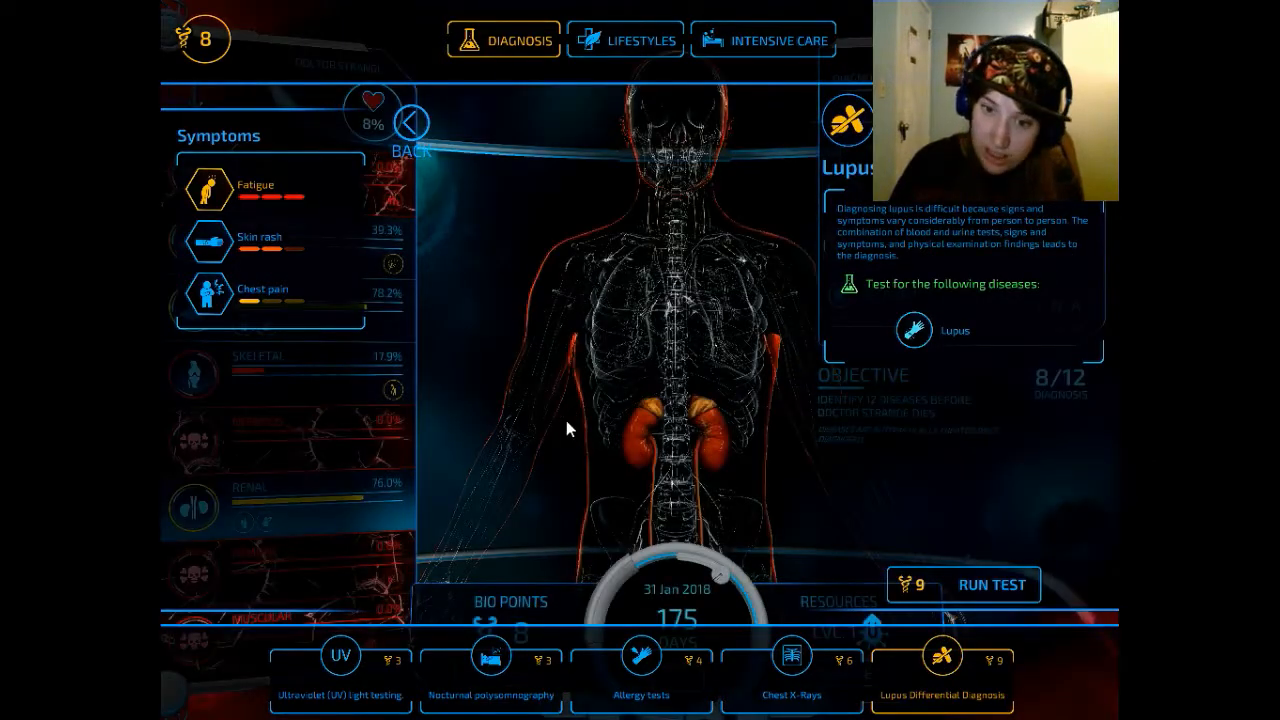
click(992, 584)
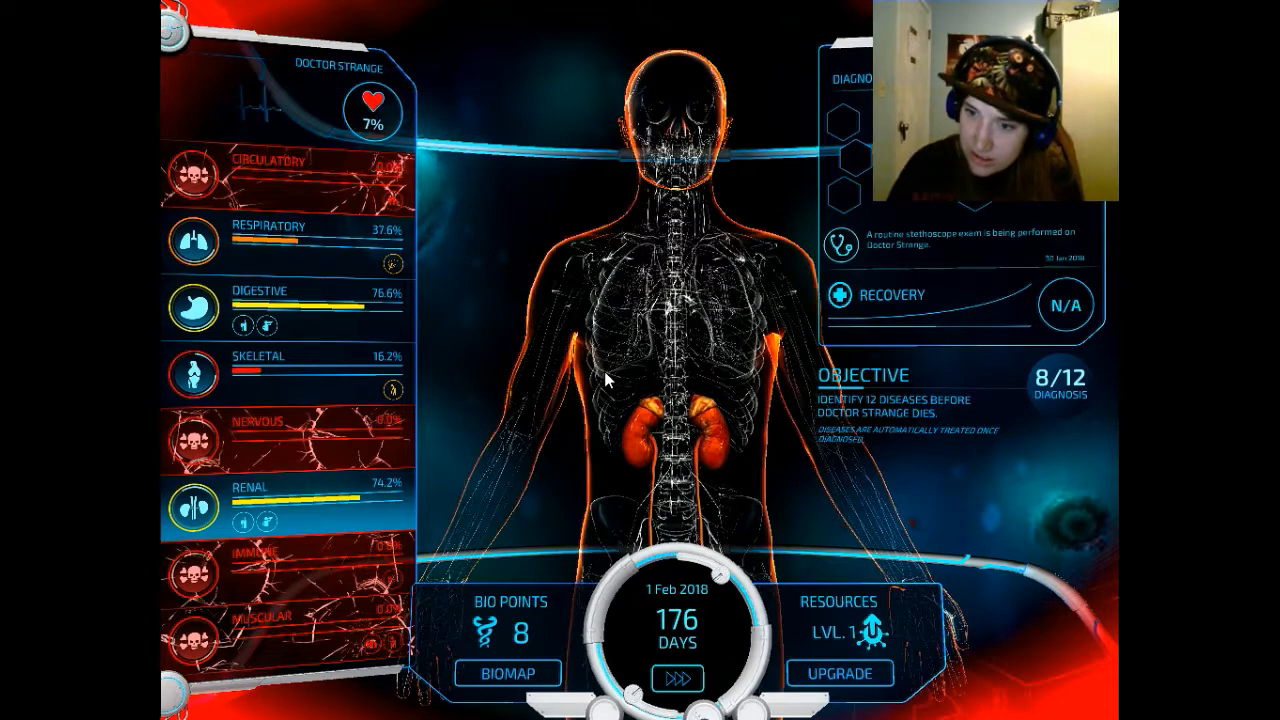
- Let the days advance until Doctor Strange dies of a stroke and the Stage 2 loss report appears
click(678, 672)
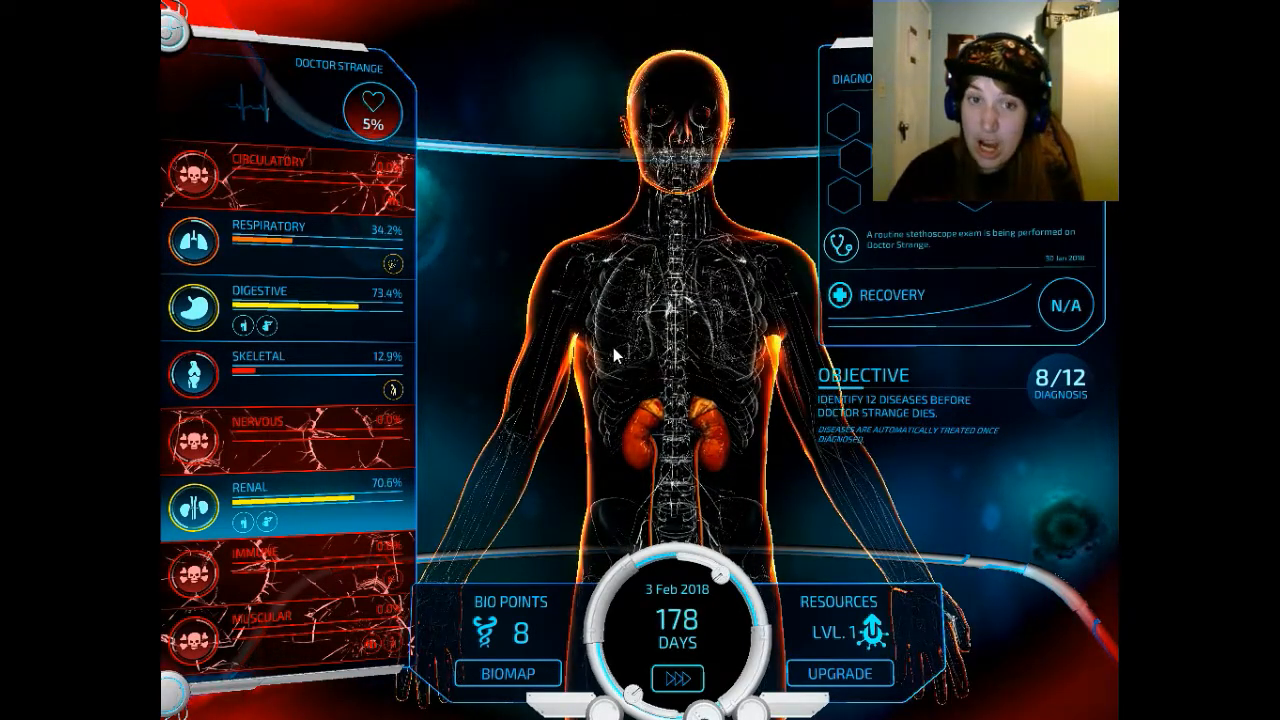
click(678, 676)
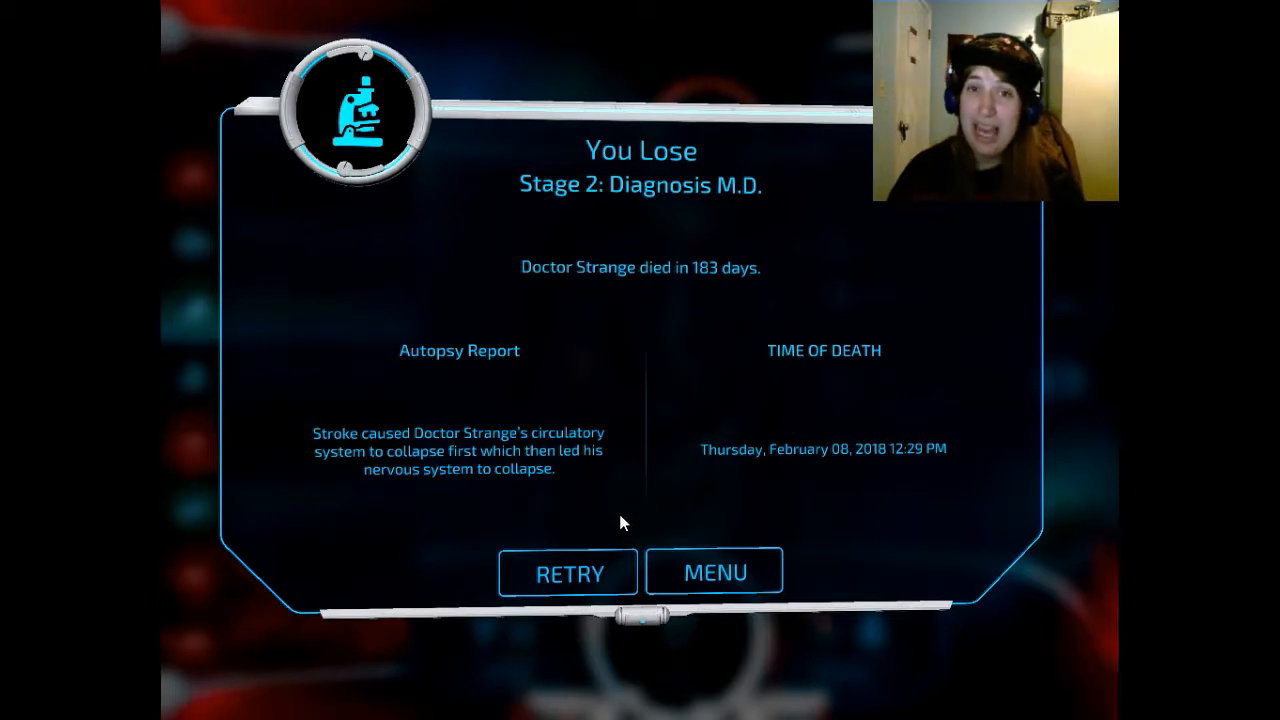
mouse_move(592, 570)
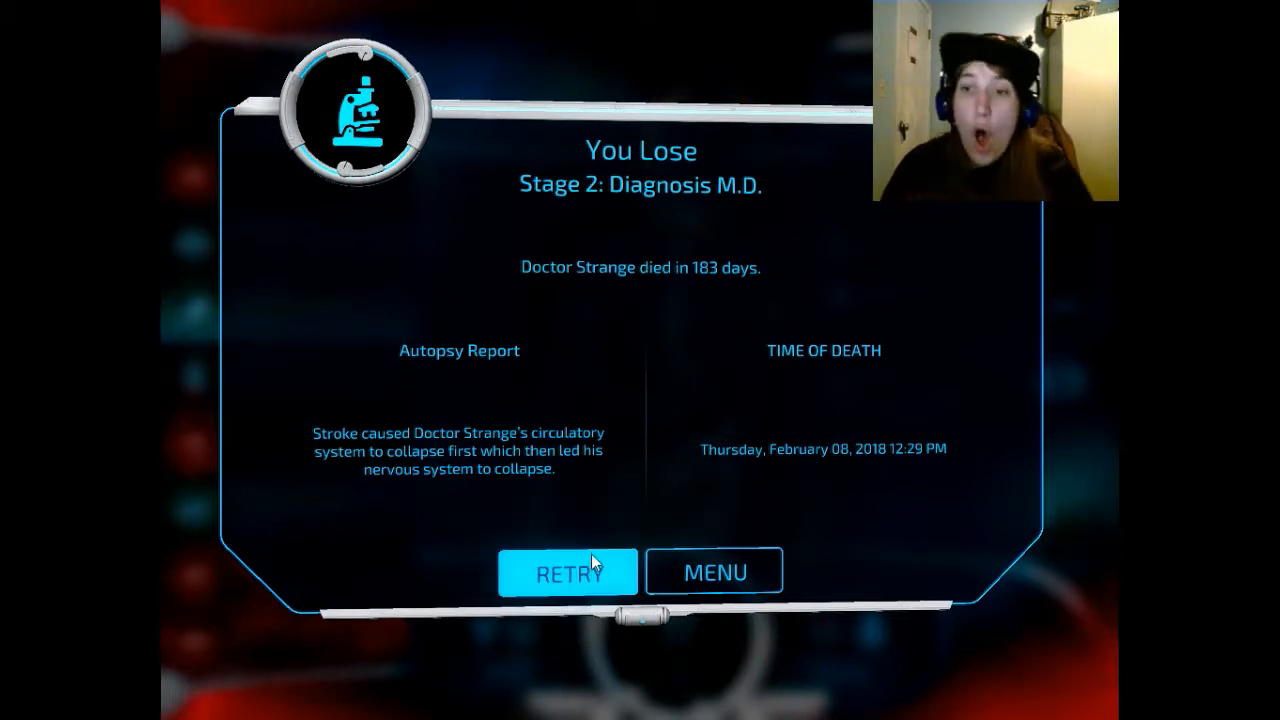
- Retry the Diagnosis M.D. stage and start the new run
click(572, 572)
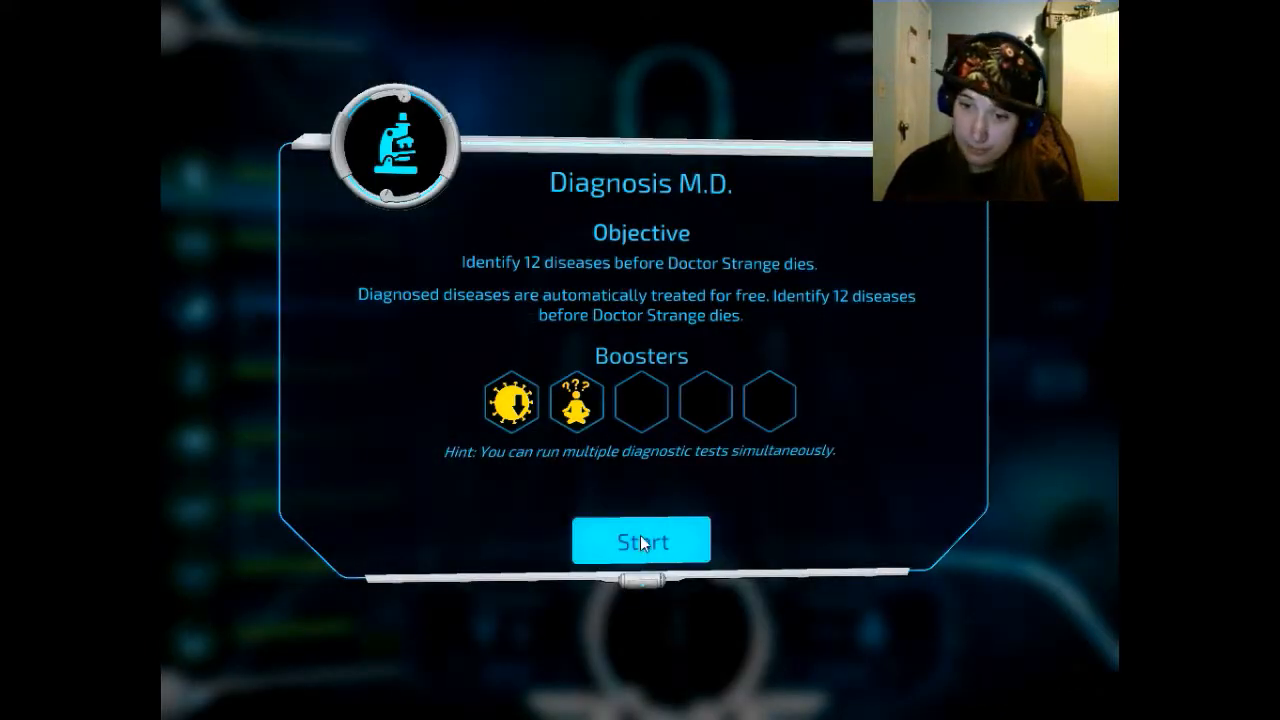
click(642, 540)
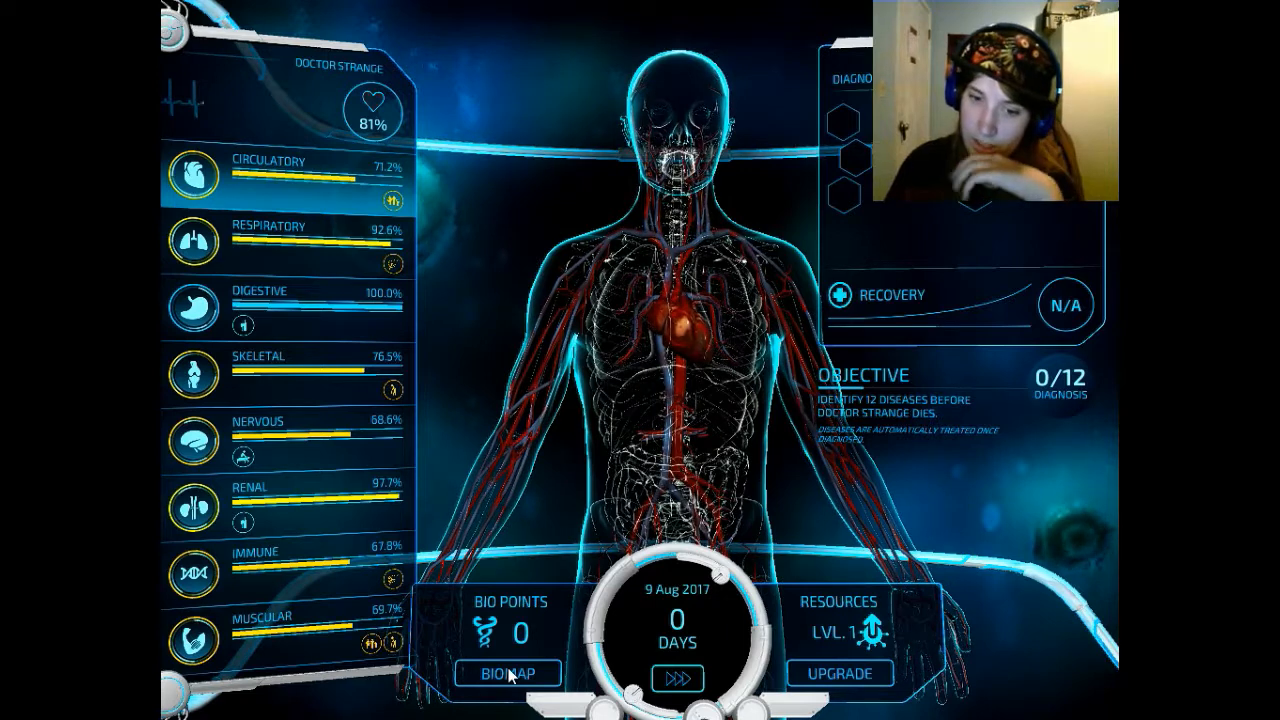
click(510, 674)
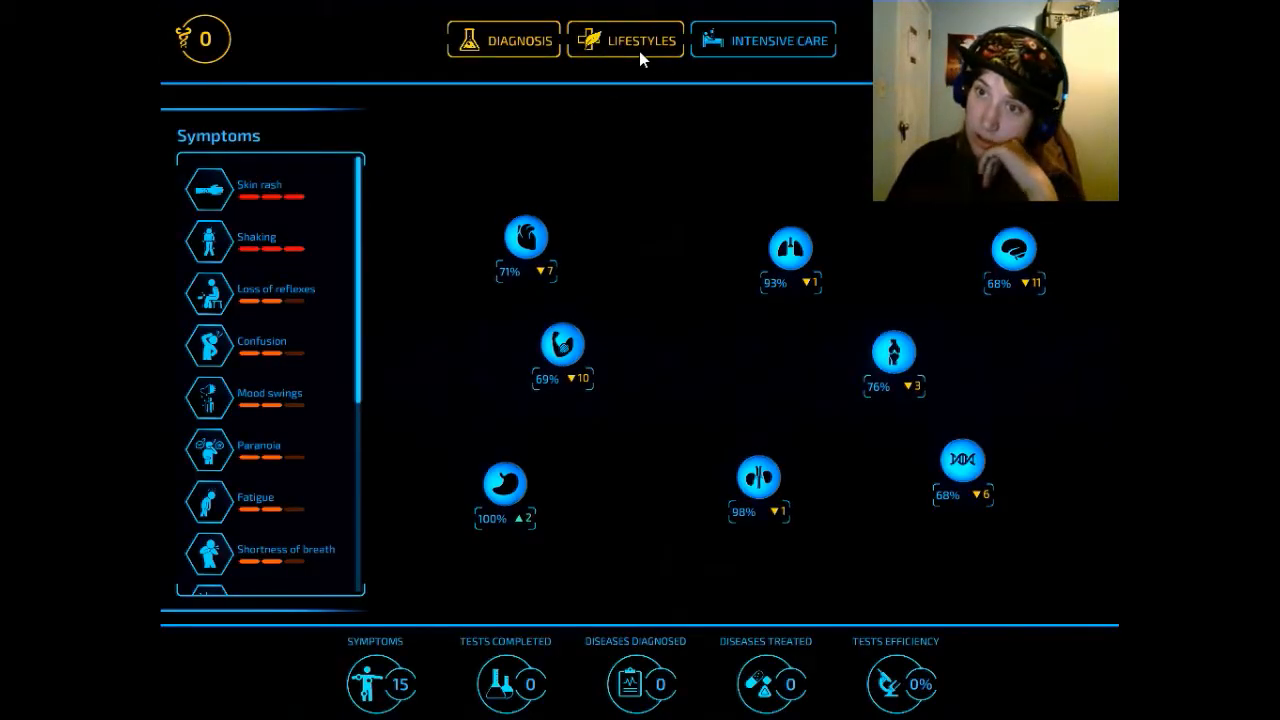
- Bring up the biomap and expand the immune system's possible diseases
click(624, 40)
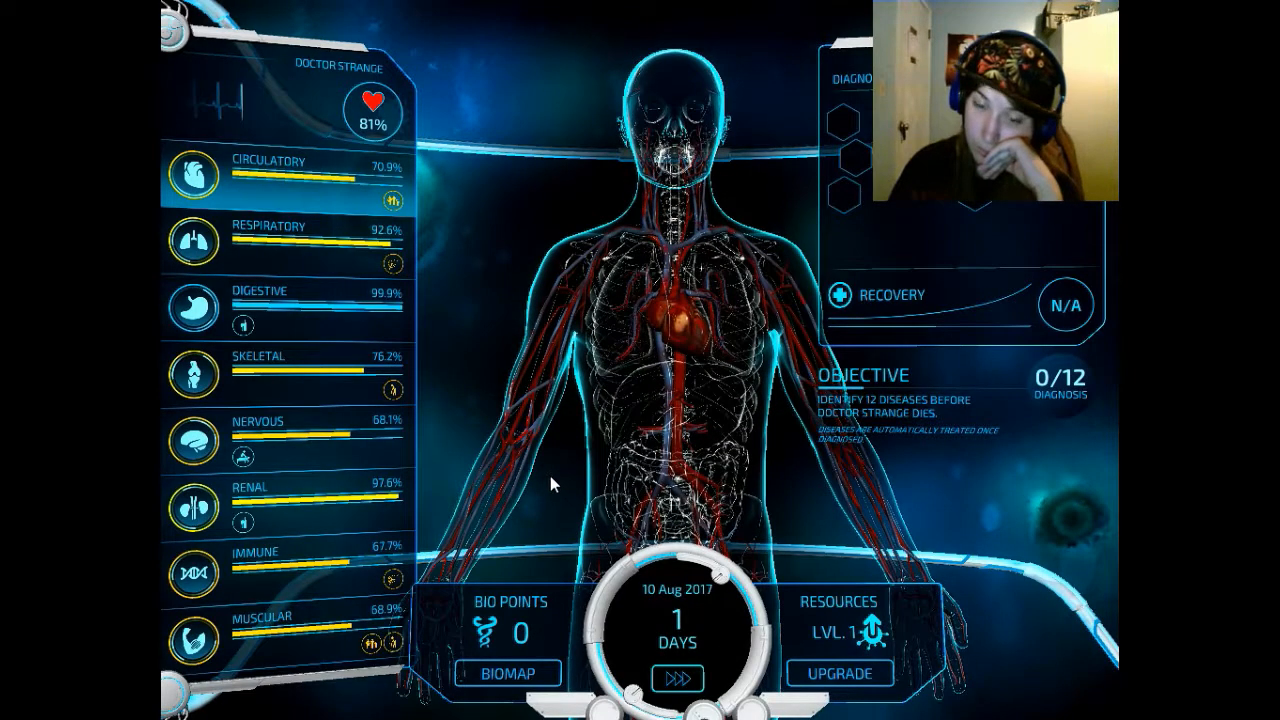
click(680, 676)
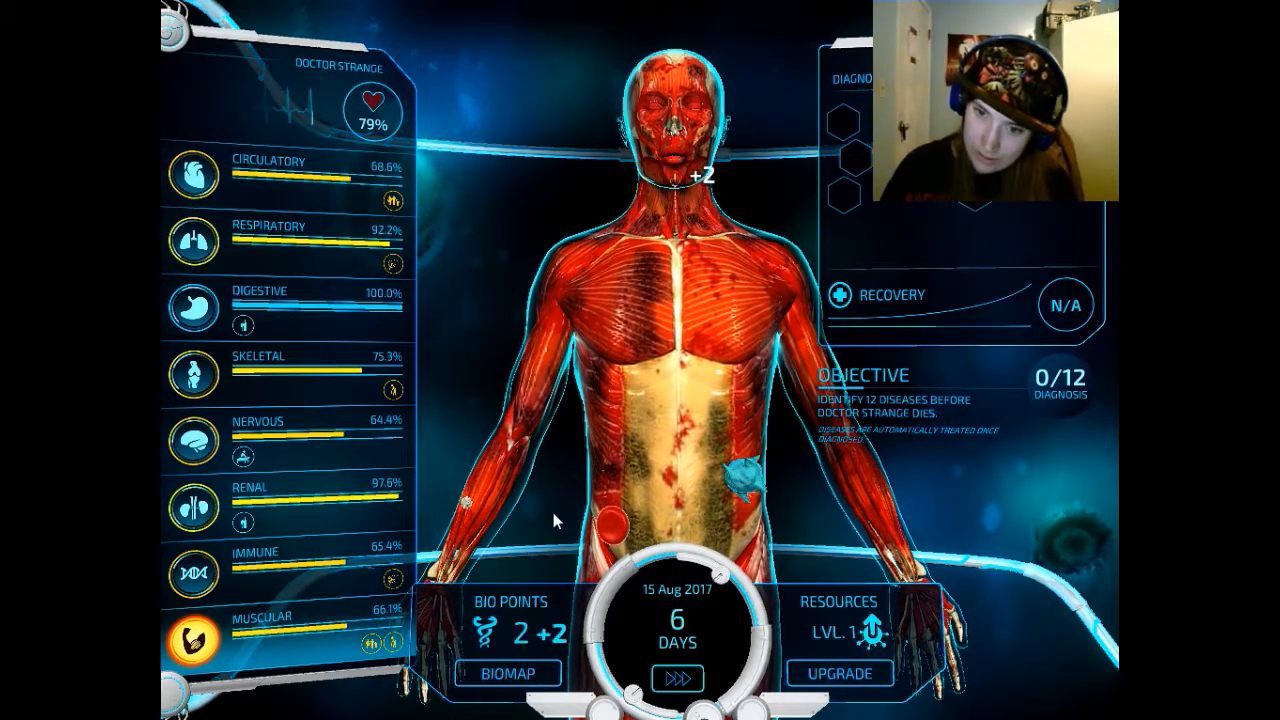
click(676, 676)
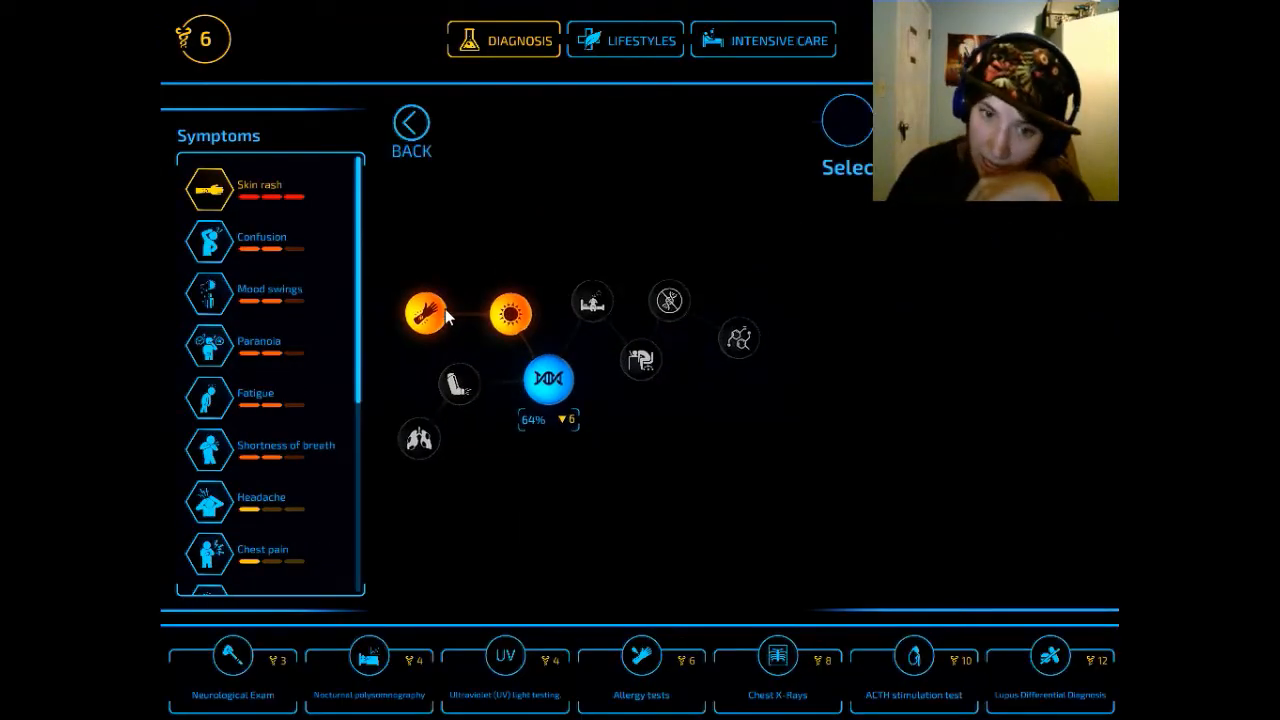
- Run Ultraviolet (UV) light testing from the Lupus node, getting a positive photosensitivity result
click(508, 312)
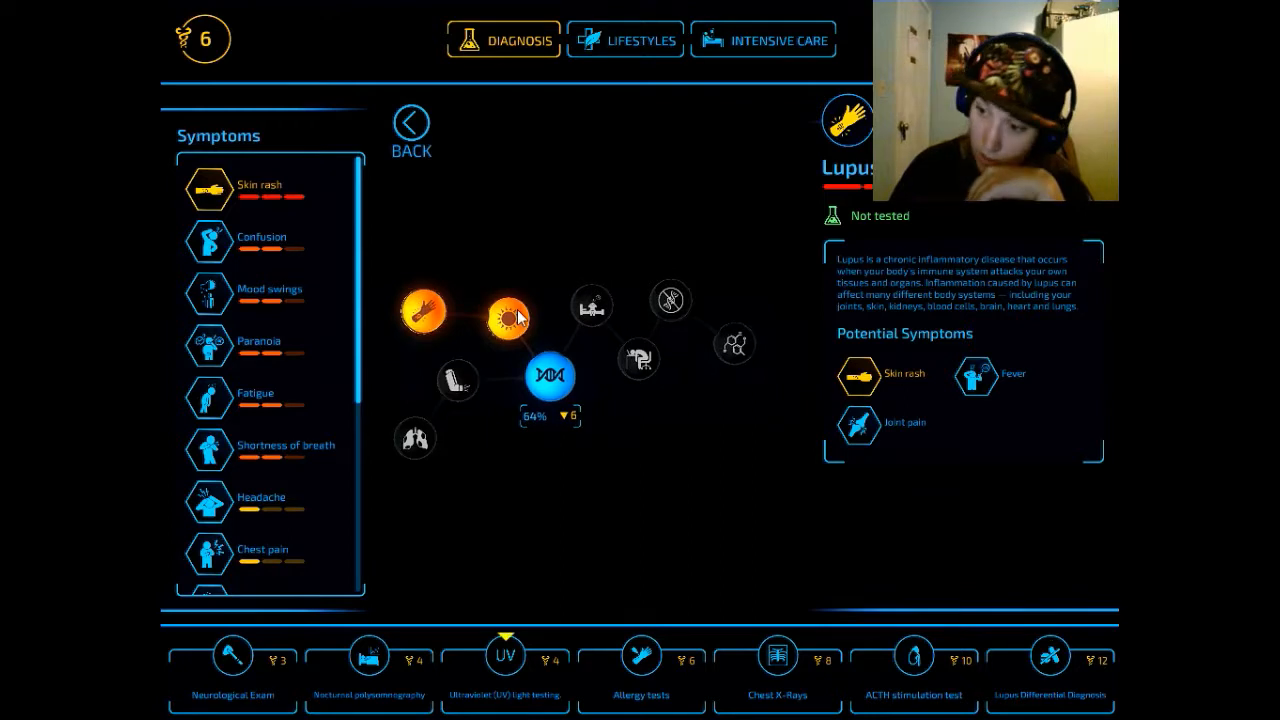
click(516, 318)
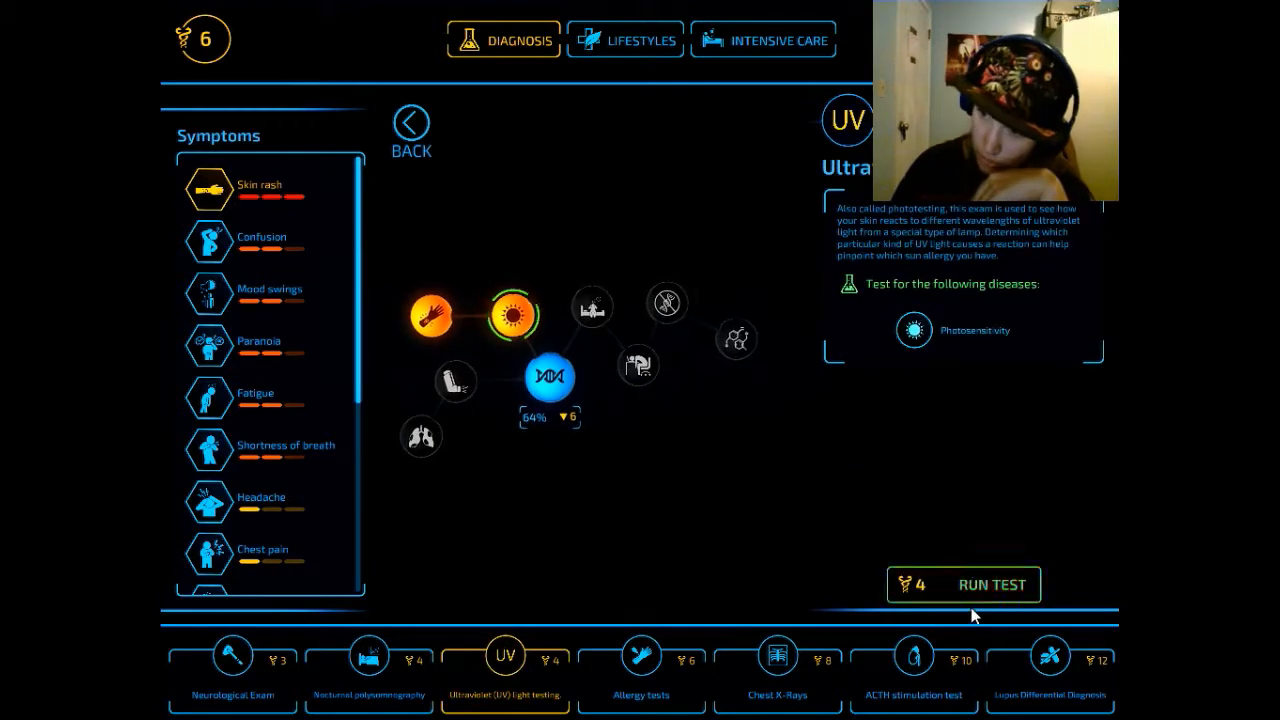
click(988, 584)
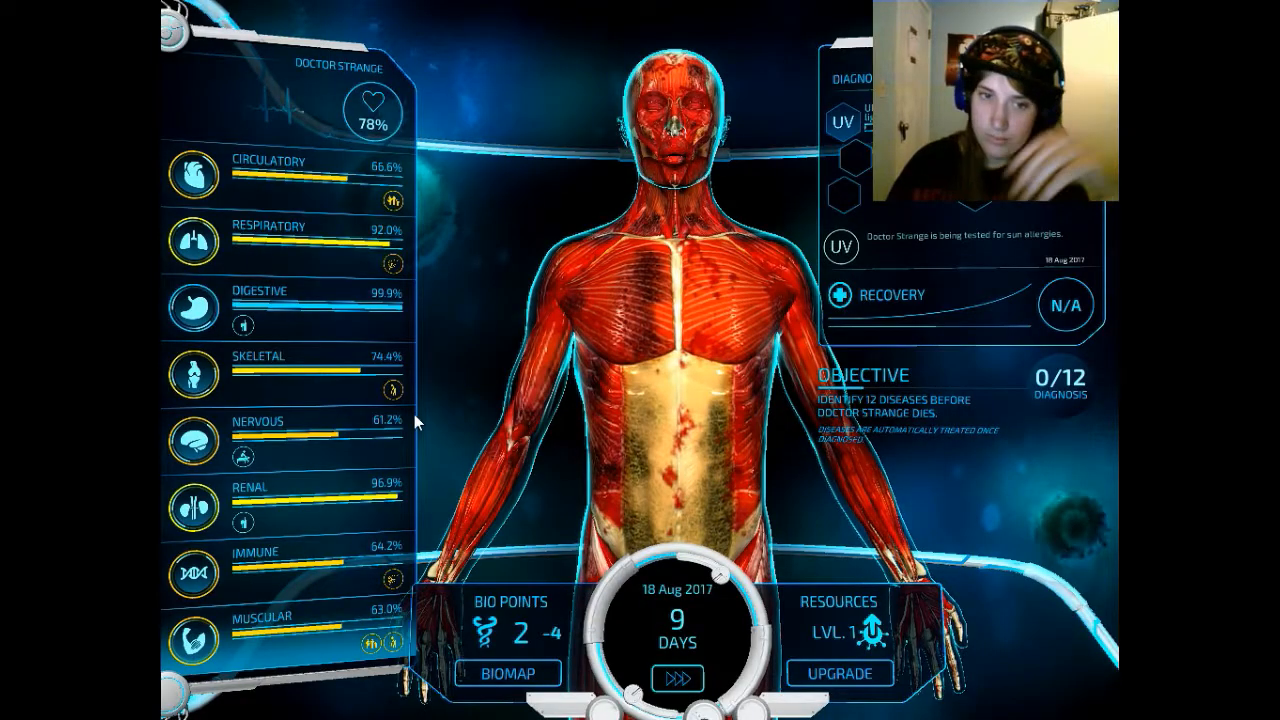
click(678, 674)
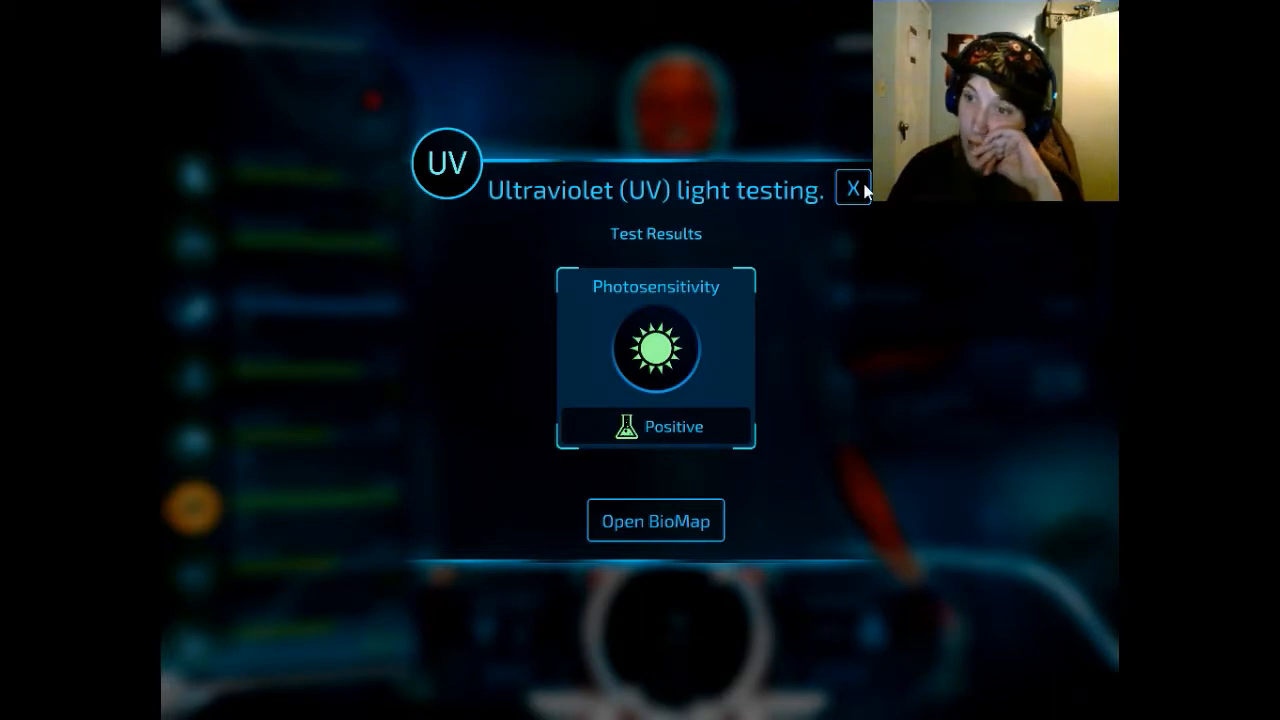
- Dismiss the UV results and the New diseases found notice, recording photosensitivity as diagnosed
click(848, 190)
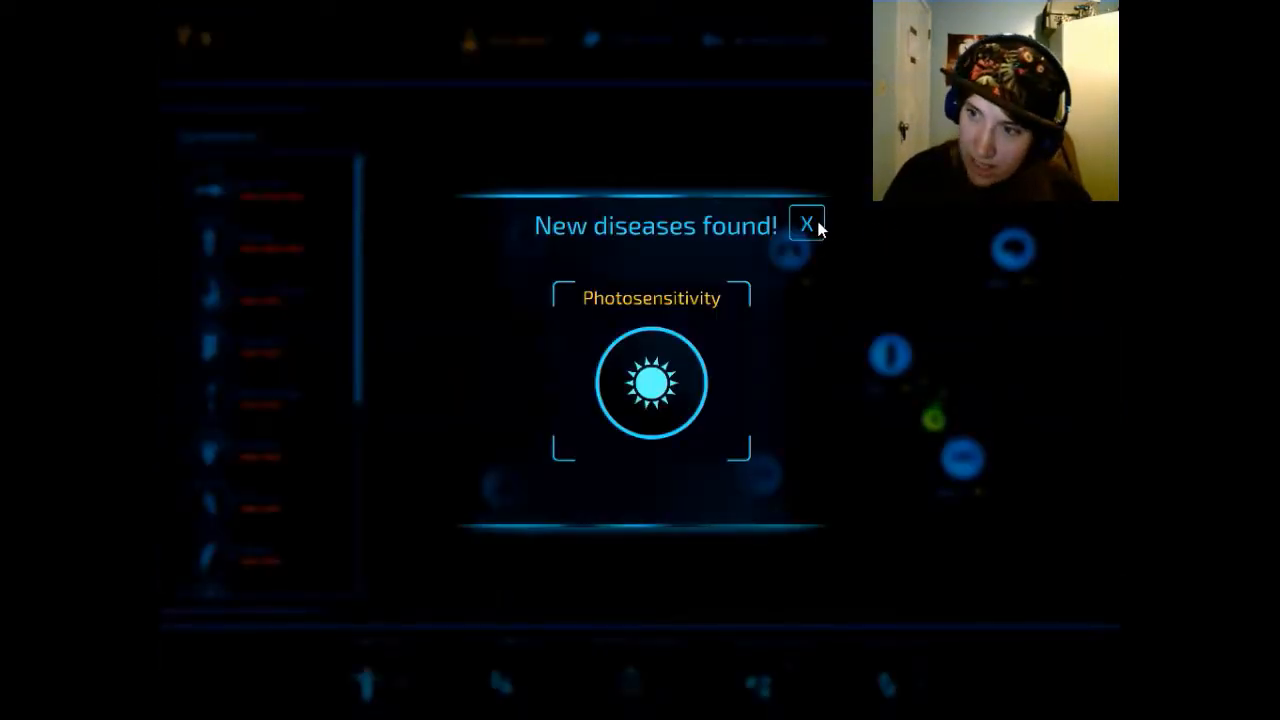
click(808, 224)
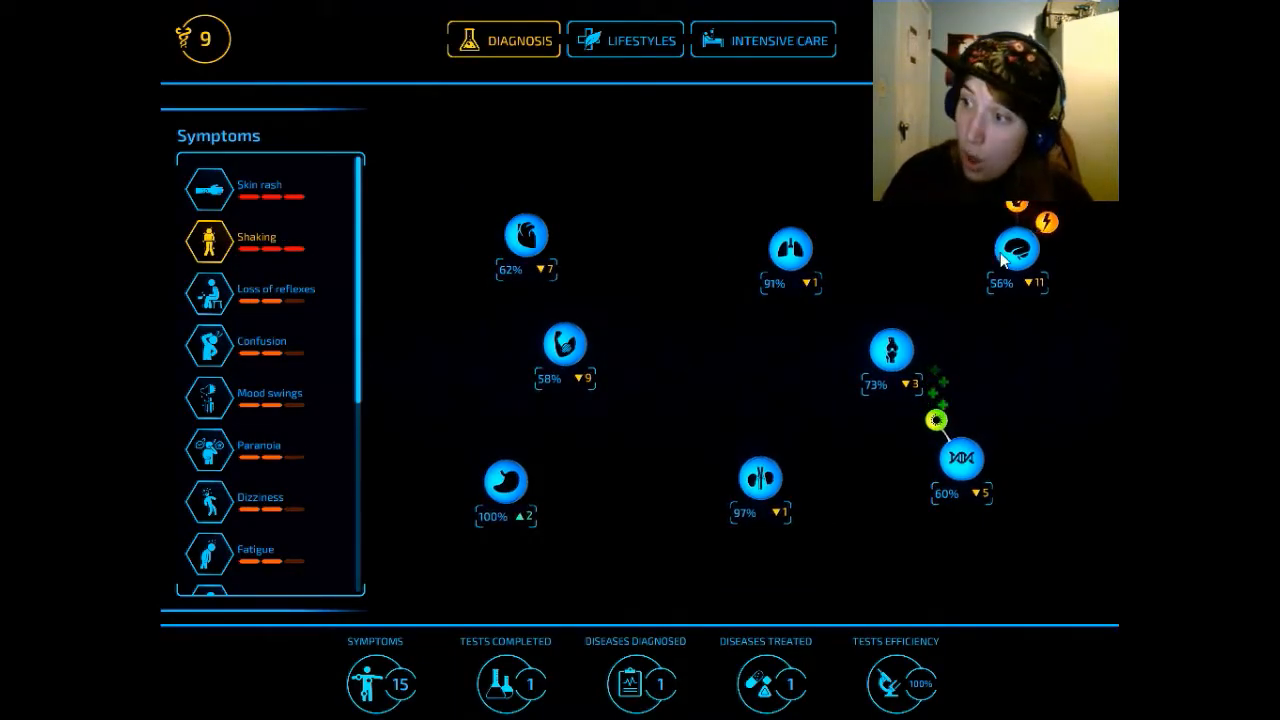
- From the nervous system's Parkinson's node, run a Brain PET Scan confirming four nervous diseases
click(1016, 250)
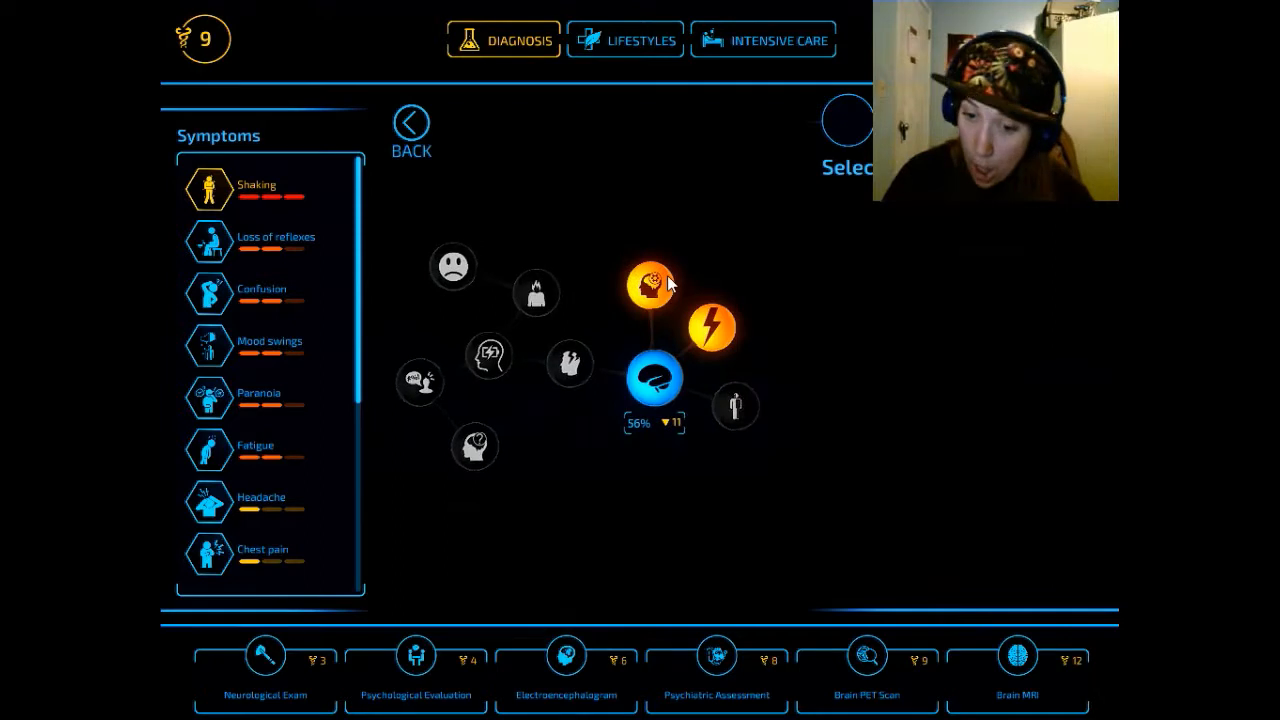
click(648, 280)
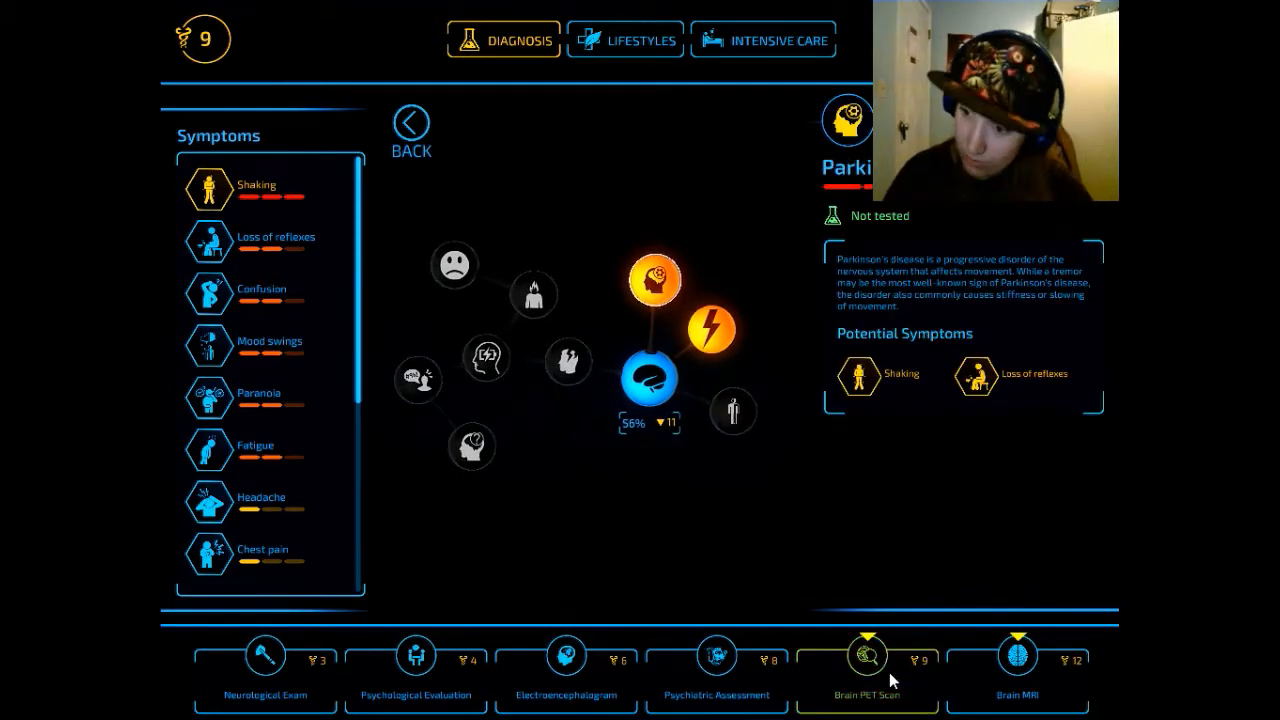
click(866, 654)
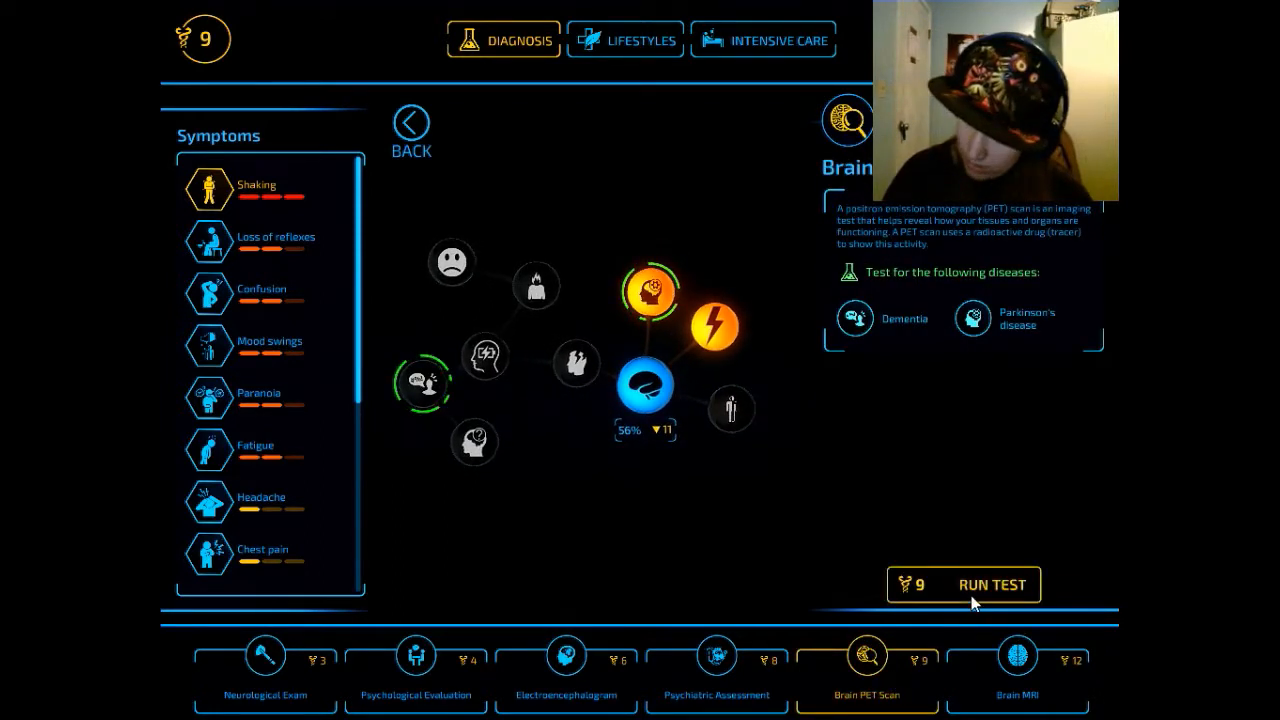
click(990, 584)
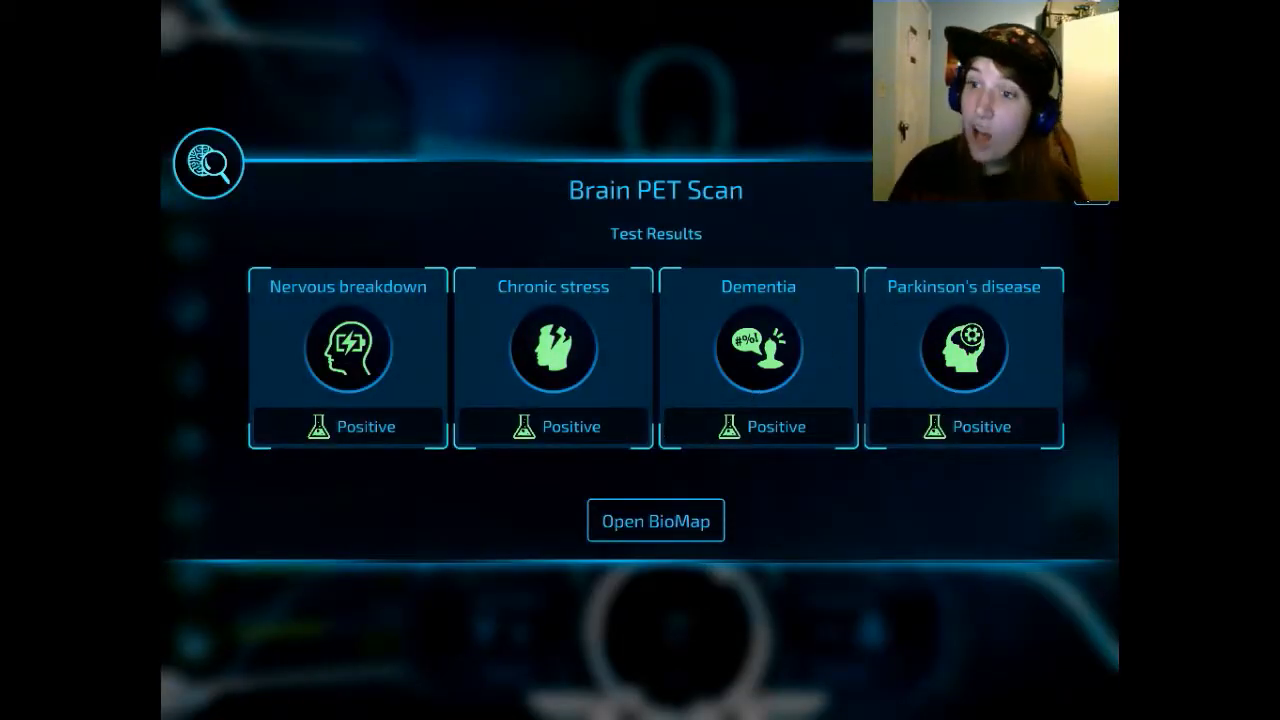
- Close the PET scan results, inspect another system node, and return to the body overview at 5 of 12 diagnosed
click(656, 520)
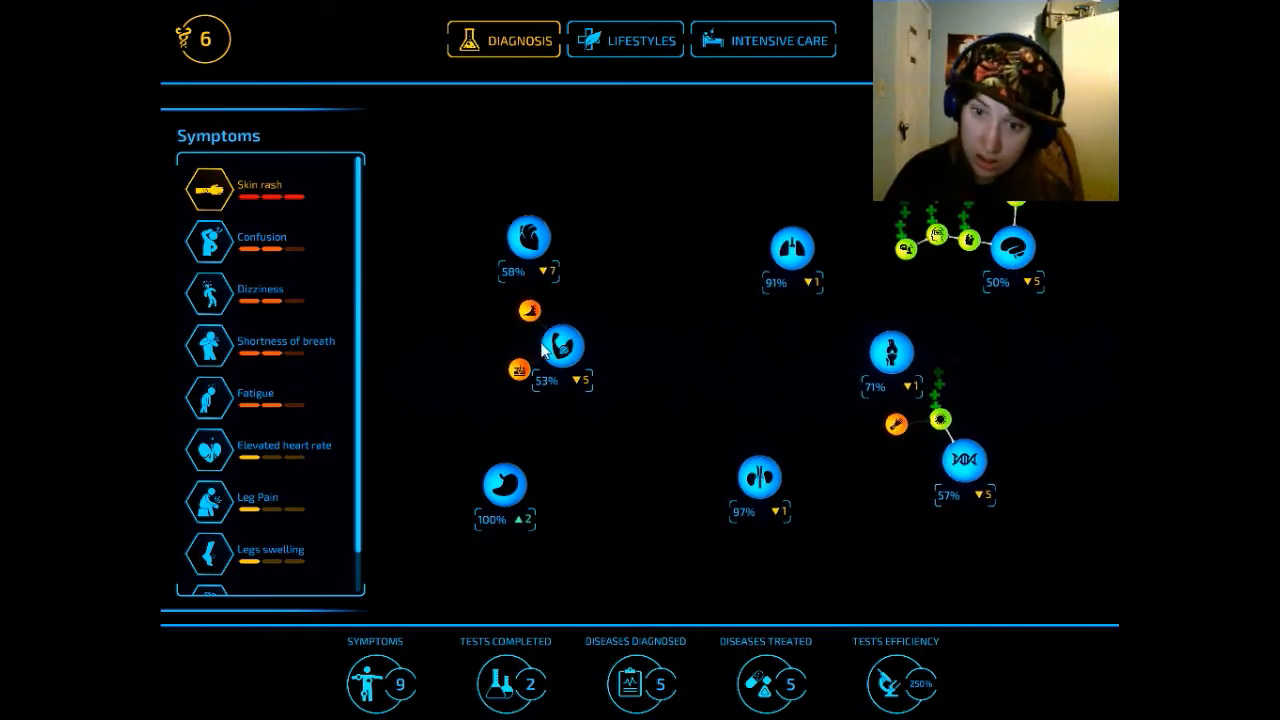
click(560, 344)
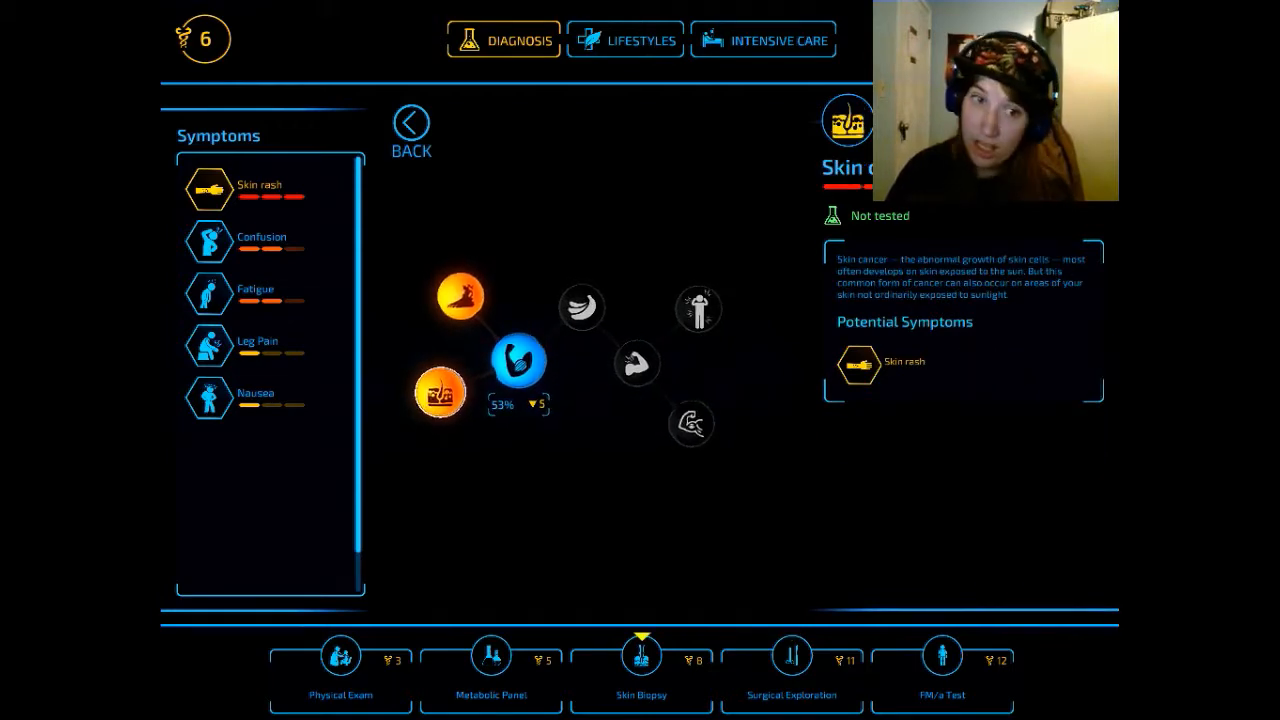
click(410, 122)
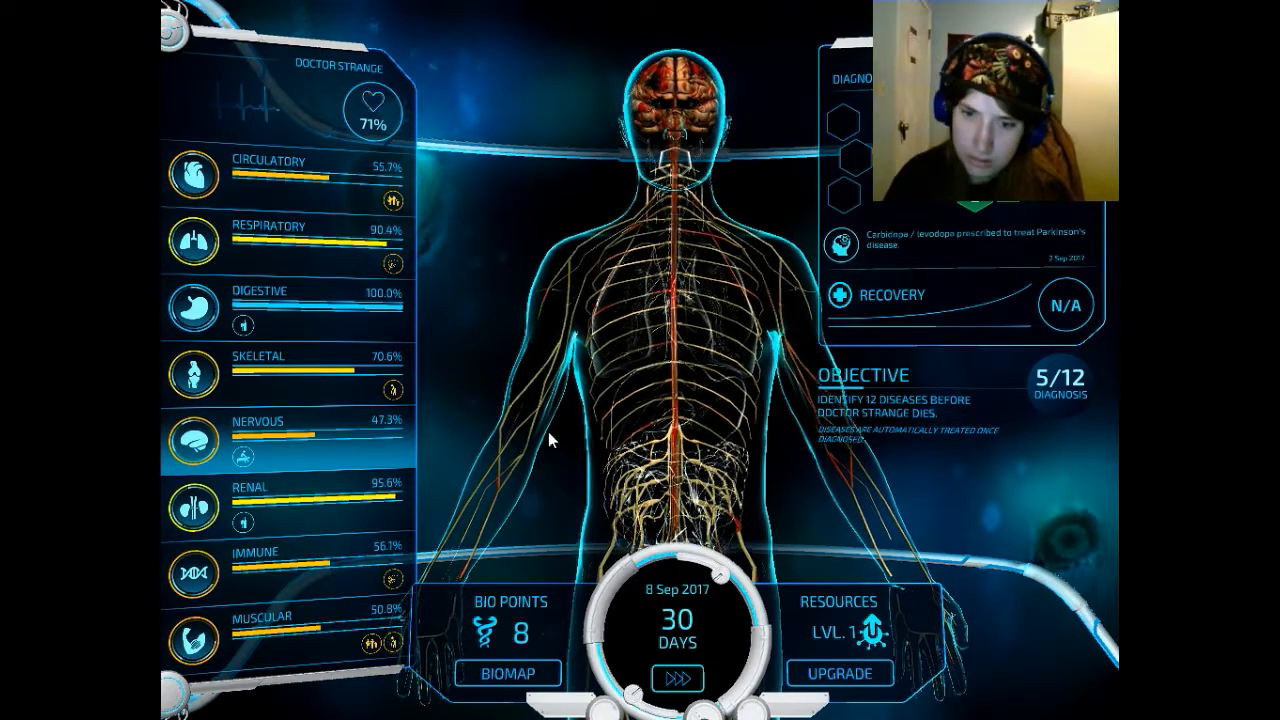
- Bring up the diagnosis biomap with 12 bio points available
click(676, 674)
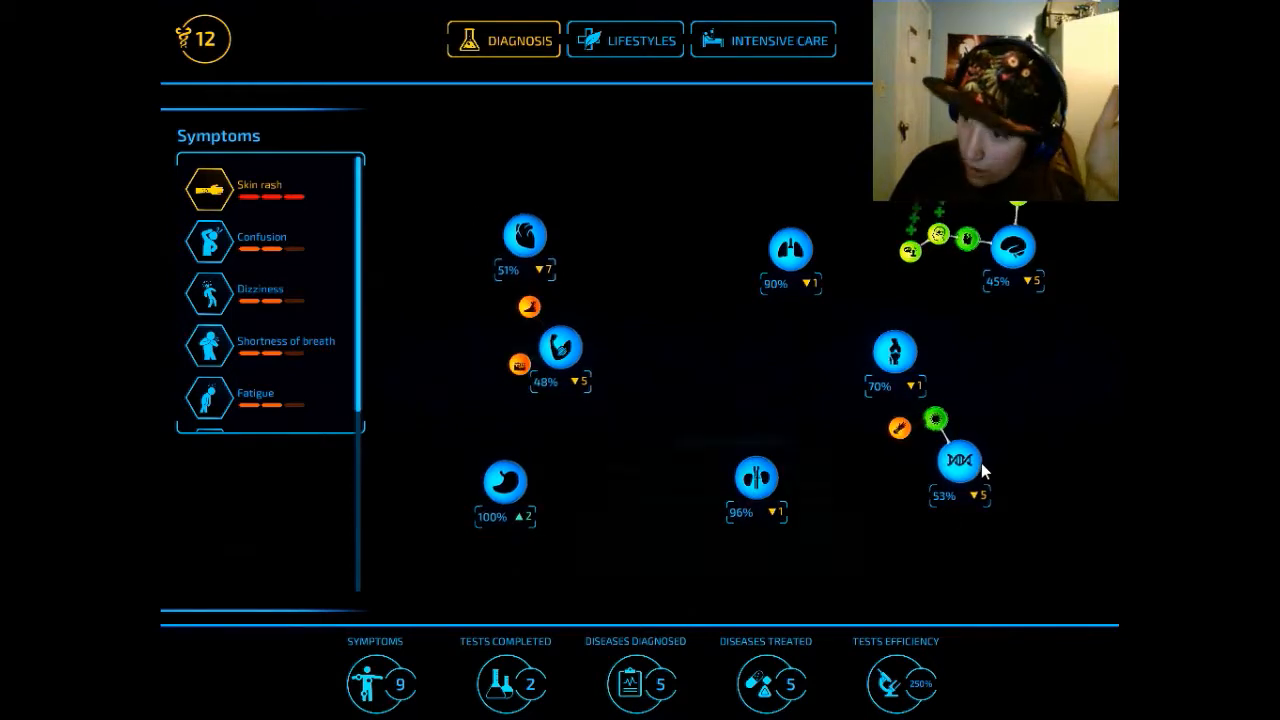
- Run the immune system's Lupus Differential Diagnosis, spending all 12 bio points for a positive Lupus result
click(960, 464)
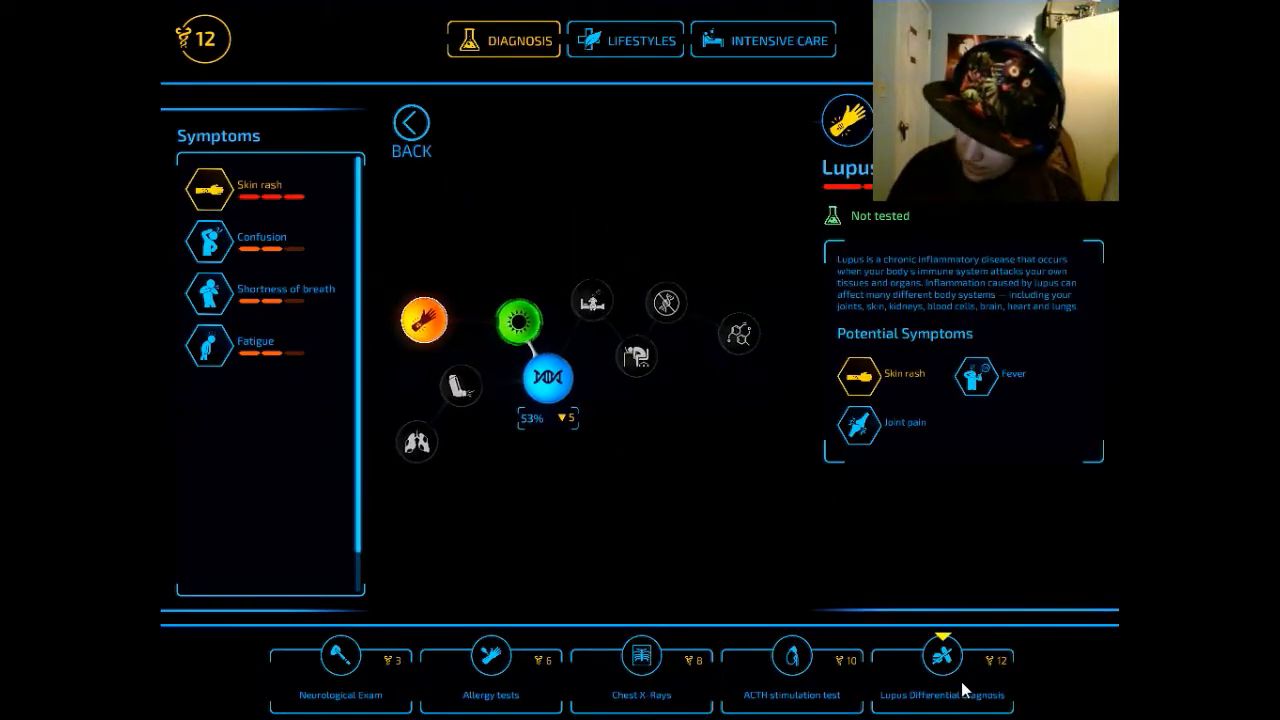
click(944, 656)
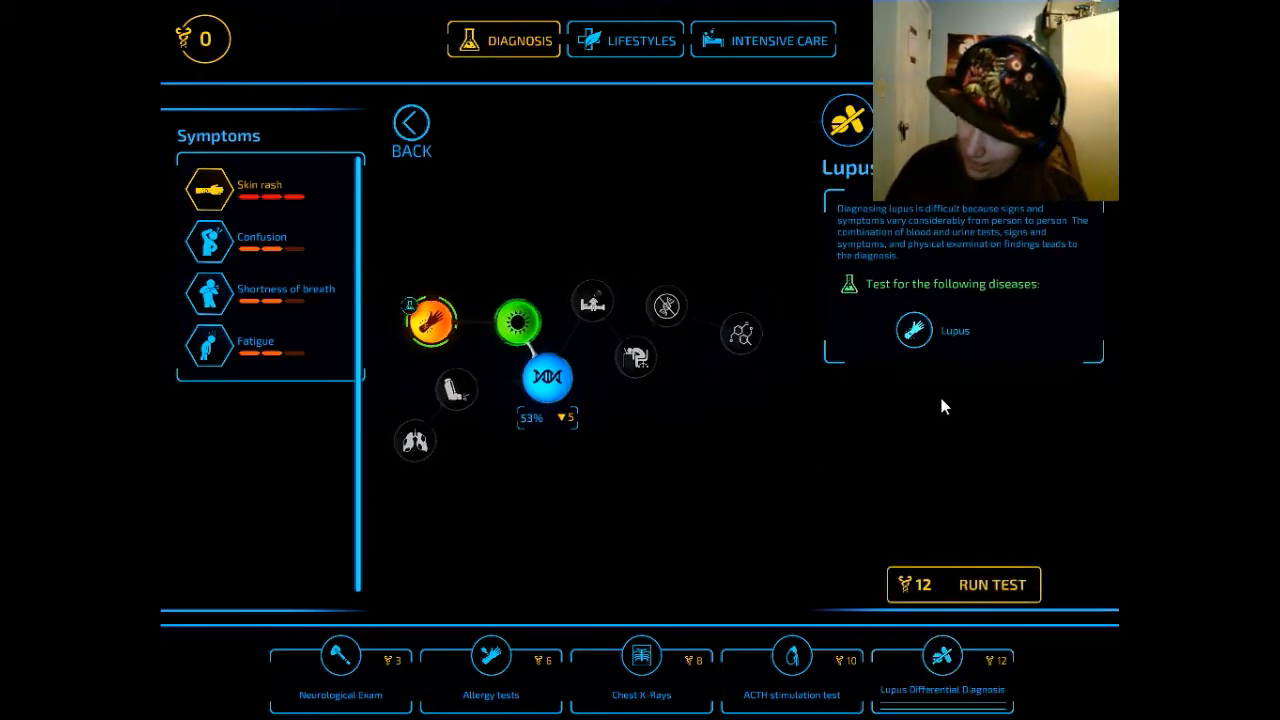
click(964, 584)
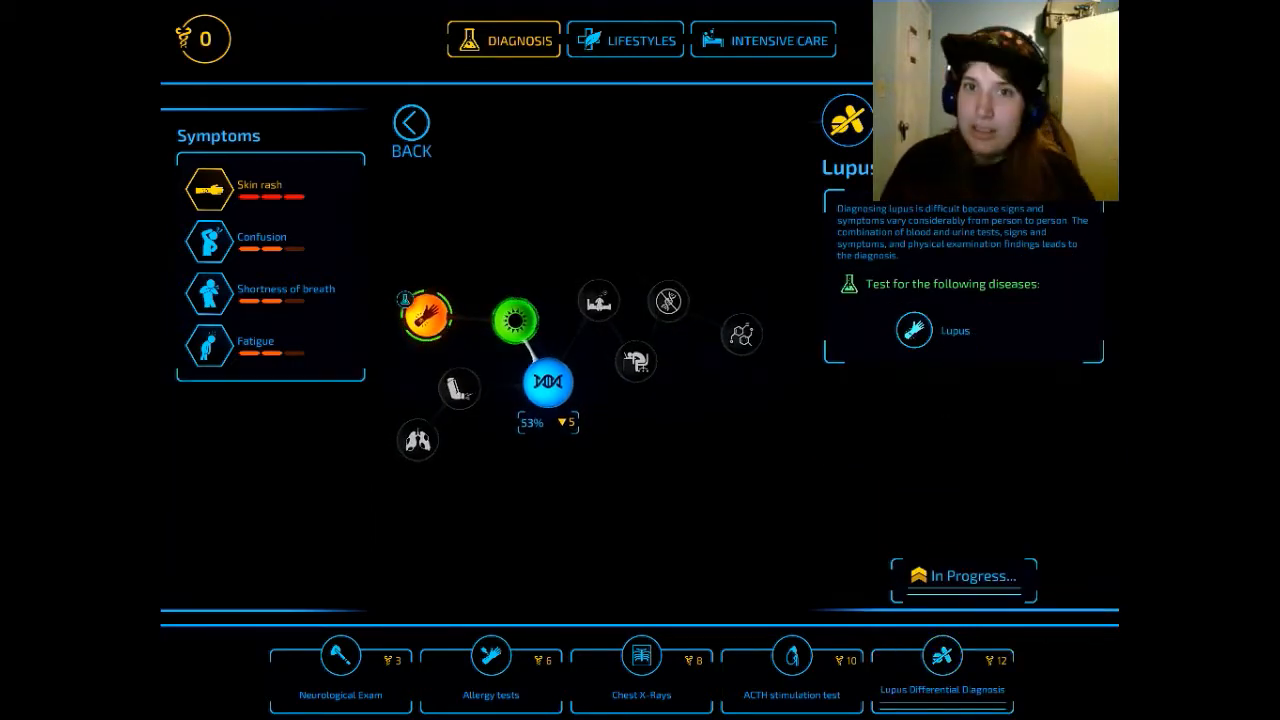
click(408, 120)
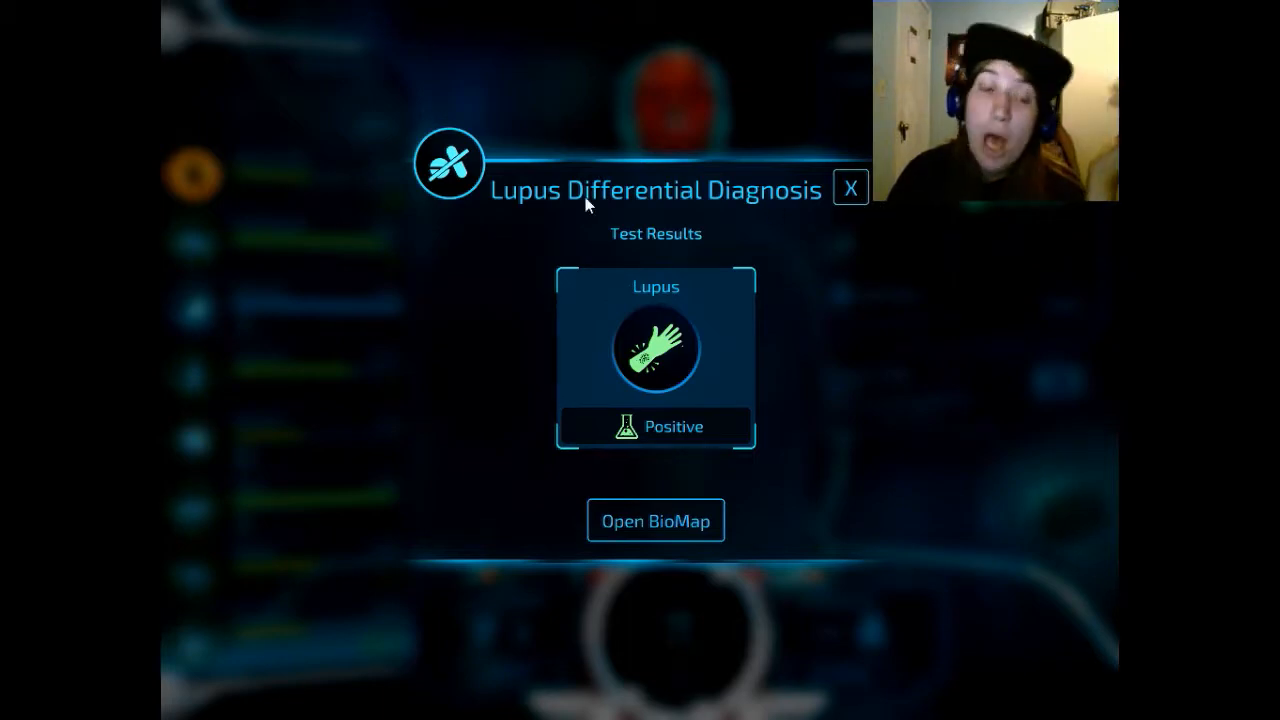
mouse_move(848, 196)
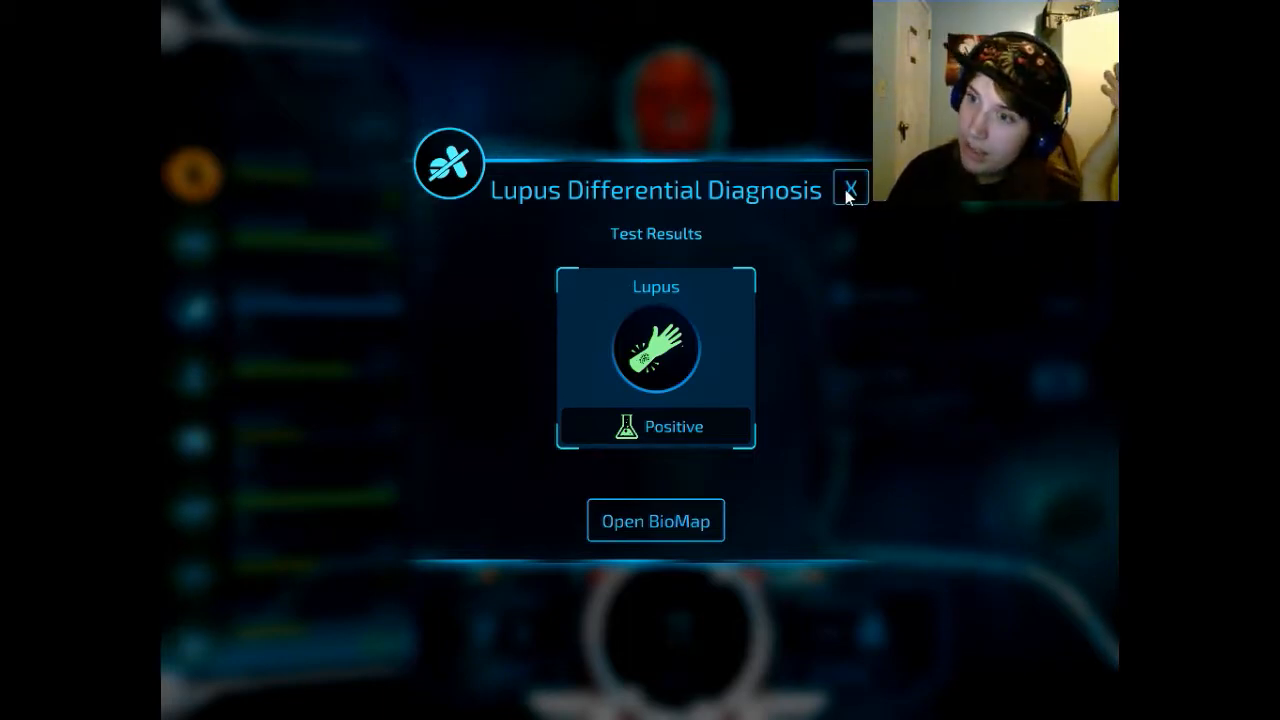
- Close the Lupus results, collect a bio point on the patient and return to the diagnosis map at 6 of 12
click(846, 188)
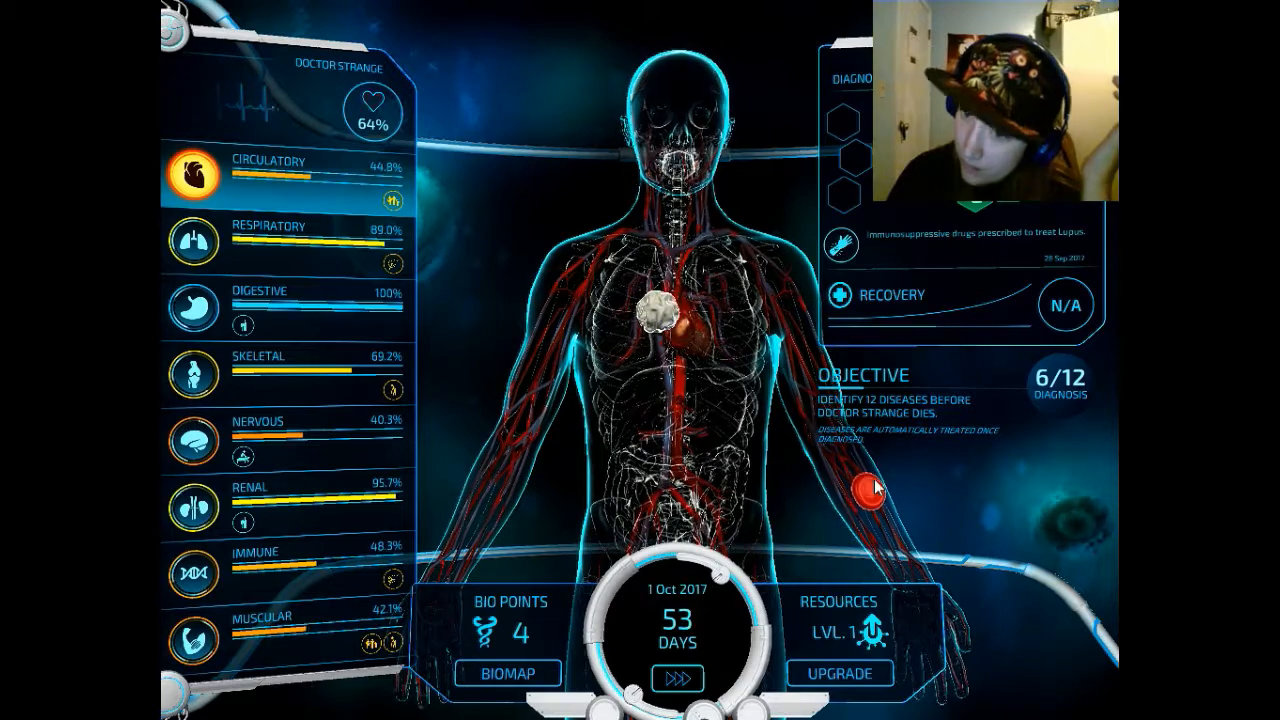
click(870, 486)
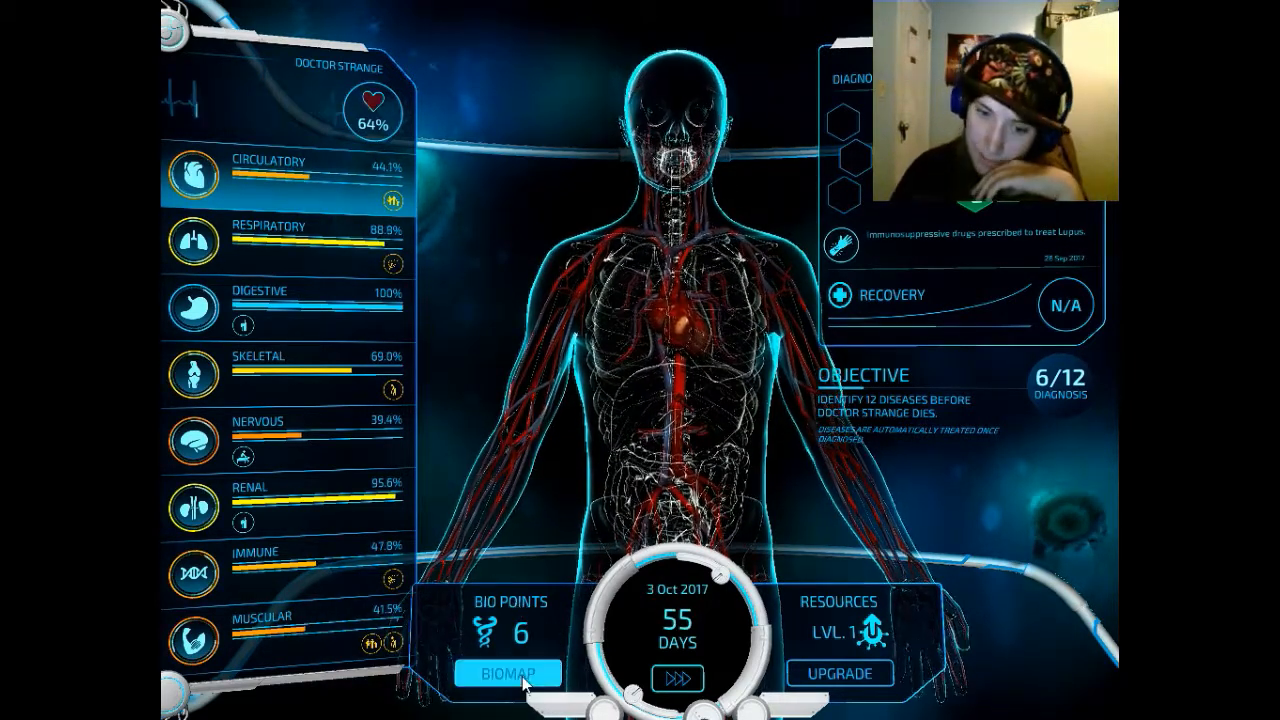
click(514, 670)
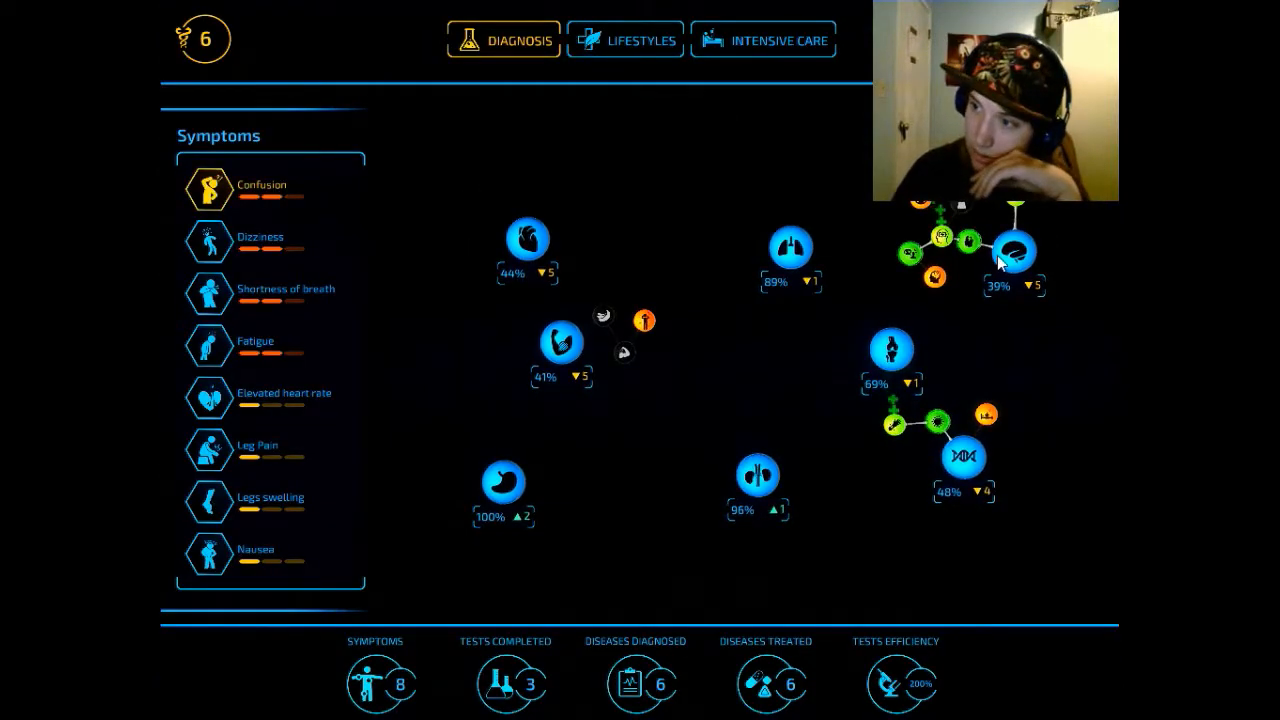
- Inspect the nervous system's suspected diseases, returning via the patient overview
click(1012, 250)
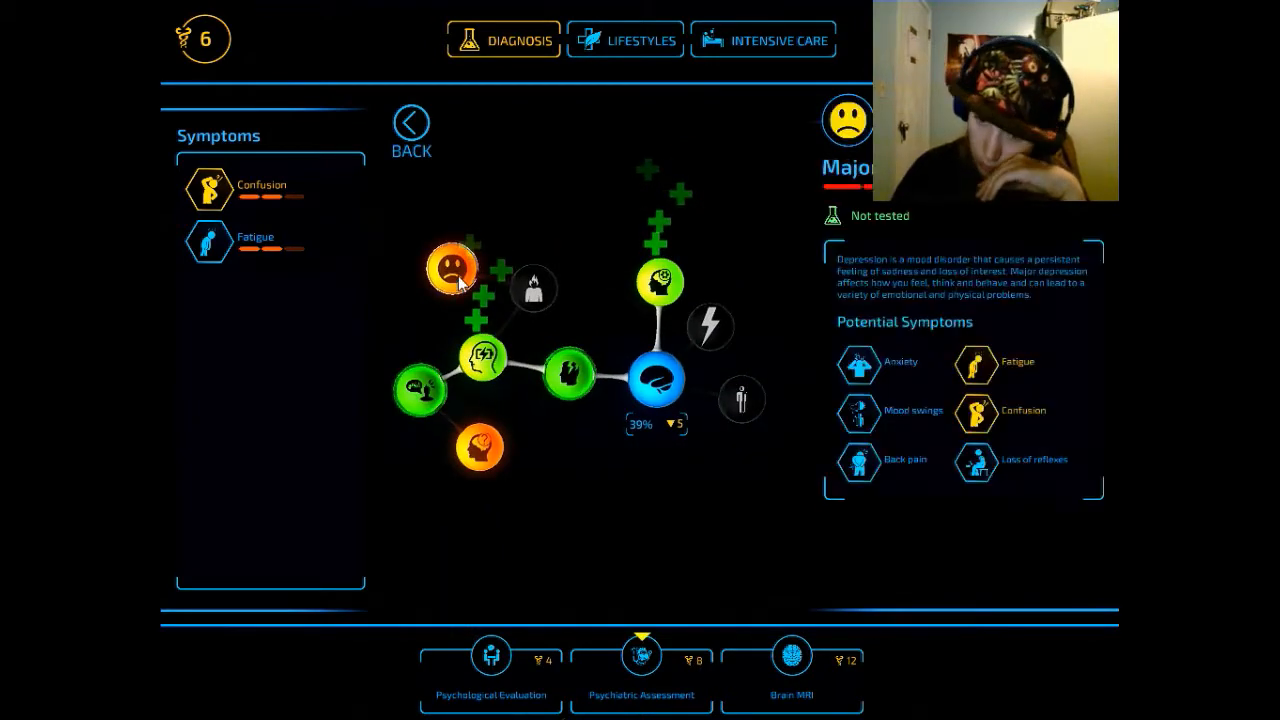
click(408, 120)
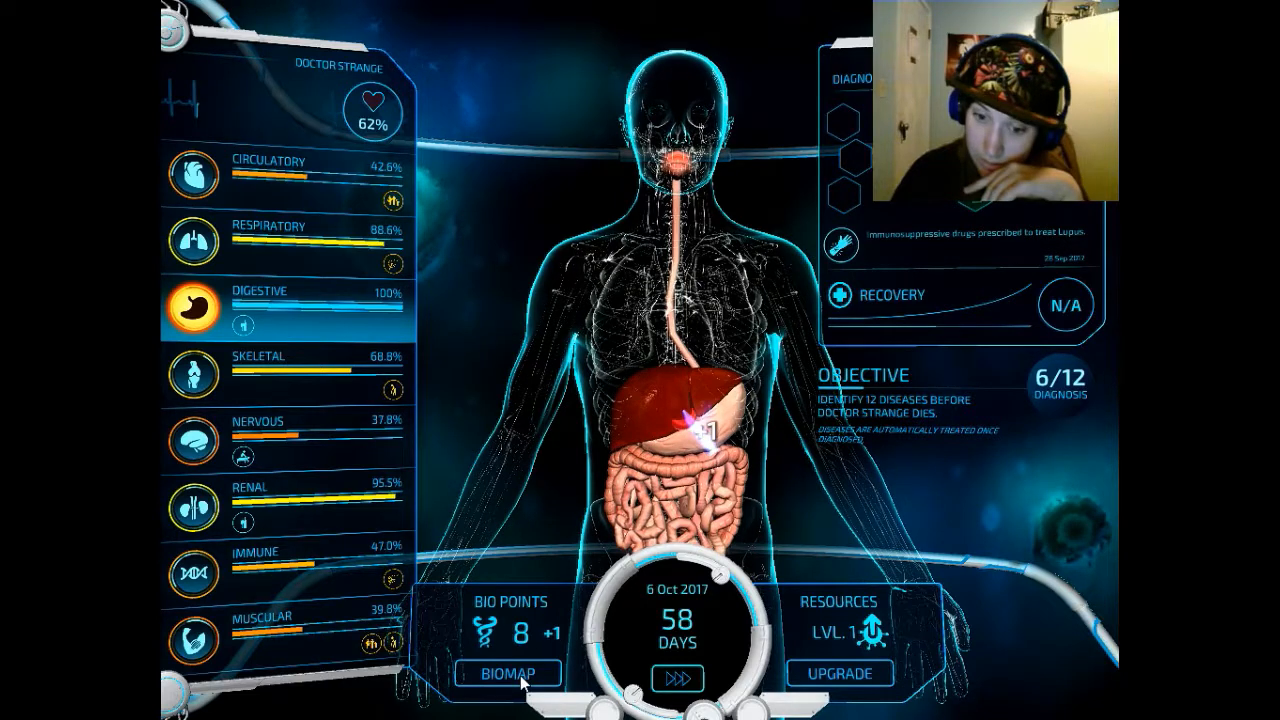
click(516, 674)
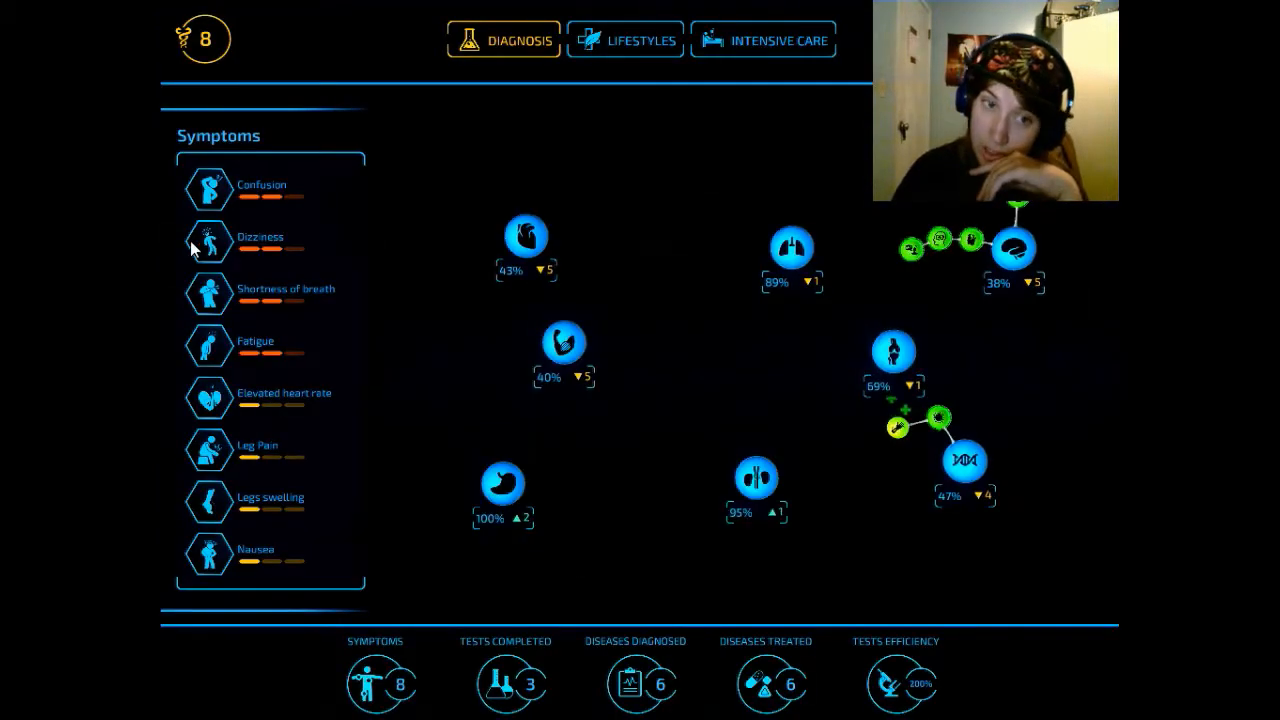
click(1012, 248)
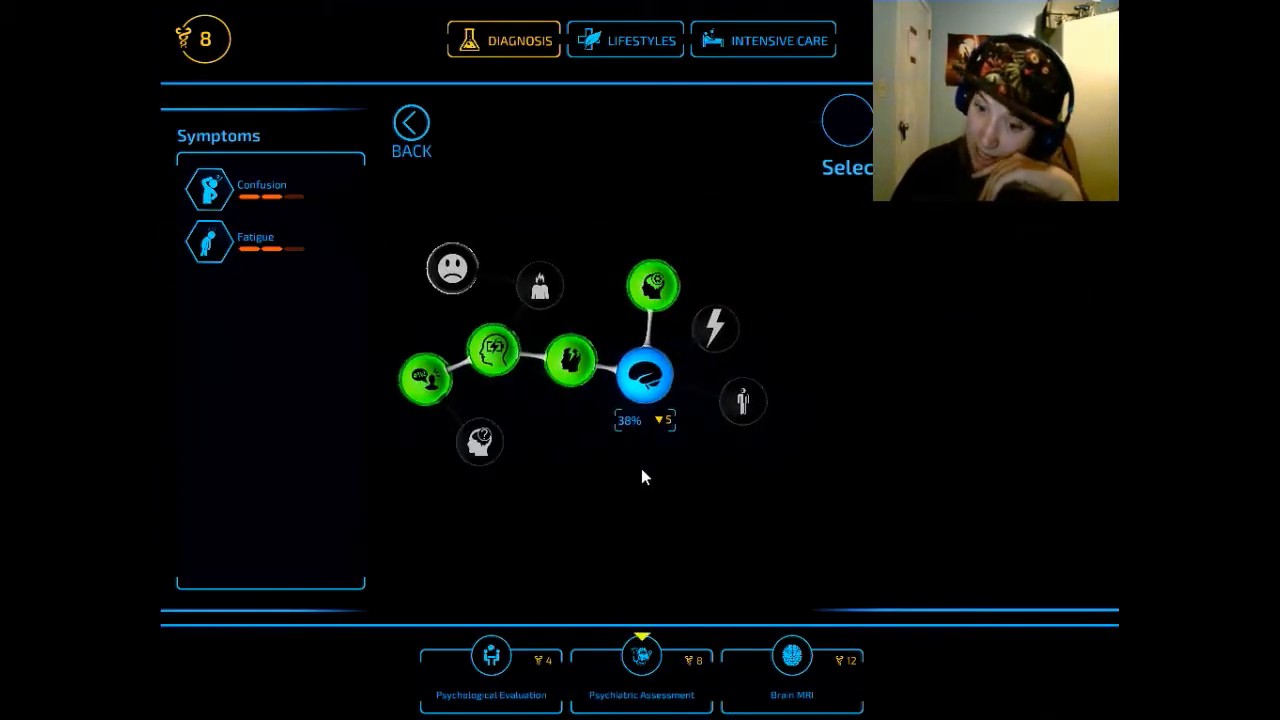
- Run a Psychiatric Assessment, which comes back negative for Major depression
click(640, 668)
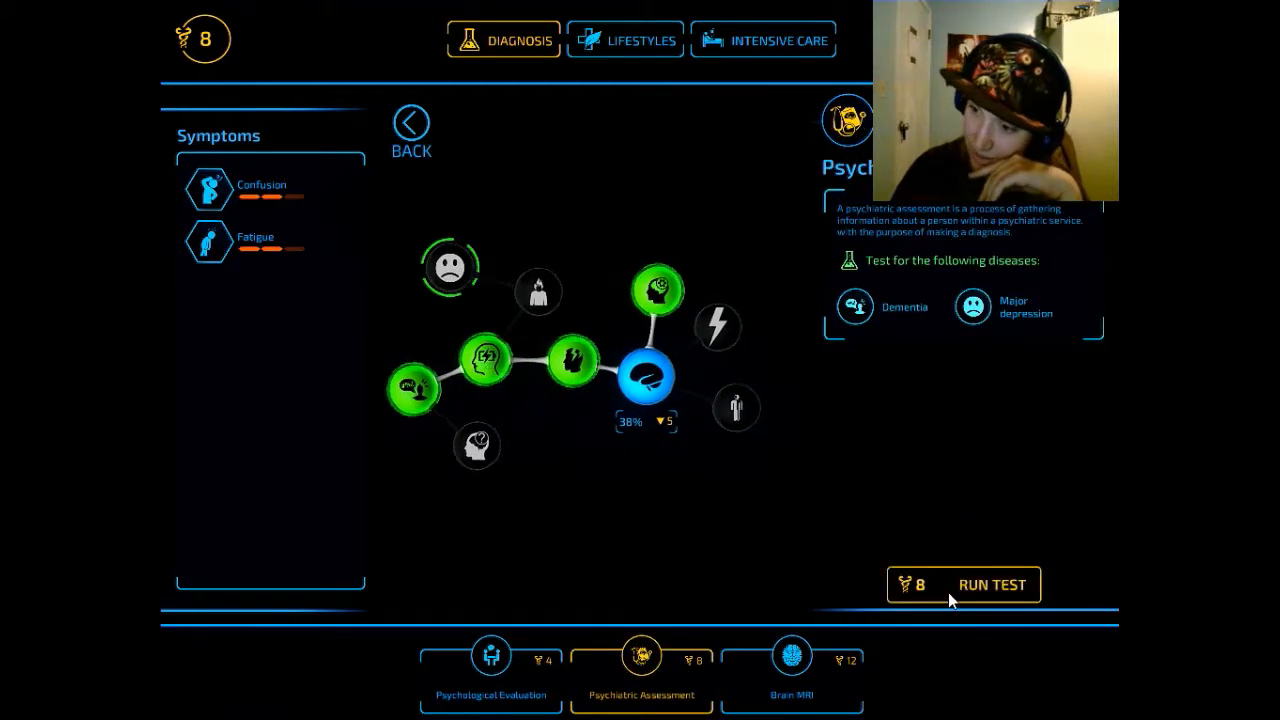
click(992, 584)
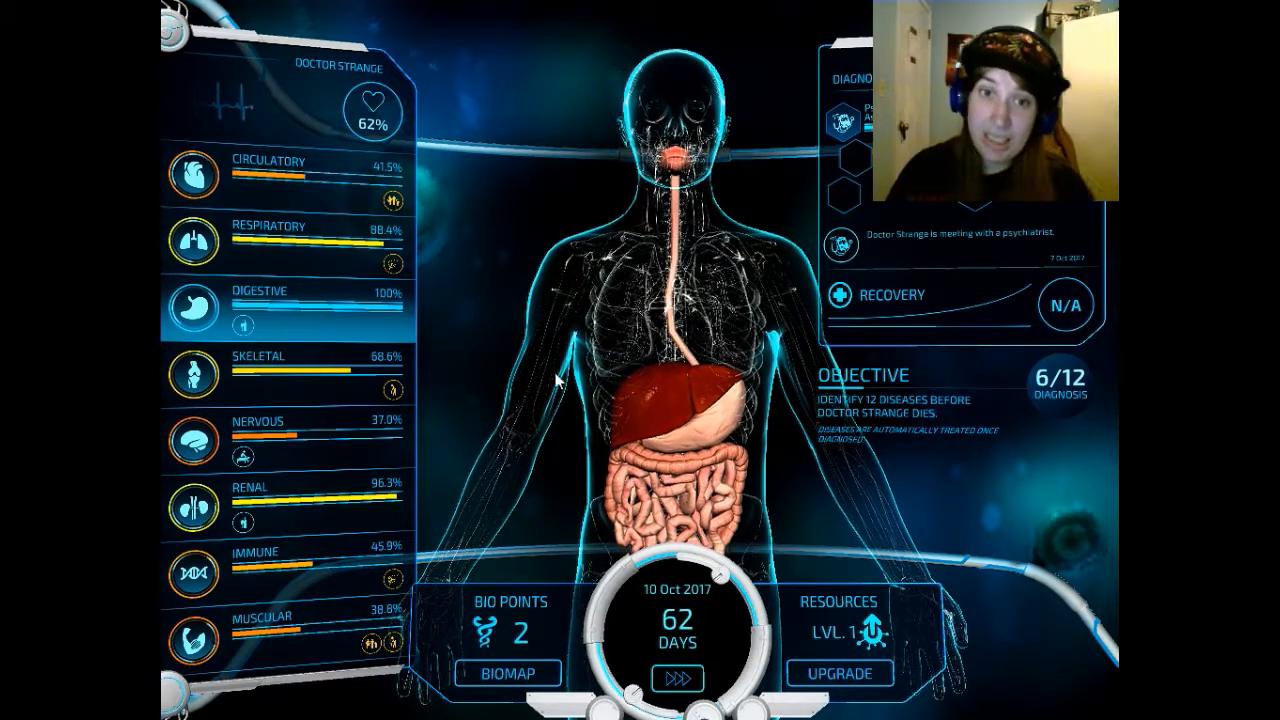
click(676, 676)
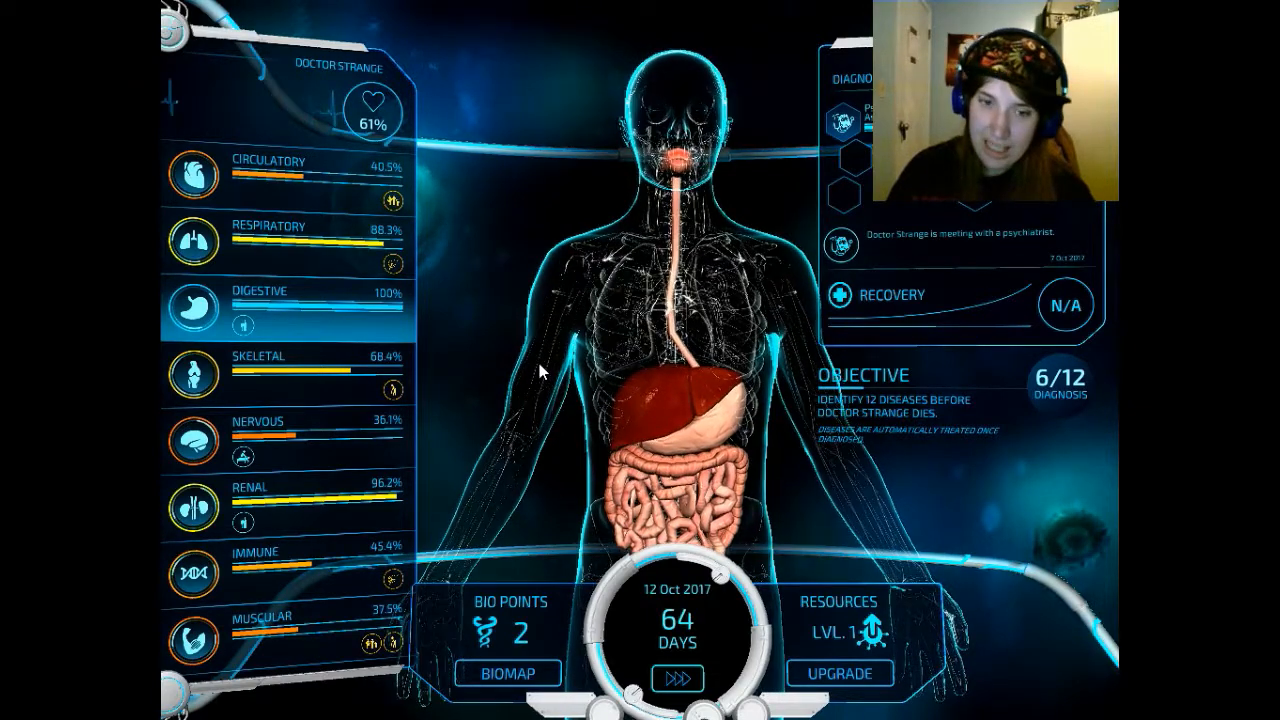
click(192, 372)
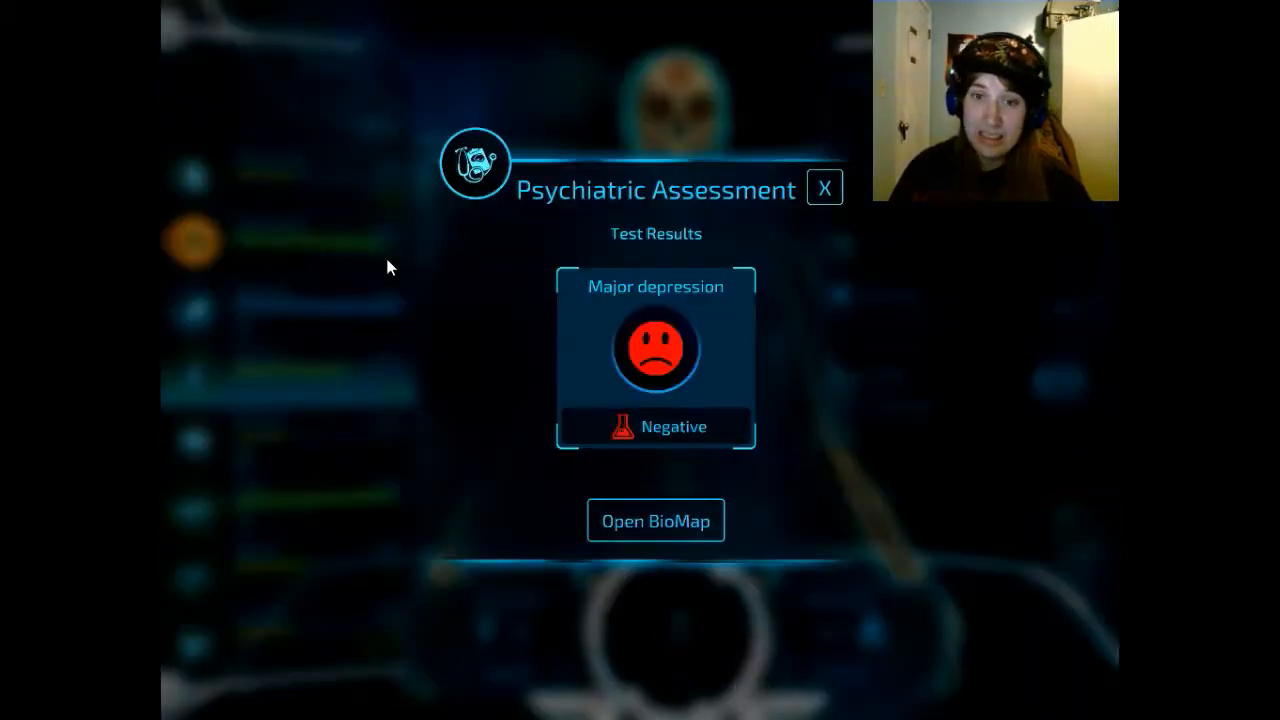
- Run an Ultrasounds test on the circulatory system, uncovering Blood clots and Deep vein thrombosis
click(824, 188)
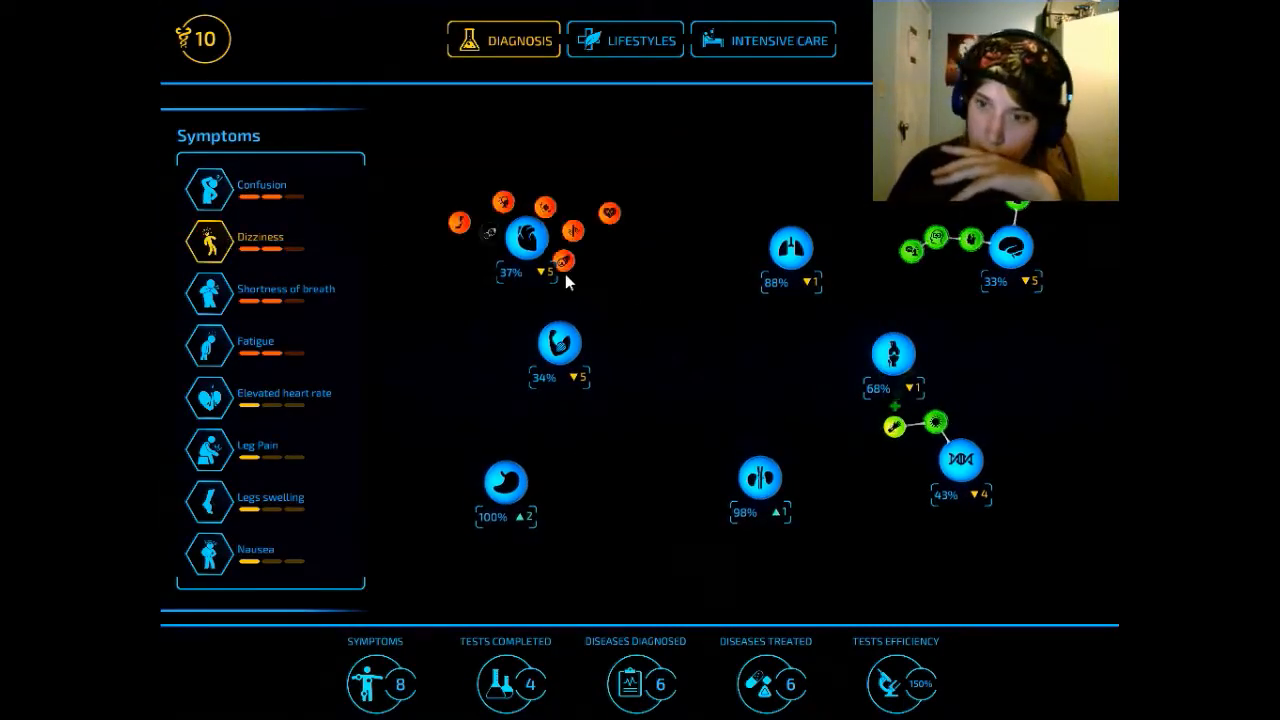
click(524, 240)
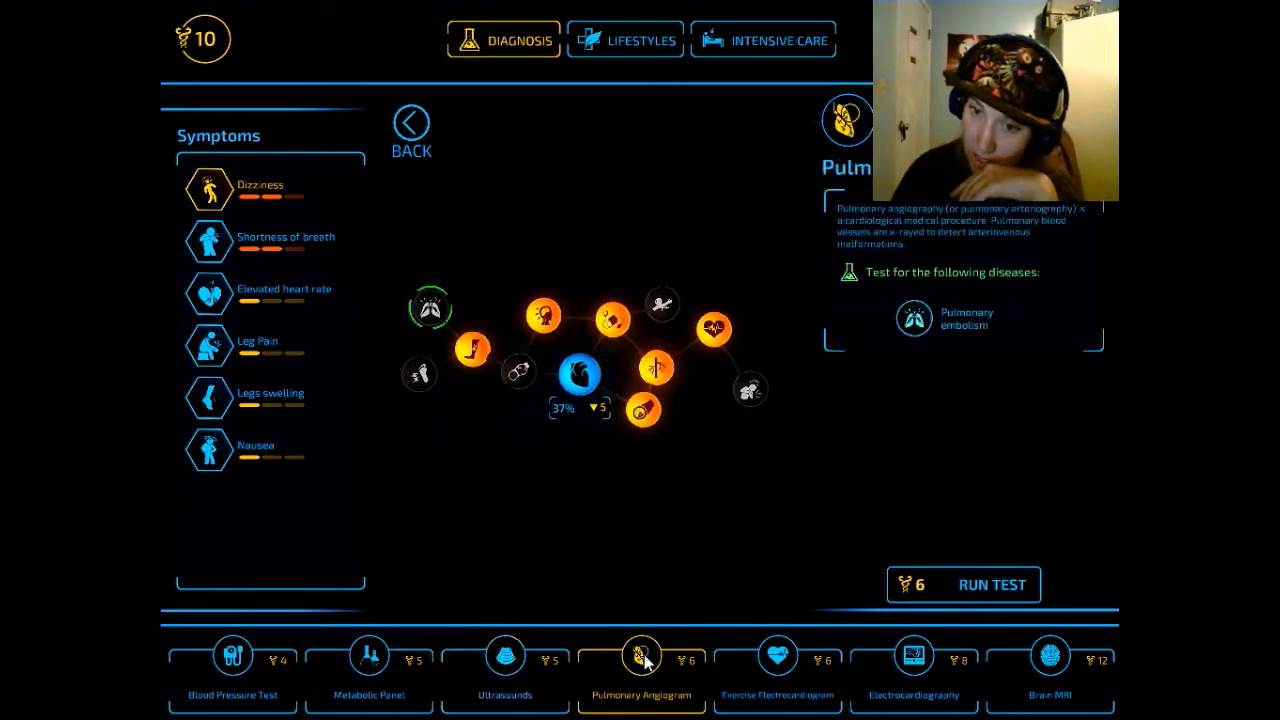
click(776, 656)
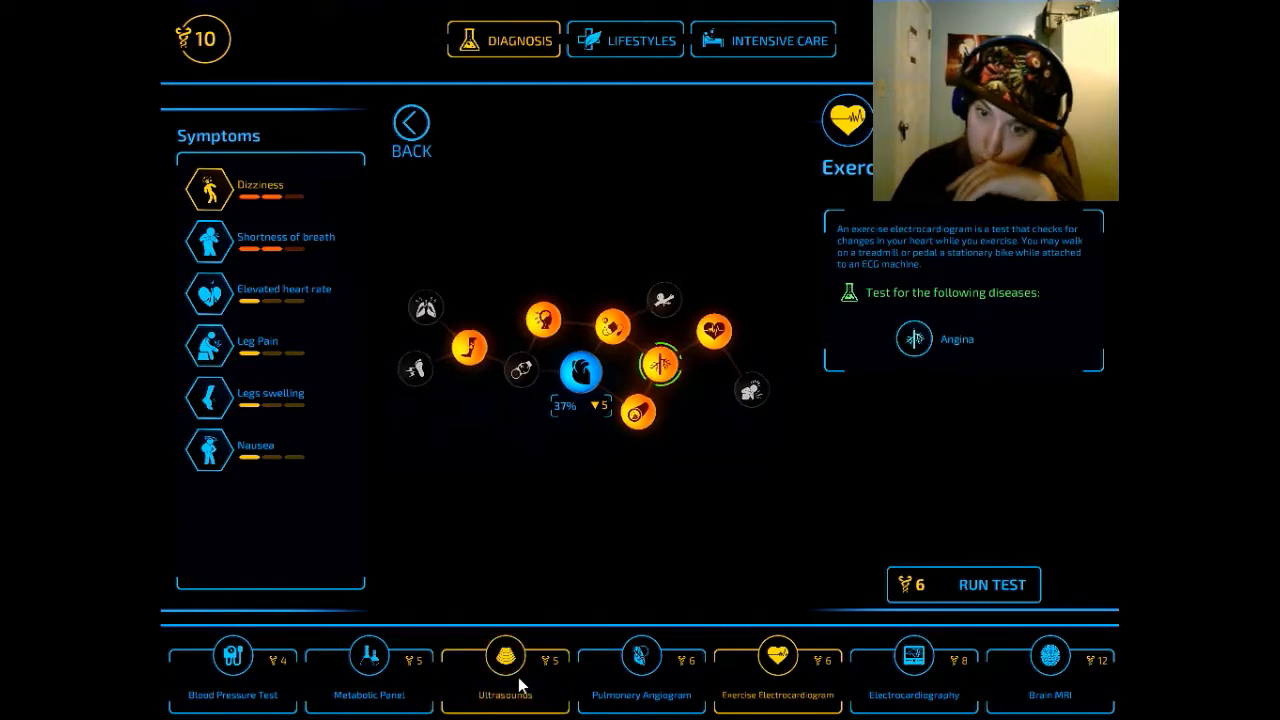
click(992, 584)
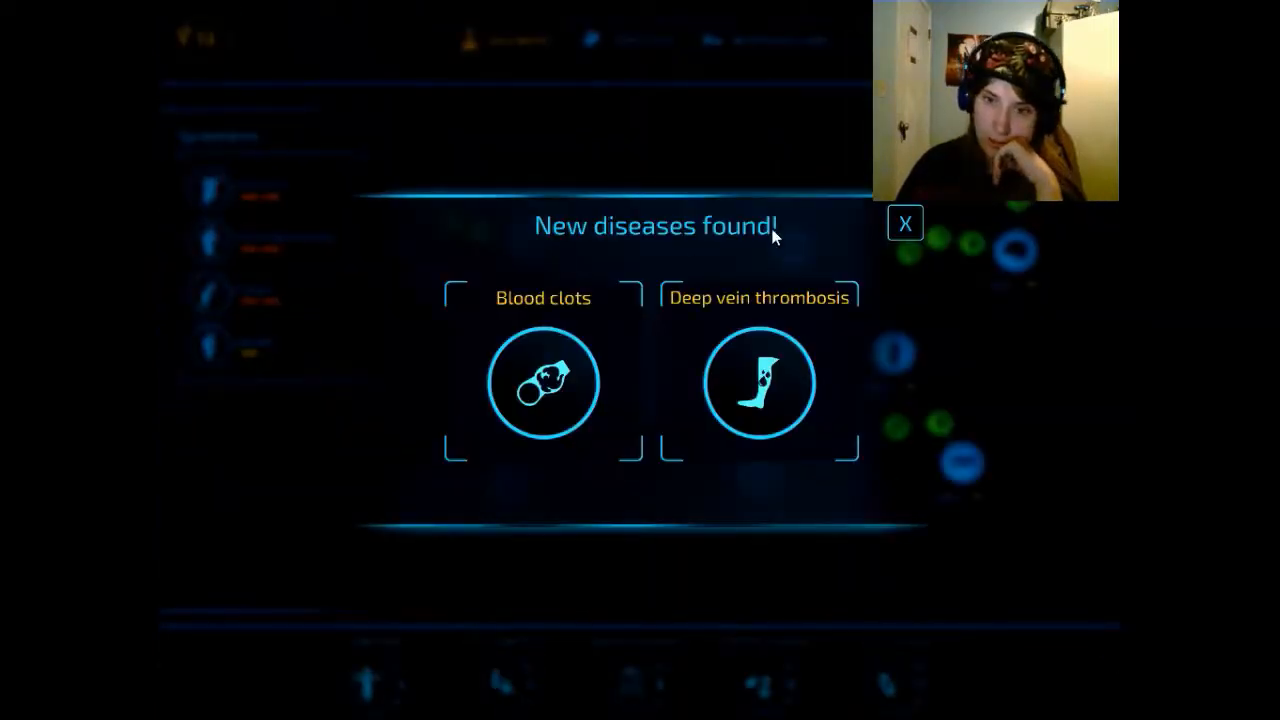
- Dismiss the new diseases notice and run an Electrocardiography test for Arrhythmia and Heart attack
click(904, 224)
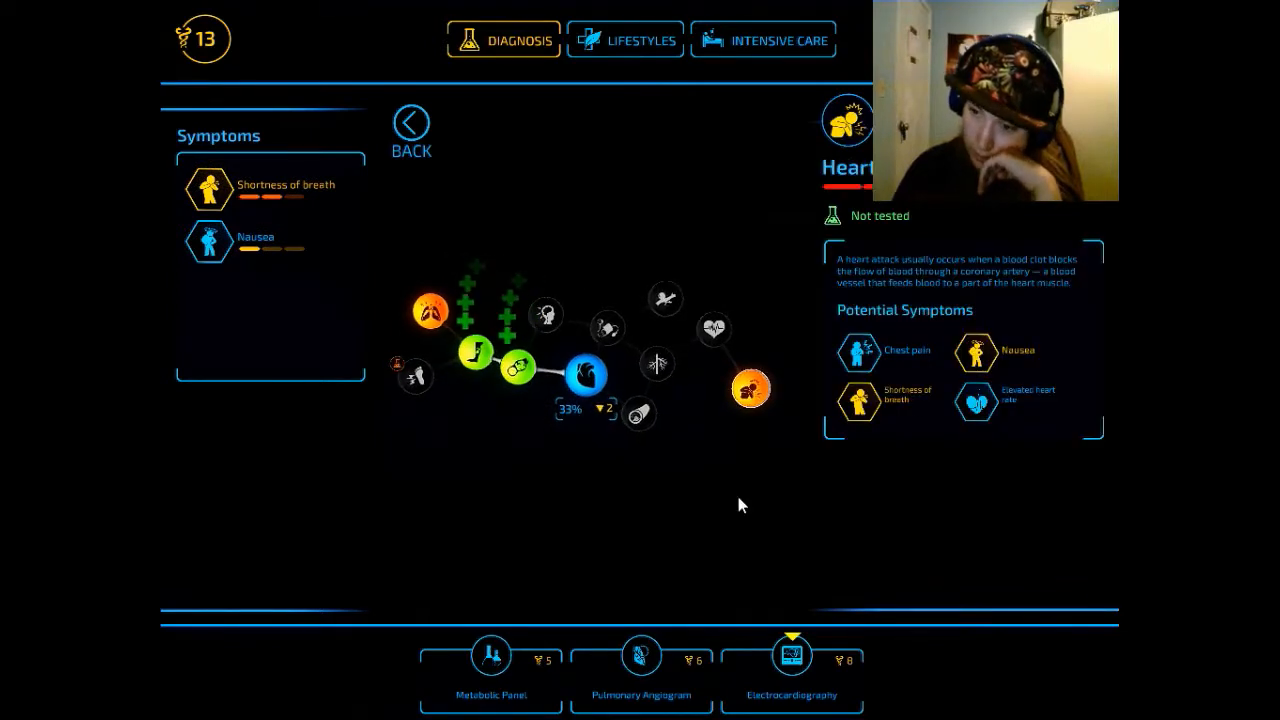
click(792, 652)
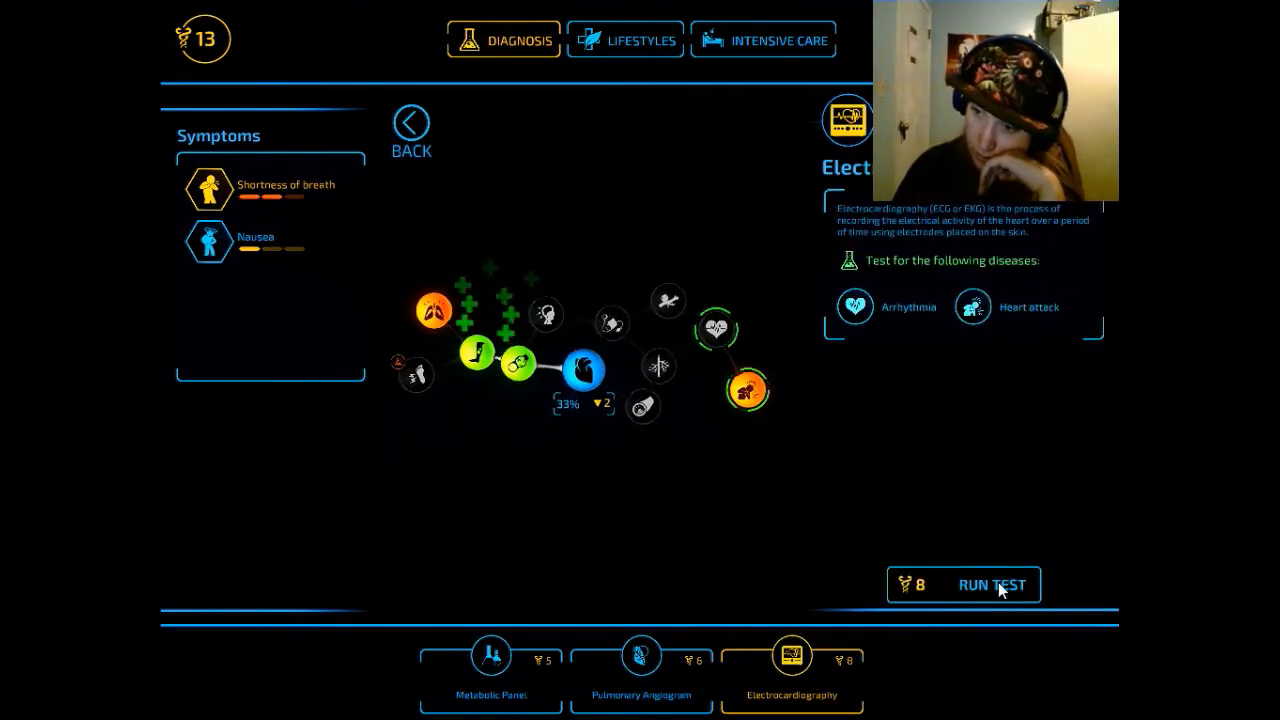
click(998, 584)
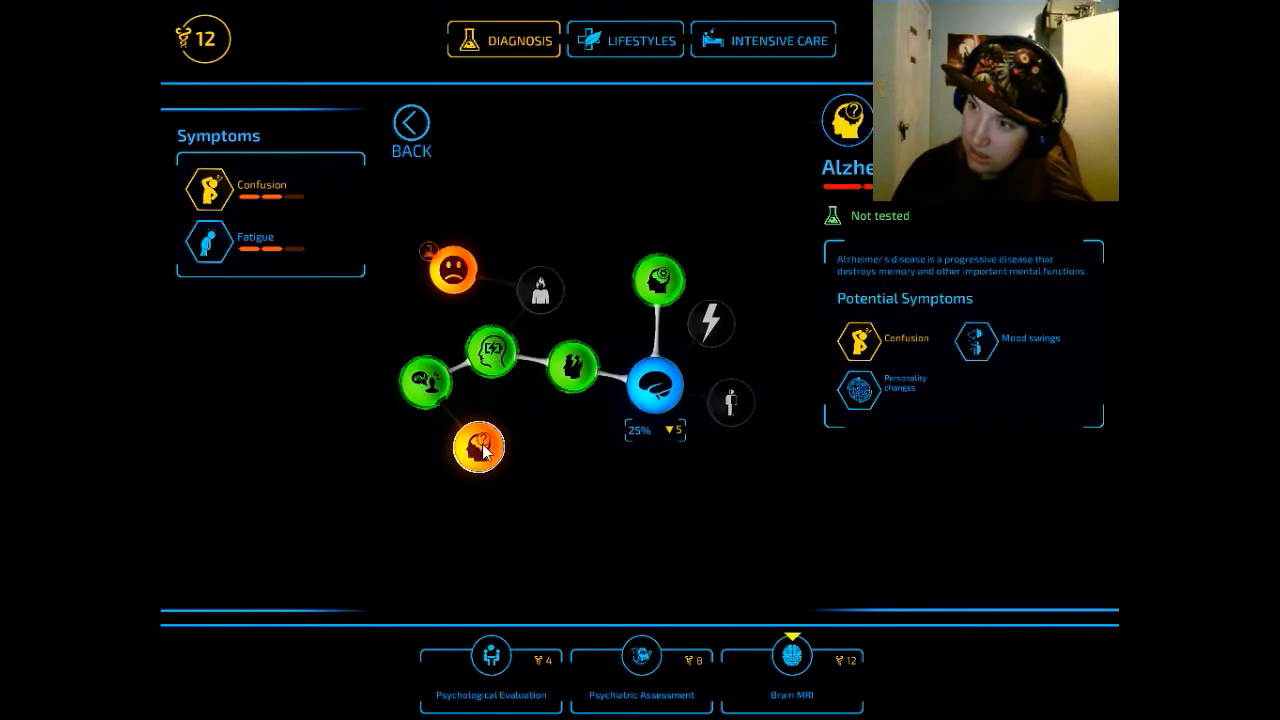
- Run a Brain MRI on the nervous system after viewing Parkinson's disease details
click(656, 276)
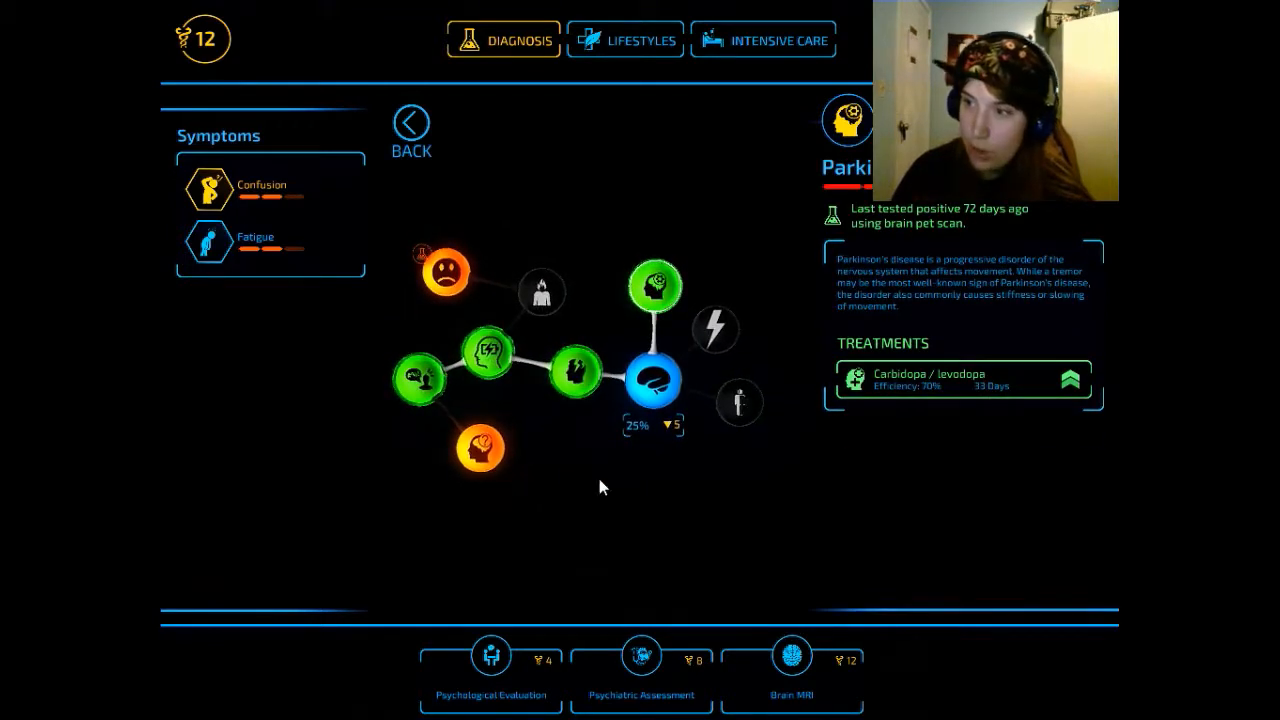
click(792, 656)
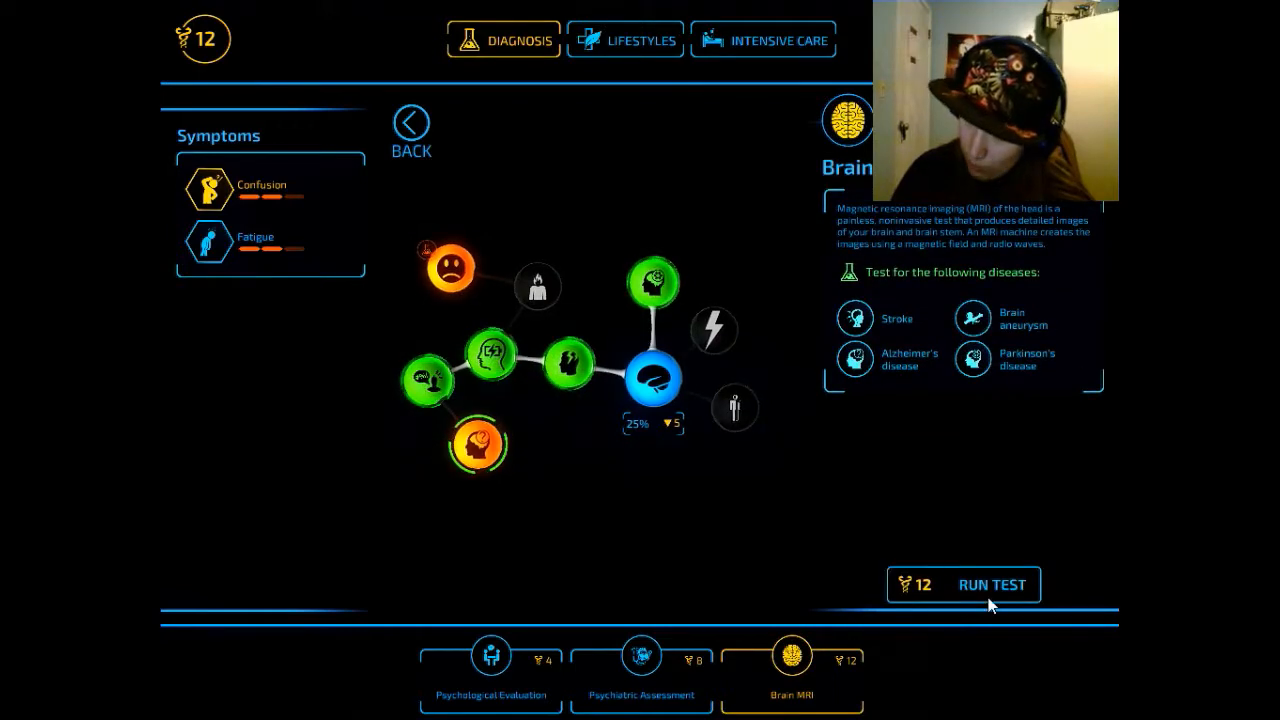
click(992, 584)
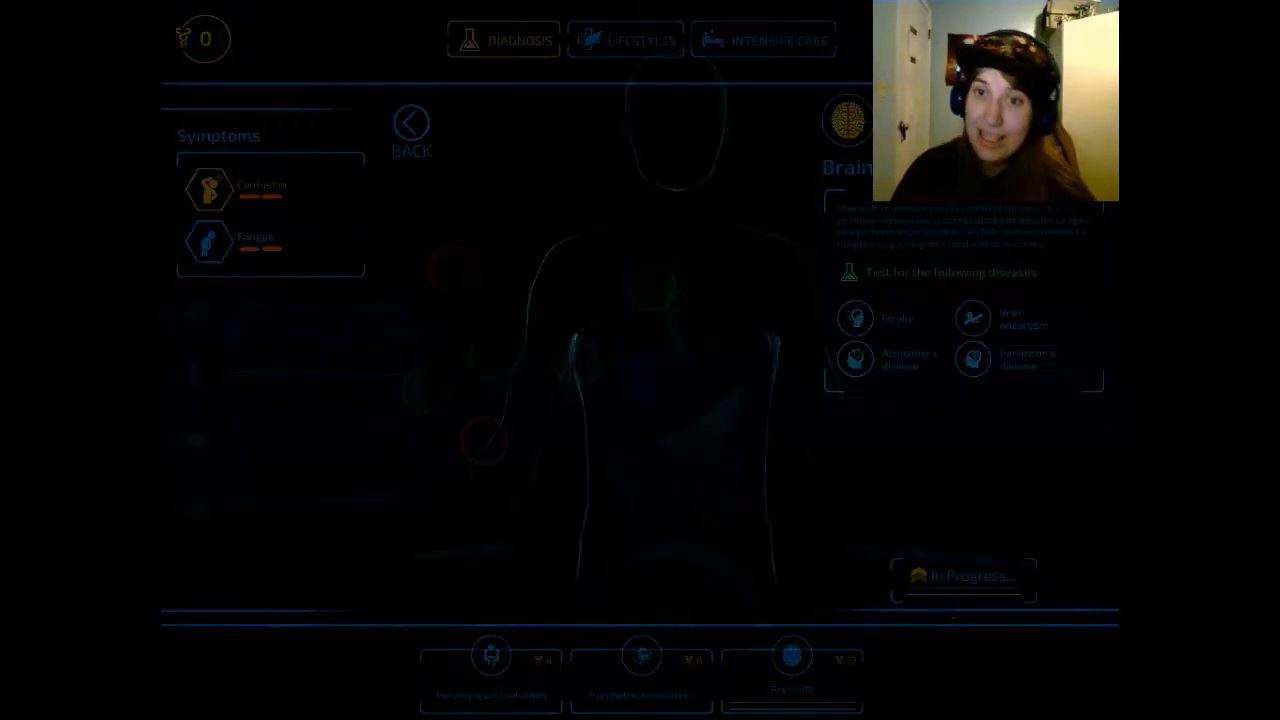
click(408, 122)
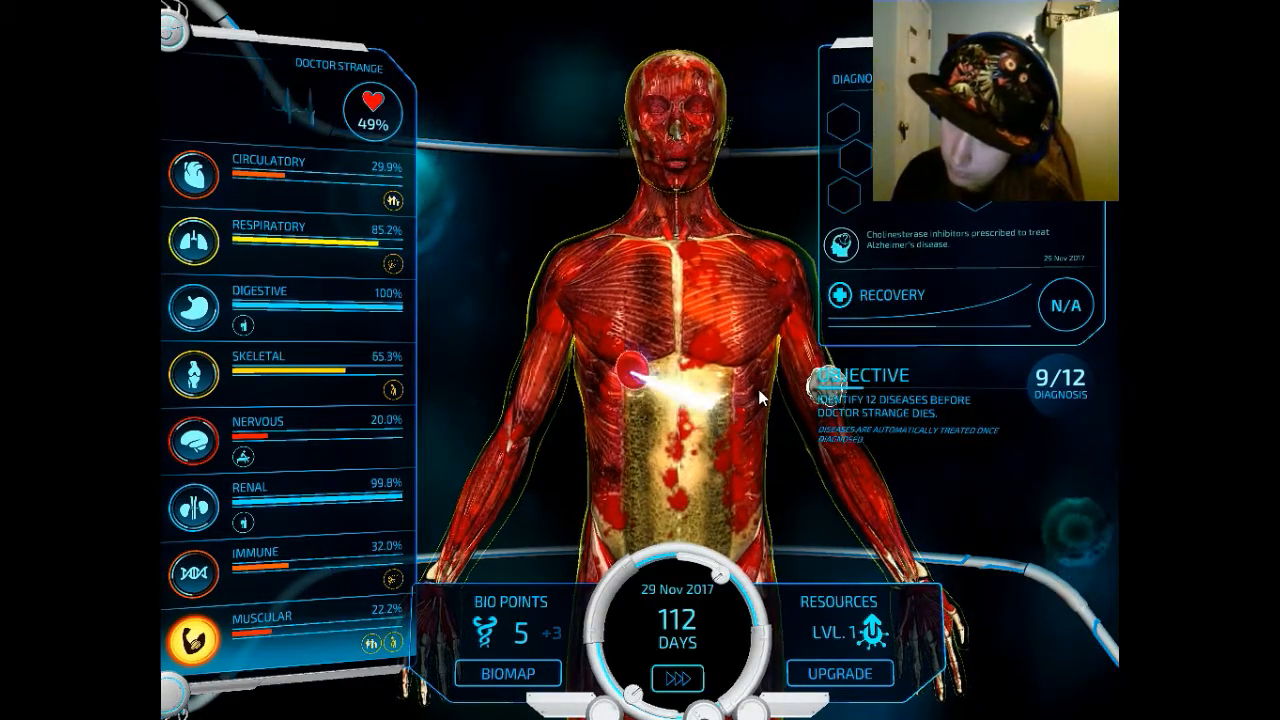
- Review the Brain MRI results confirming Alzheimer's disease and dismiss the notice, reaching 9 of 12
click(682, 676)
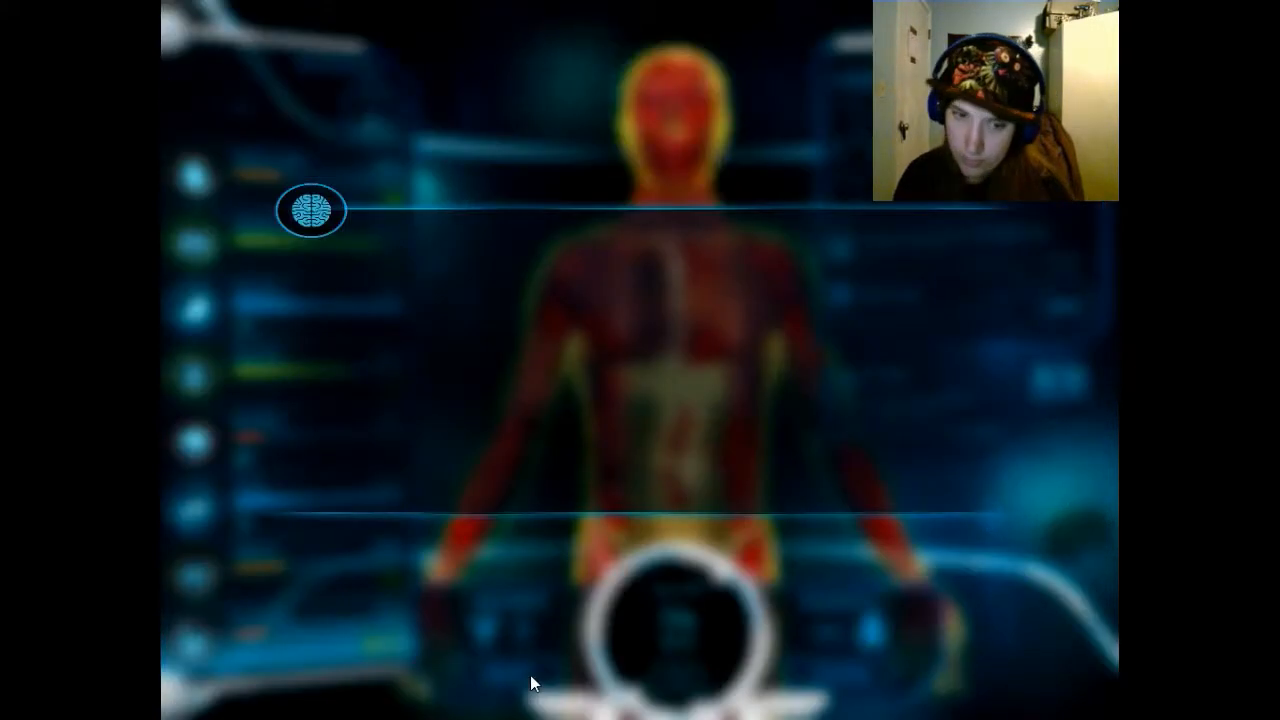
click(312, 206)
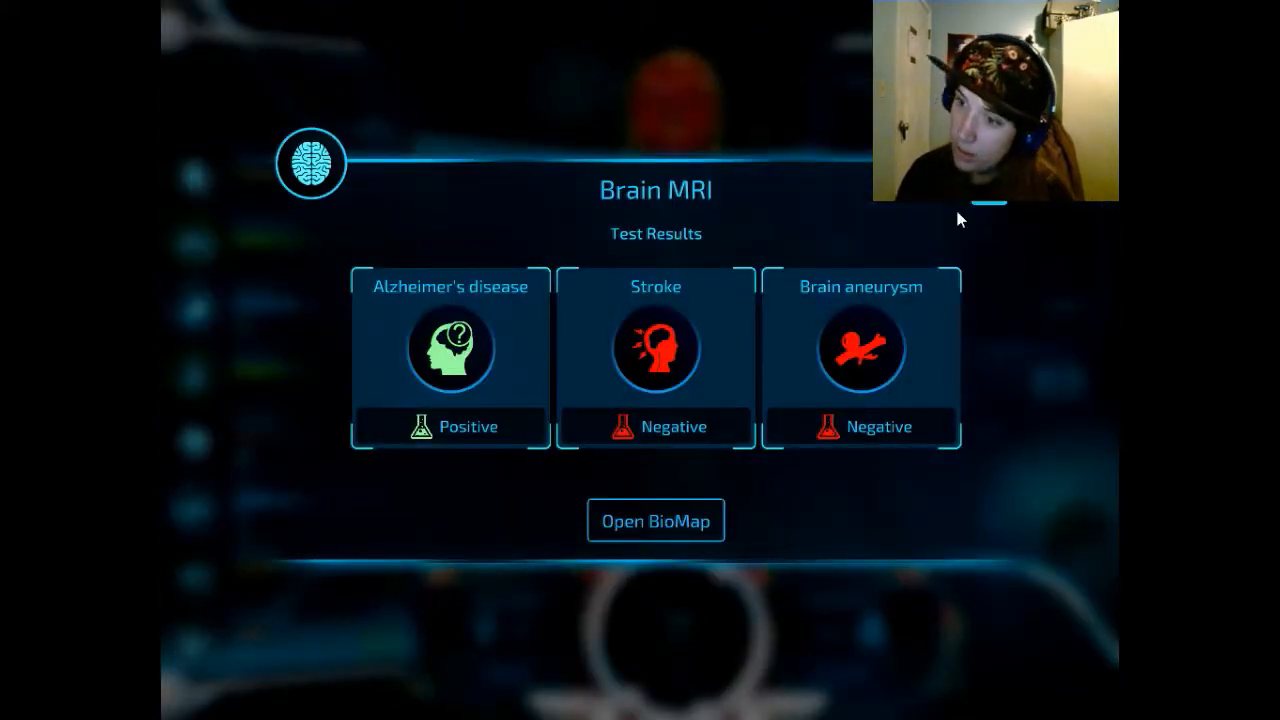
click(656, 520)
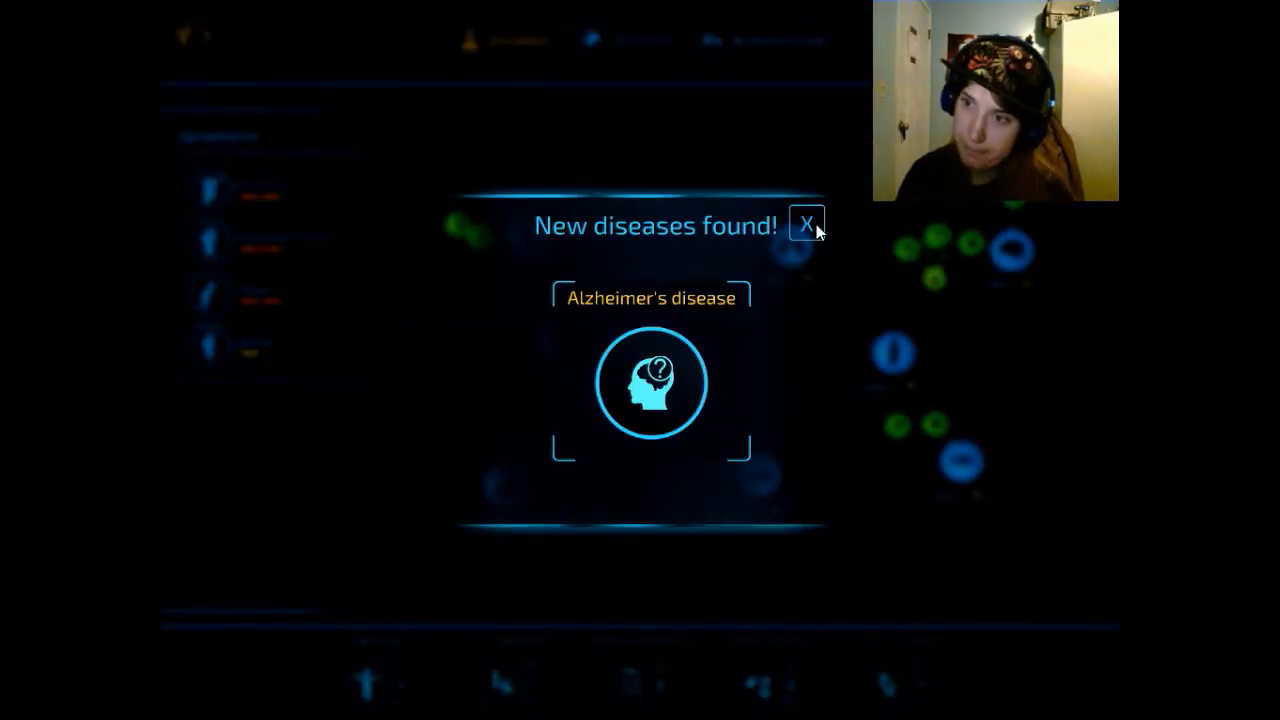
click(808, 226)
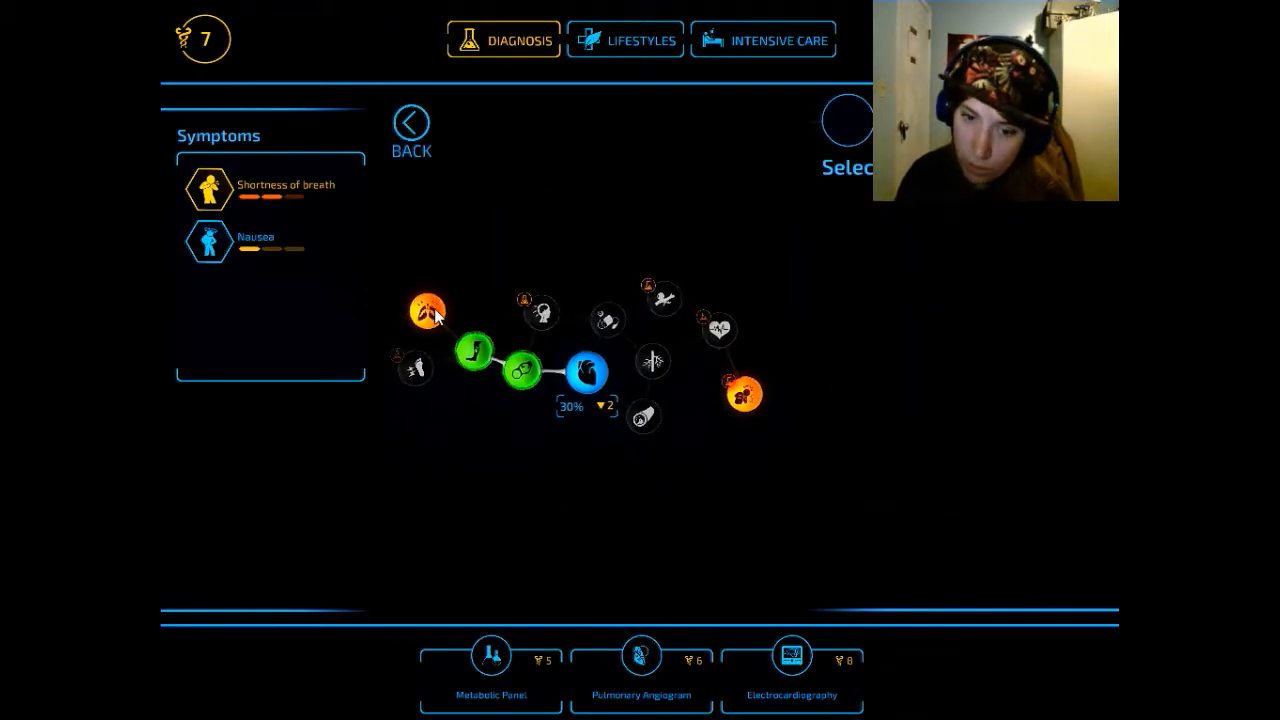
- Run a Pulmonary Angiogram to test for Pulmonary embolism
click(636, 656)
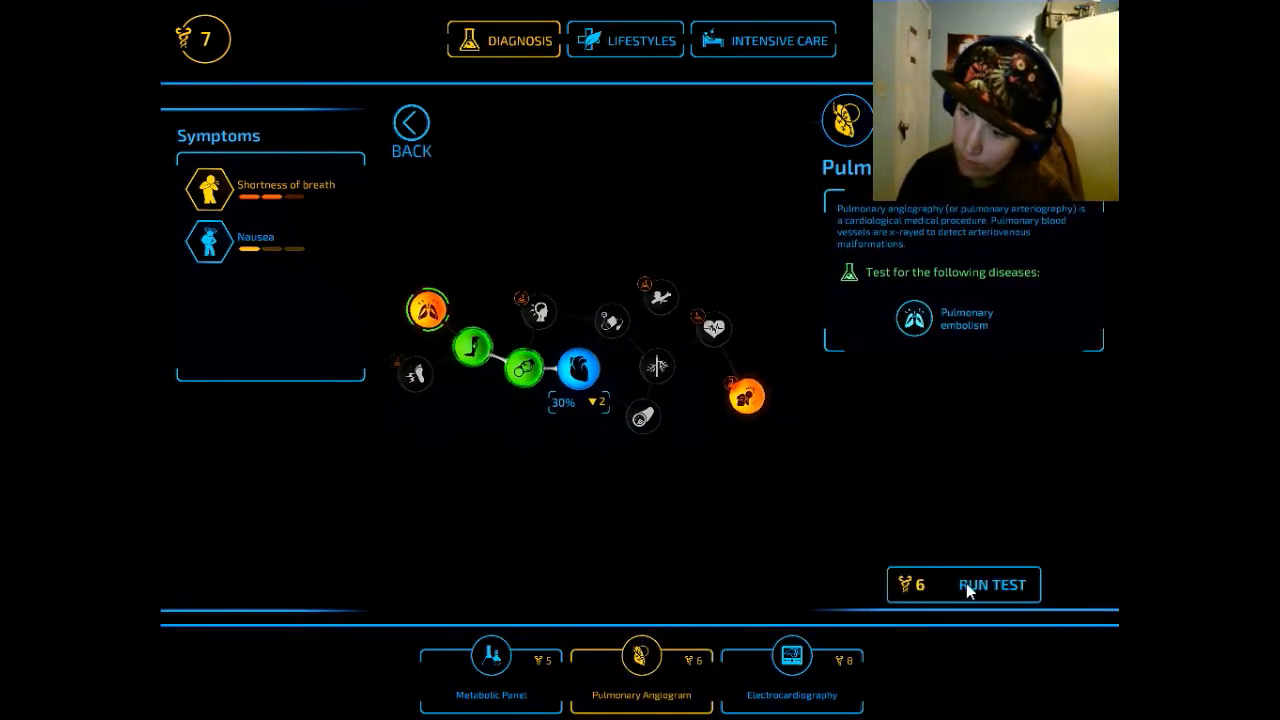
click(994, 584)
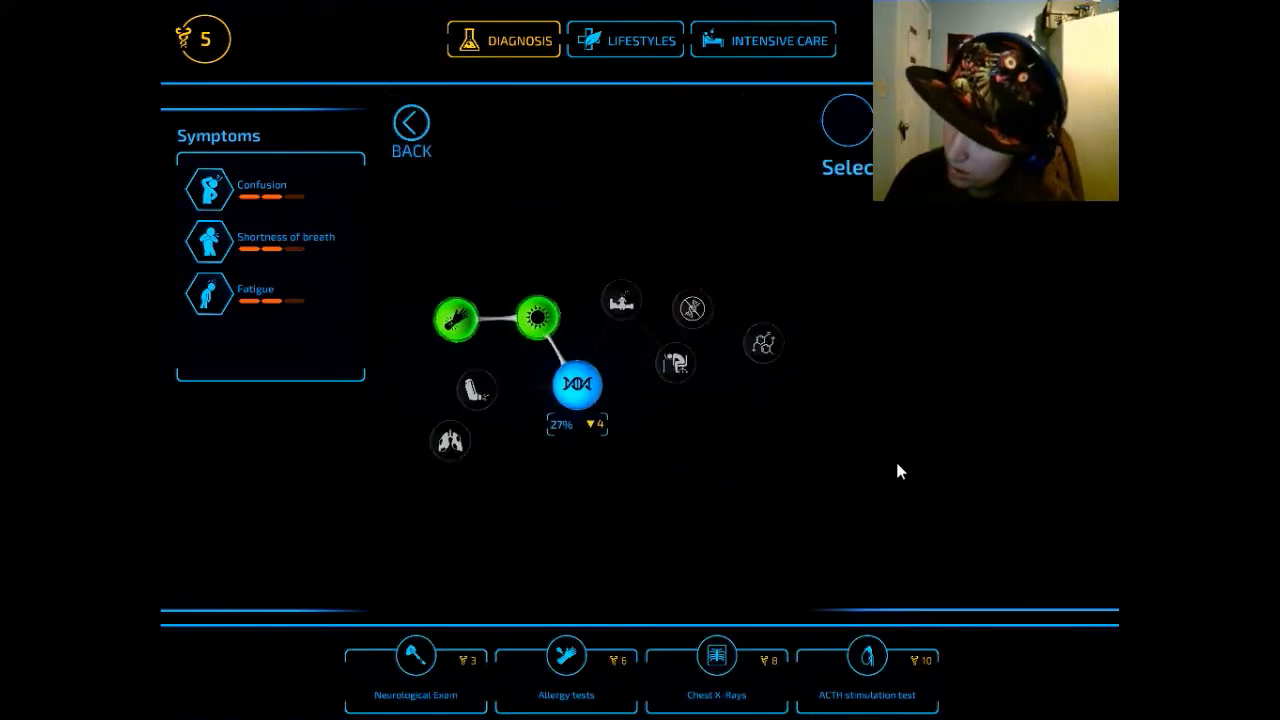
- Run a Neurological Exam that identifies Insomnia, then dismiss its notice on the diagnosis map at 10 of 12
click(620, 300)
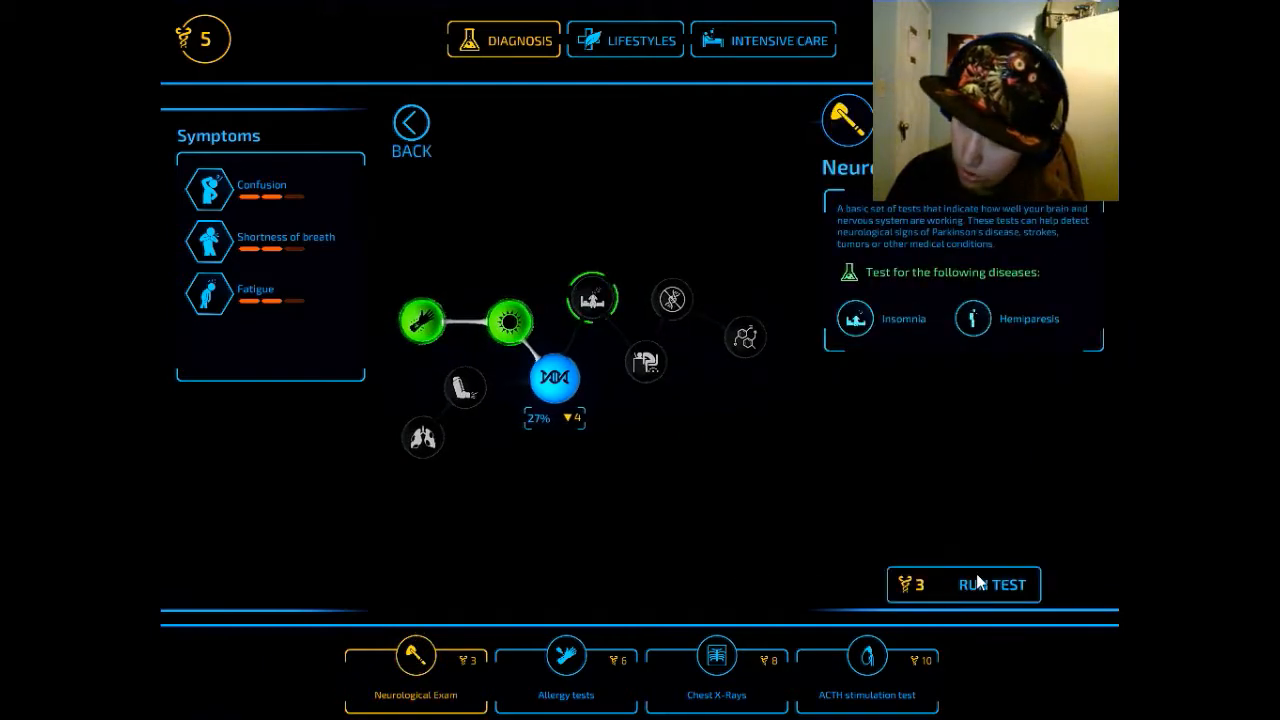
click(990, 584)
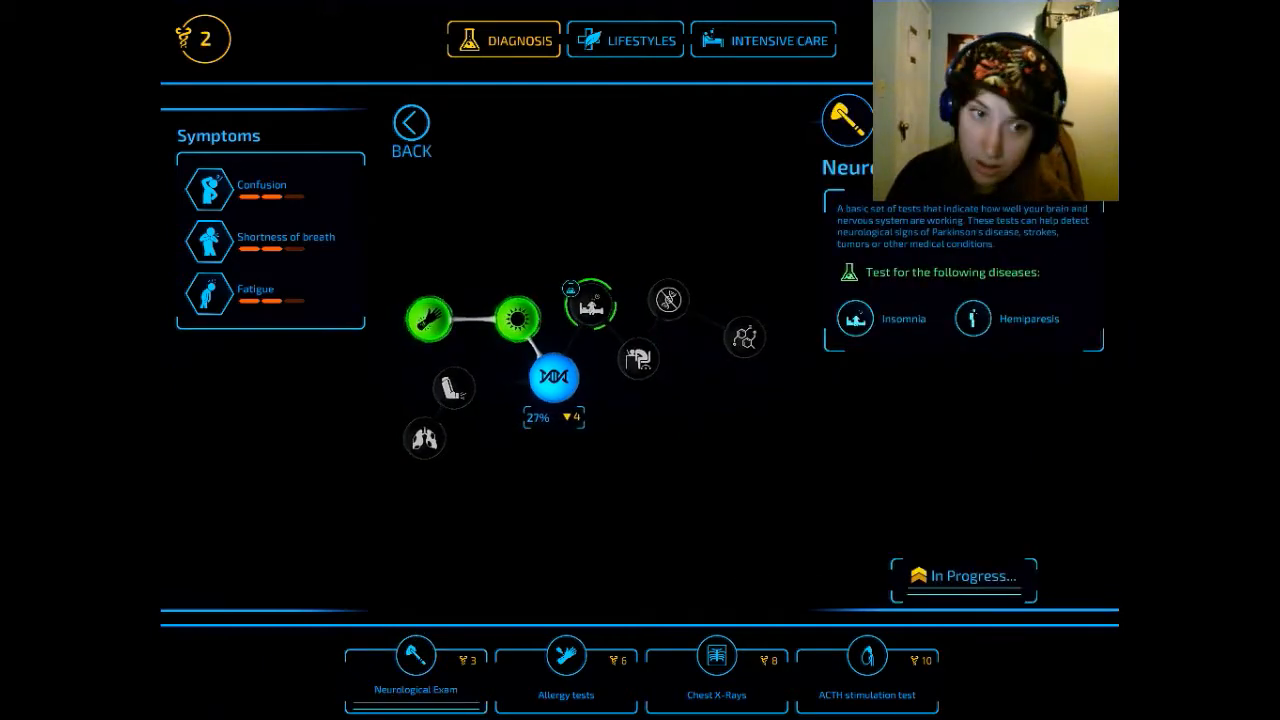
click(408, 122)
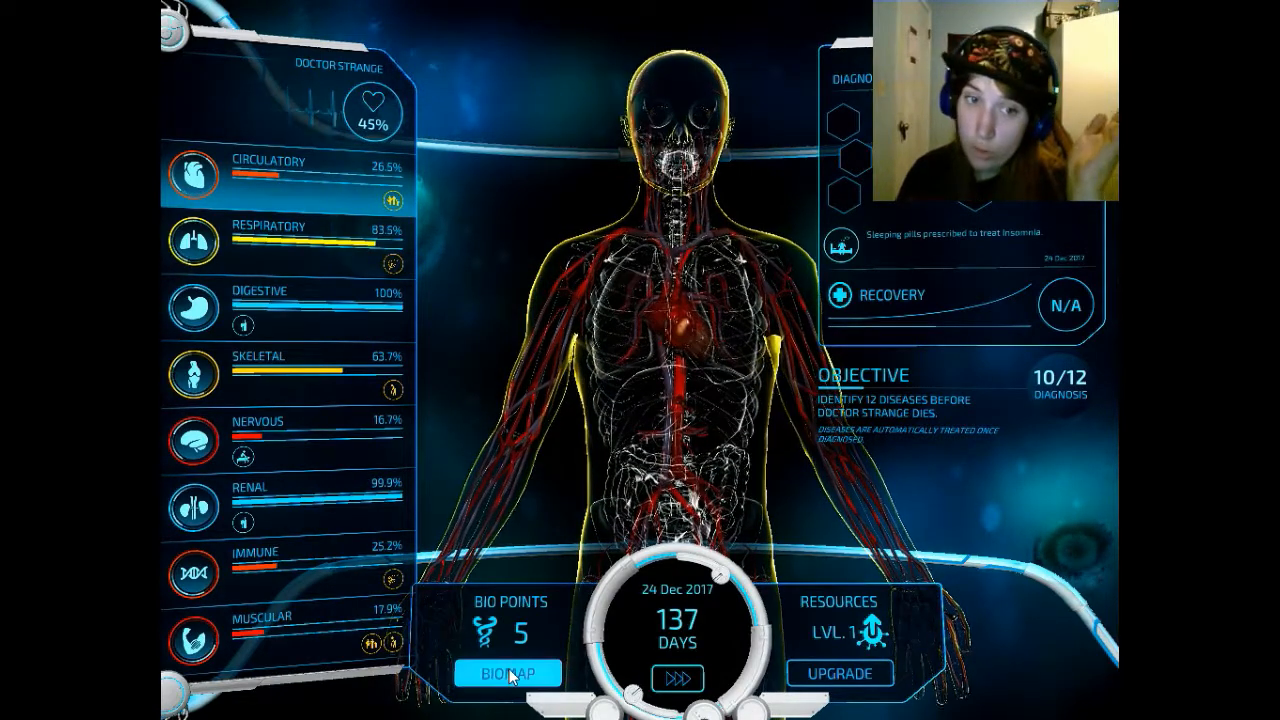
click(510, 672)
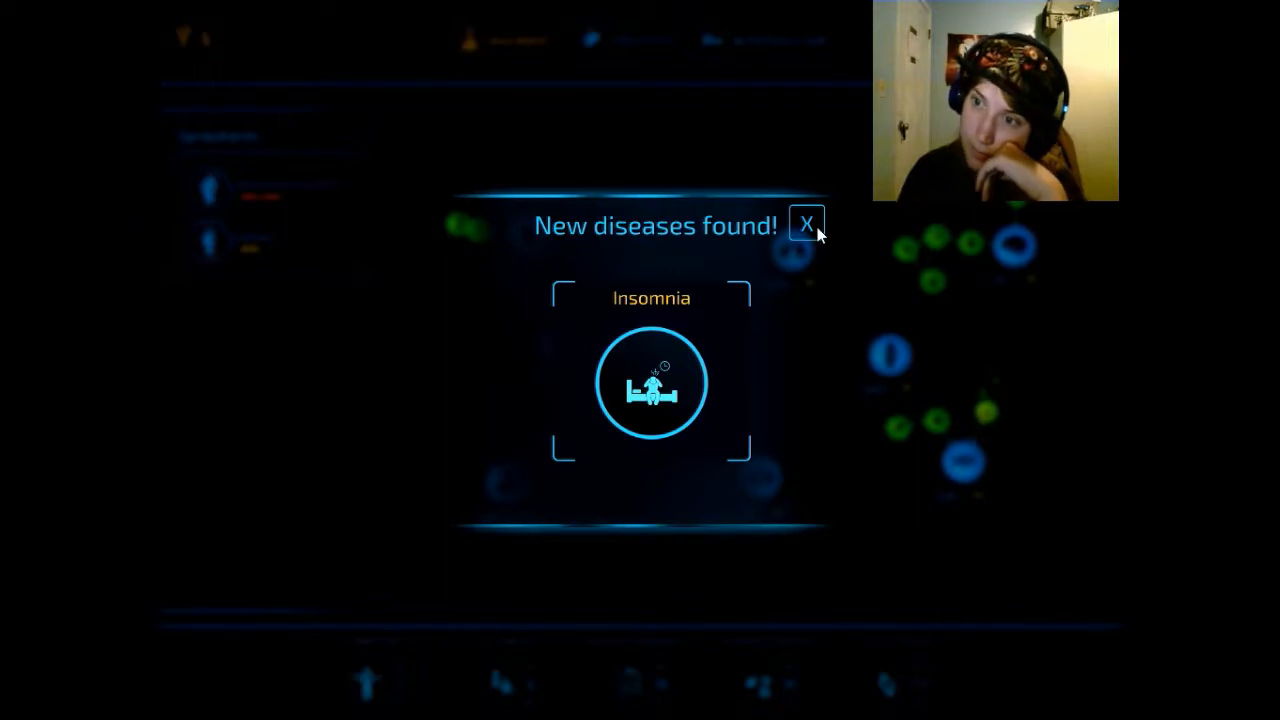
click(810, 224)
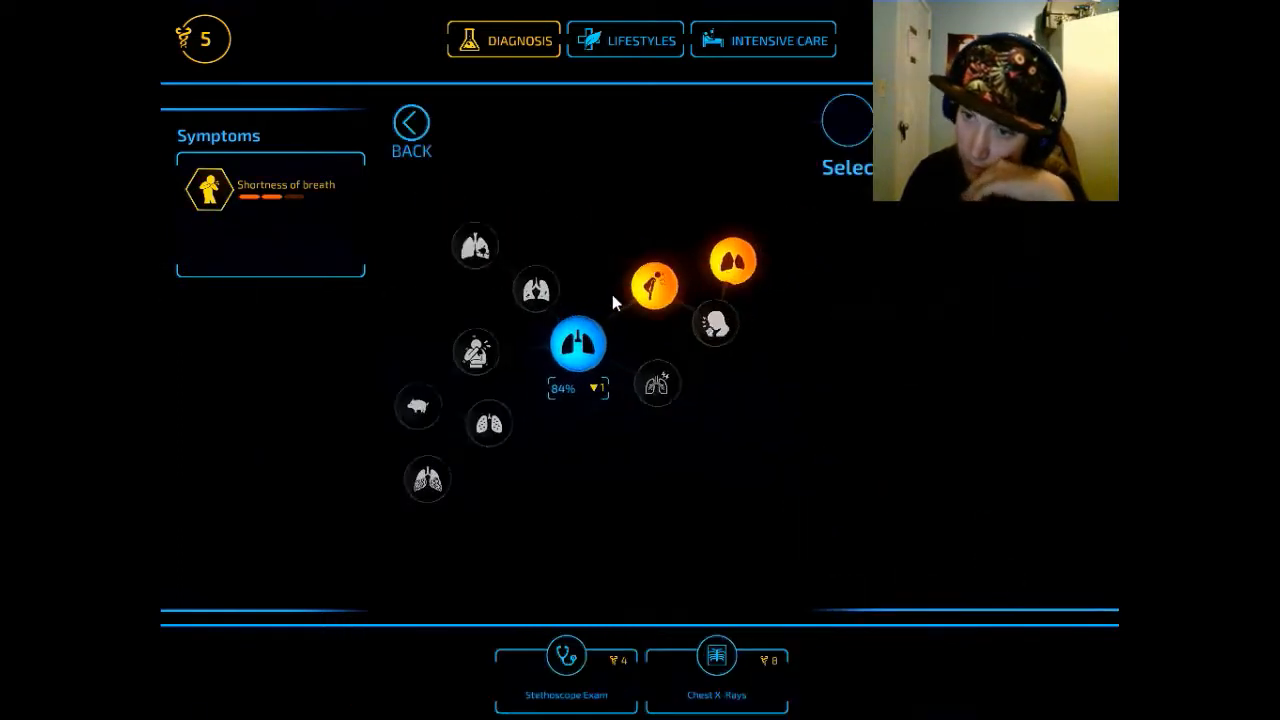
- Run a Stethoscope Exam on the lungs to check for bronchitis and flu
click(648, 284)
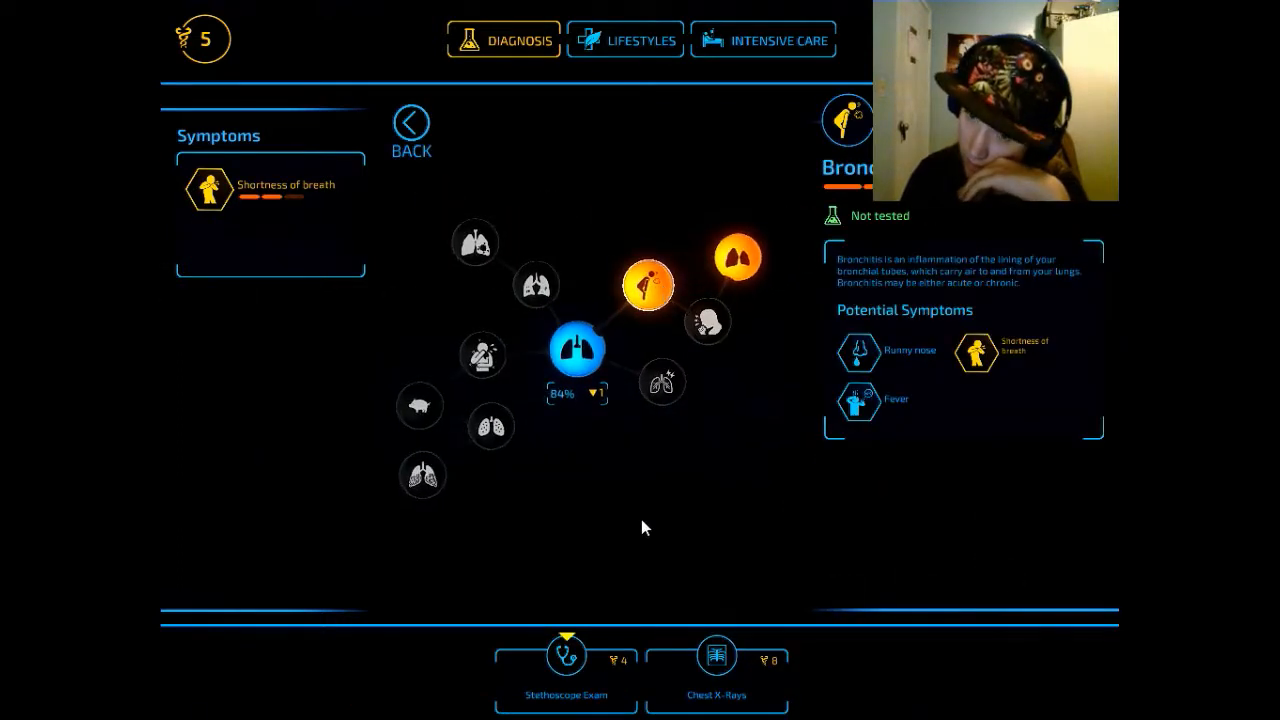
click(568, 660)
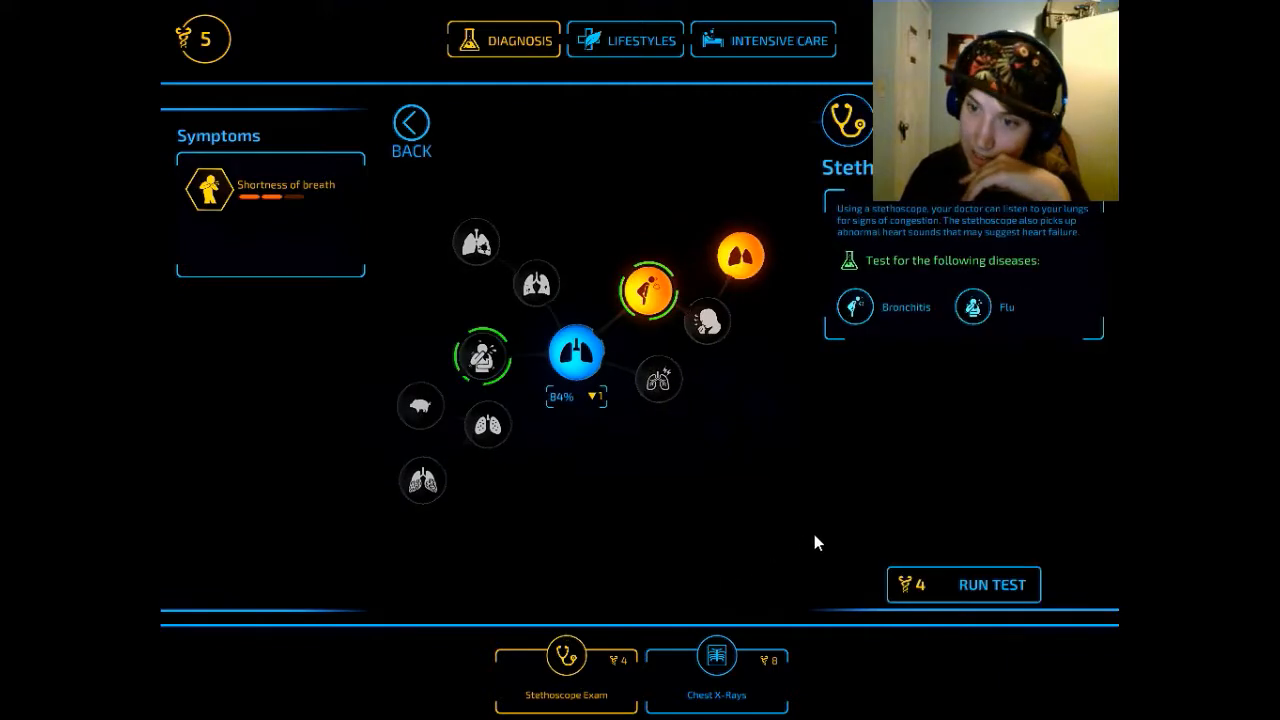
click(992, 584)
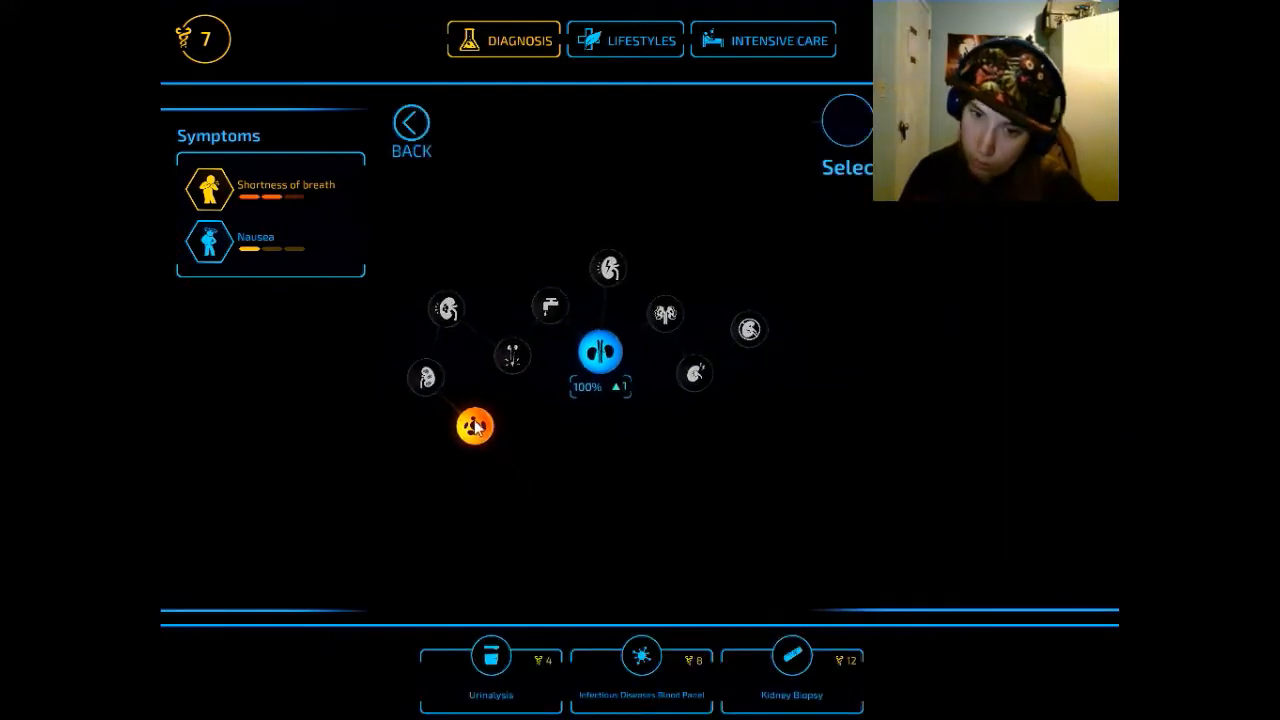
- Inspect Sepsis, run the Infectious Disease Blood Panel on the kidneys and return to the body view
click(466, 426)
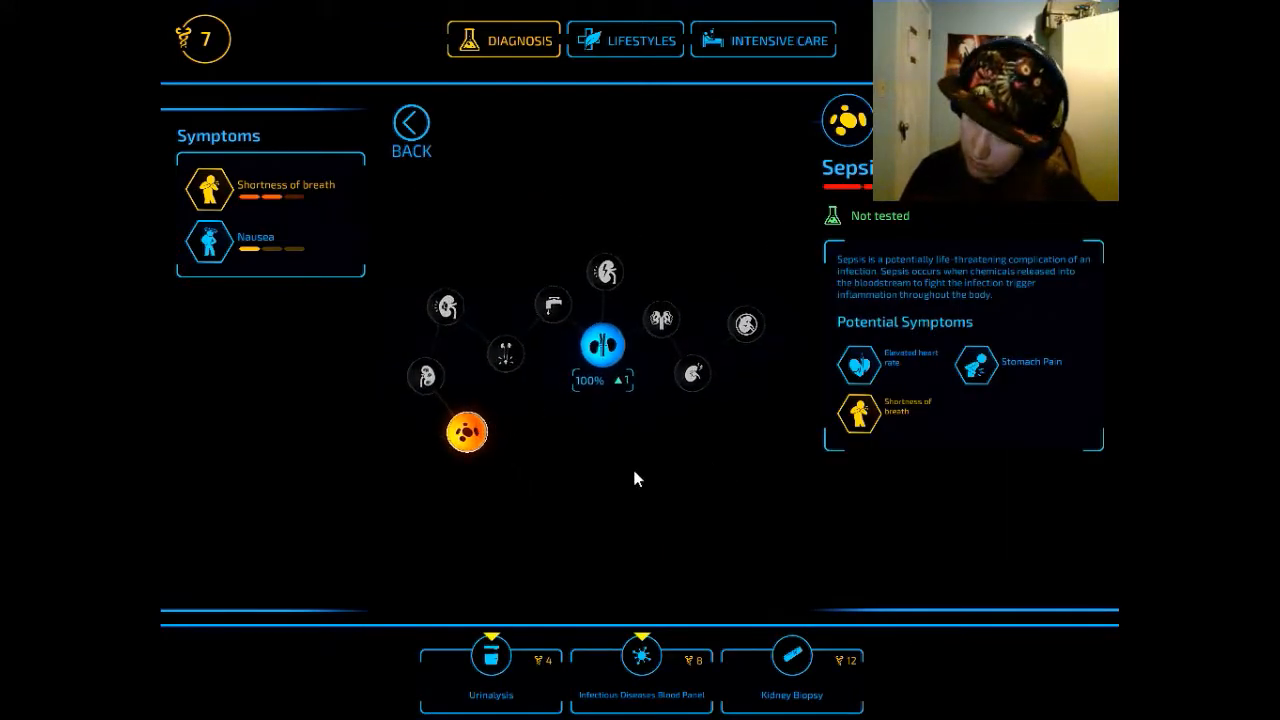
mouse_move(432, 174)
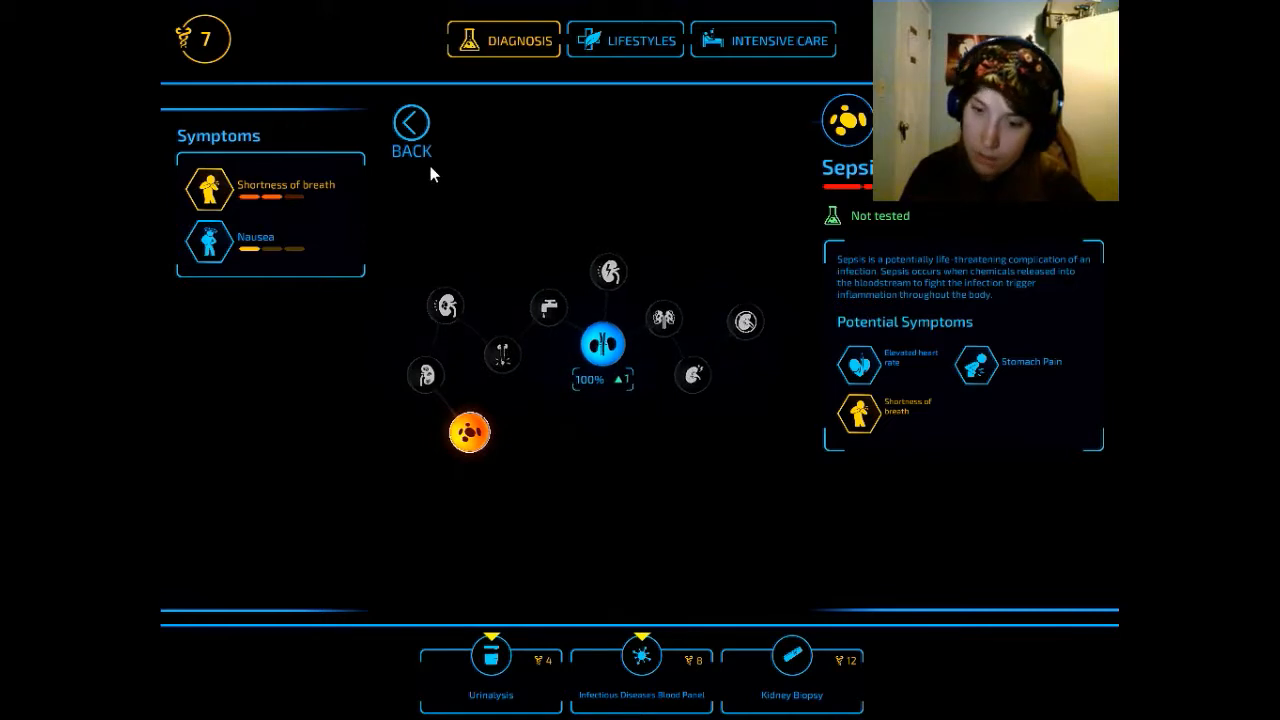
click(640, 656)
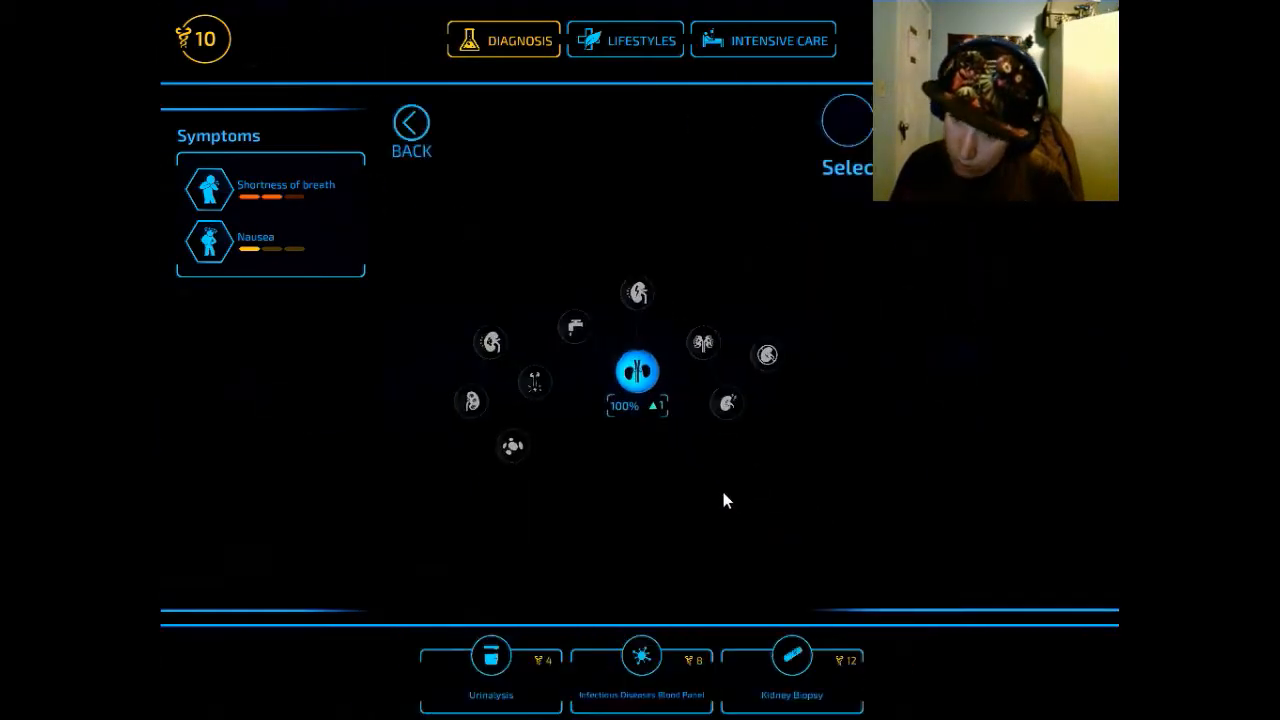
click(640, 656)
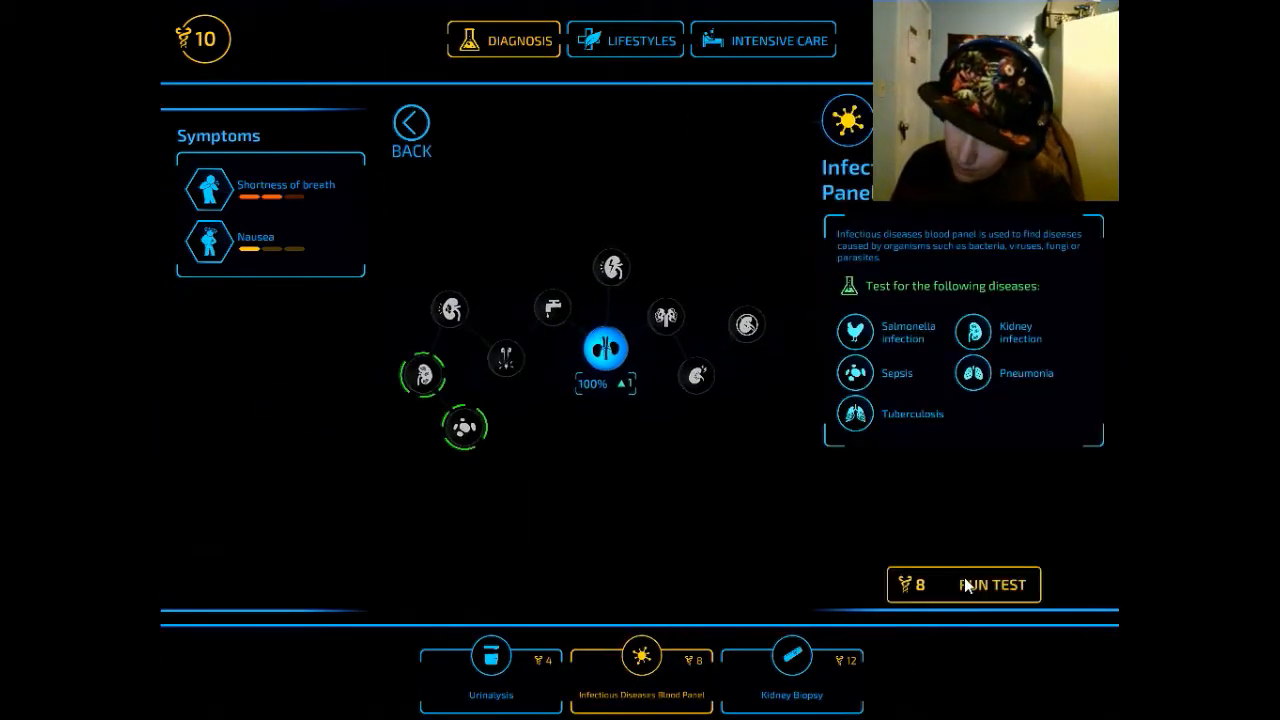
click(992, 584)
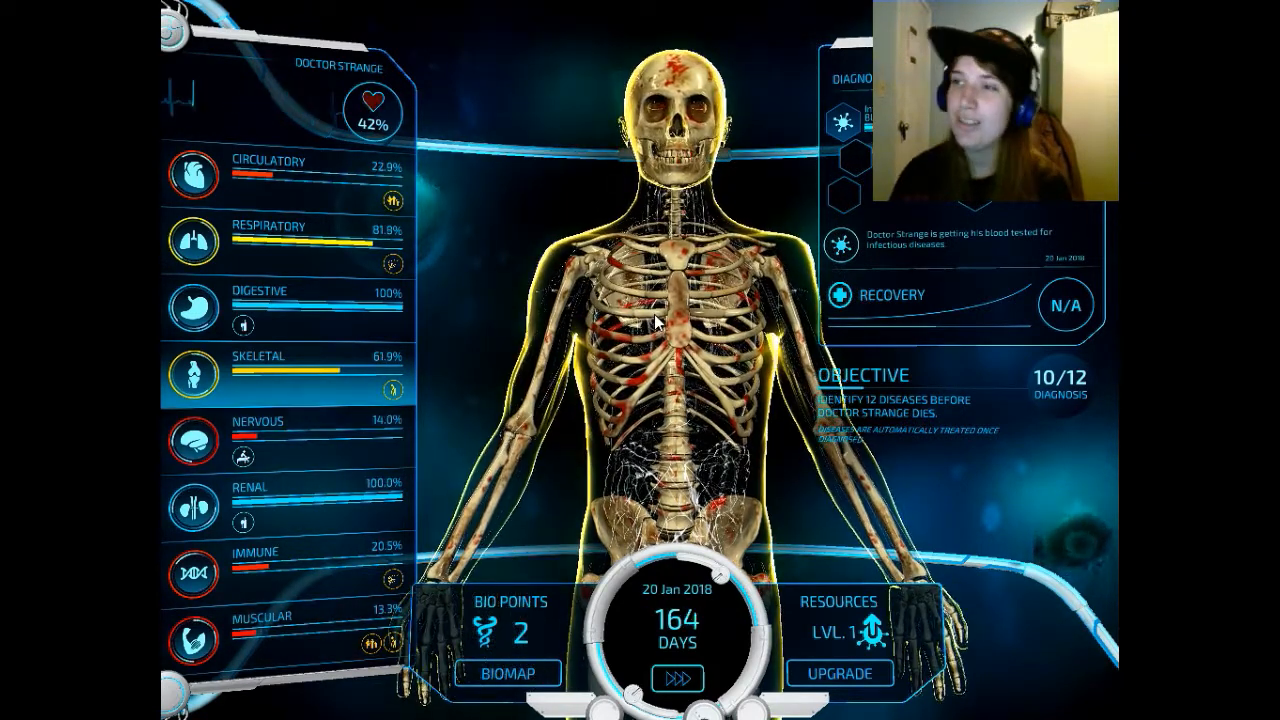
click(676, 676)
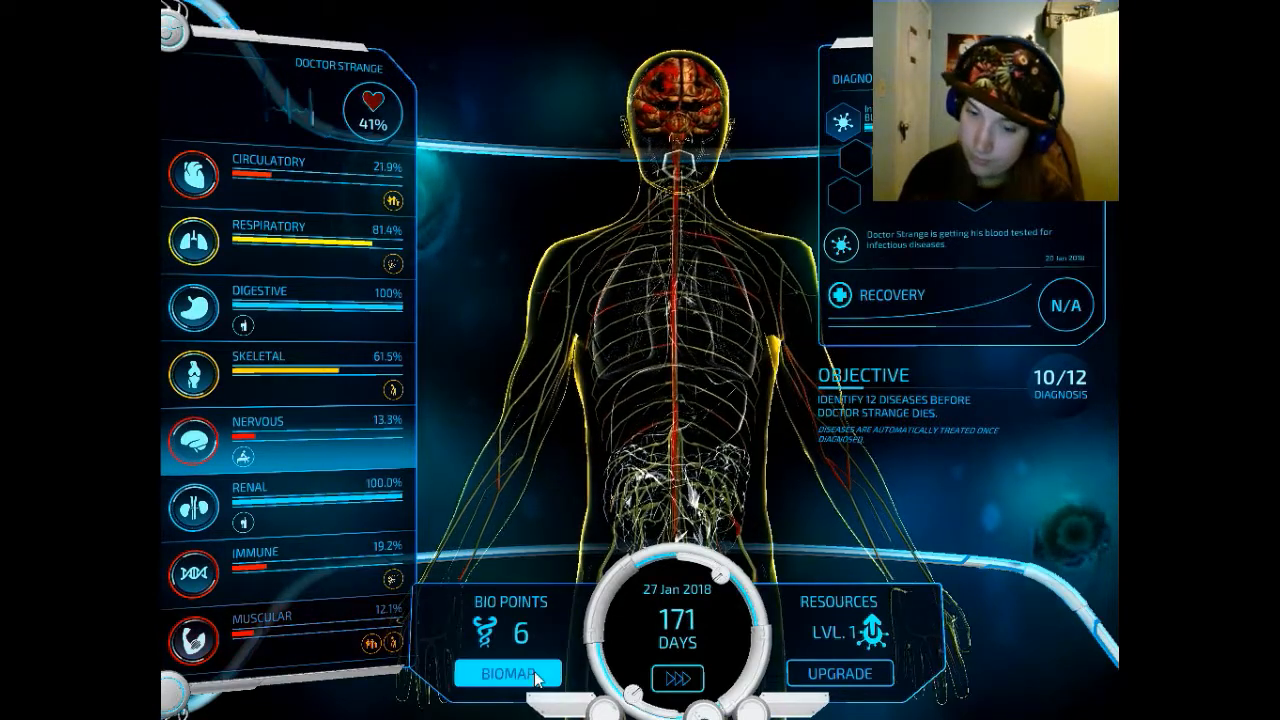
- From the Biomap's immune system, run Allergy Tests on the Asthma node
click(510, 668)
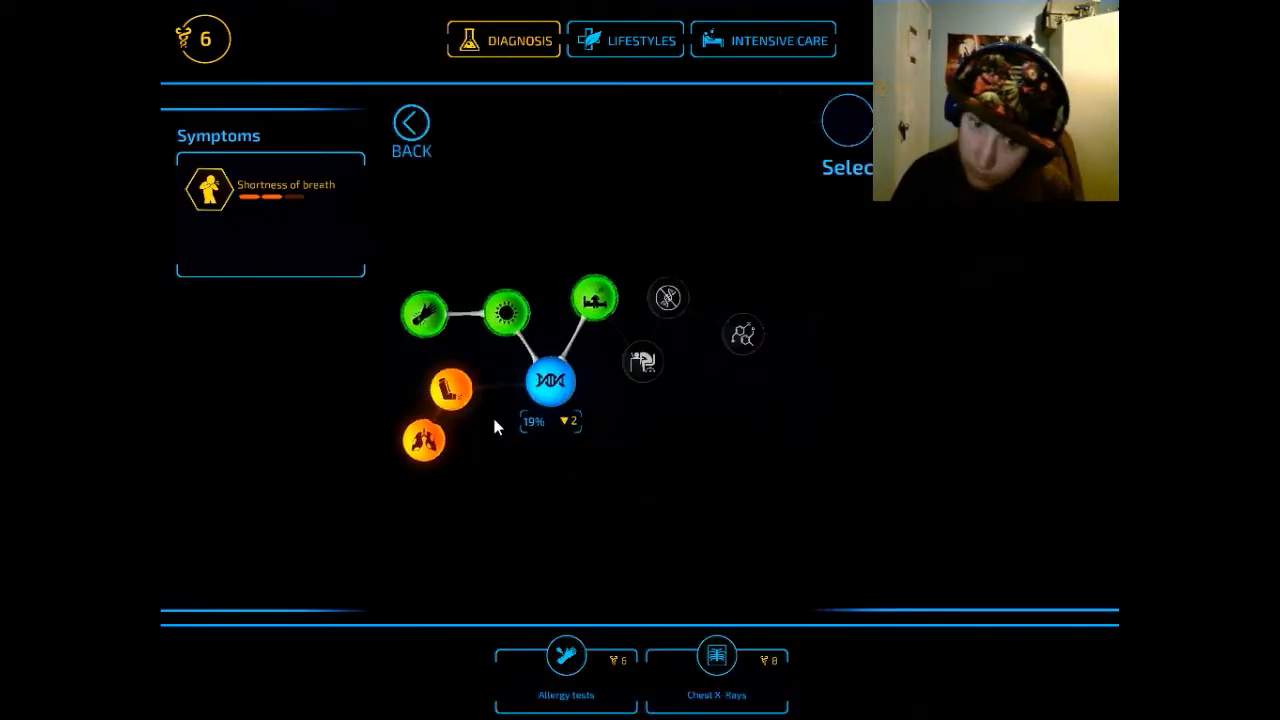
click(456, 388)
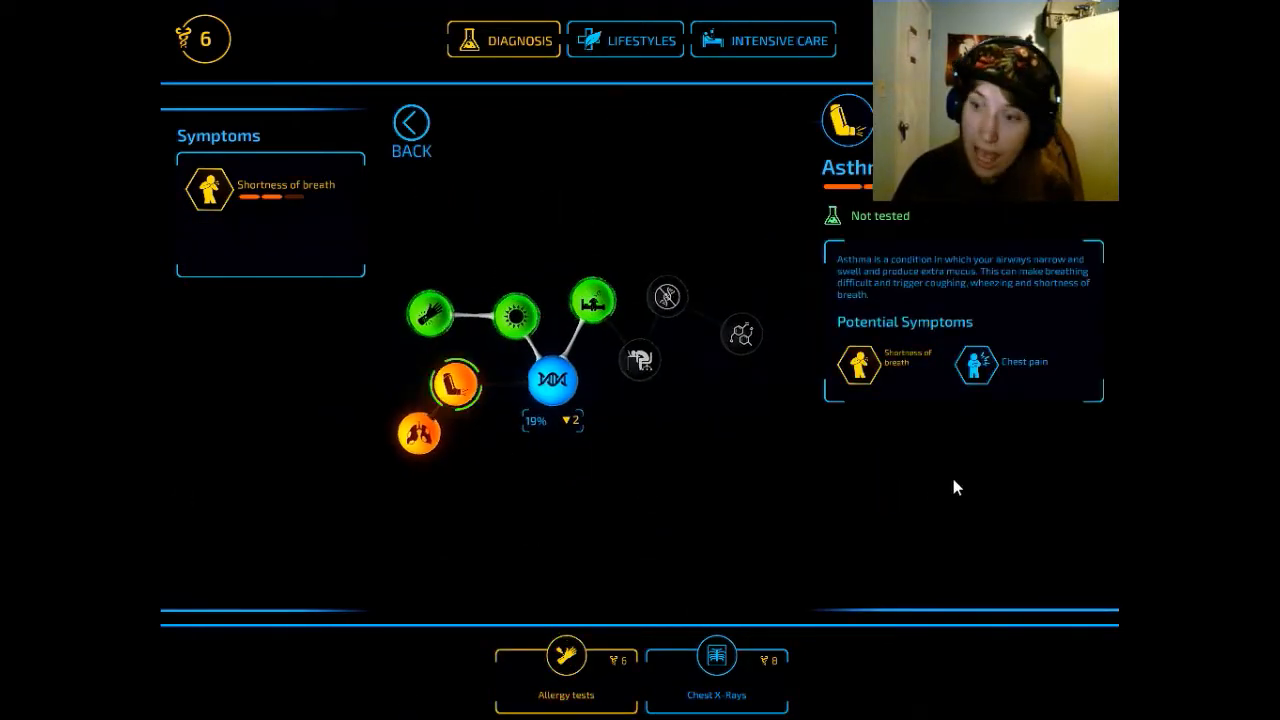
click(568, 672)
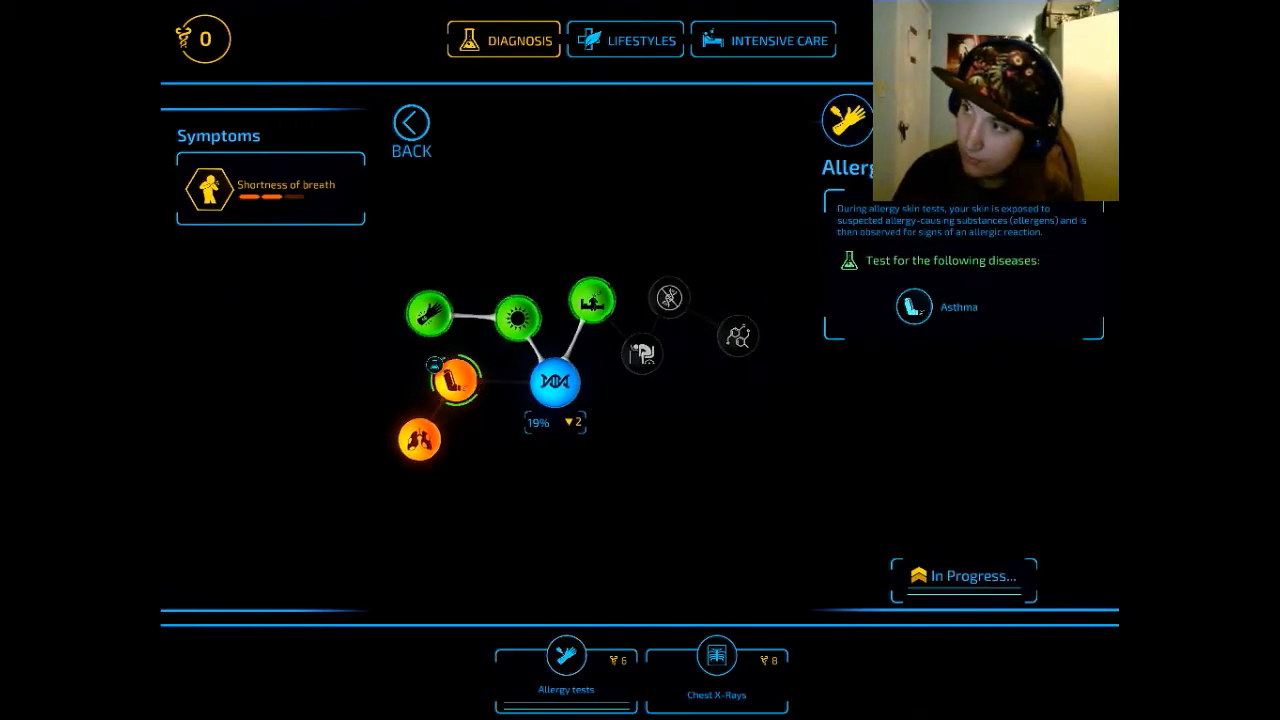
click(408, 122)
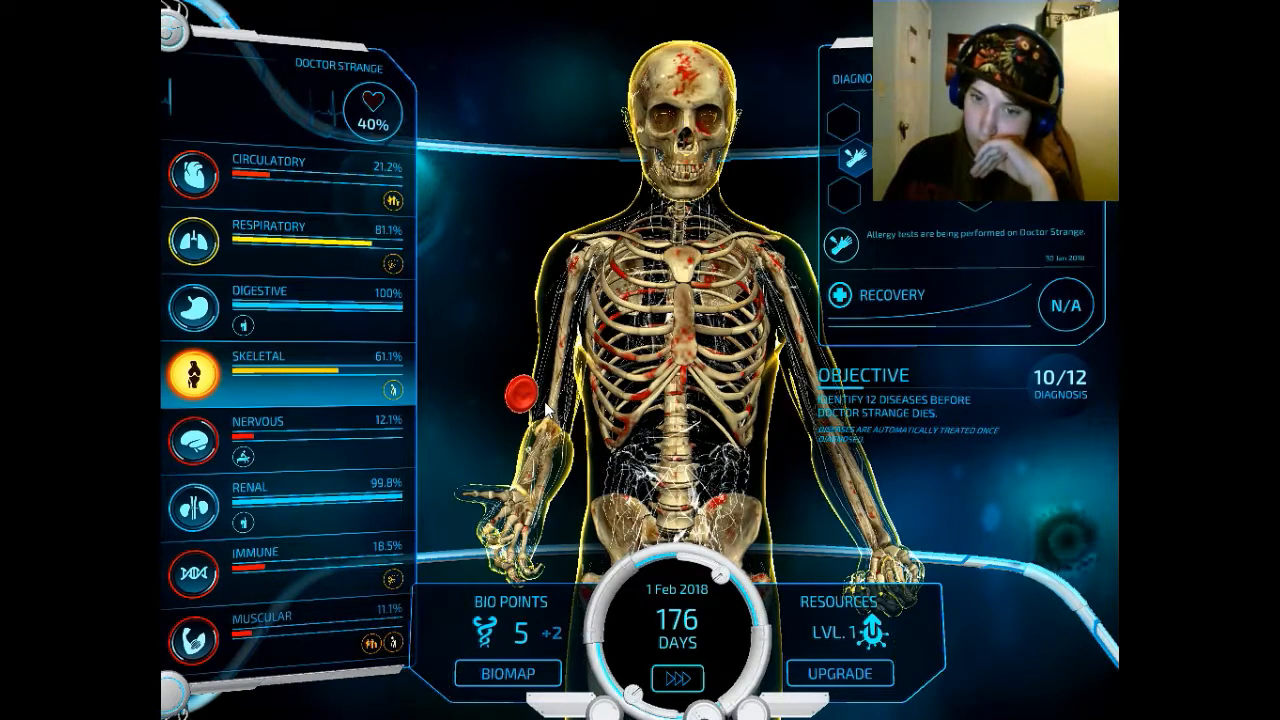
click(524, 390)
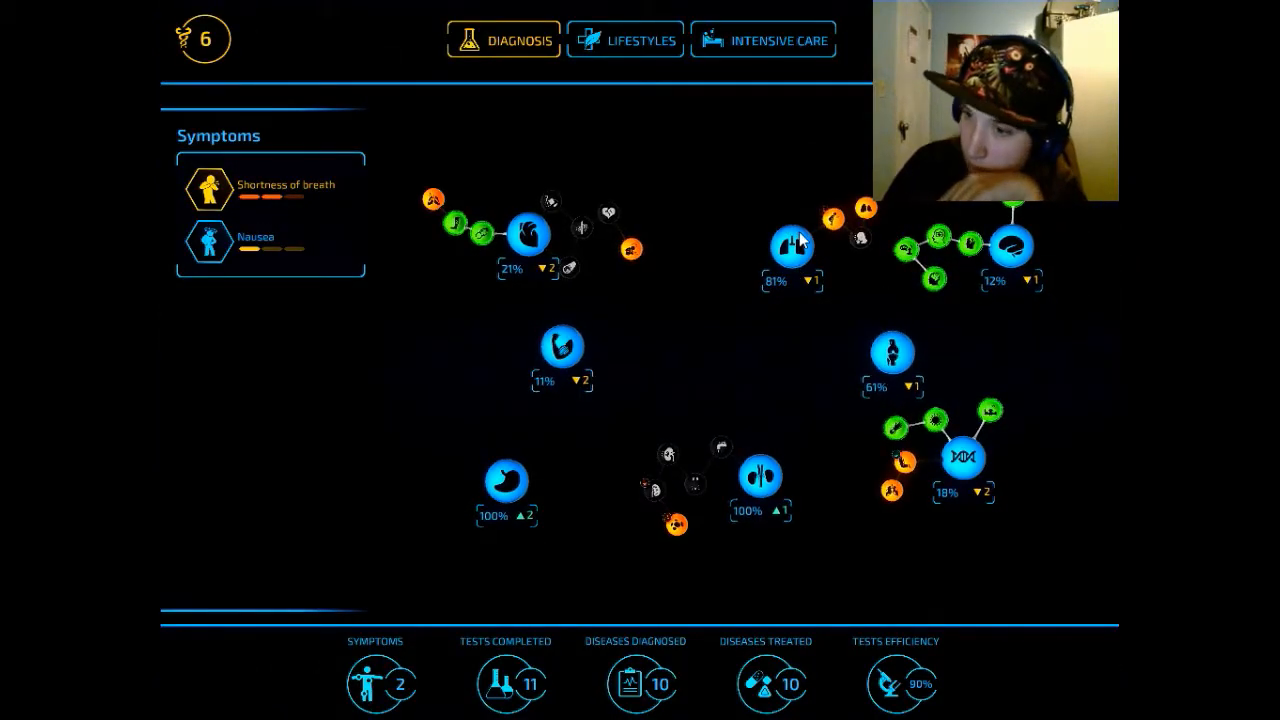
- Review Pneumothorax and Chest X-Rays in the lungs map, then acknowledge the Emergency Room notice
click(788, 236)
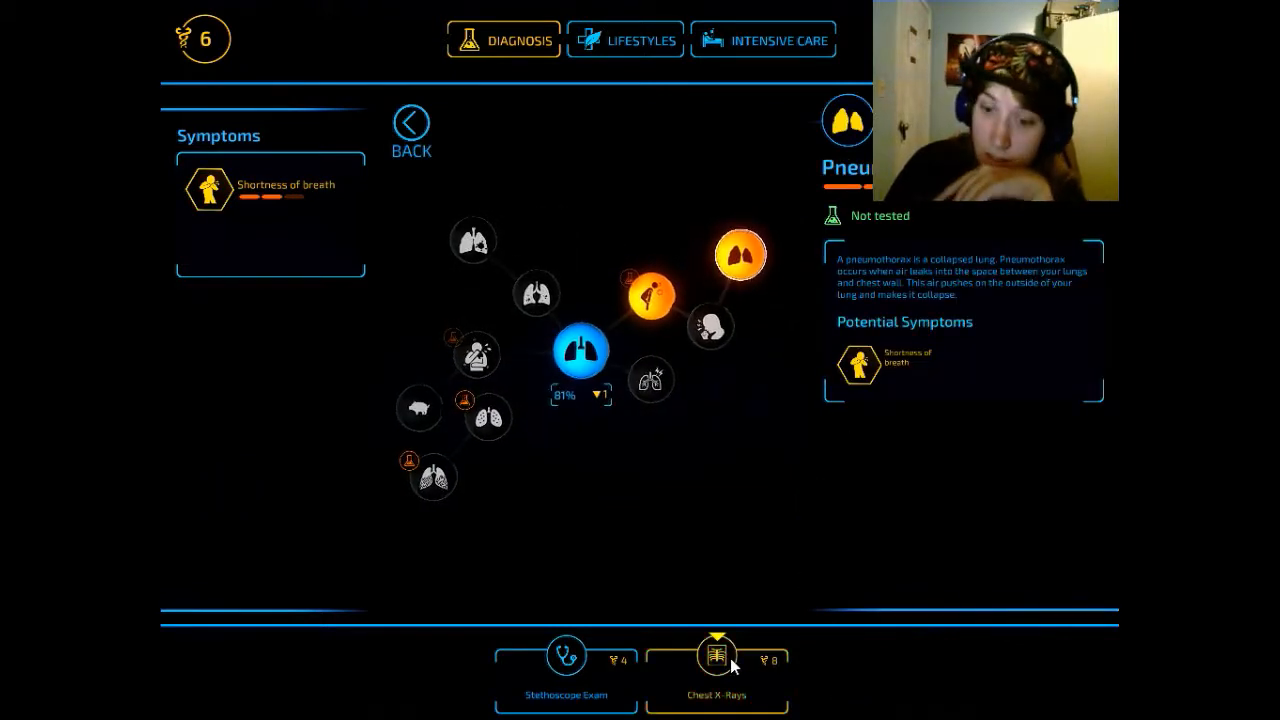
click(718, 656)
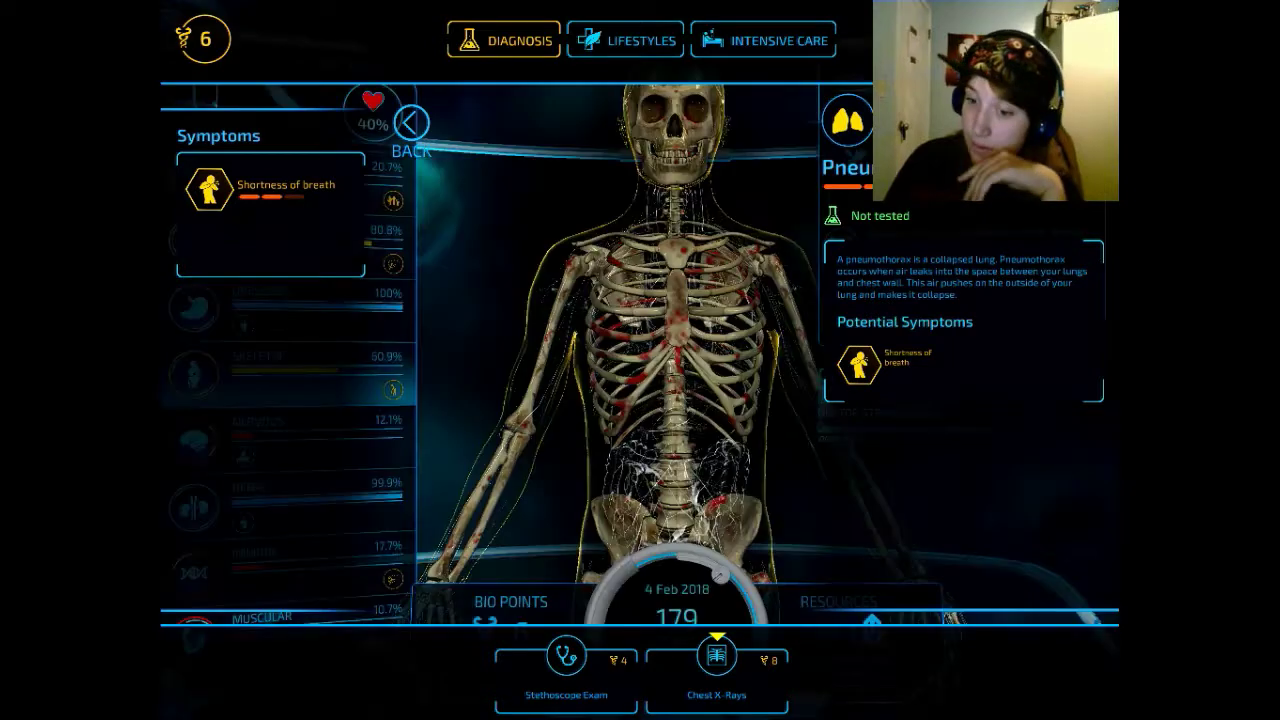
click(408, 122)
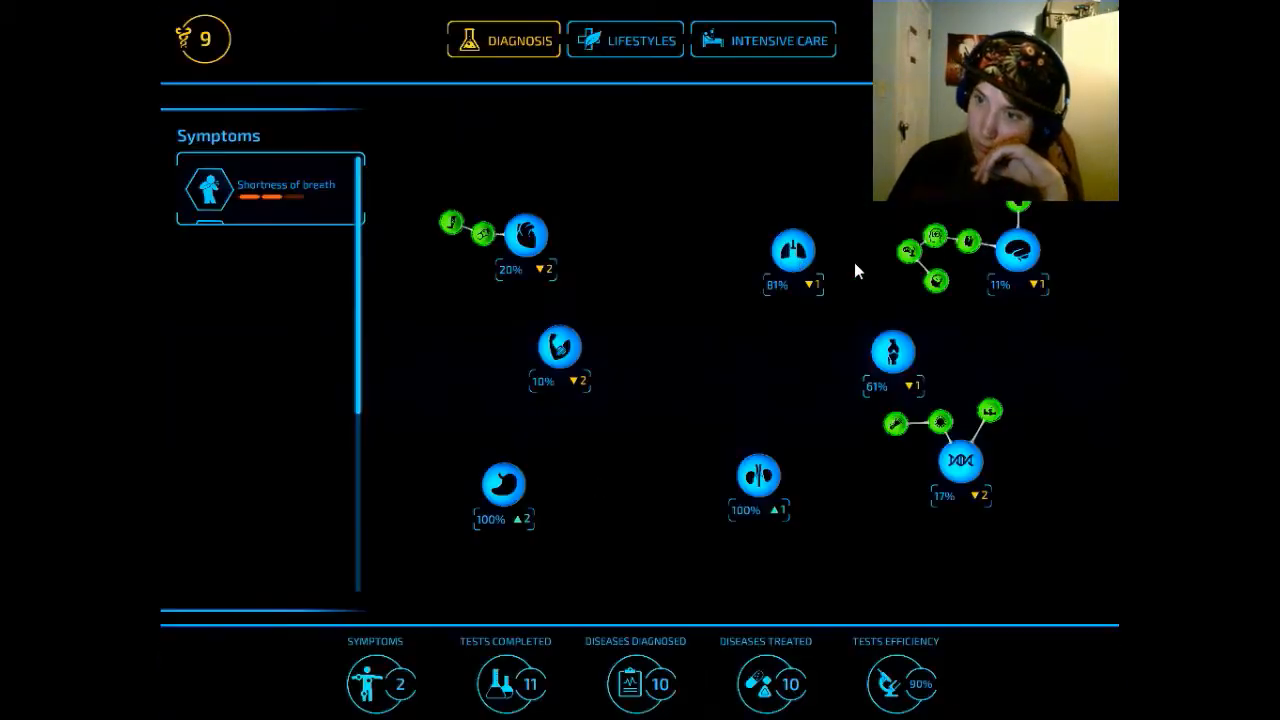
click(792, 252)
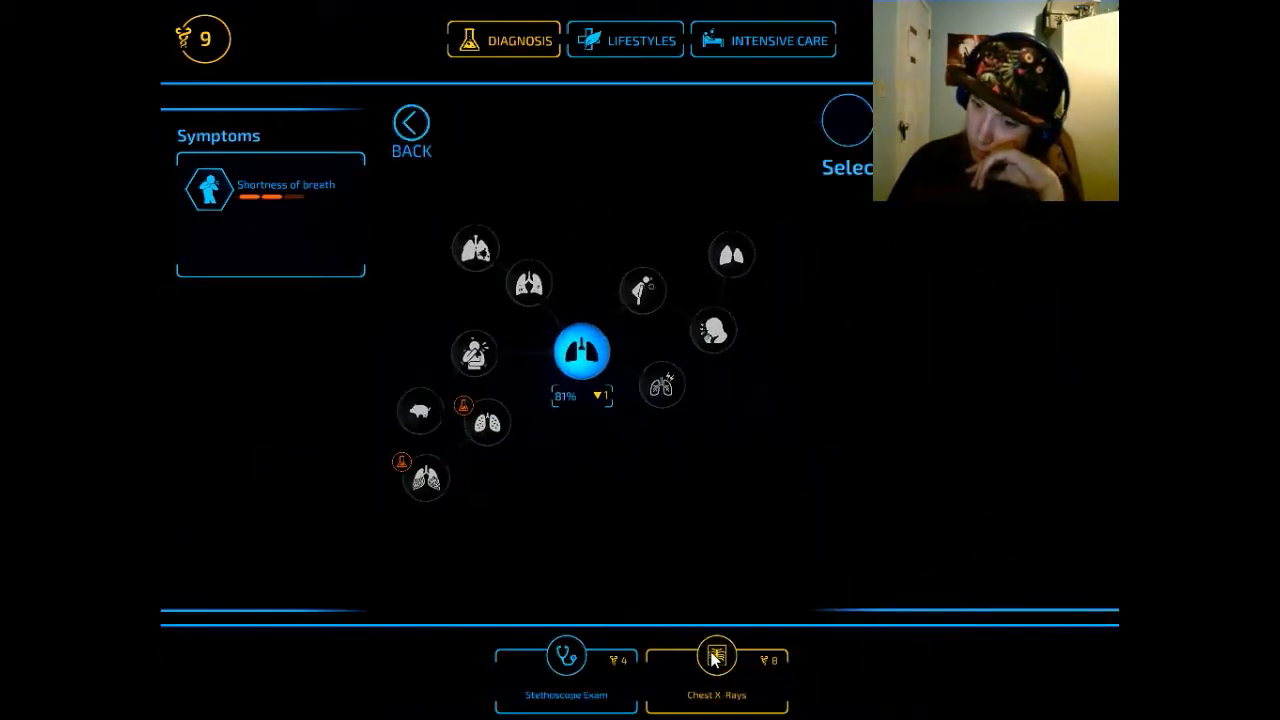
click(718, 656)
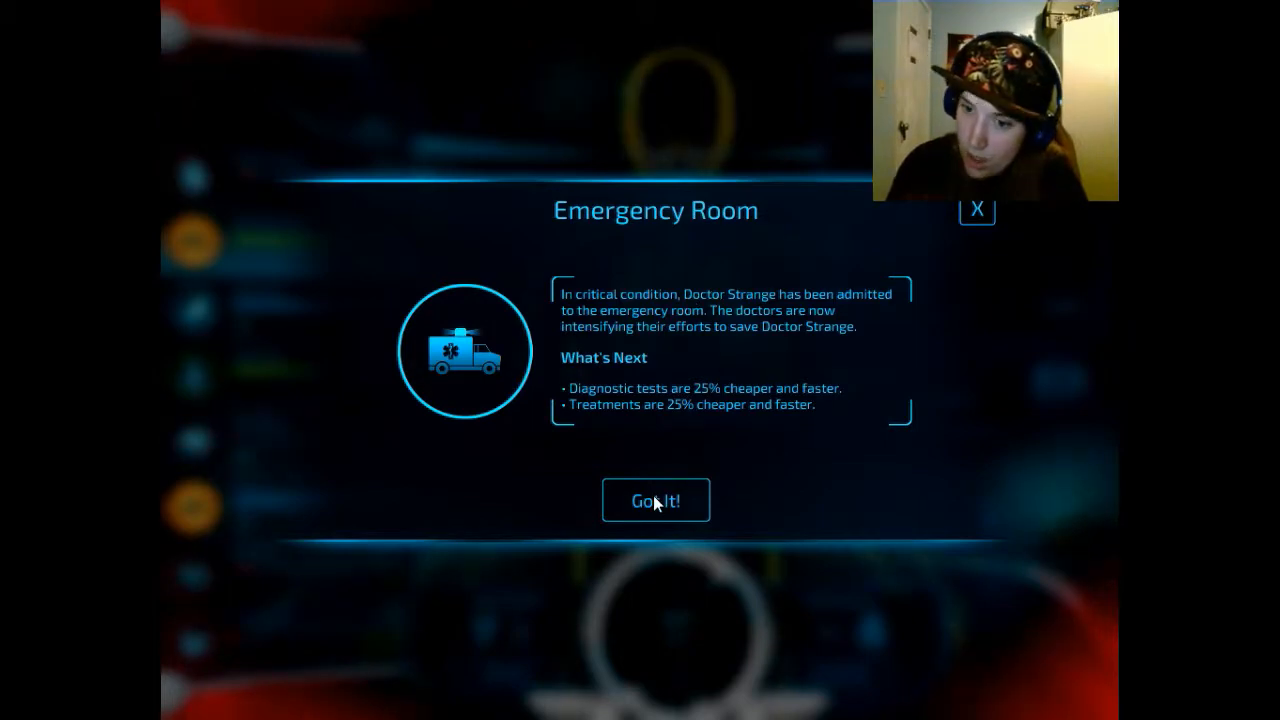
click(656, 500)
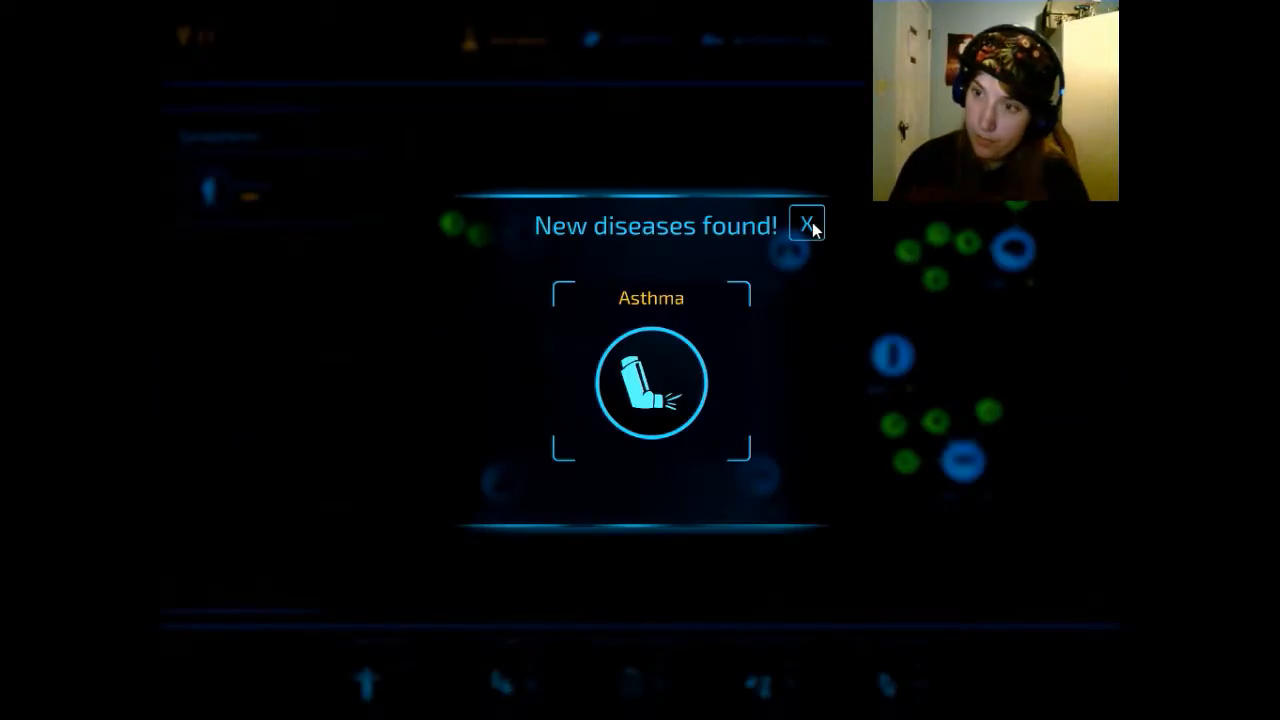
- Dismiss the new asthma diagnosis notice and run a Metabolic Panel for High Cholesterol
click(808, 226)
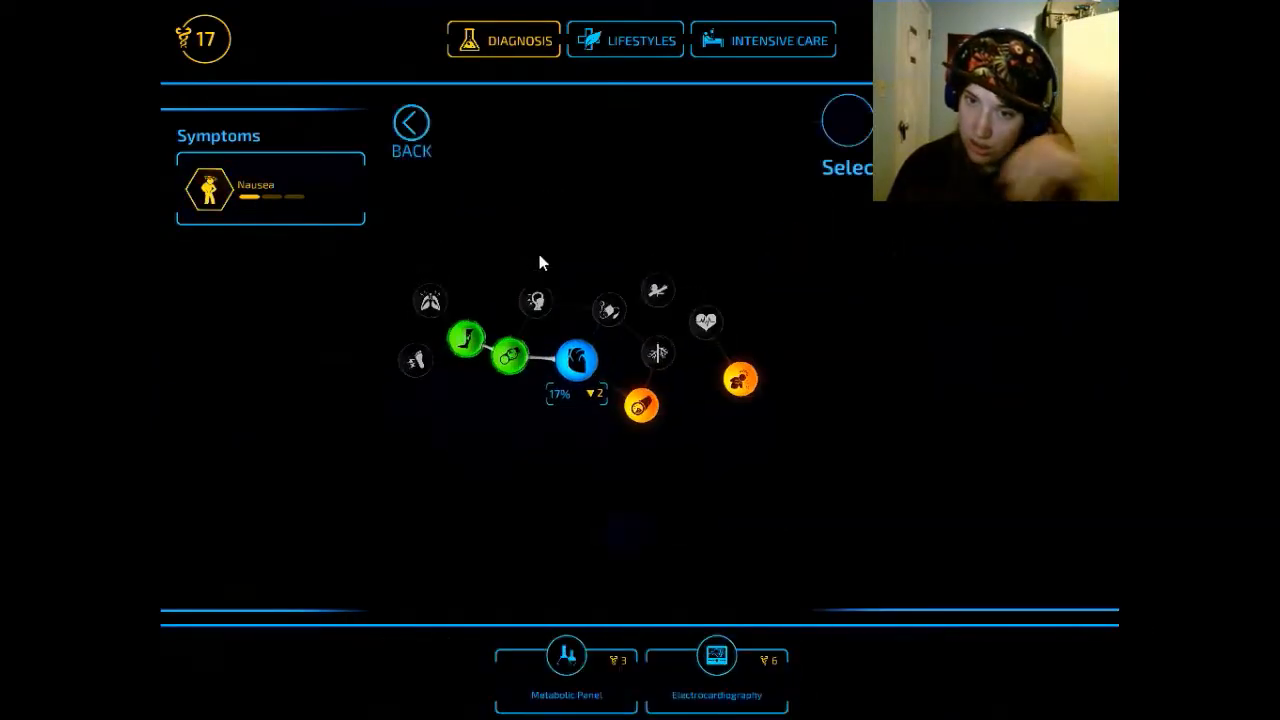
click(640, 408)
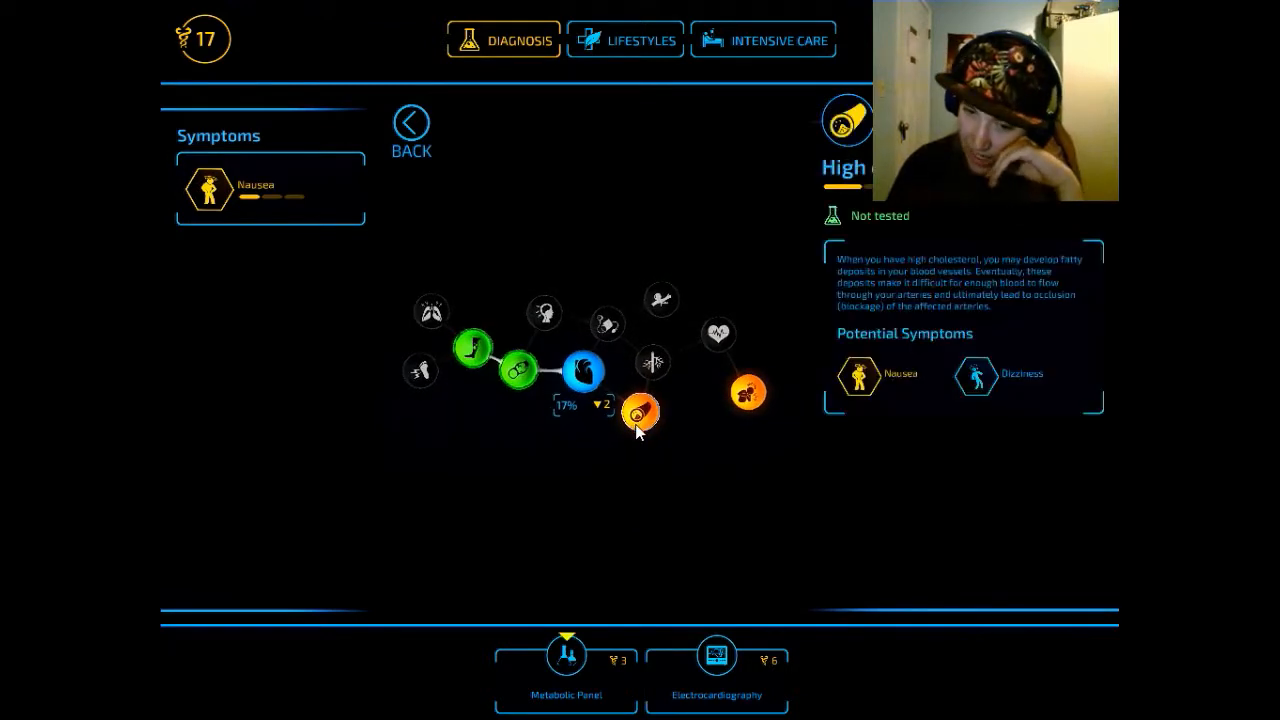
click(568, 664)
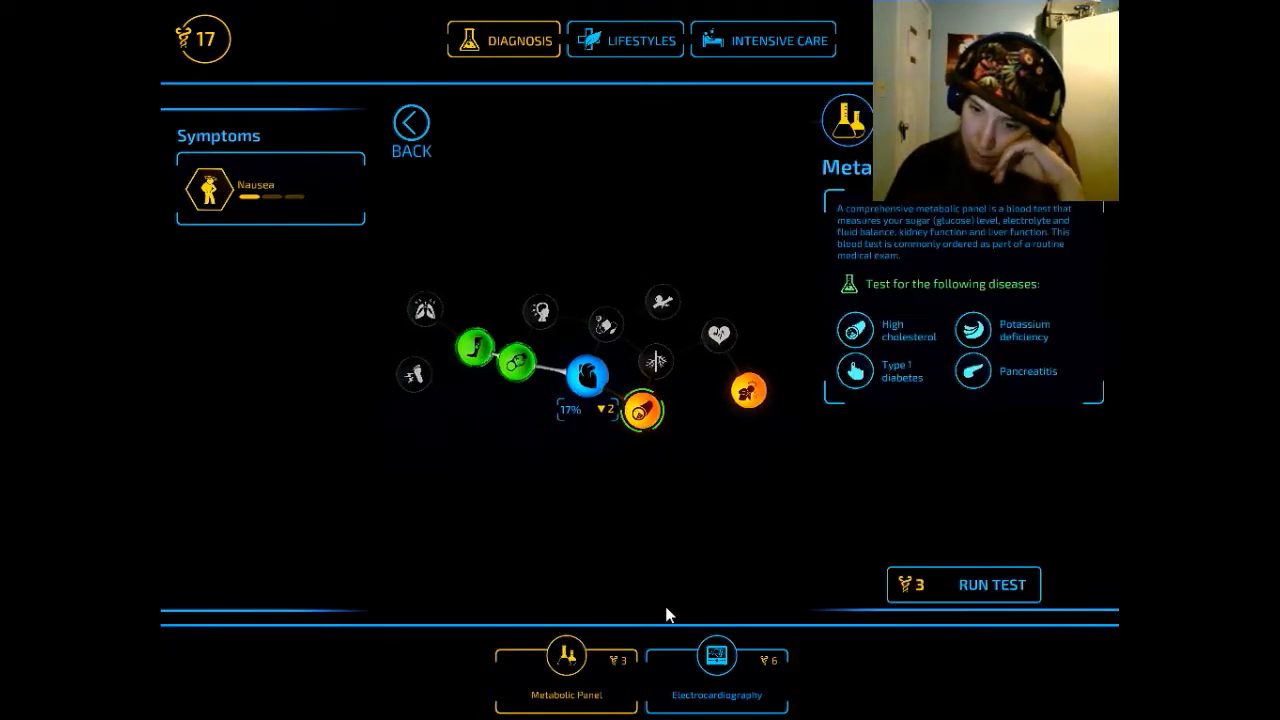
click(992, 584)
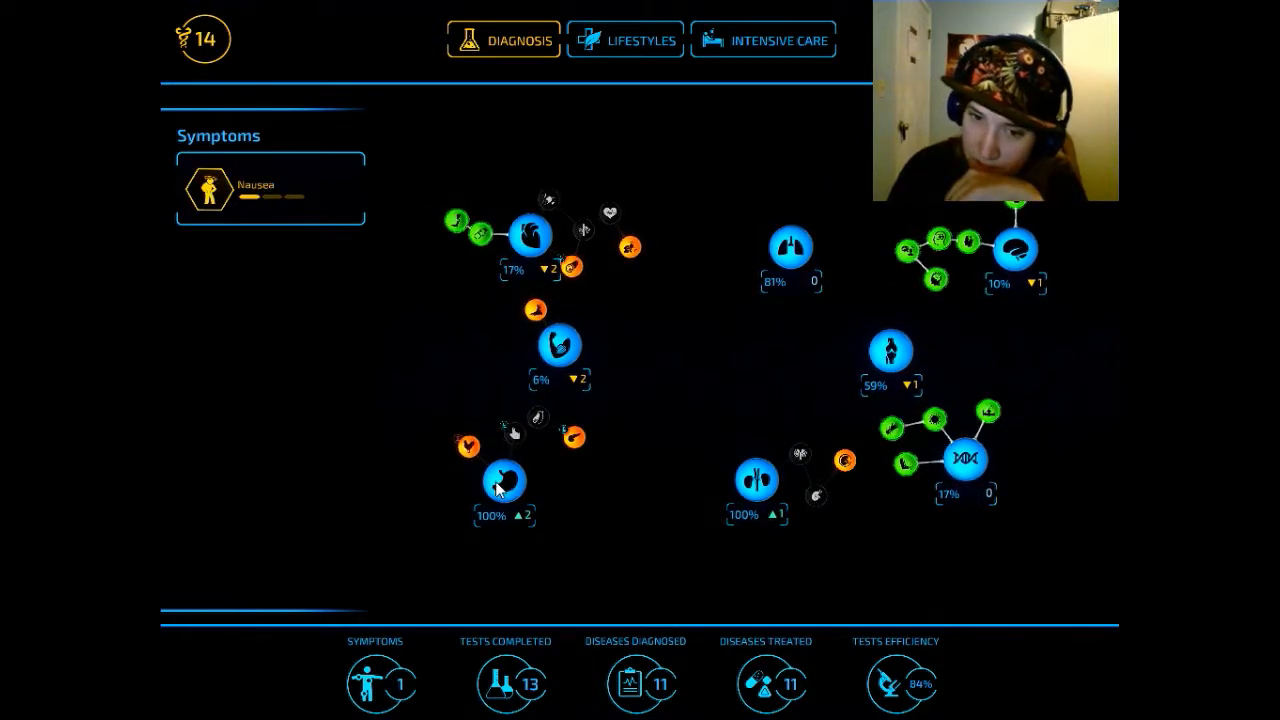
mouse_move(740, 478)
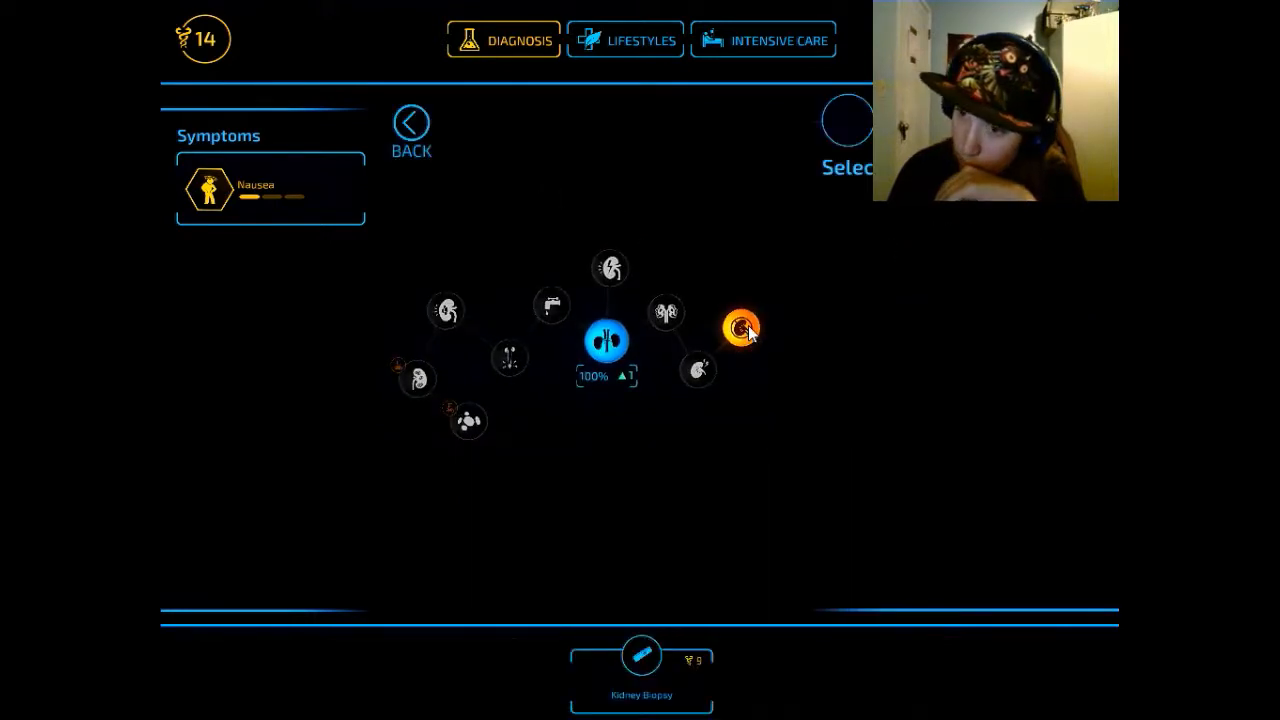
- Run a Kidney Biopsy for lupus nephritis and chronic kidney failure, reaching the Stage 2 victory screen
click(744, 328)
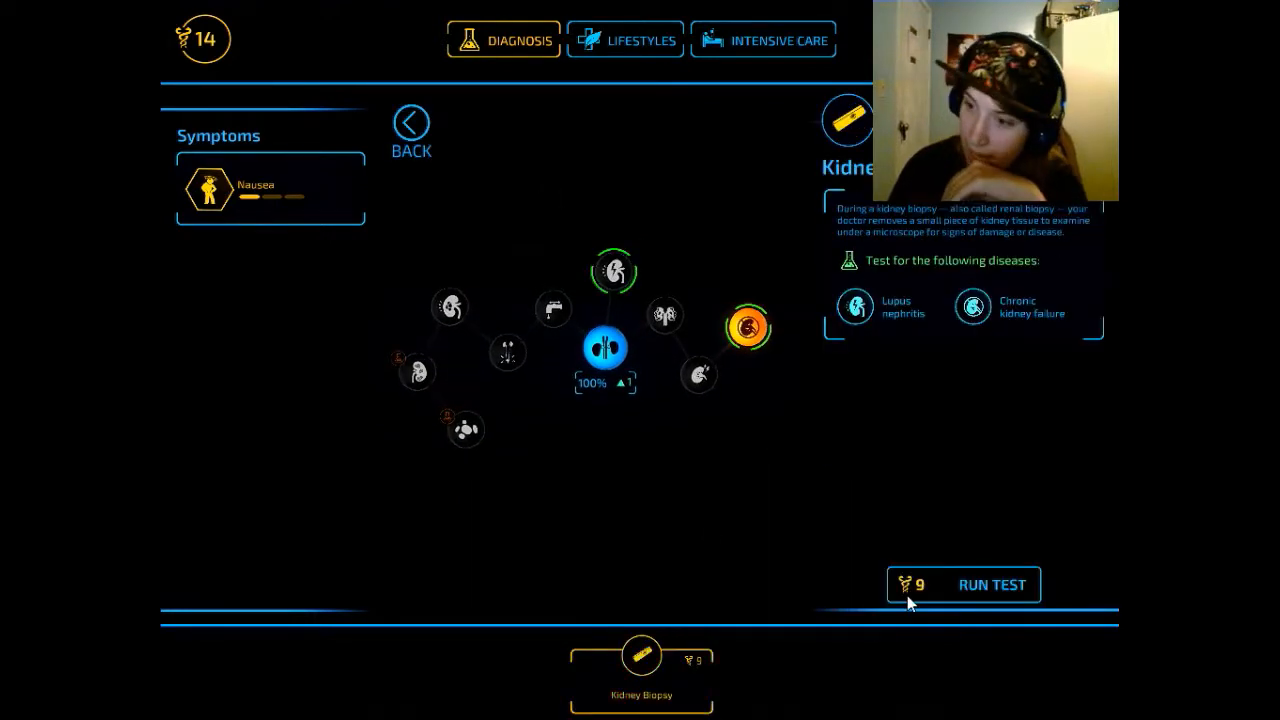
click(992, 584)
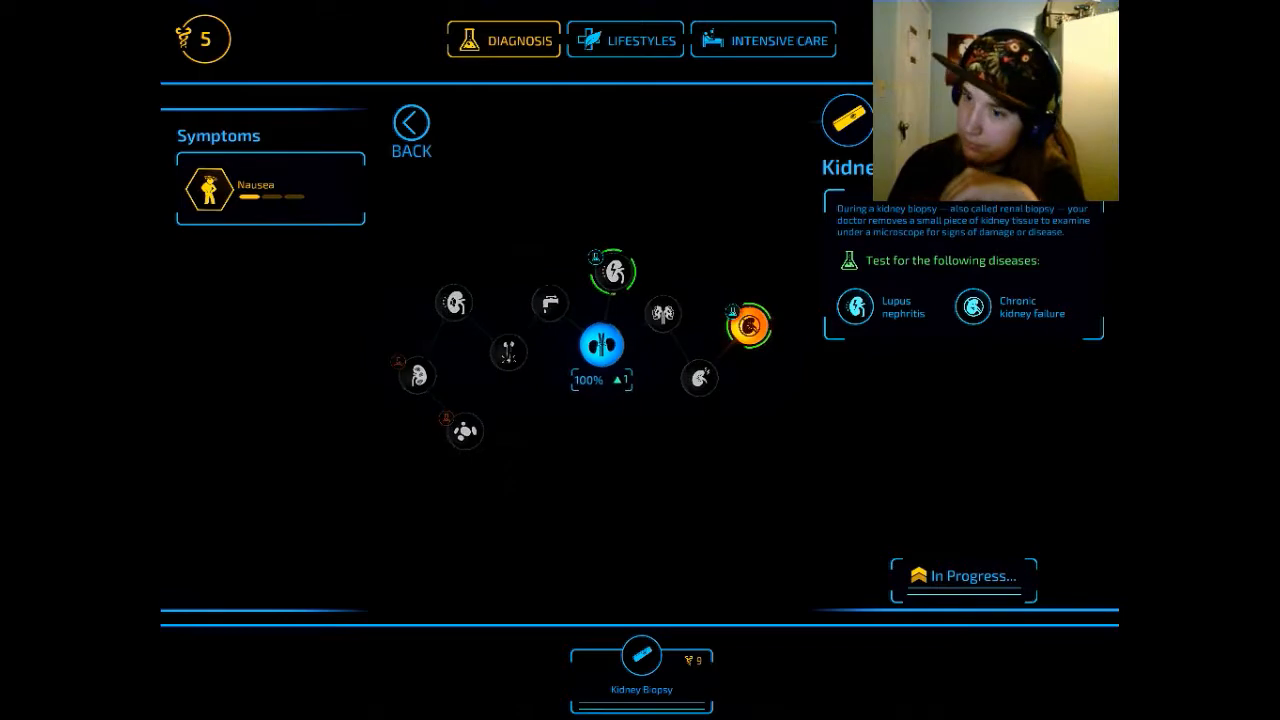
click(408, 122)
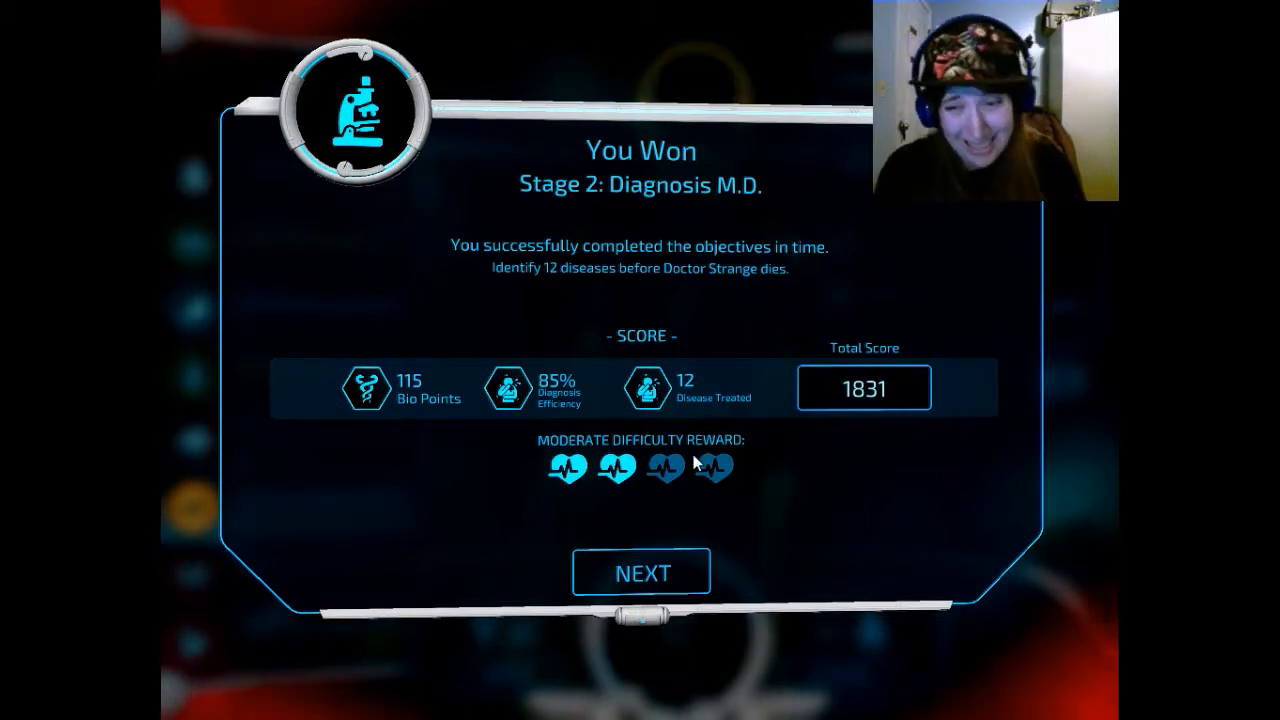
- Continue past the You Won score screen (total 1831) to the Med School stage list
click(640, 572)
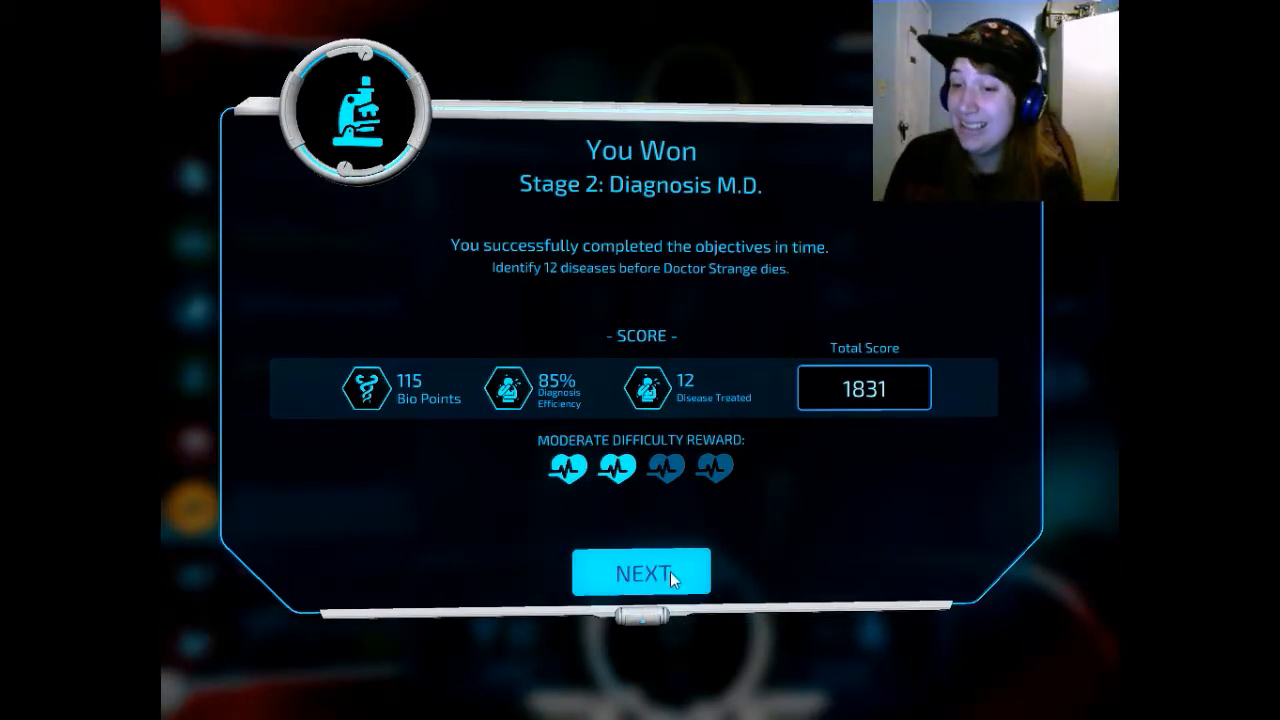
click(640, 572)
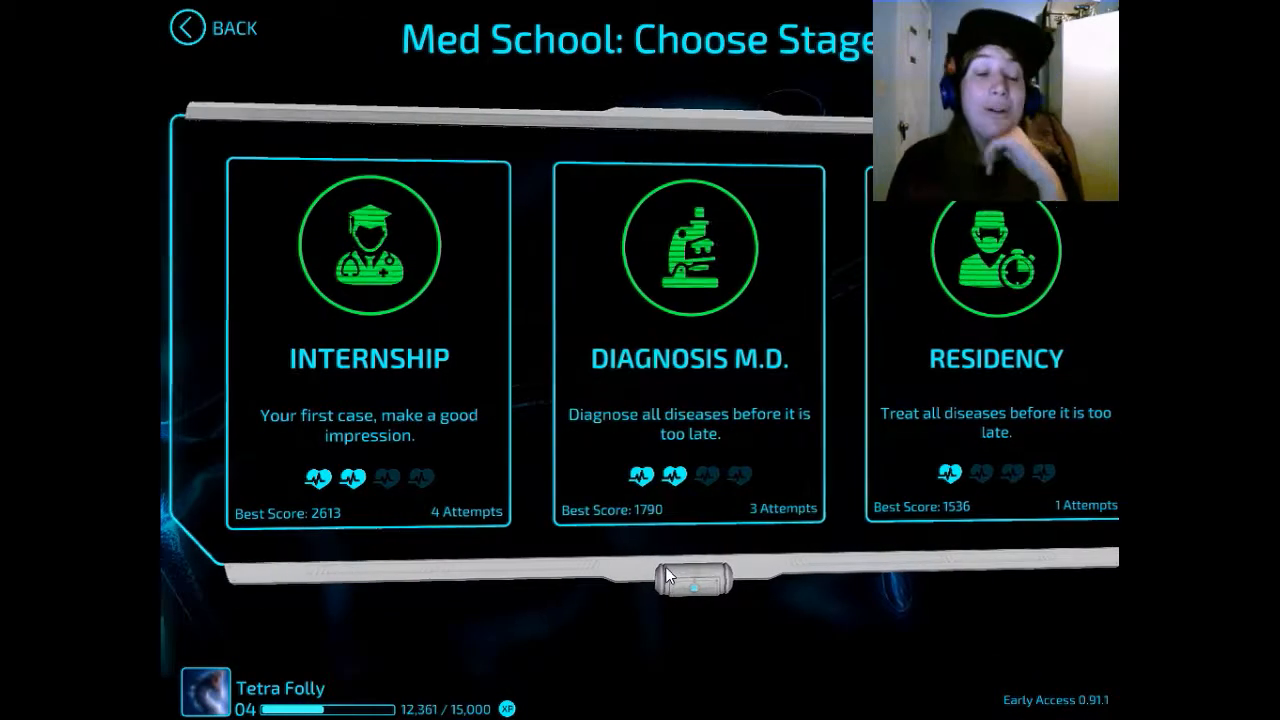